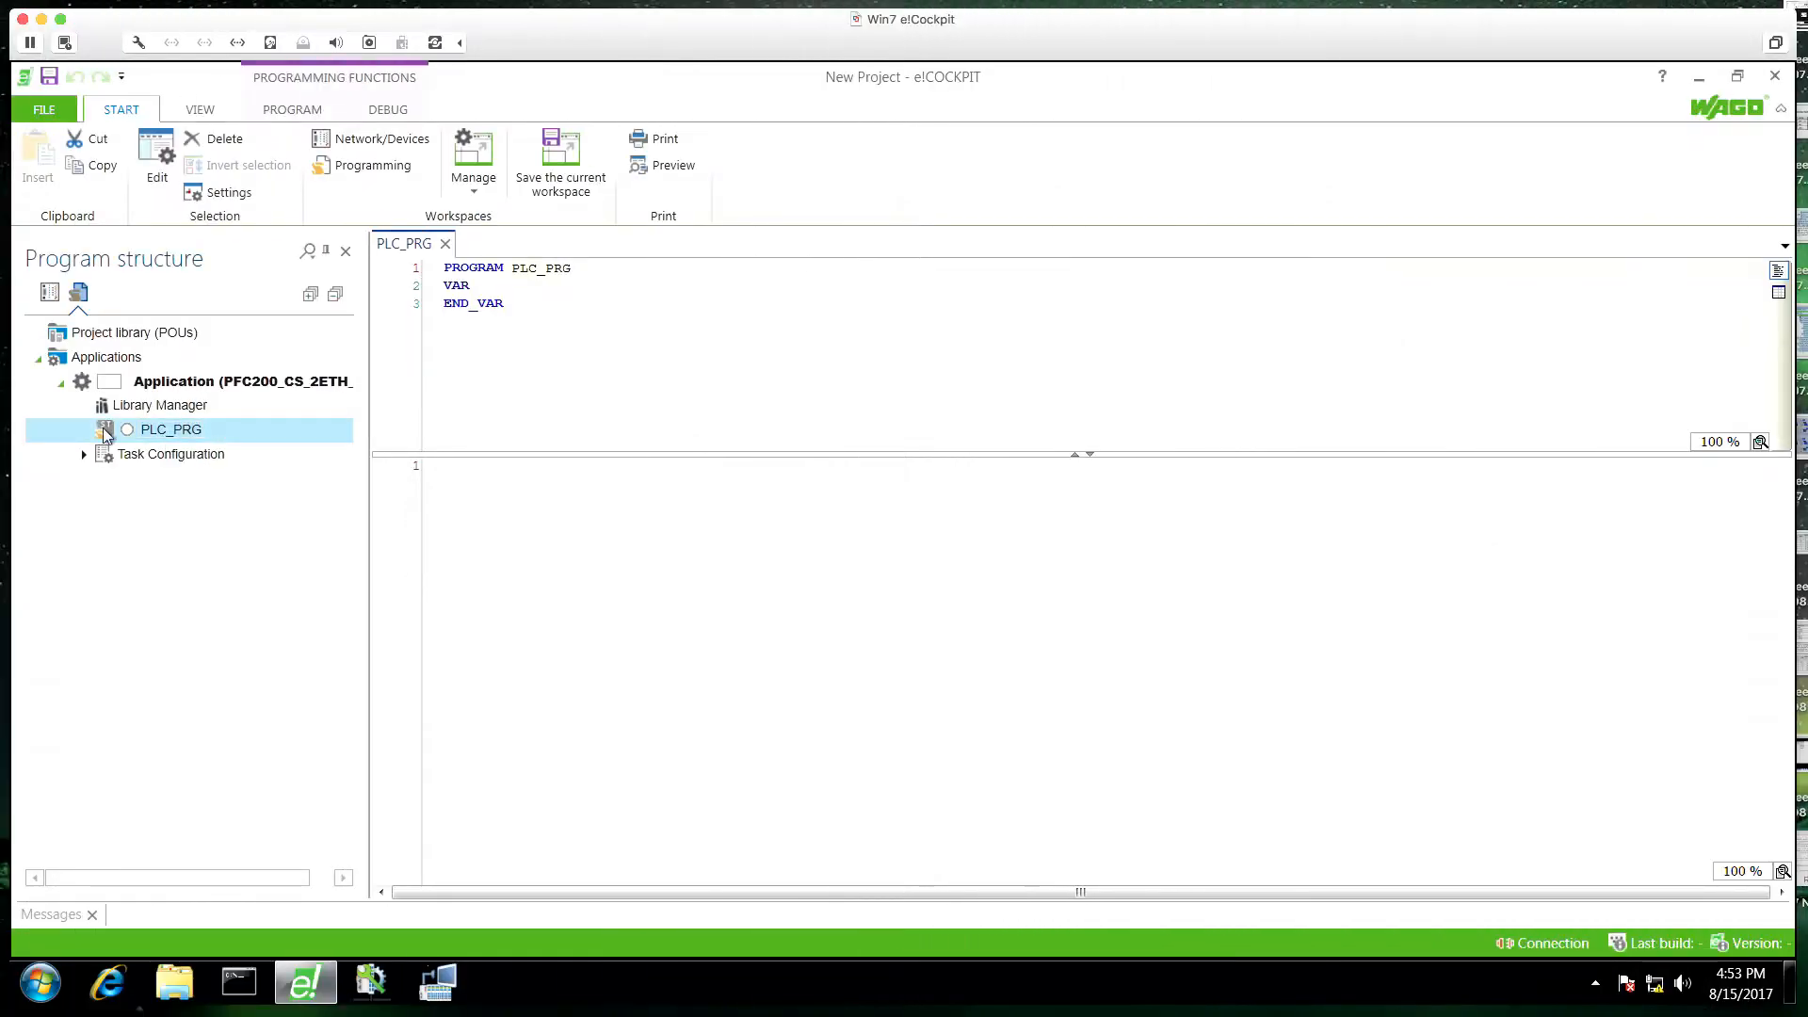
Step: Add a new Structured Text program POU named TEMPERATURE_ALARM
click(242, 381)
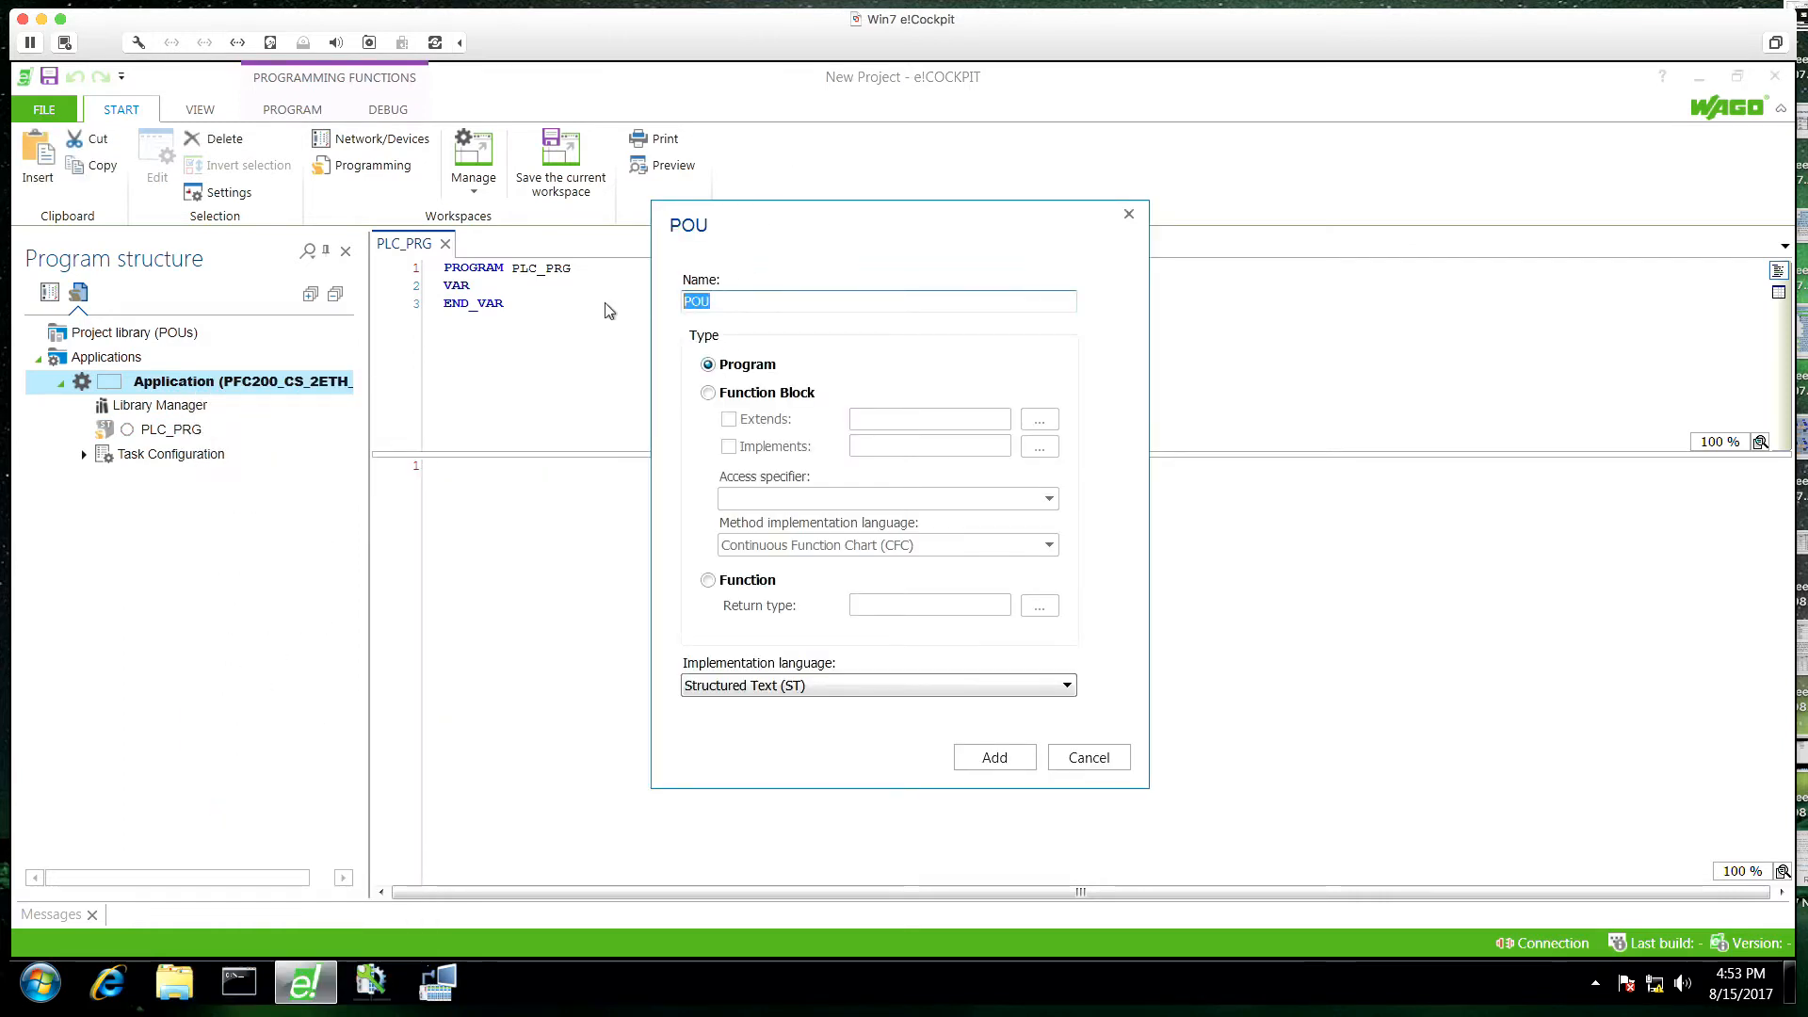
text(TEMPER)
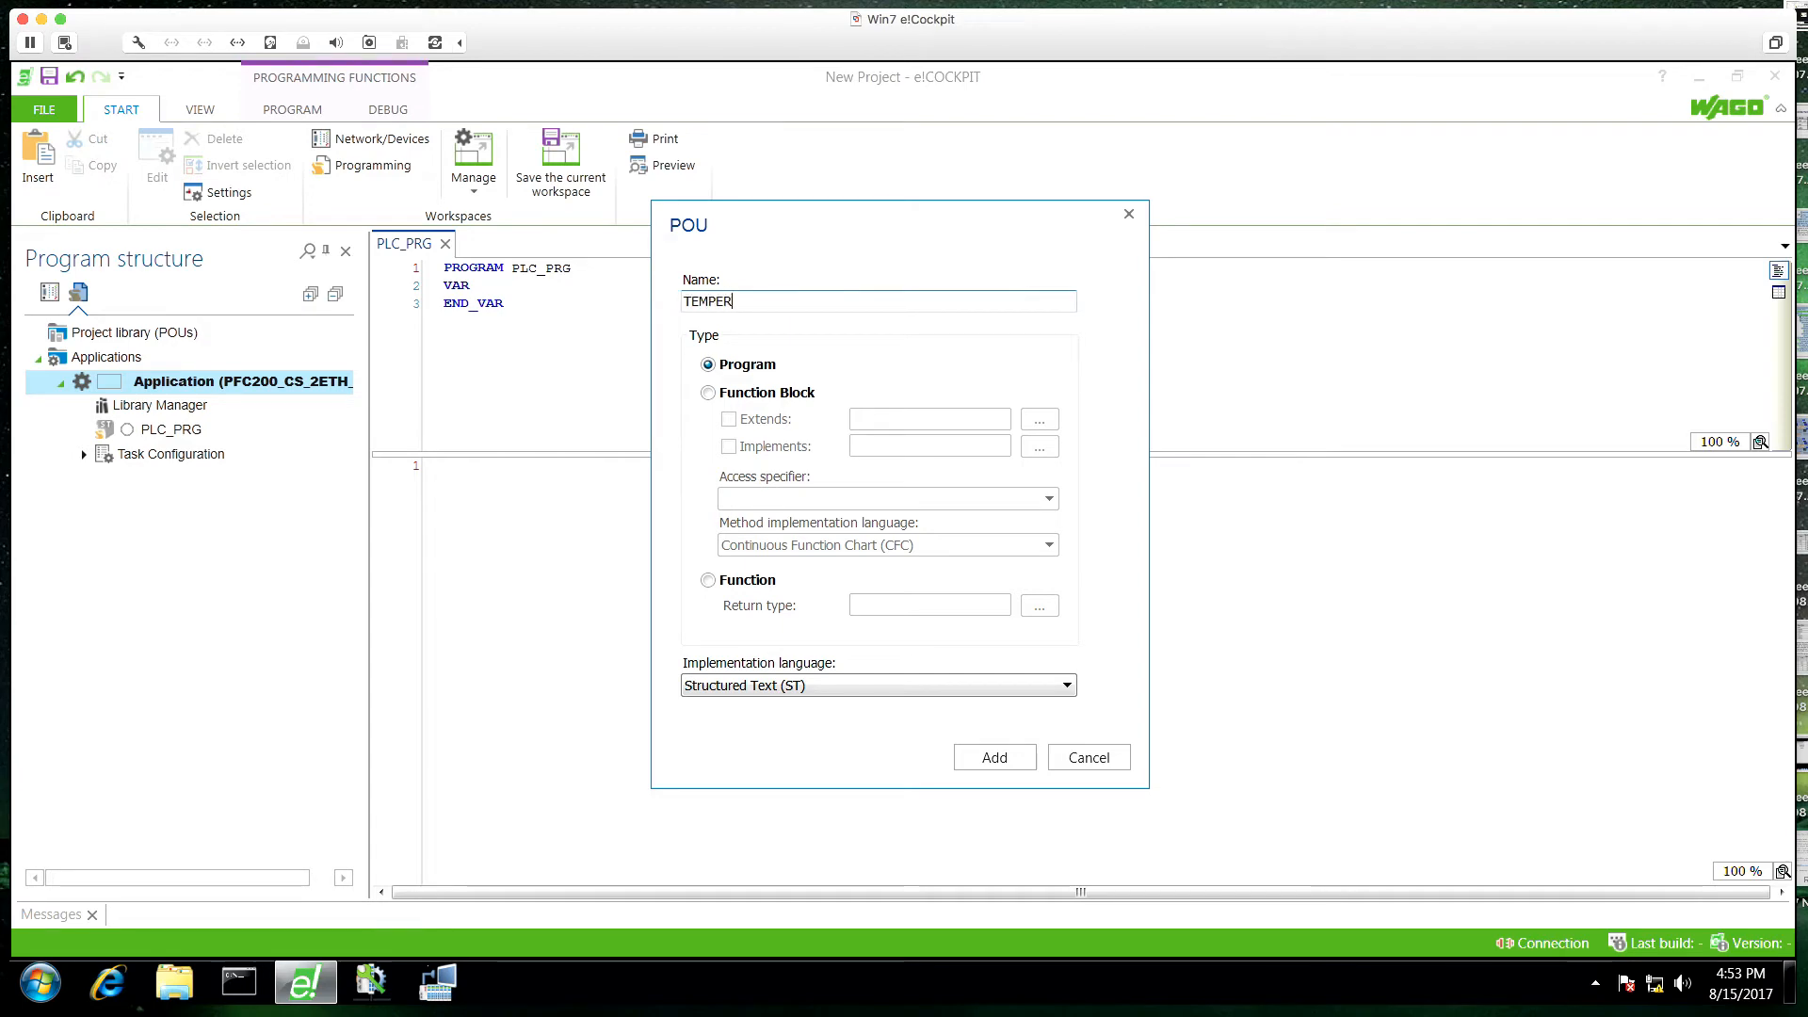
text(ATURE_ALARM)
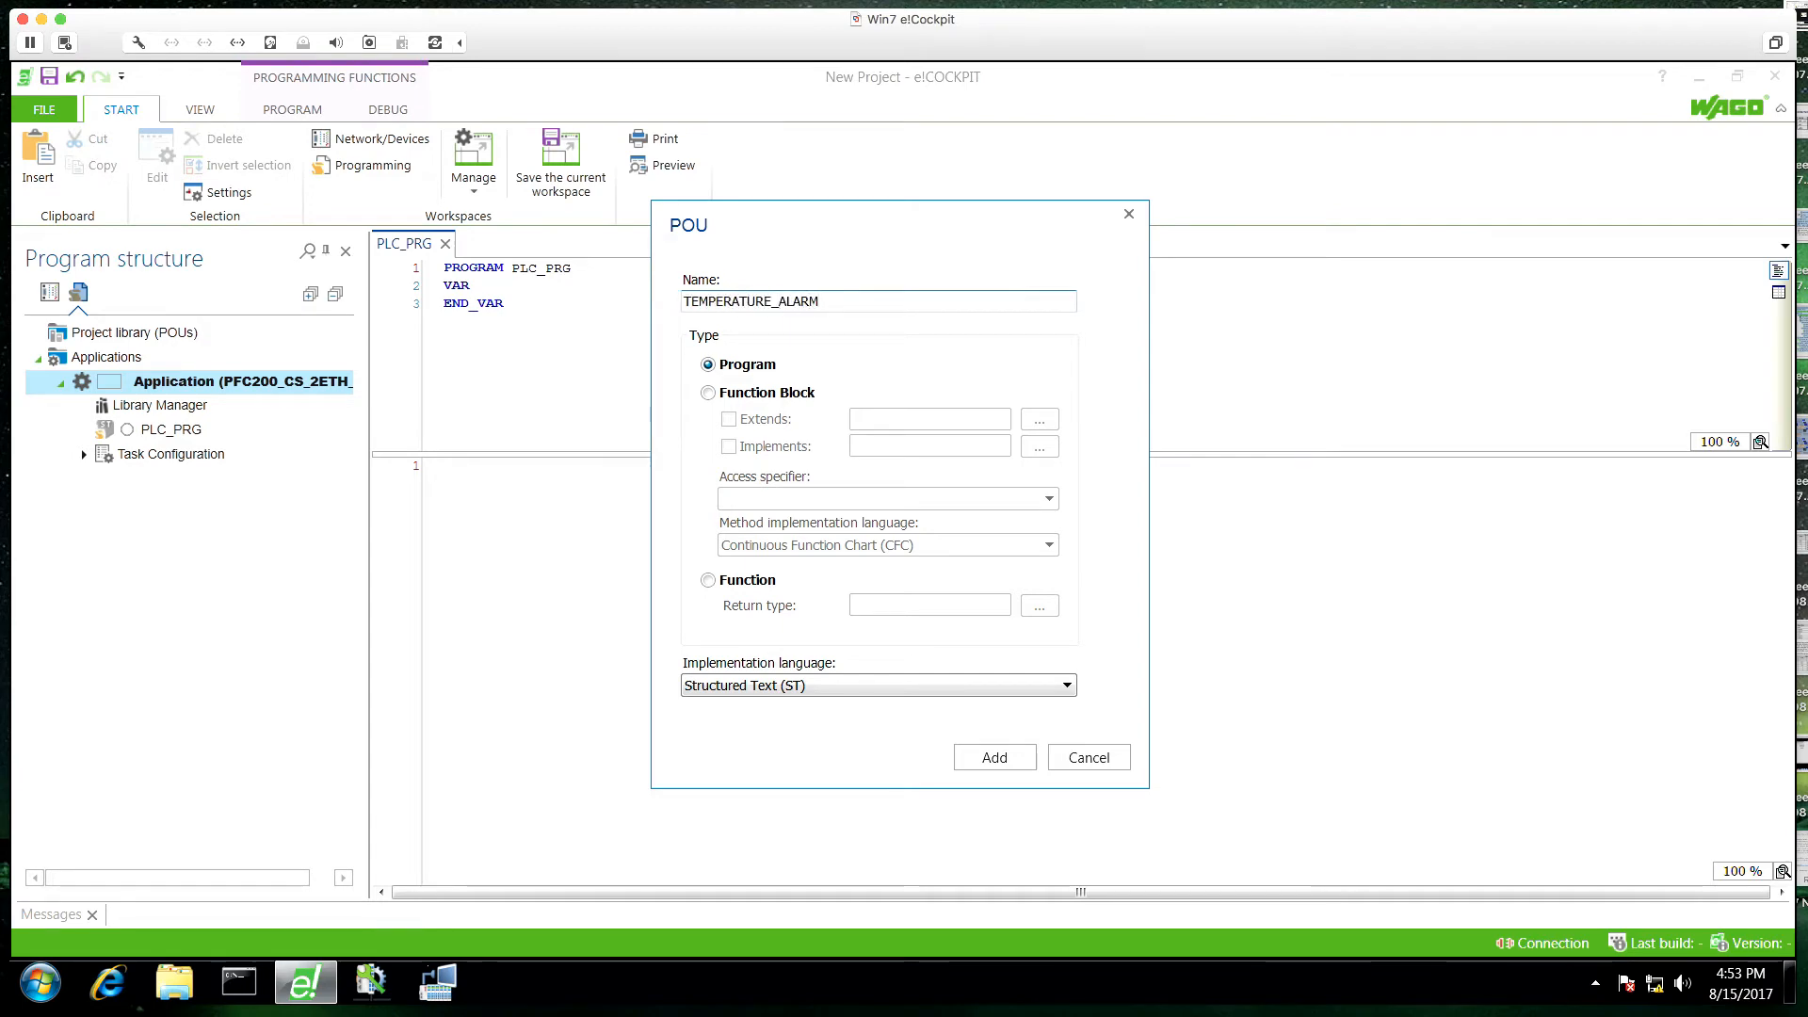
click(993, 756)
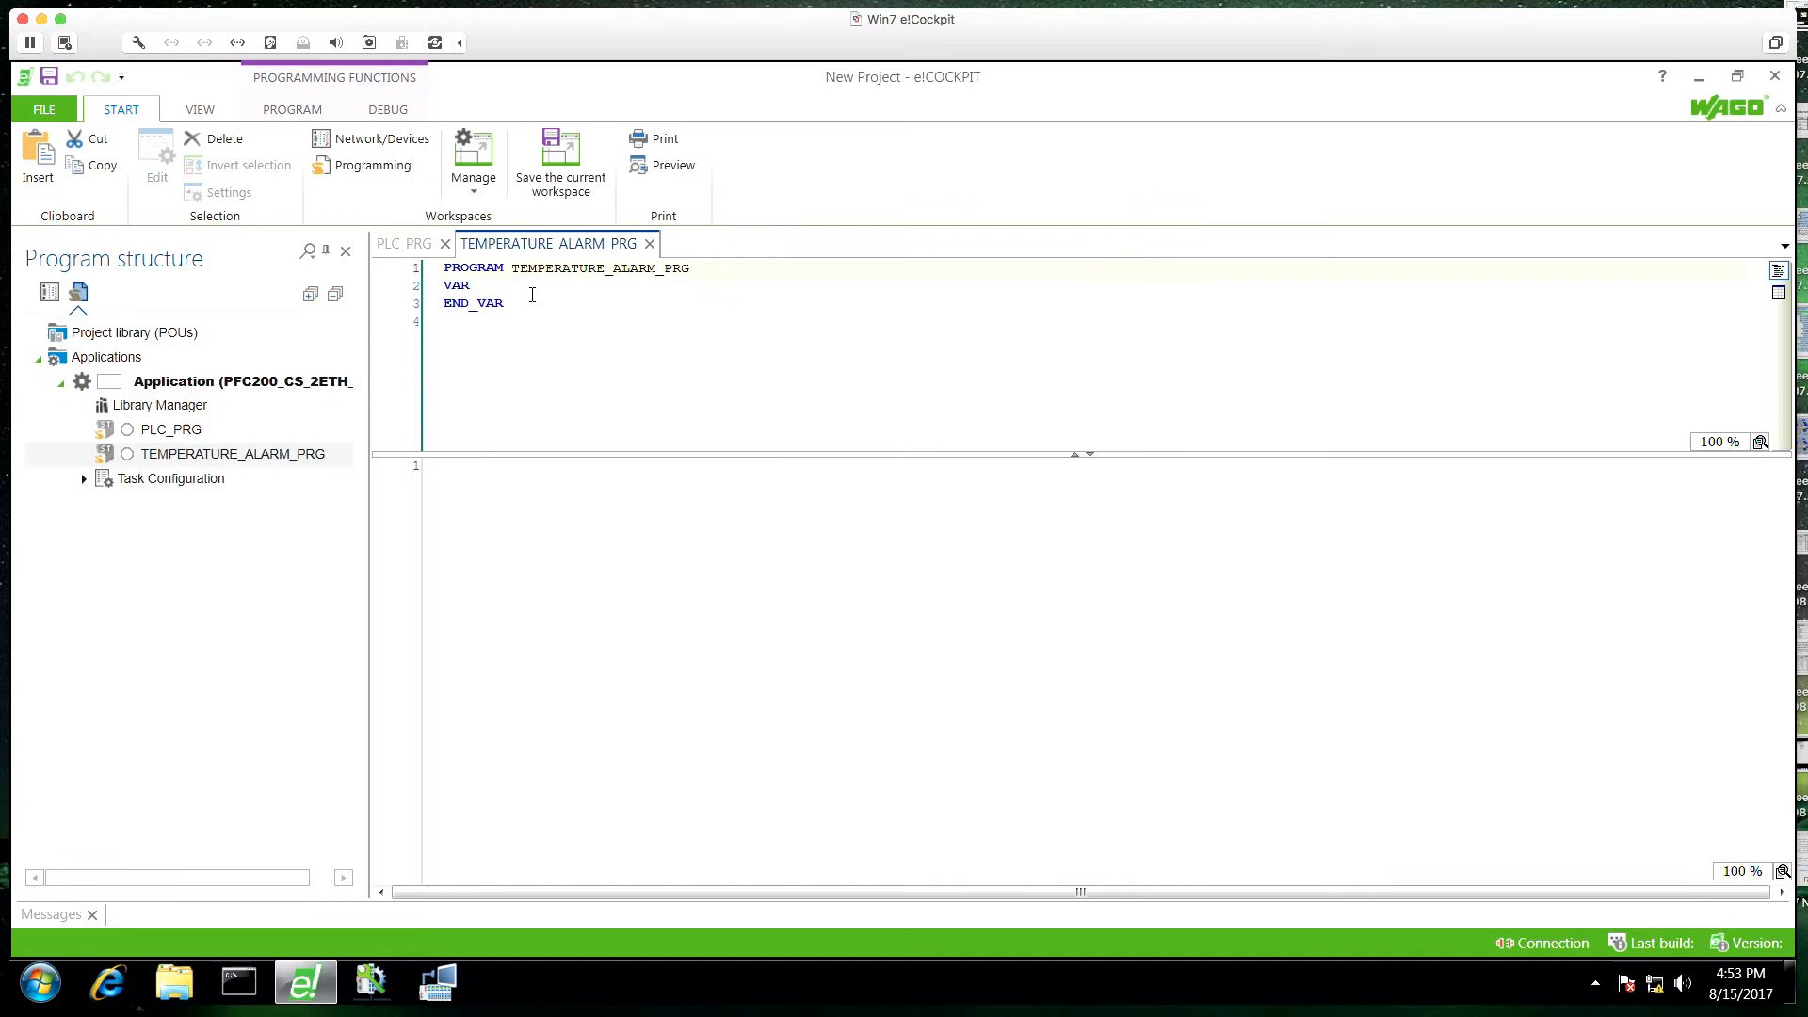
Step: Write a comment and 'myNum := myNum + 1;', and declare myNum: INT
click(232, 453)
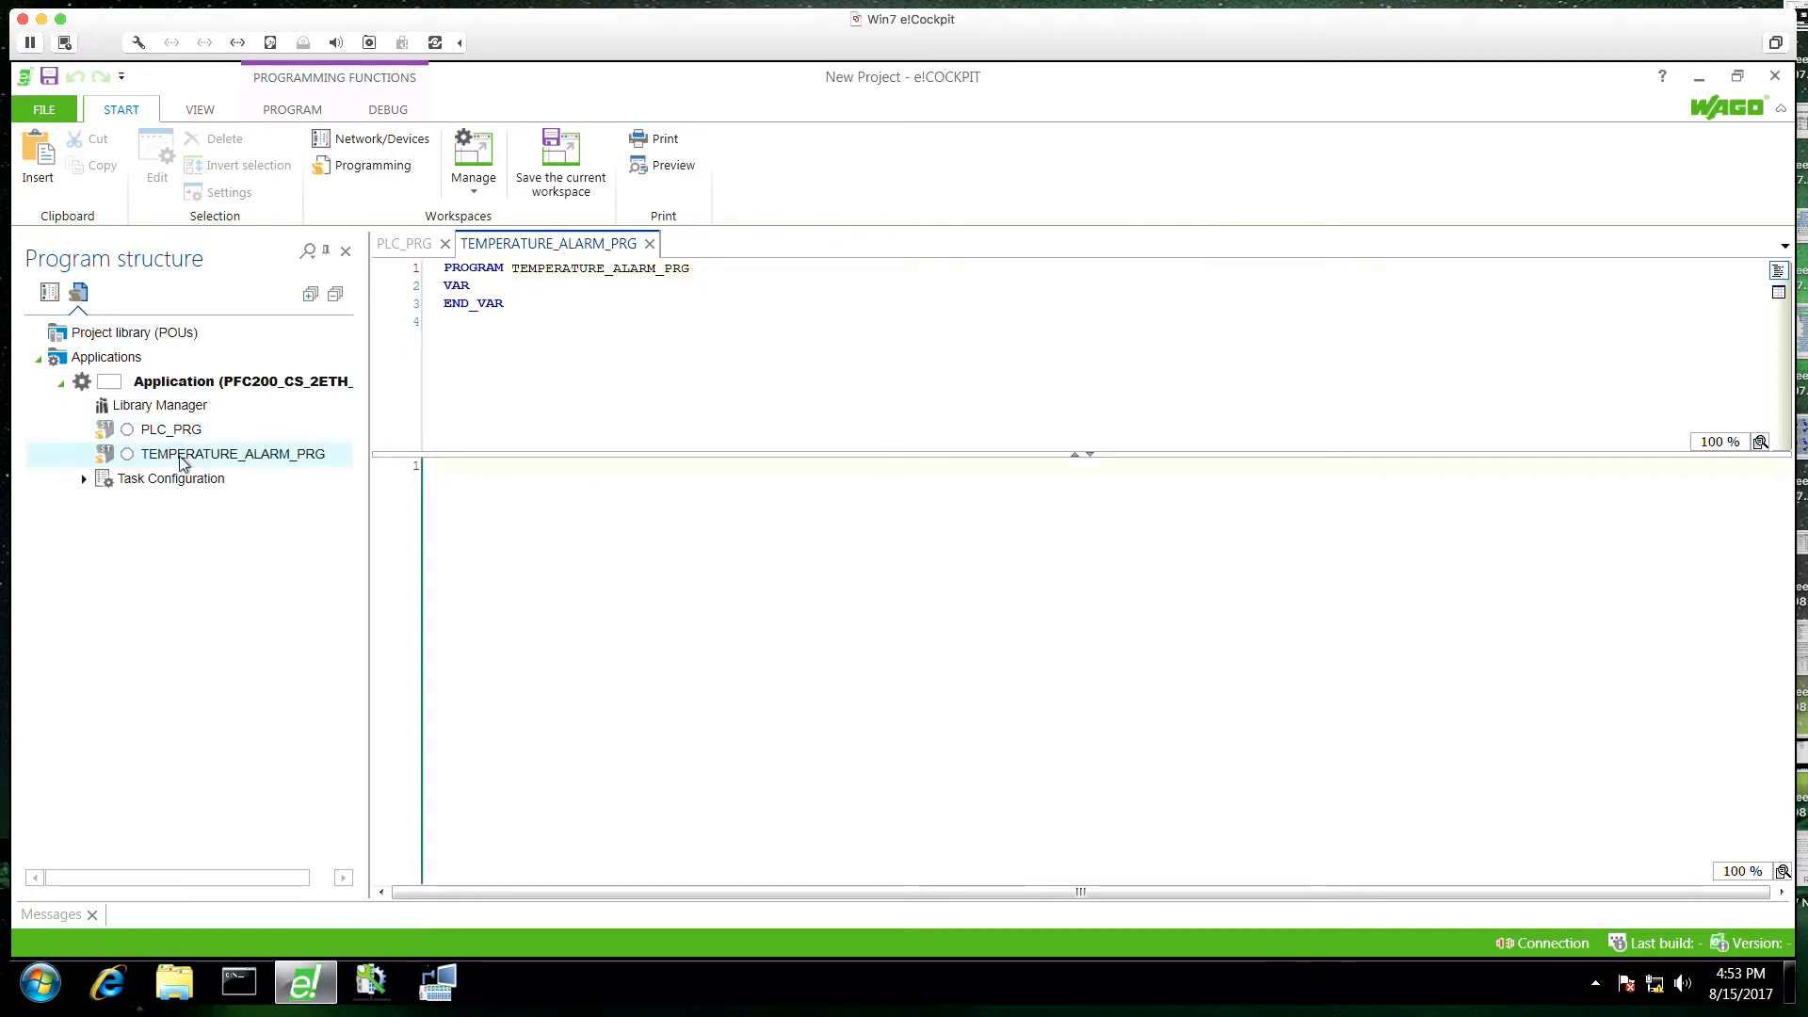
mouse_move(234, 453)
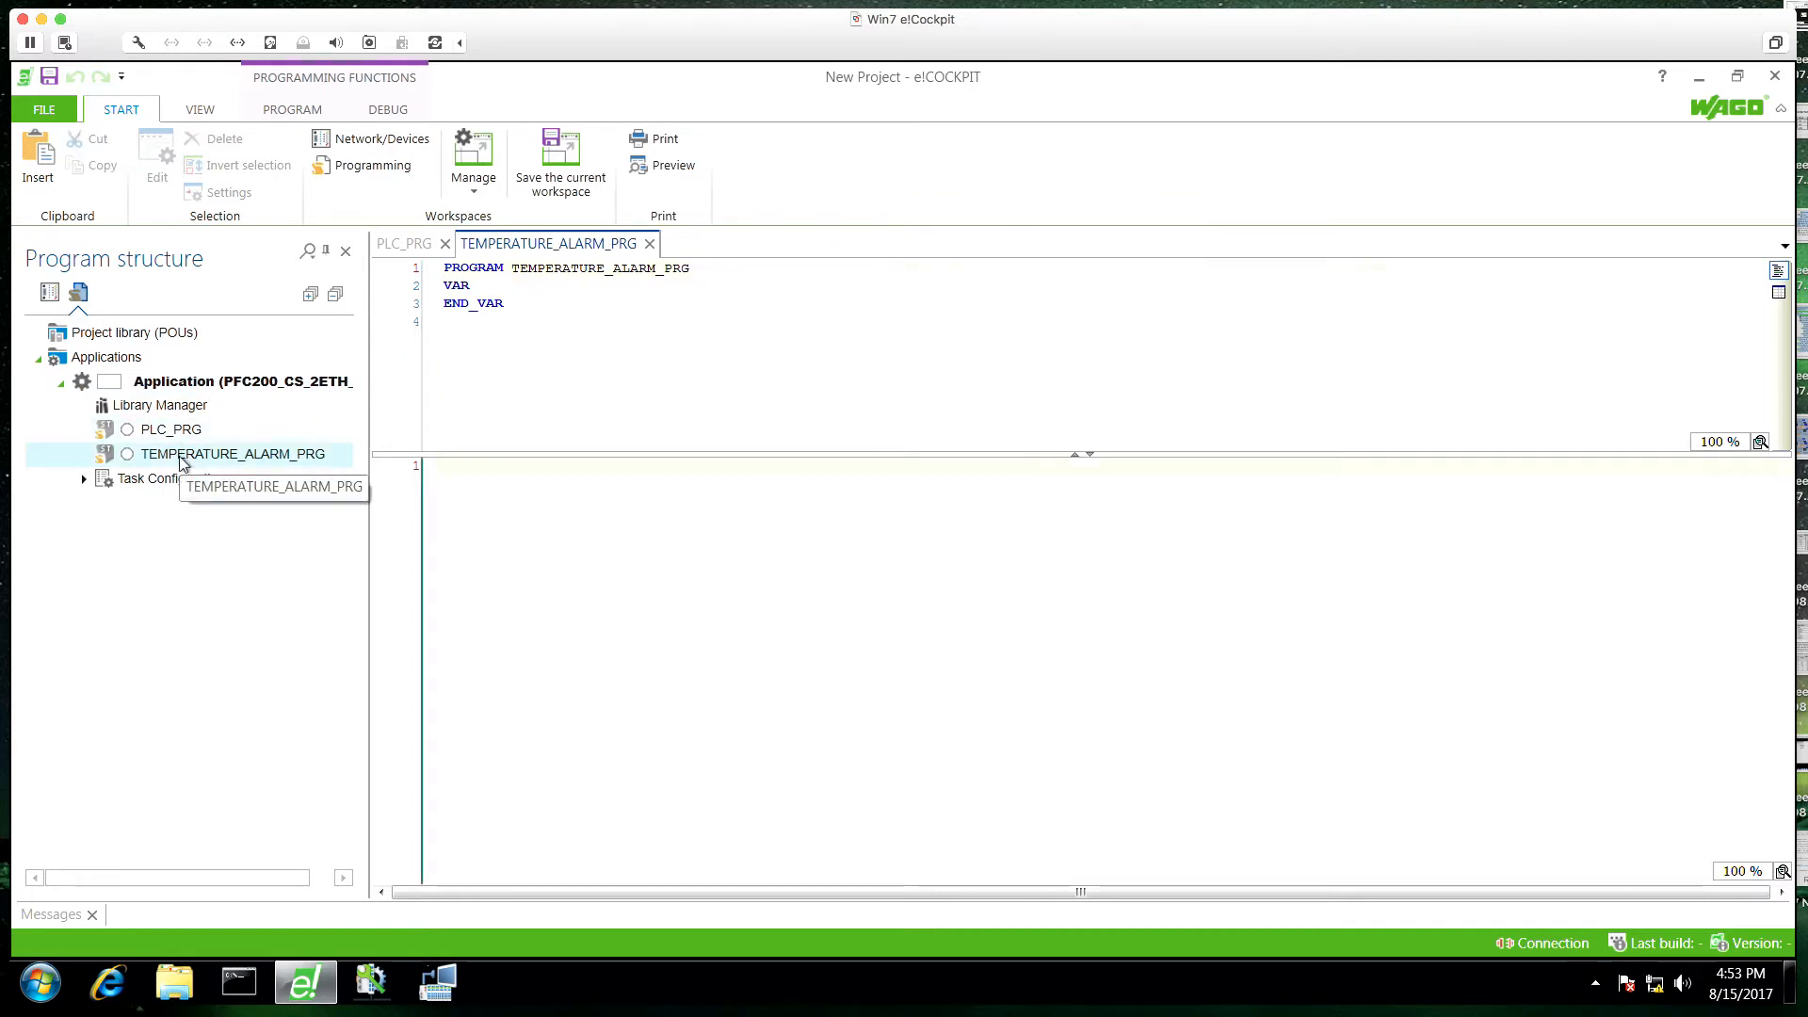
text(//all the executable code can go here)
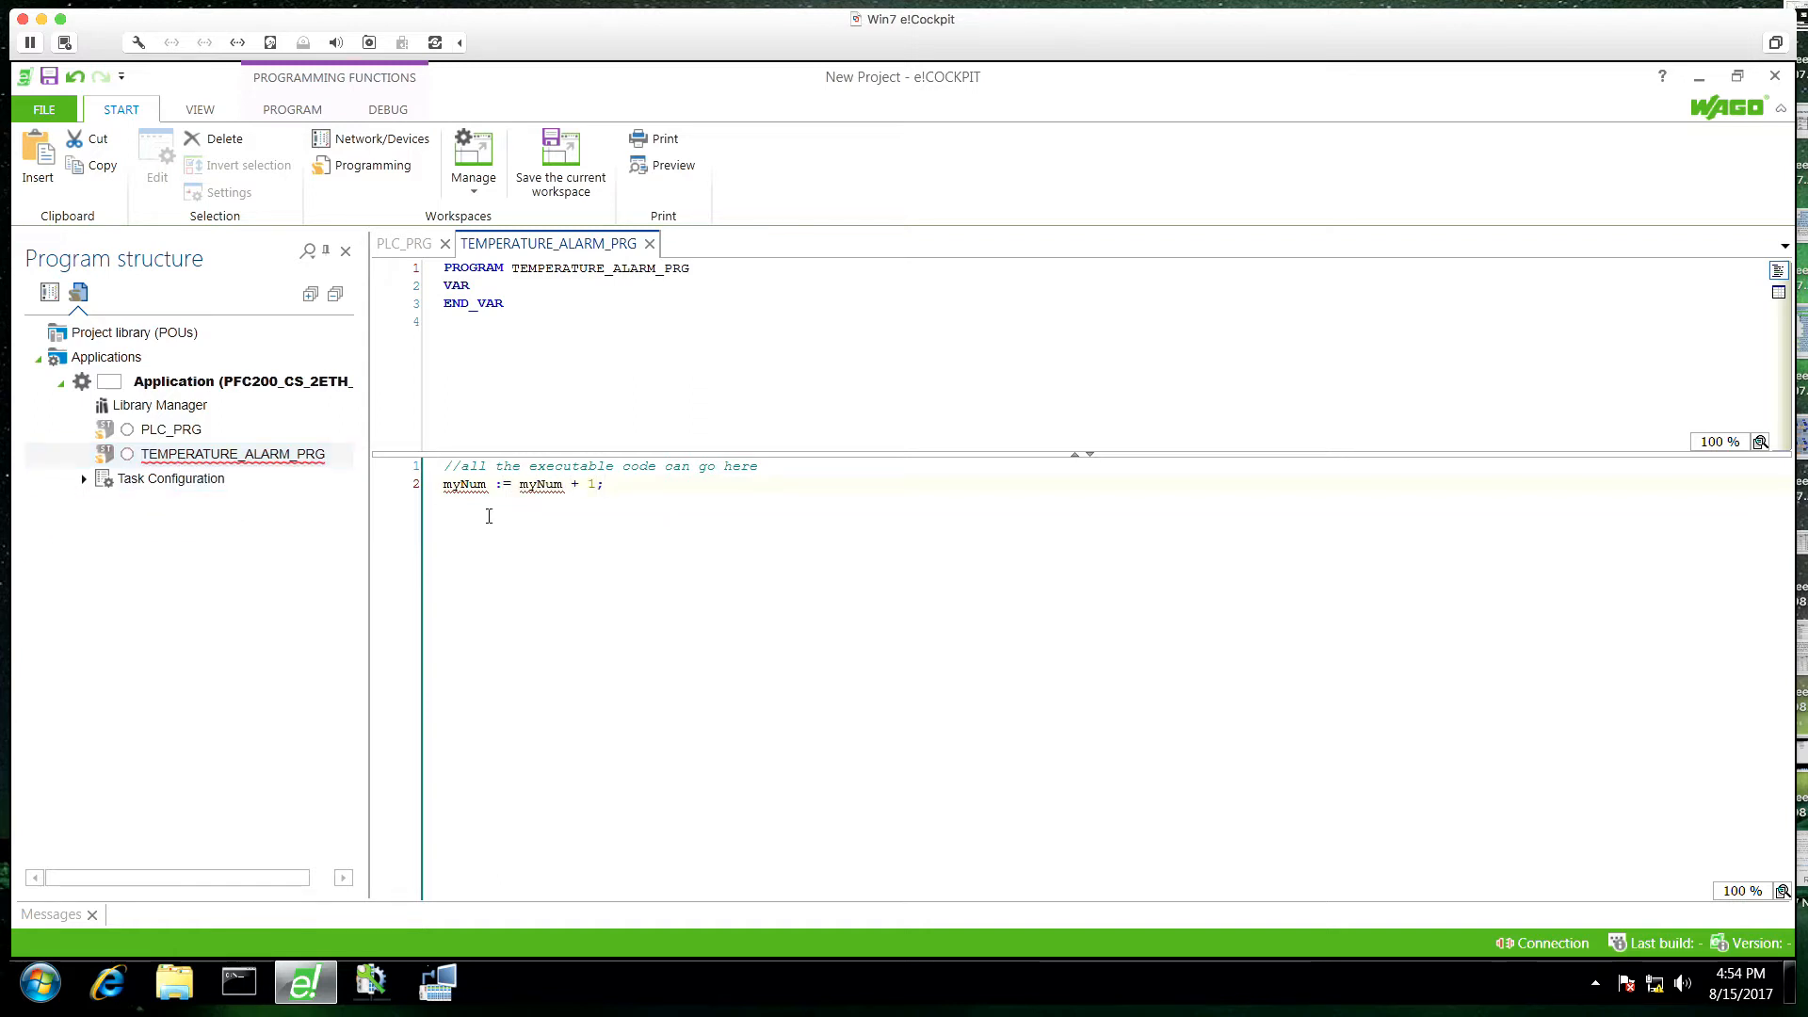
text(myNum: INT;)
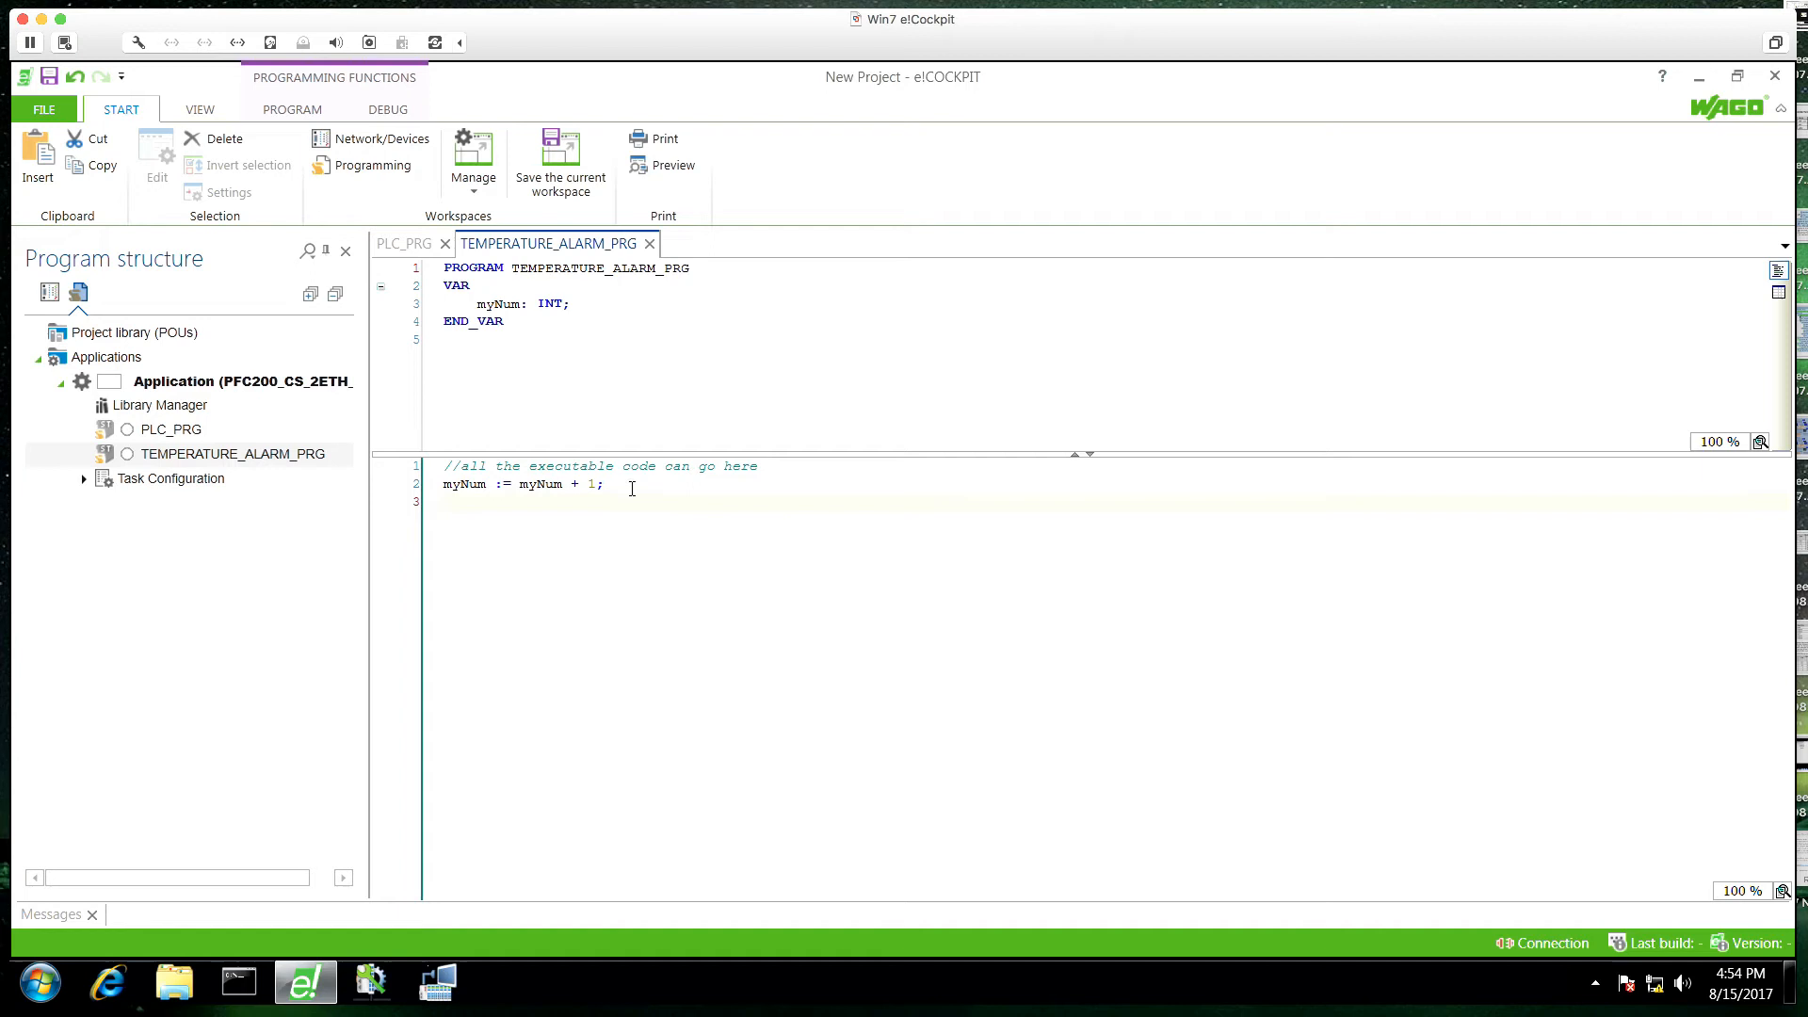
Step: Connect to the PFC200, create and download the application, then disconnect
click(292, 108)
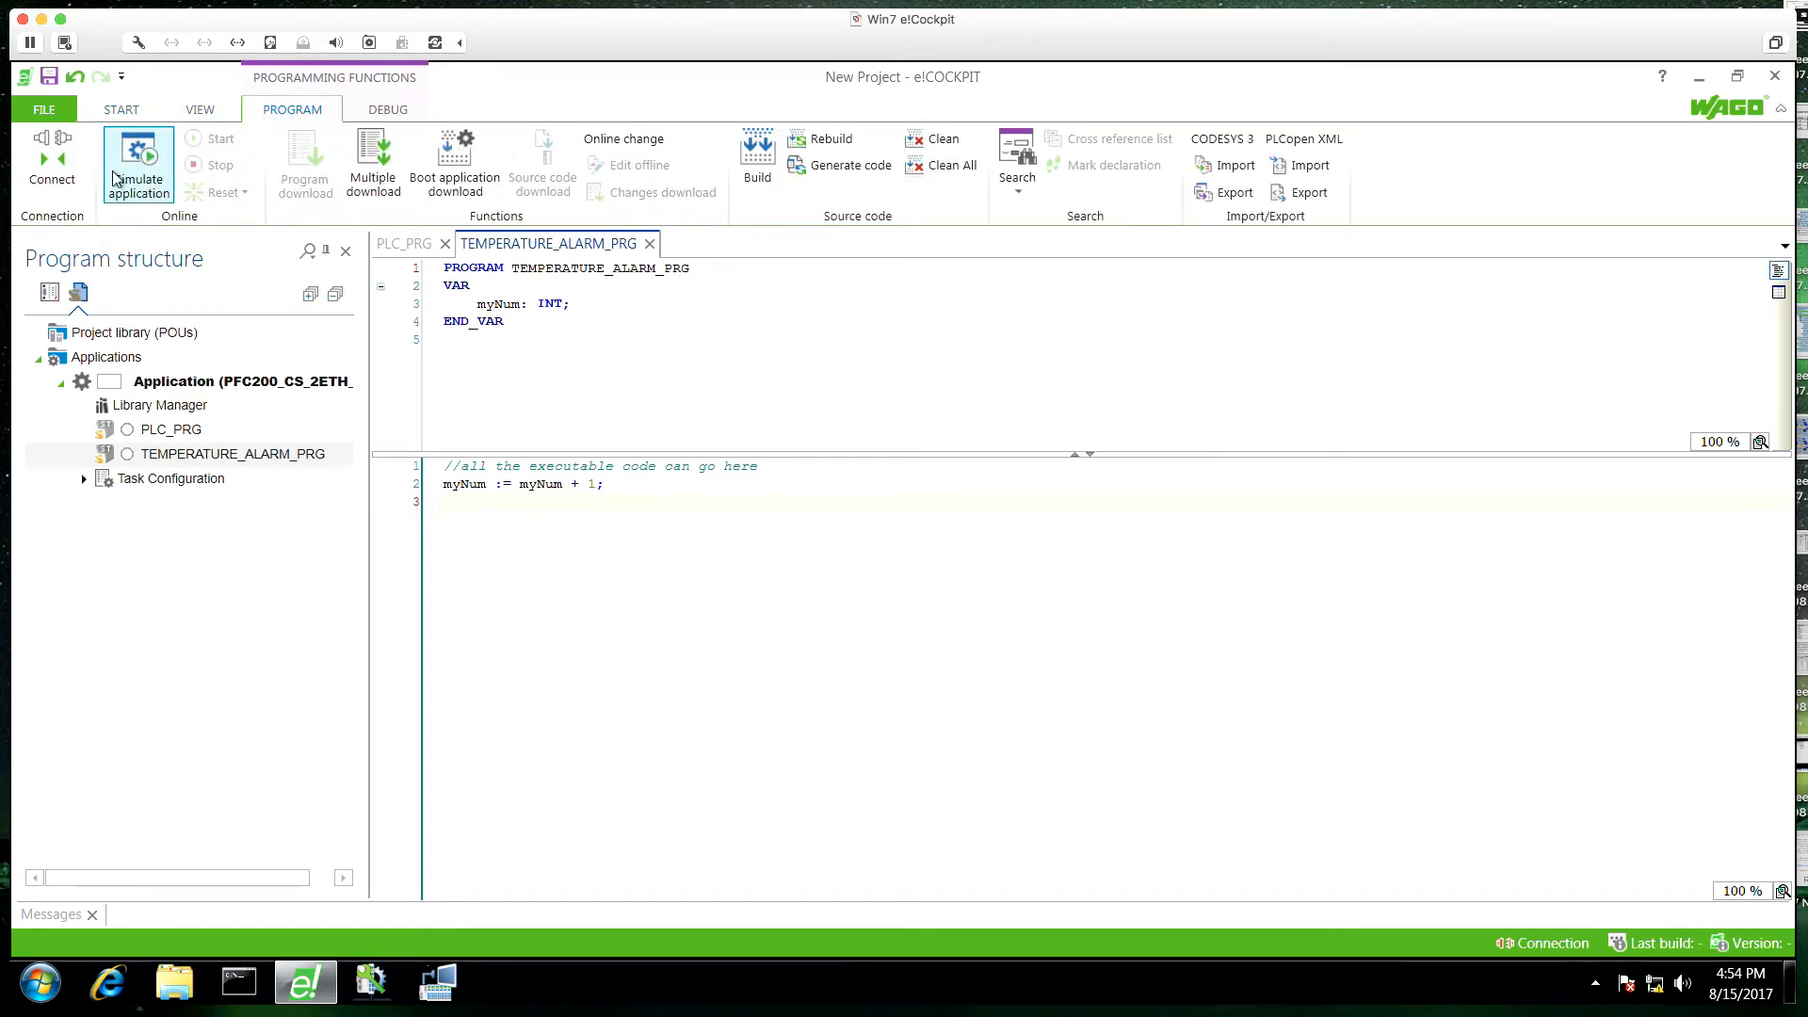
click(138, 161)
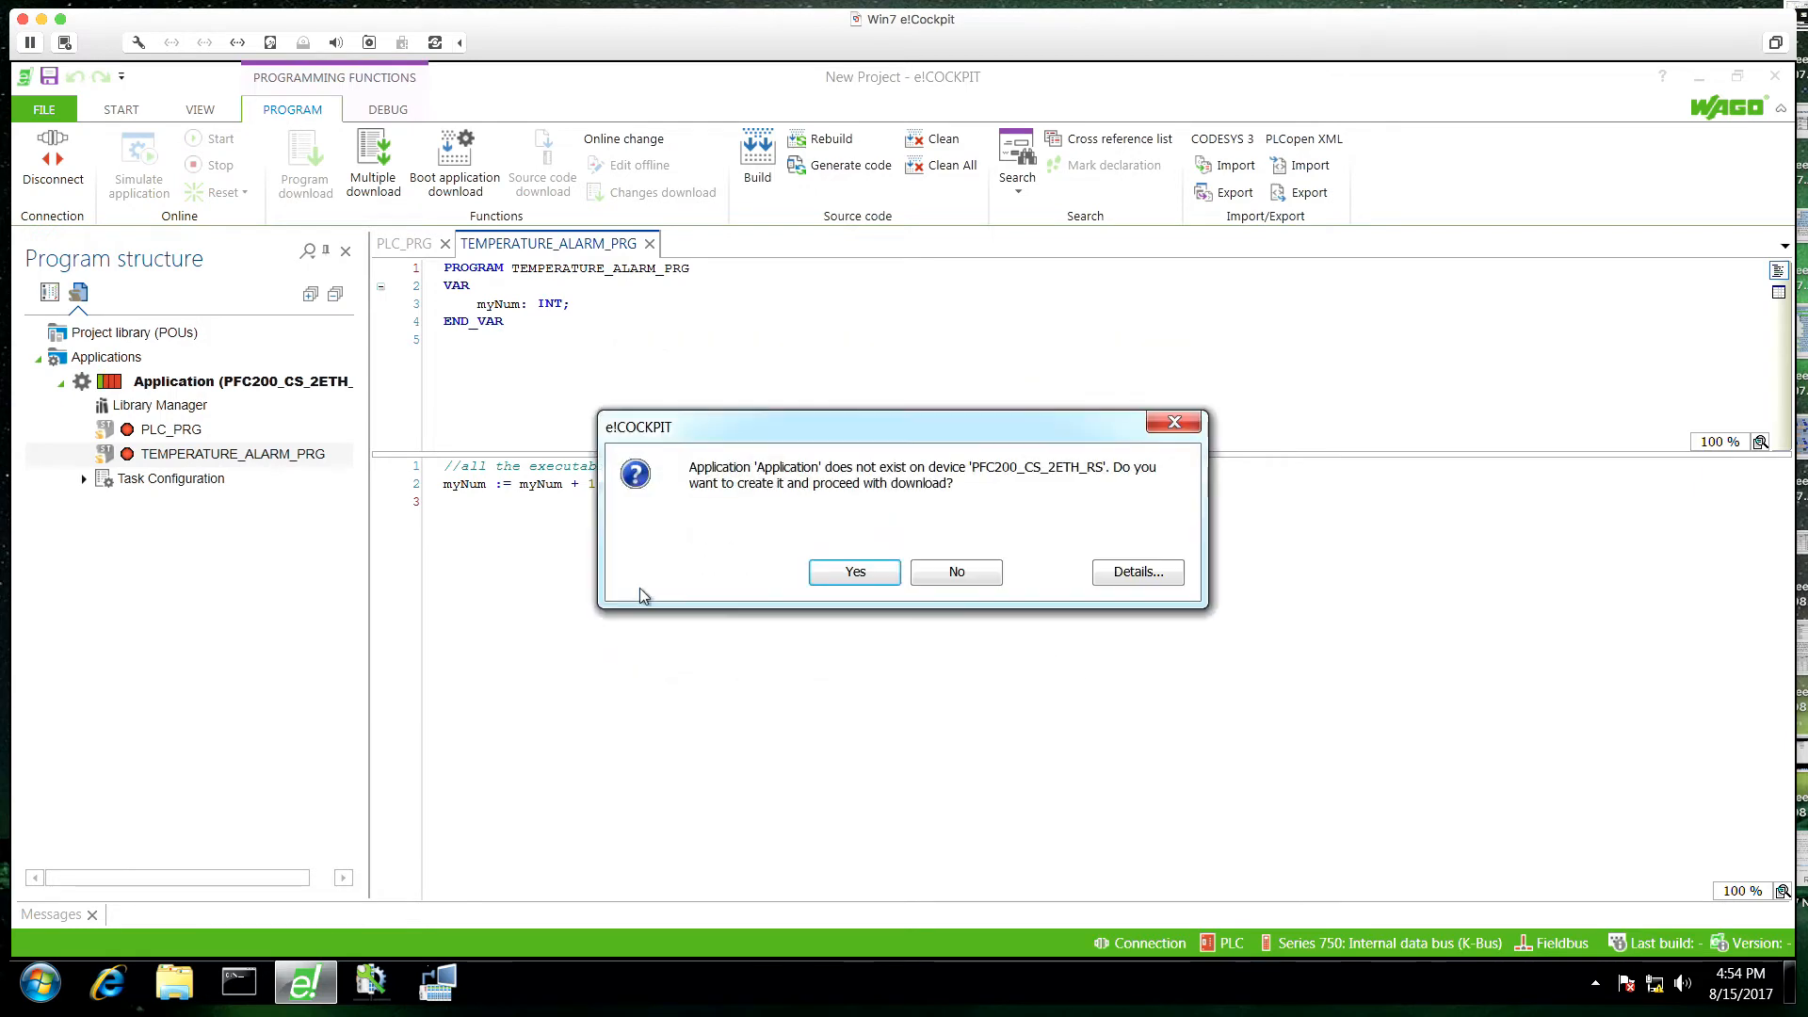
click(854, 571)
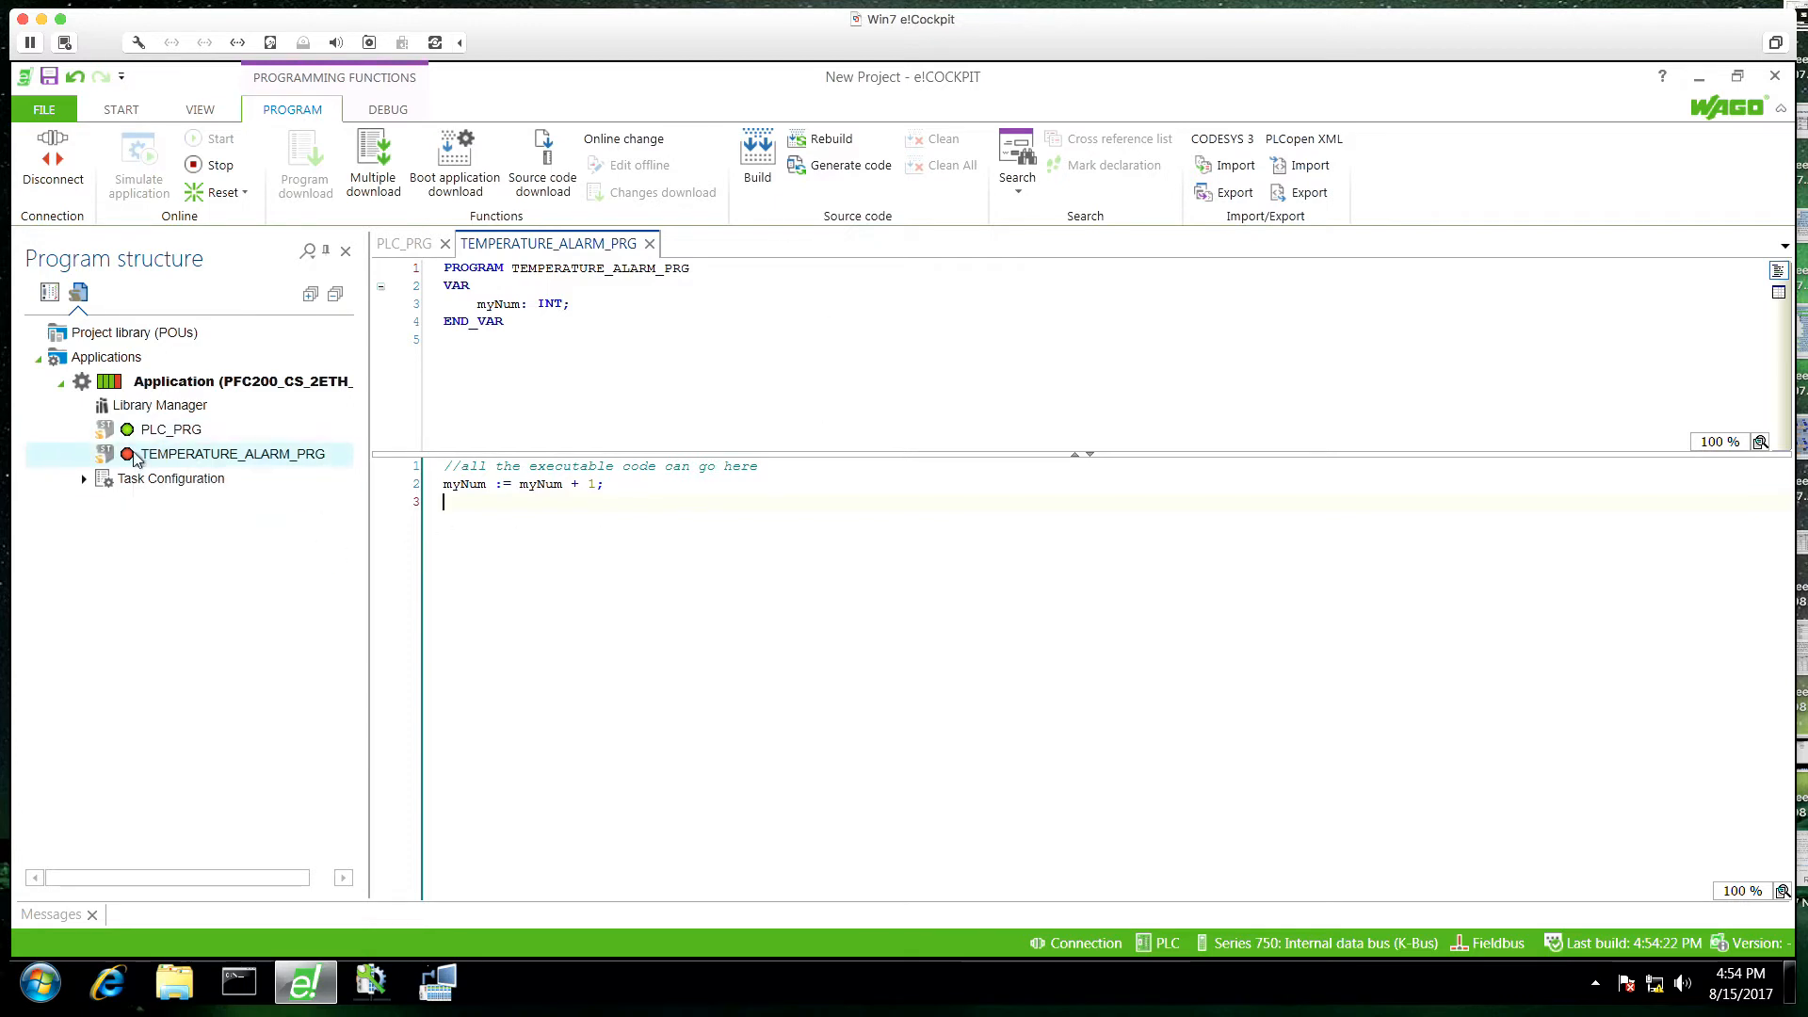
click(51, 162)
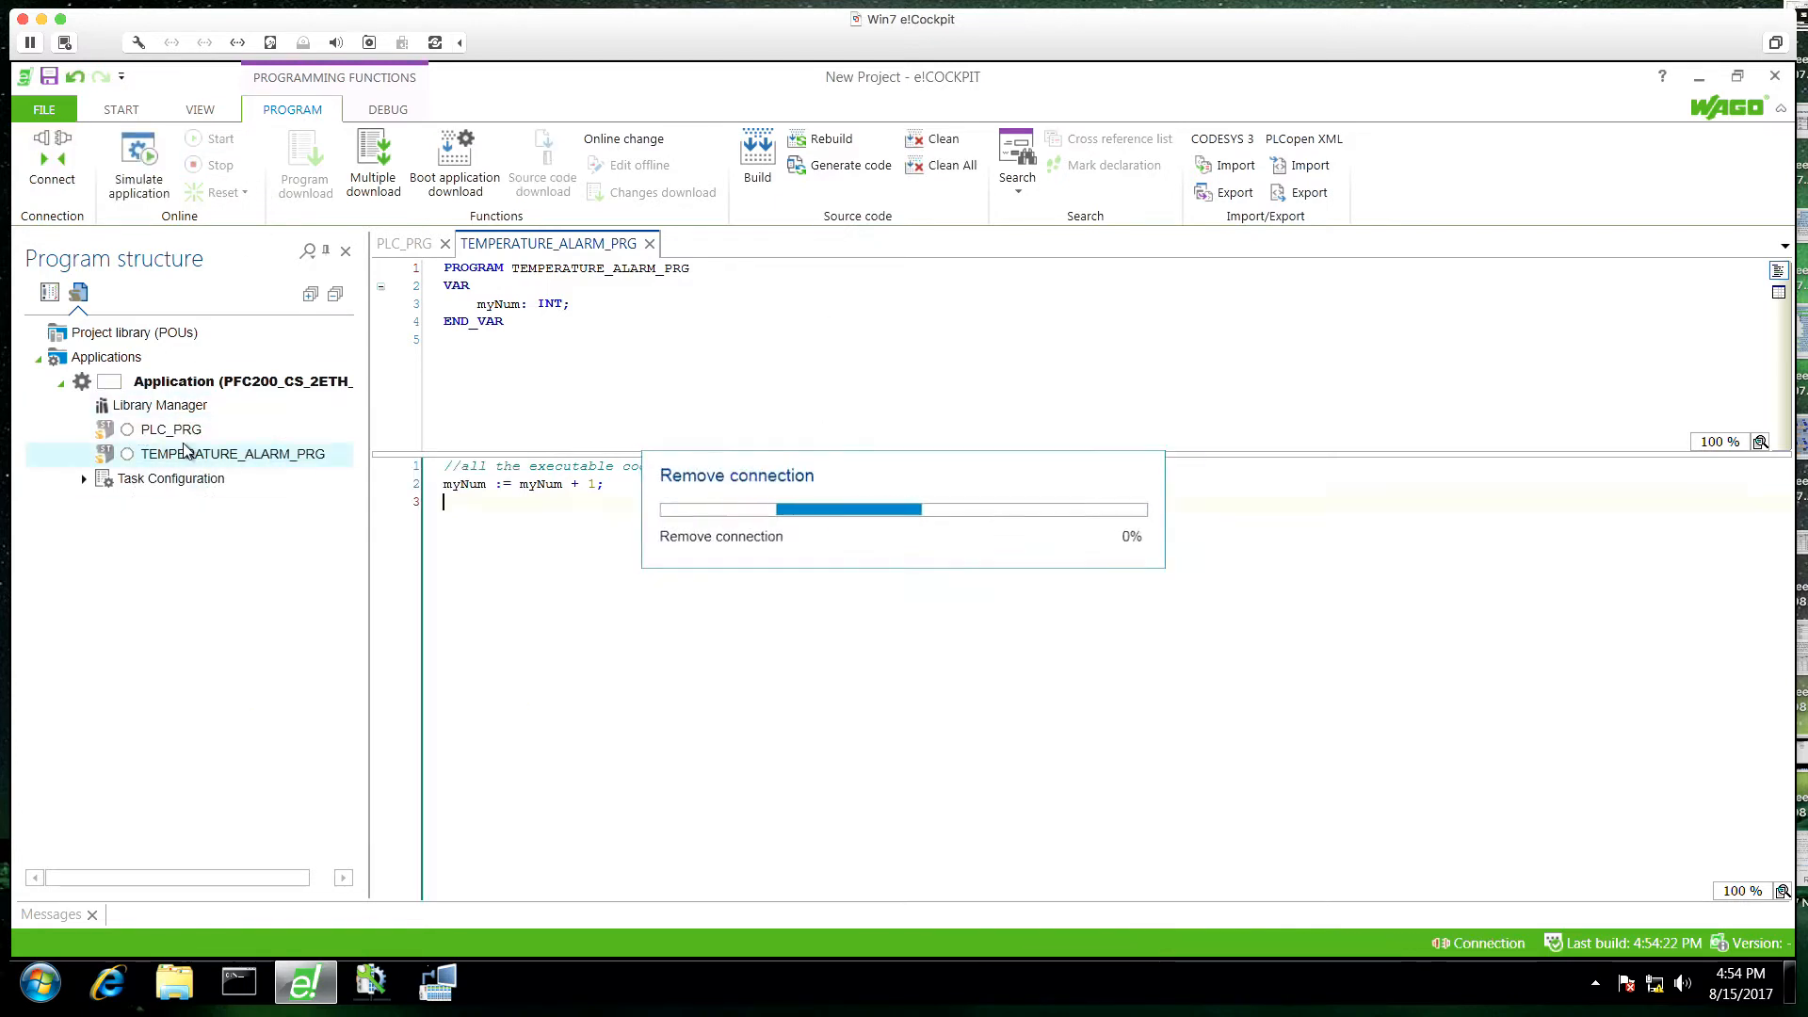
Step: Add the TEMPERATURE_ALARM_PRG(); call to PLC_PRG, then log in with download and disconnect
click(406, 243)
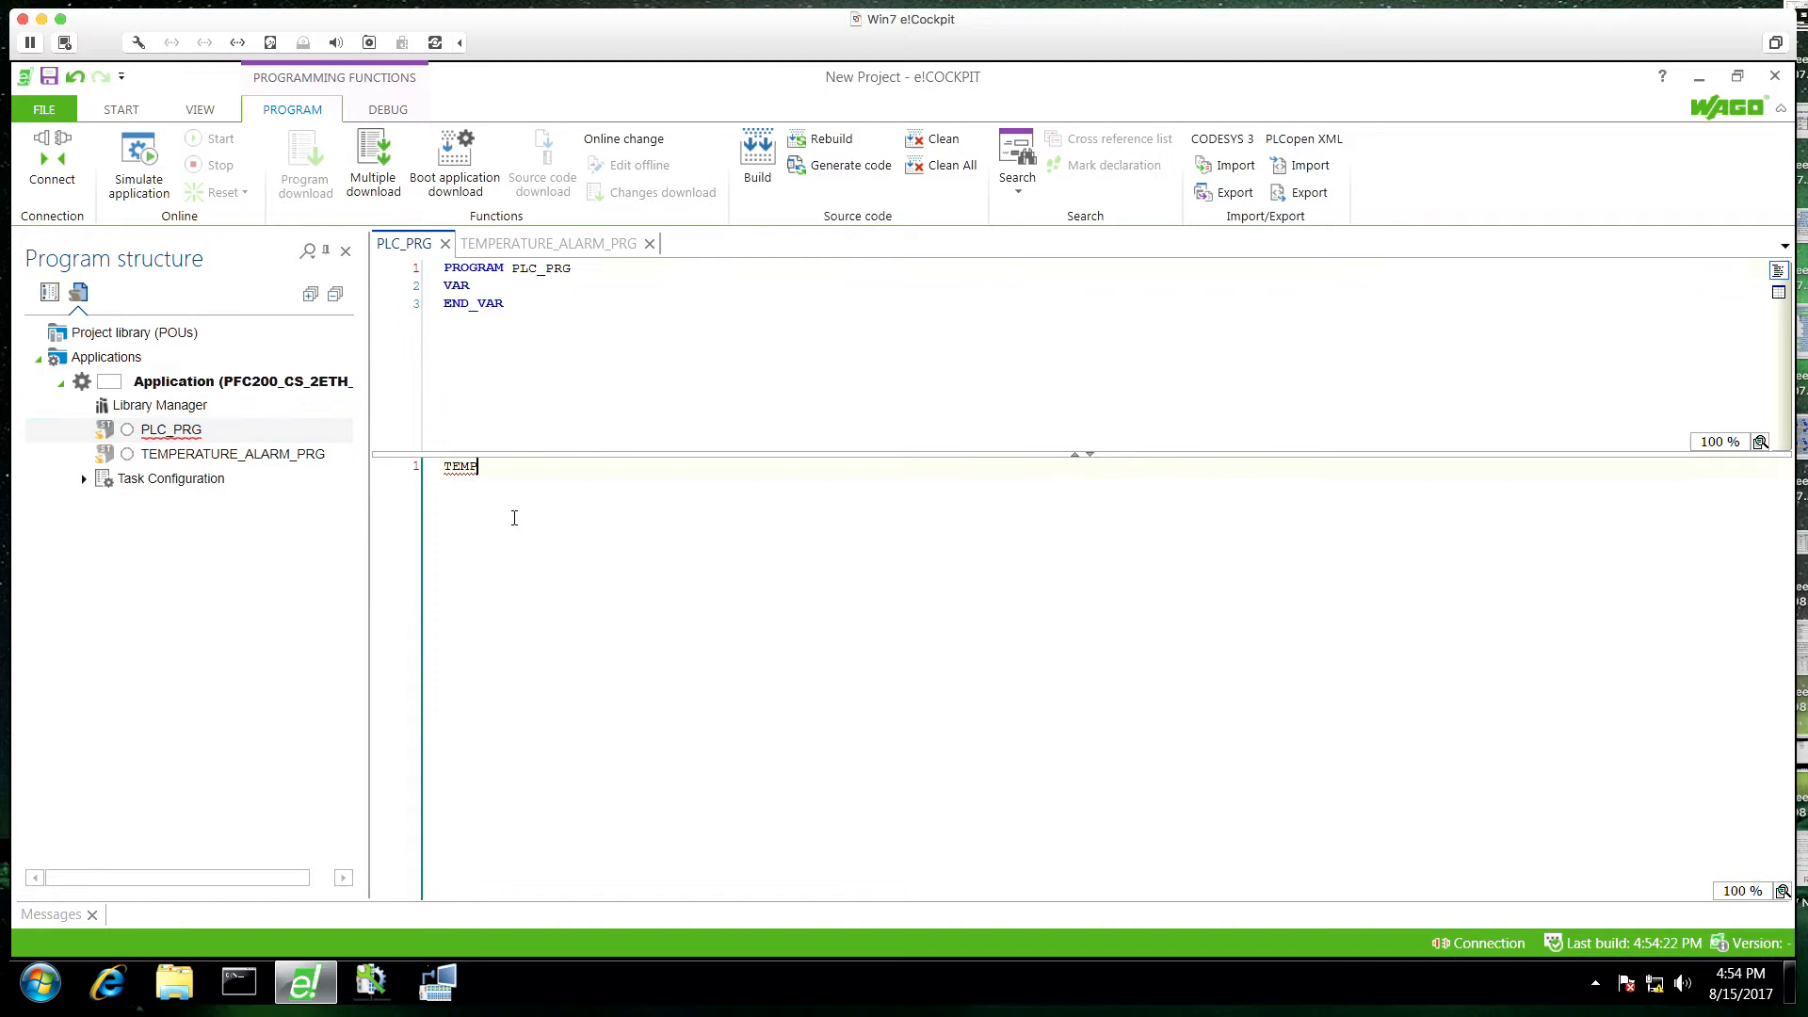
text(ERATURE_ALARM_PRG();)
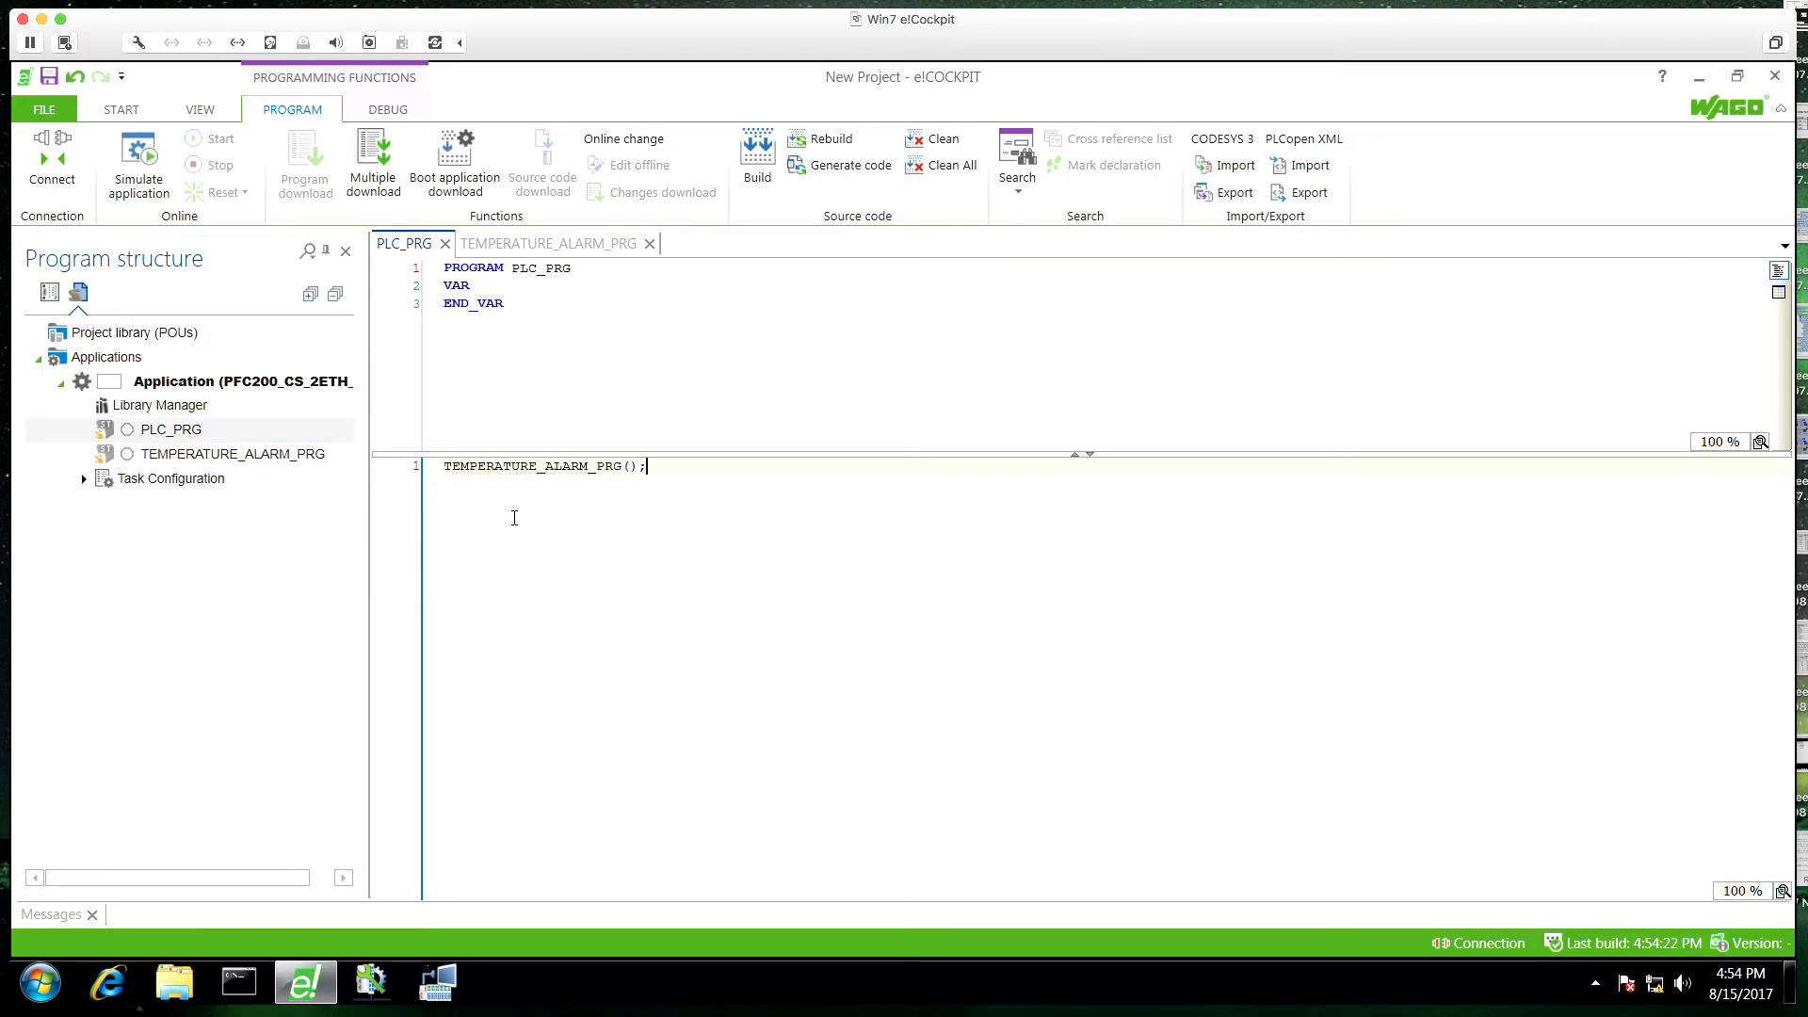
mouse_move(581, 555)
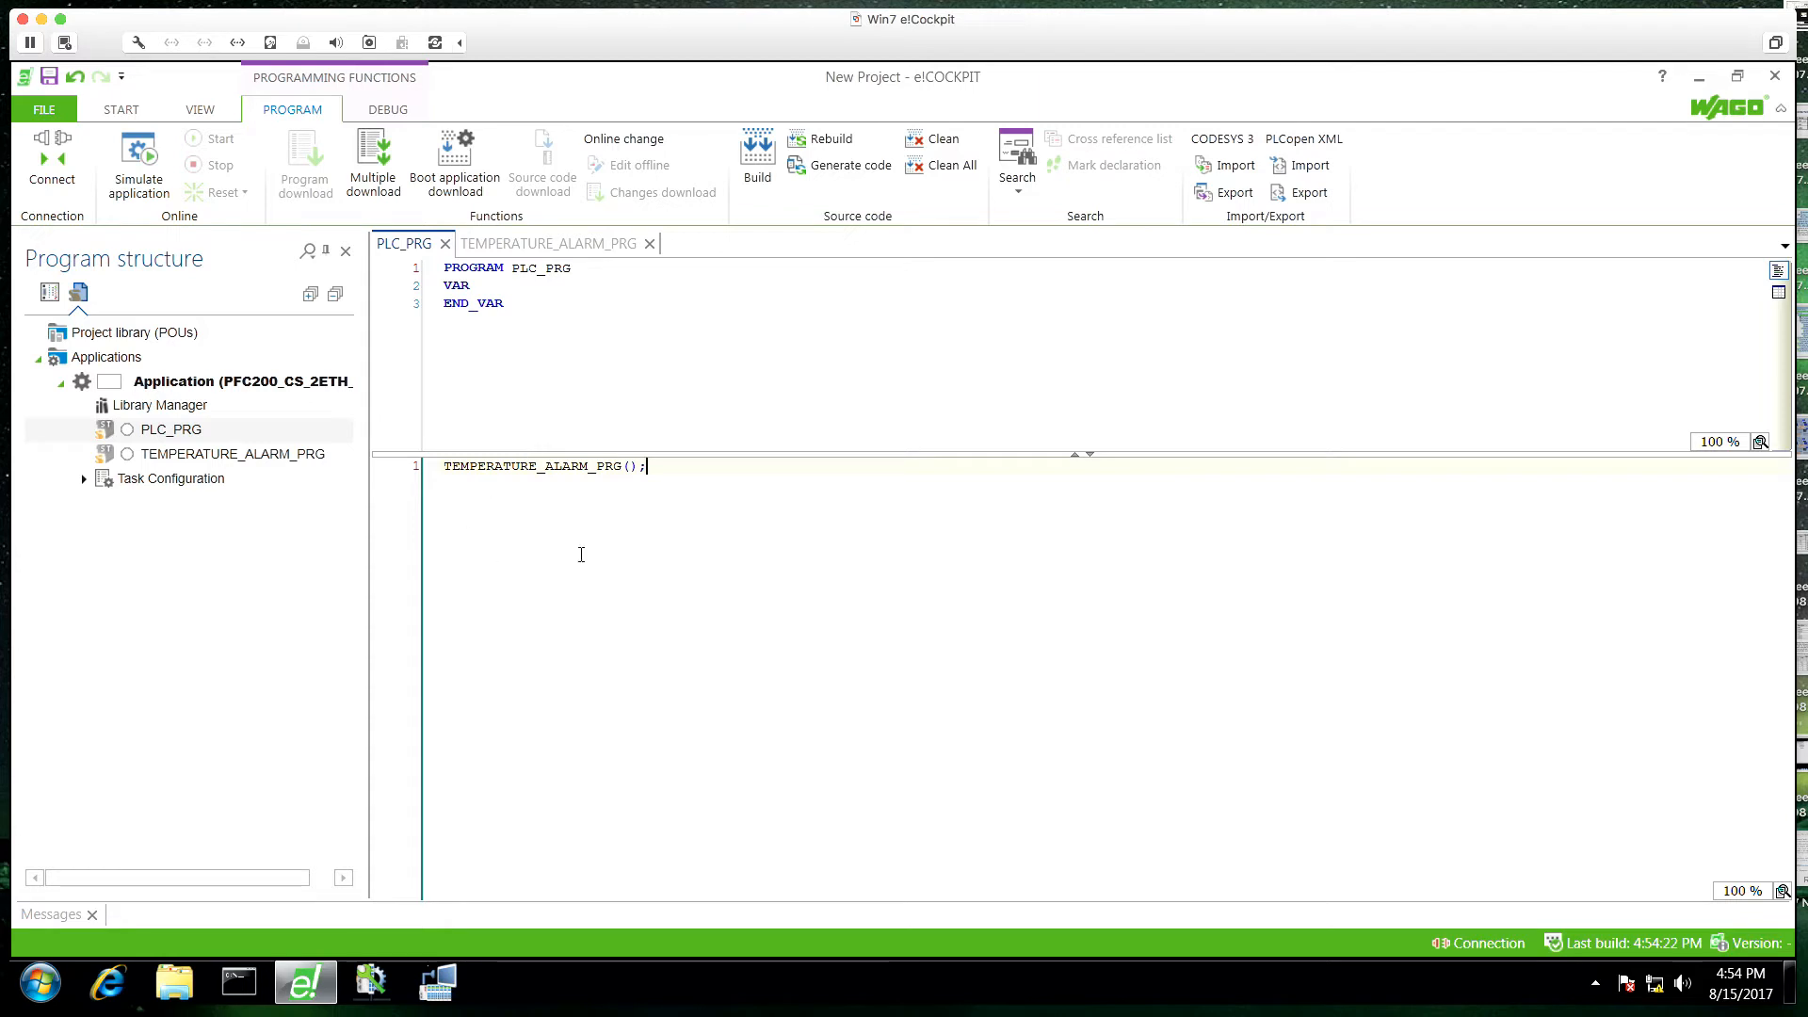
click(52, 155)
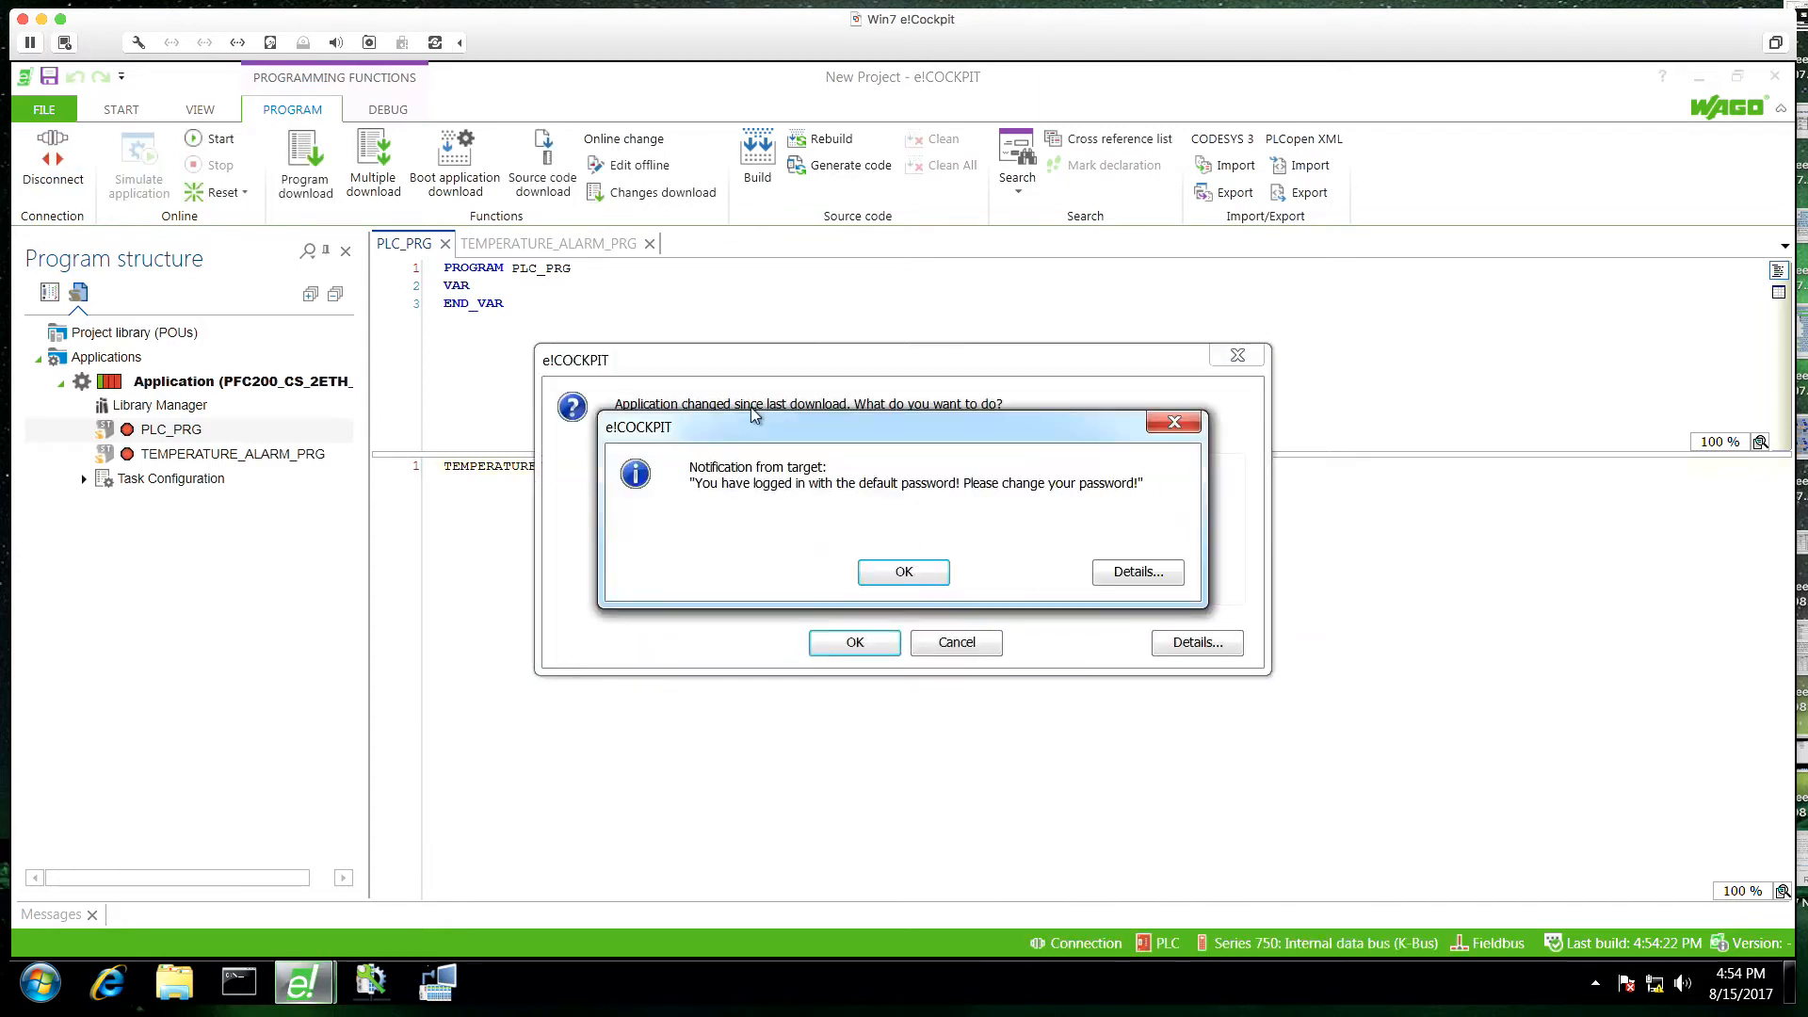
click(903, 571)
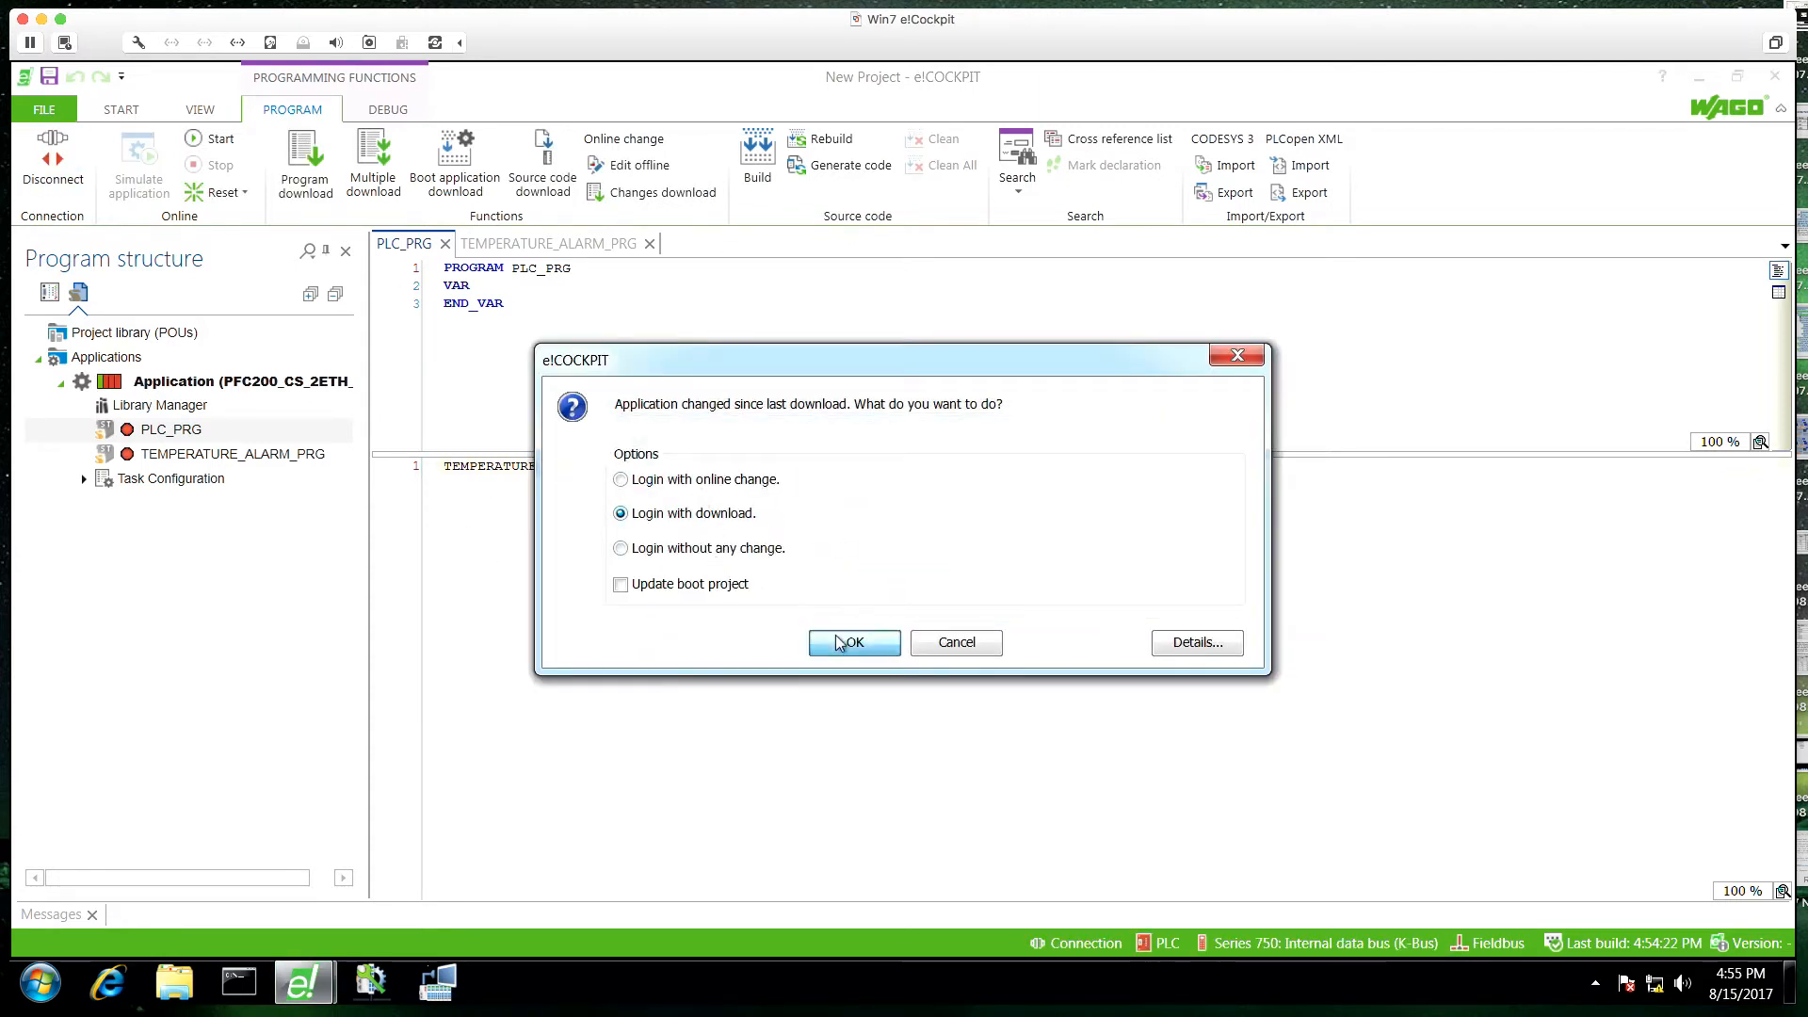
click(852, 642)
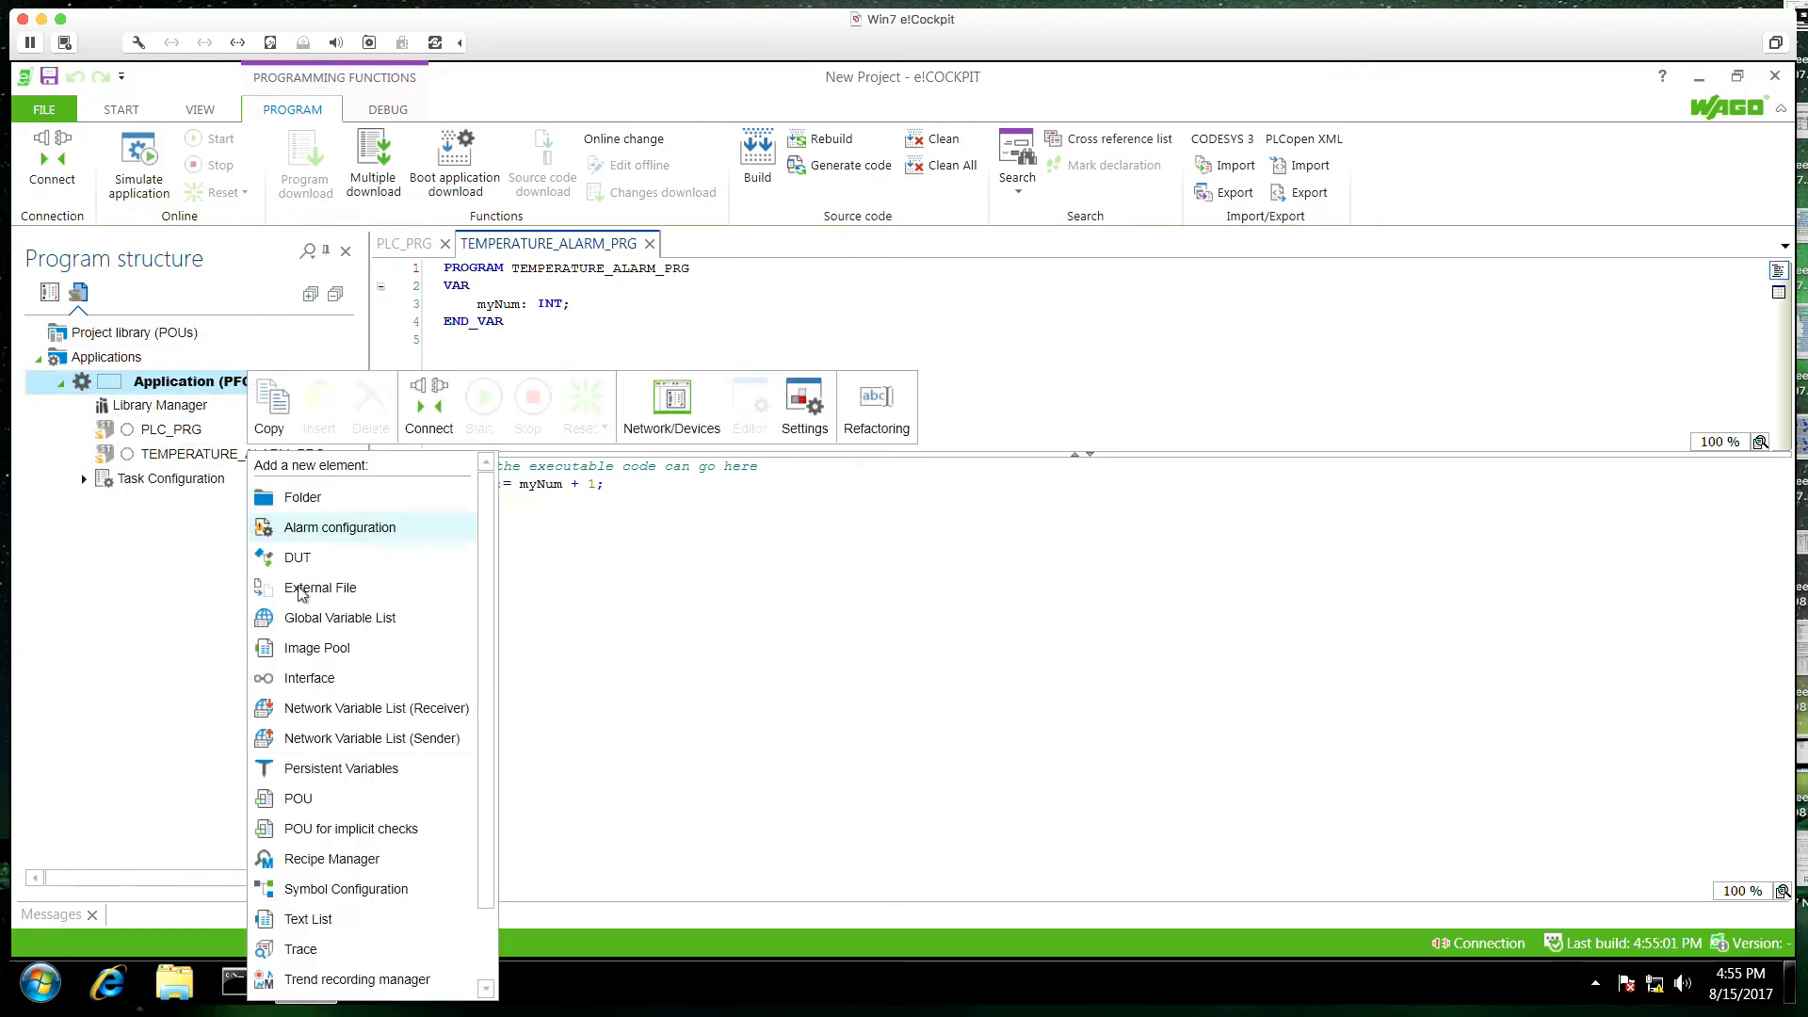
Step: Add a Structured Text function TC_IN_TO_F with return type REAL
click(298, 798)
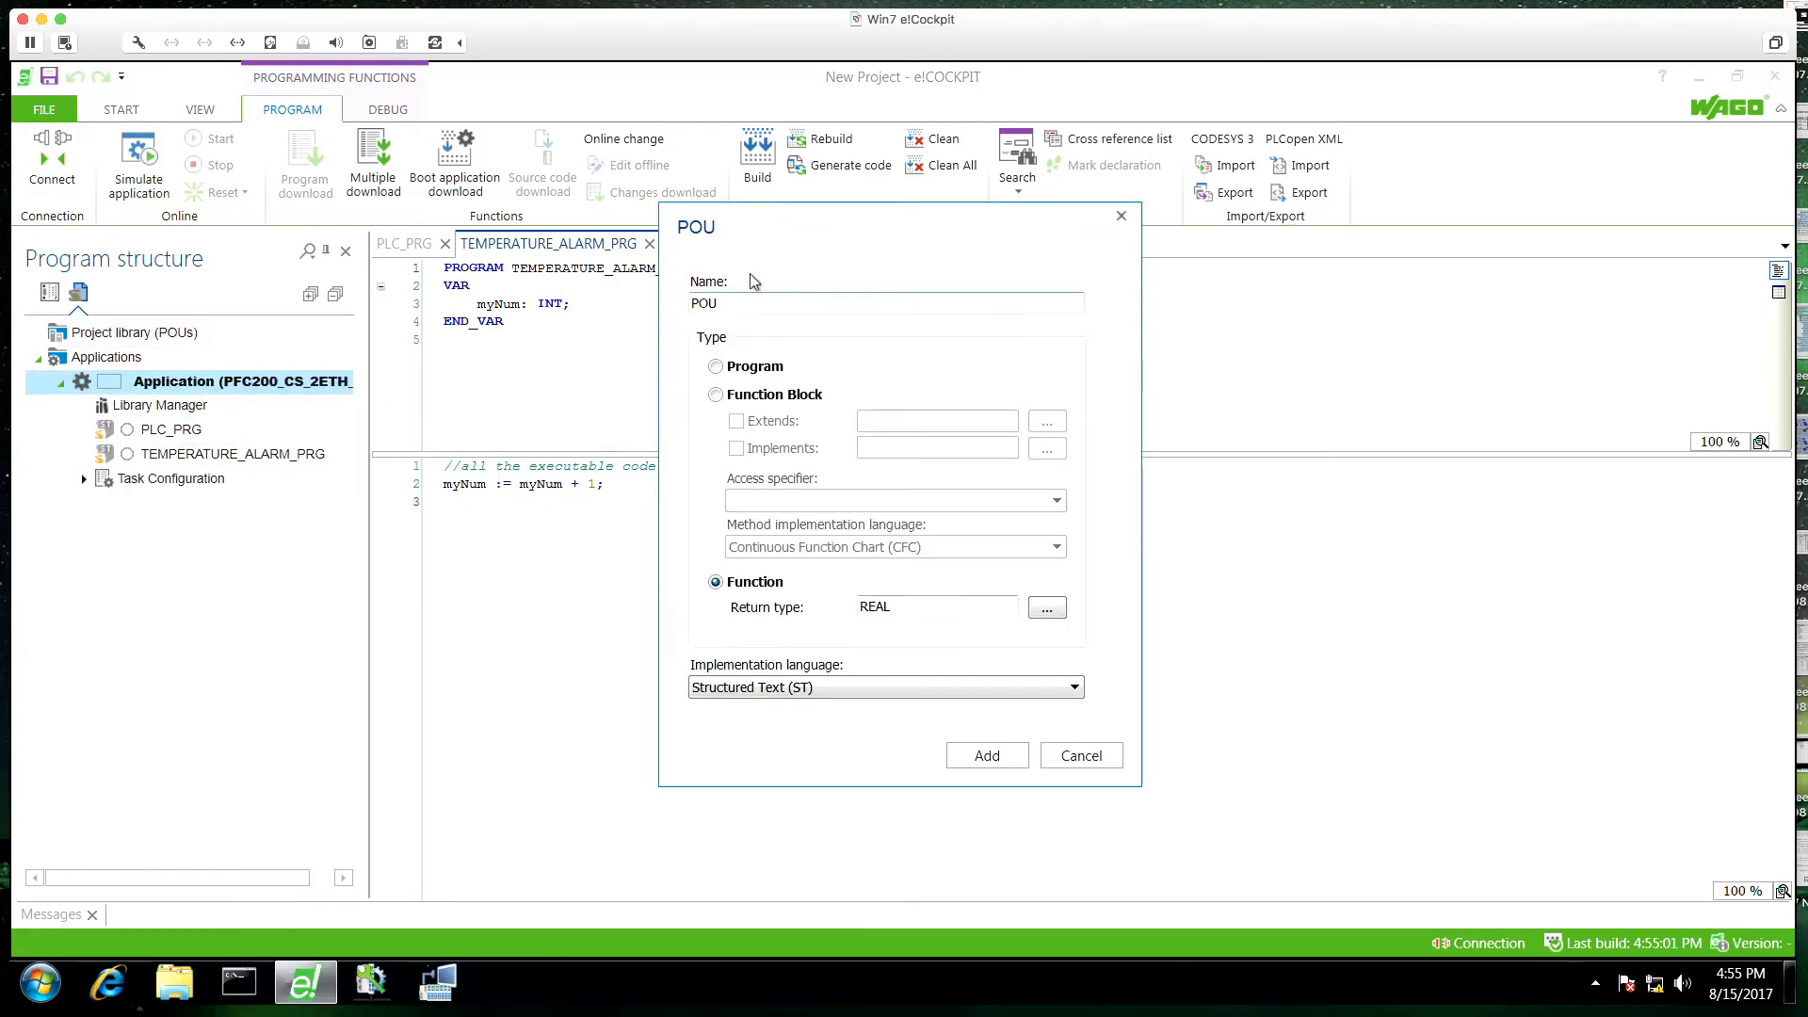
text(TC_IN_TO)
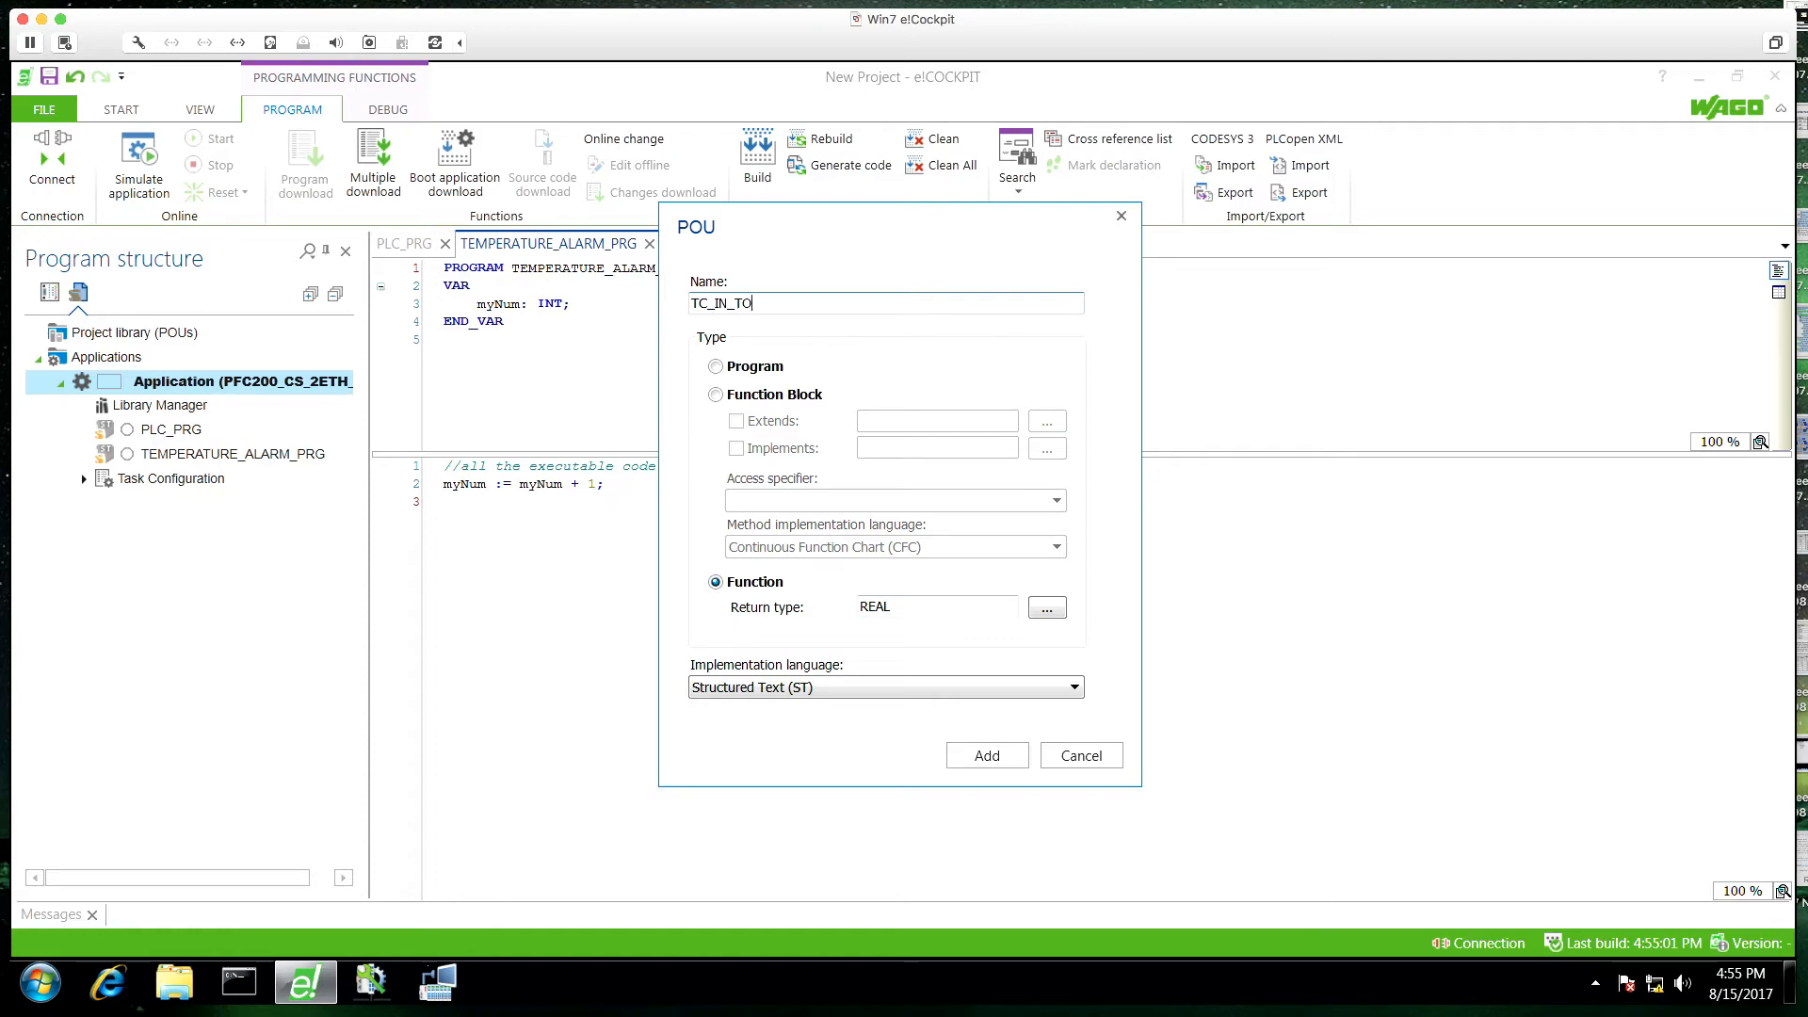
text(_F)
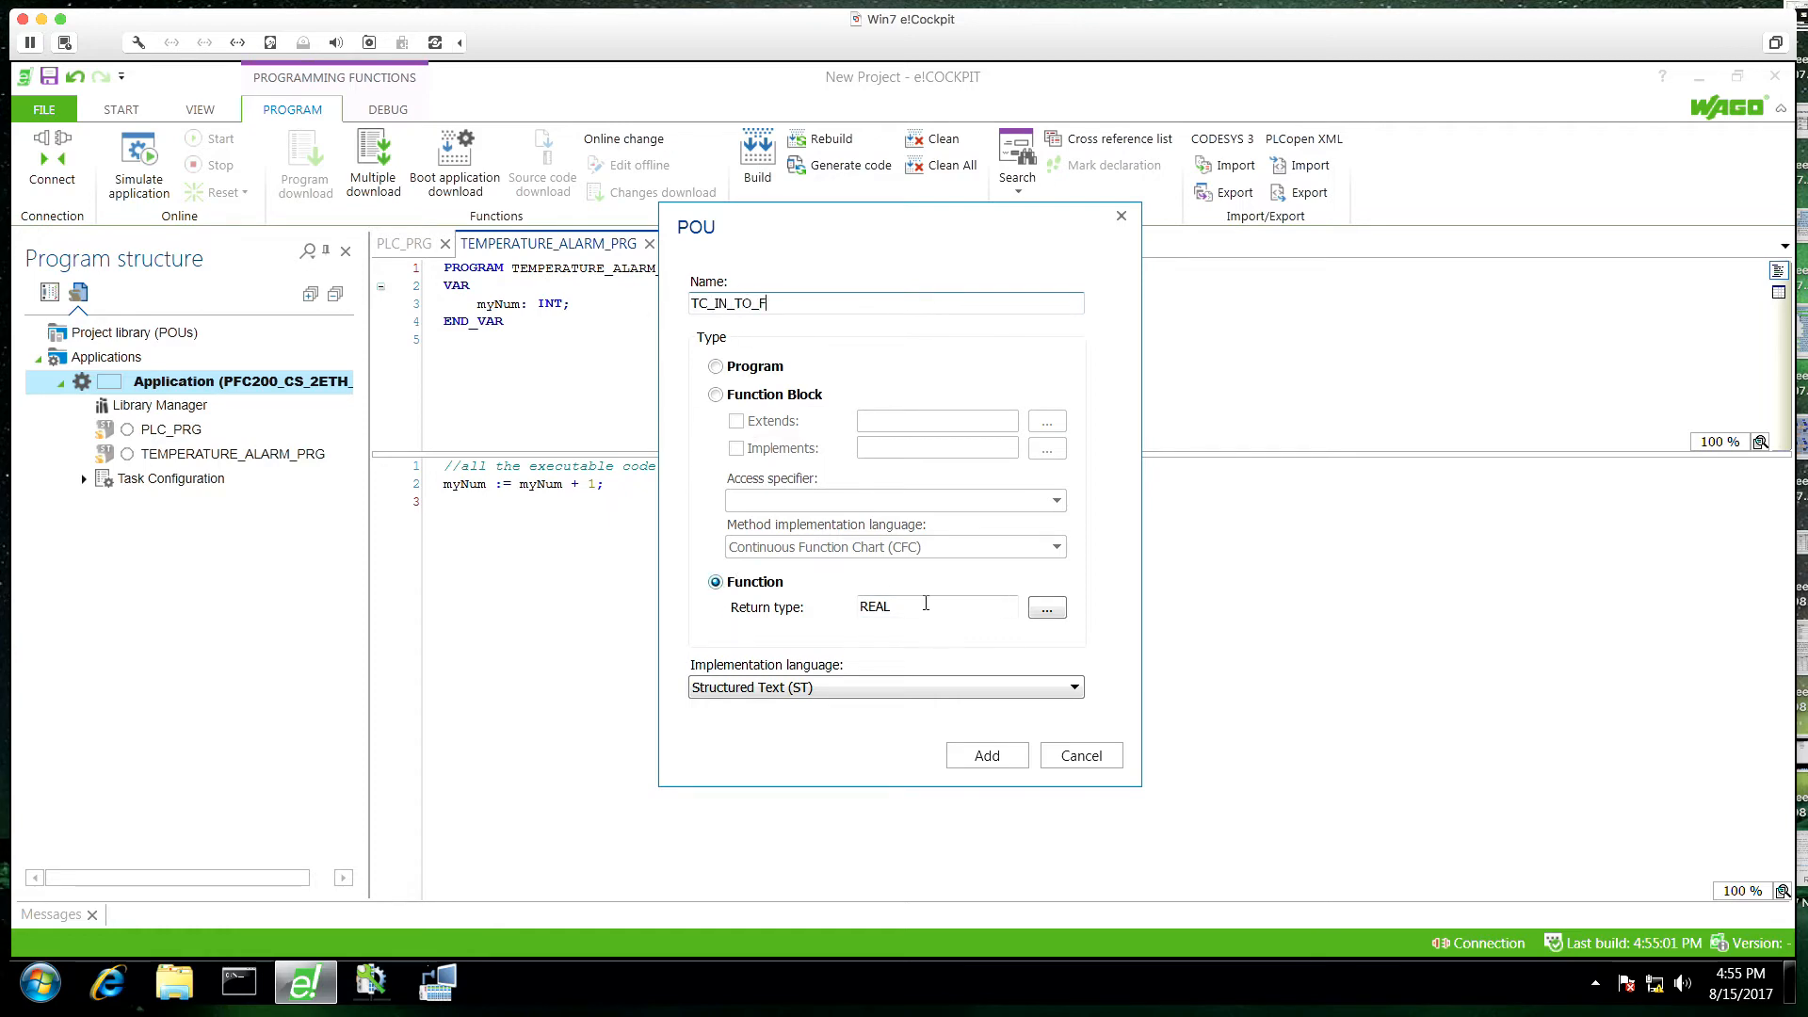
click(1045, 608)
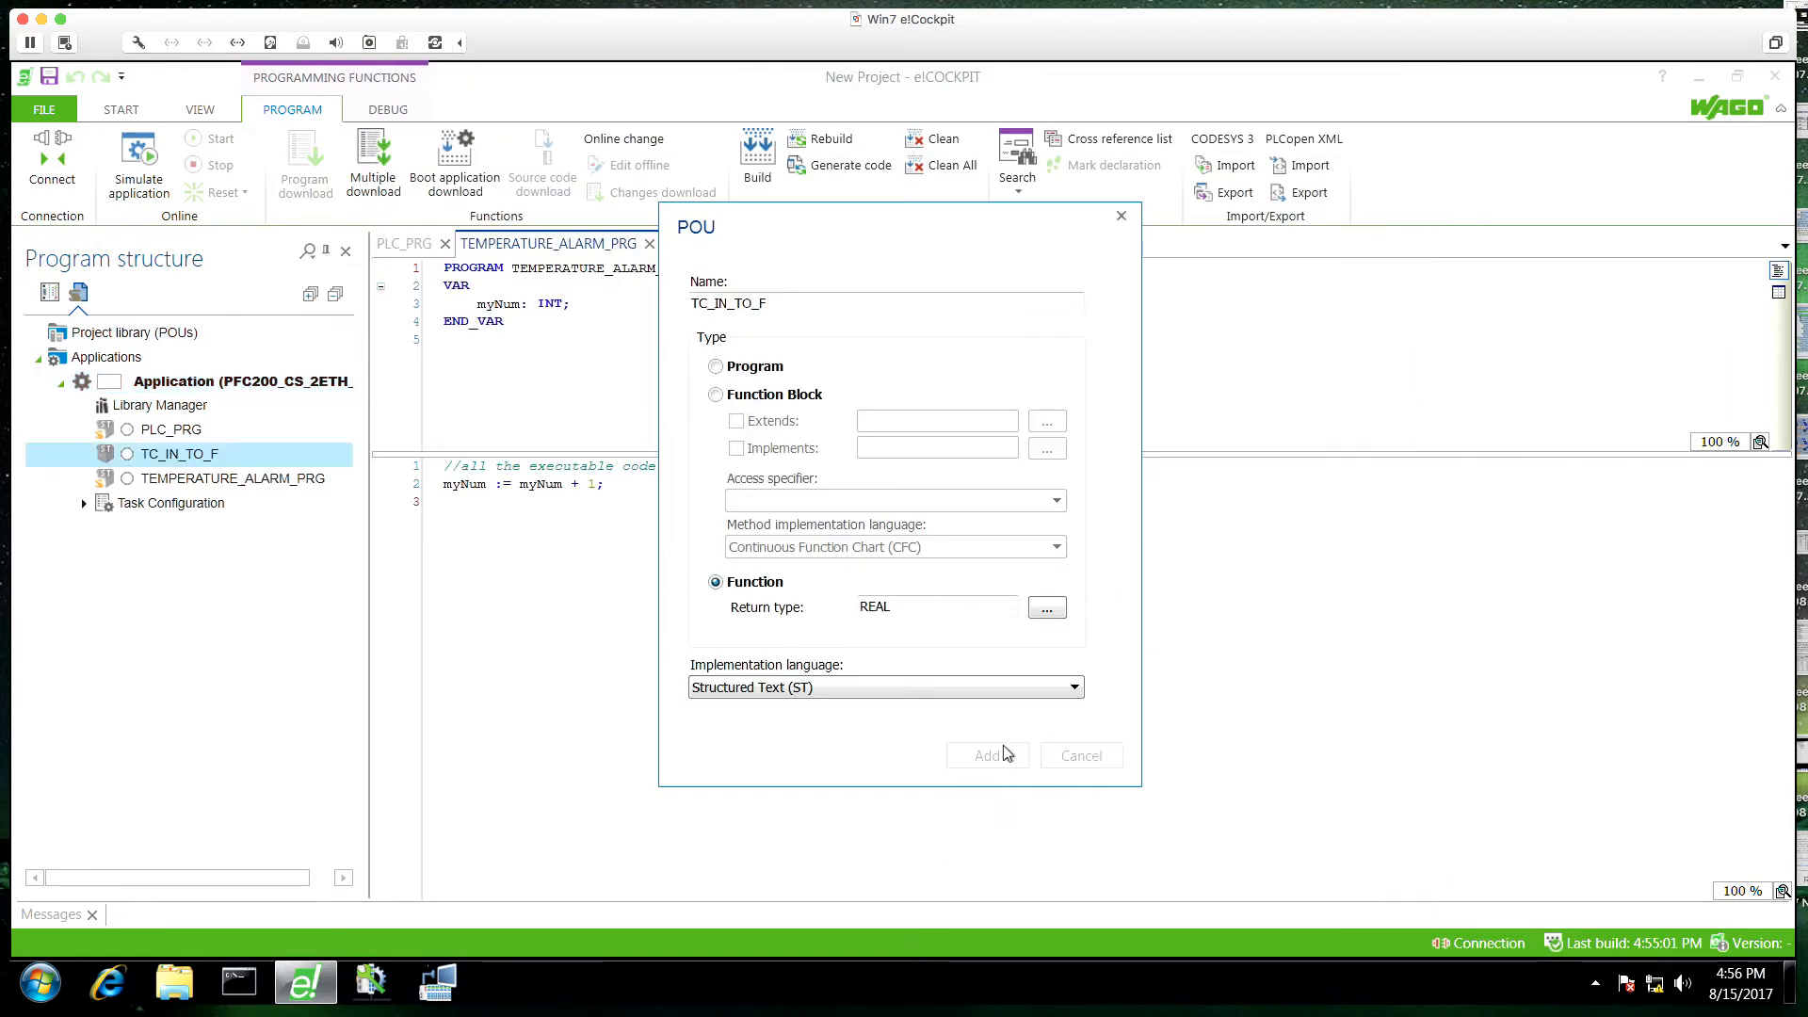
click(987, 756)
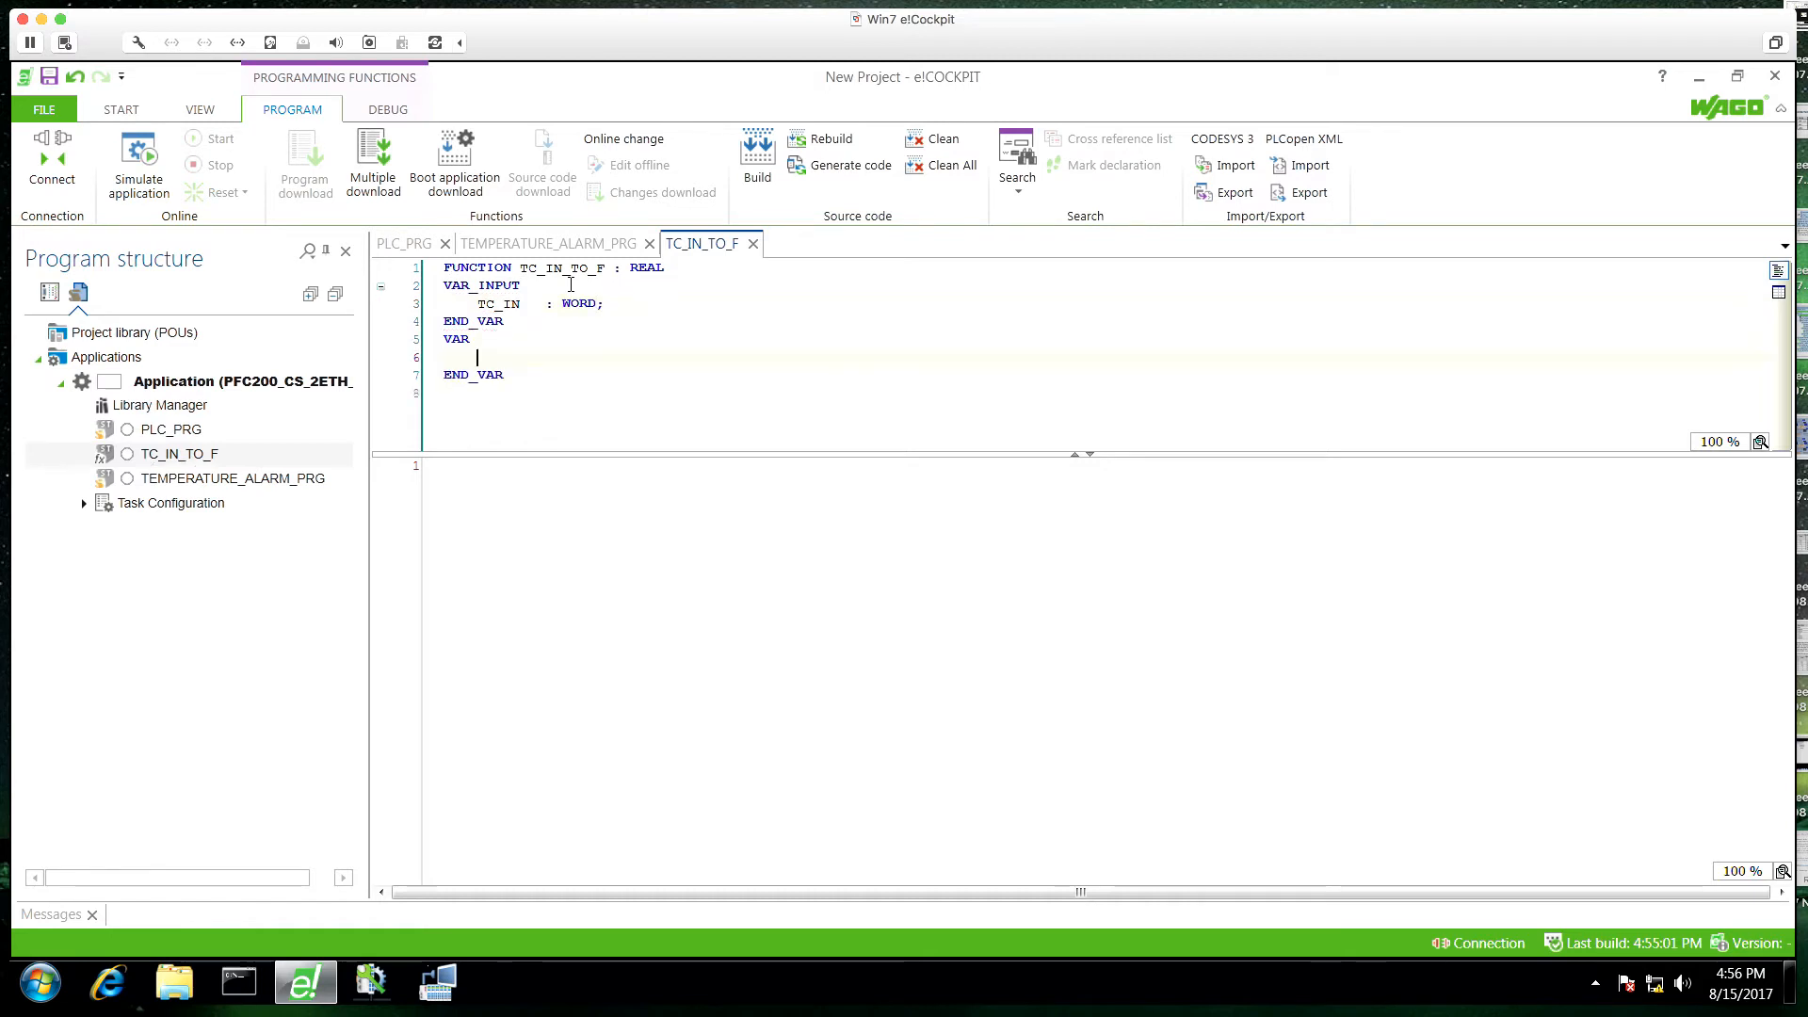
Step: Declare F_HOLD: REAL and assign it WORD_TO_REAL of TC_IN
text(F_HOLD)
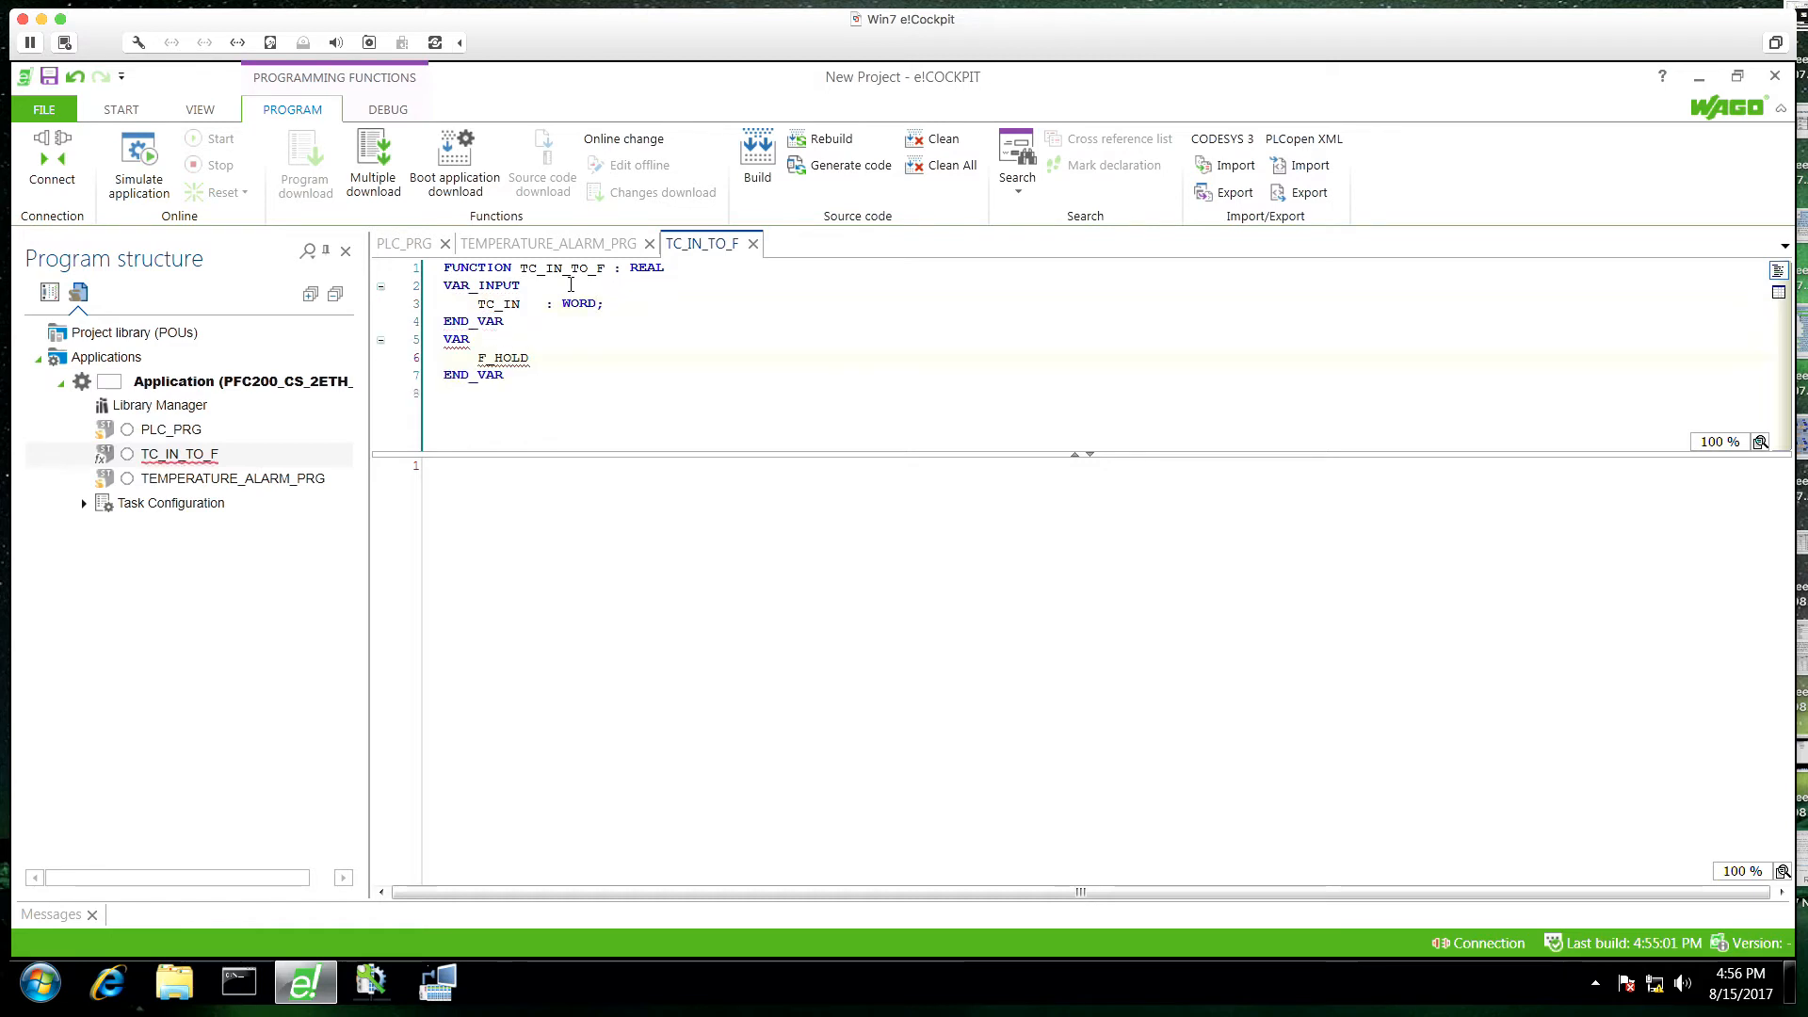
text(: REAL;)
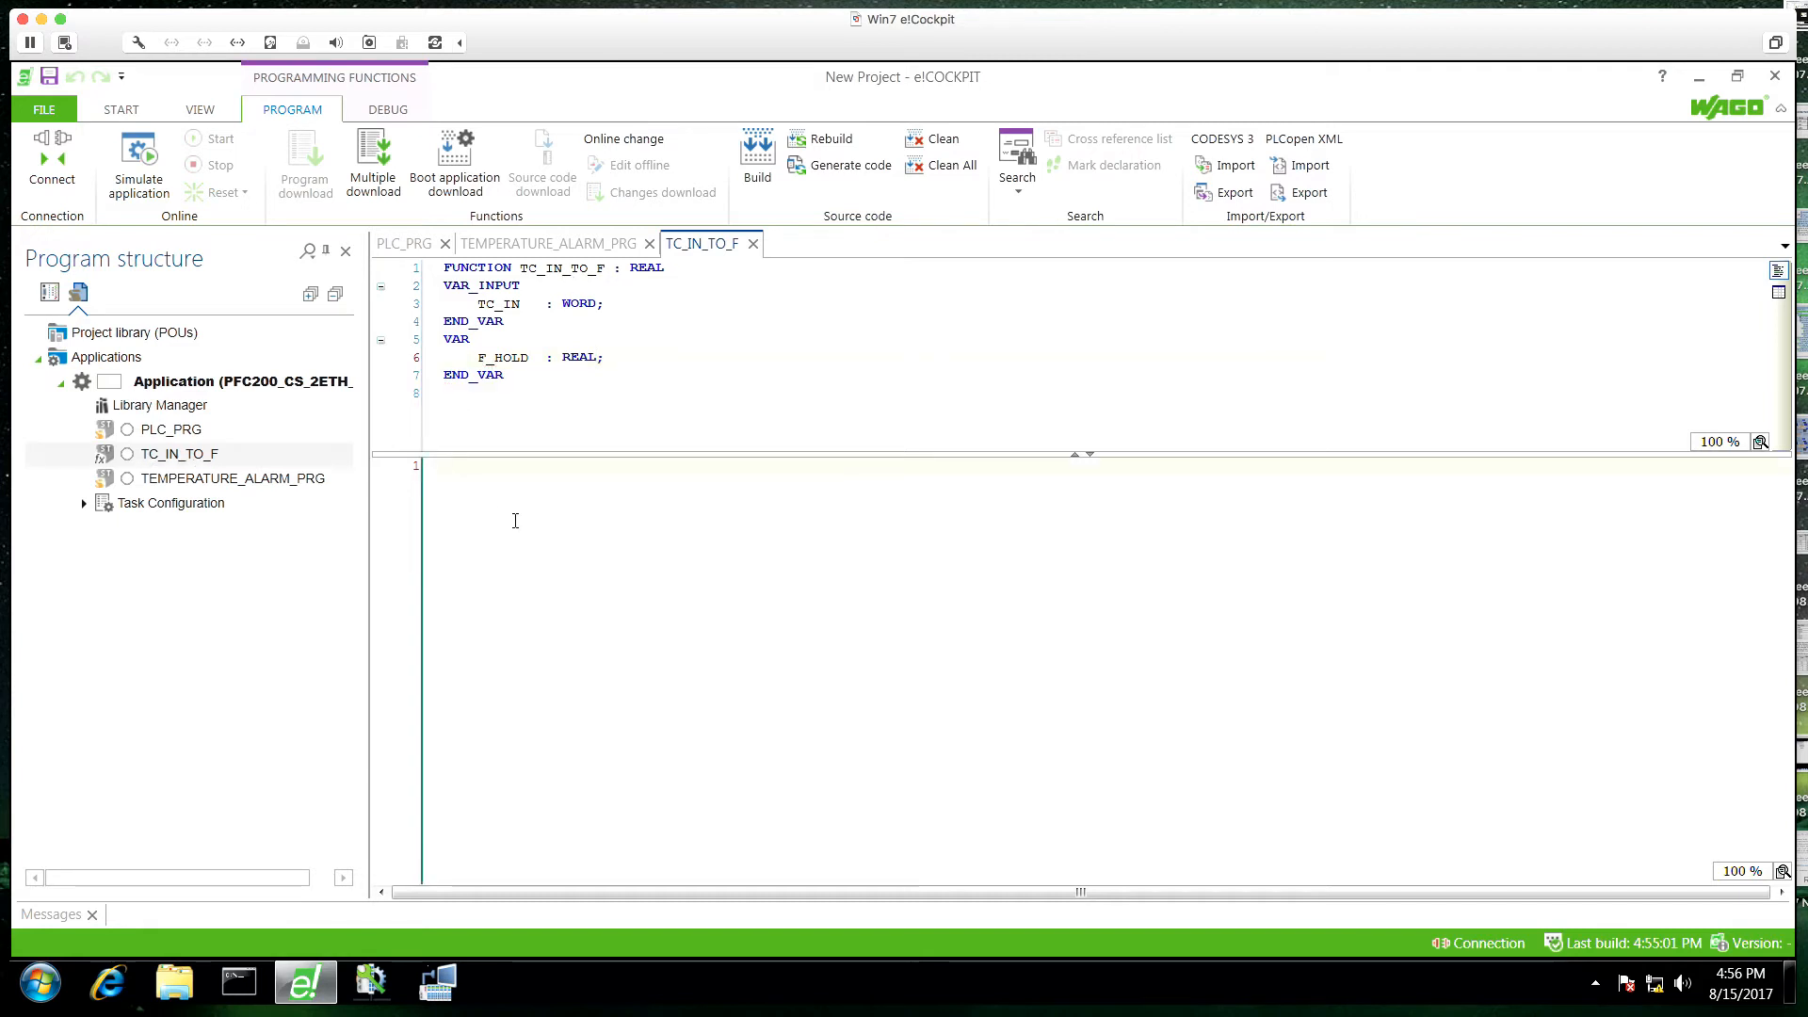
text(F_HOLD)
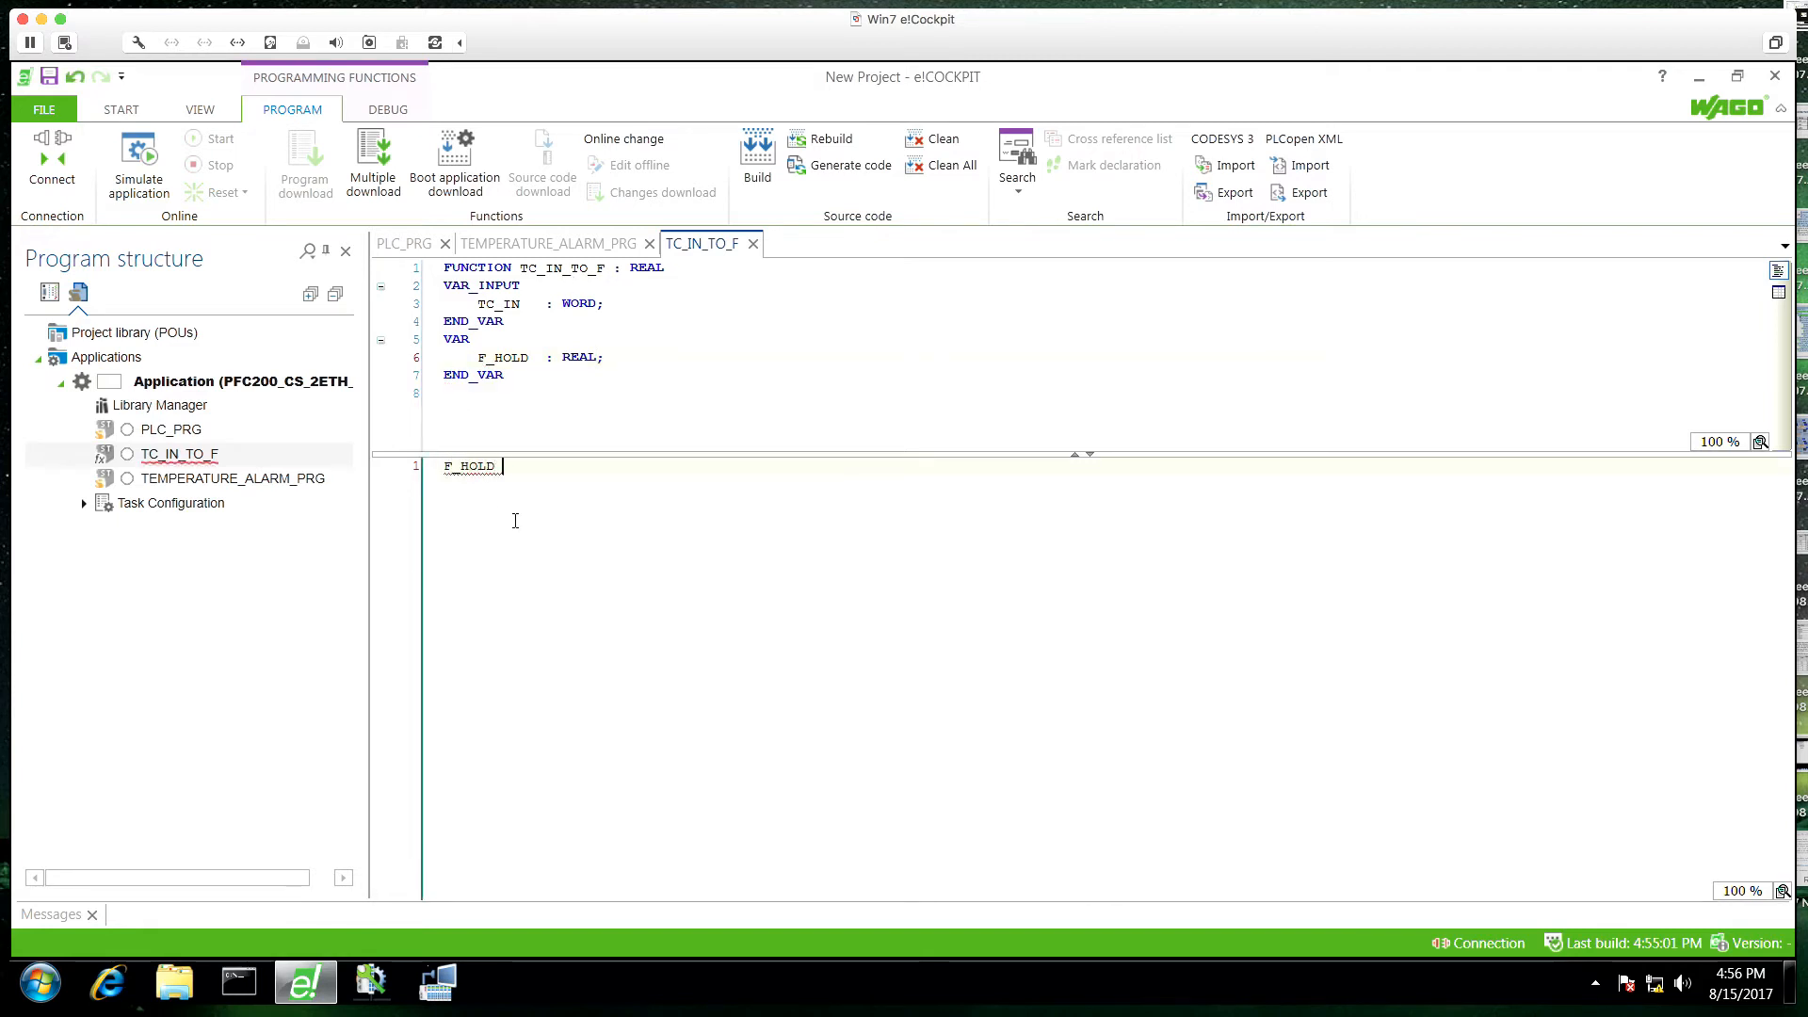
text(:= WORD_TO_REA)
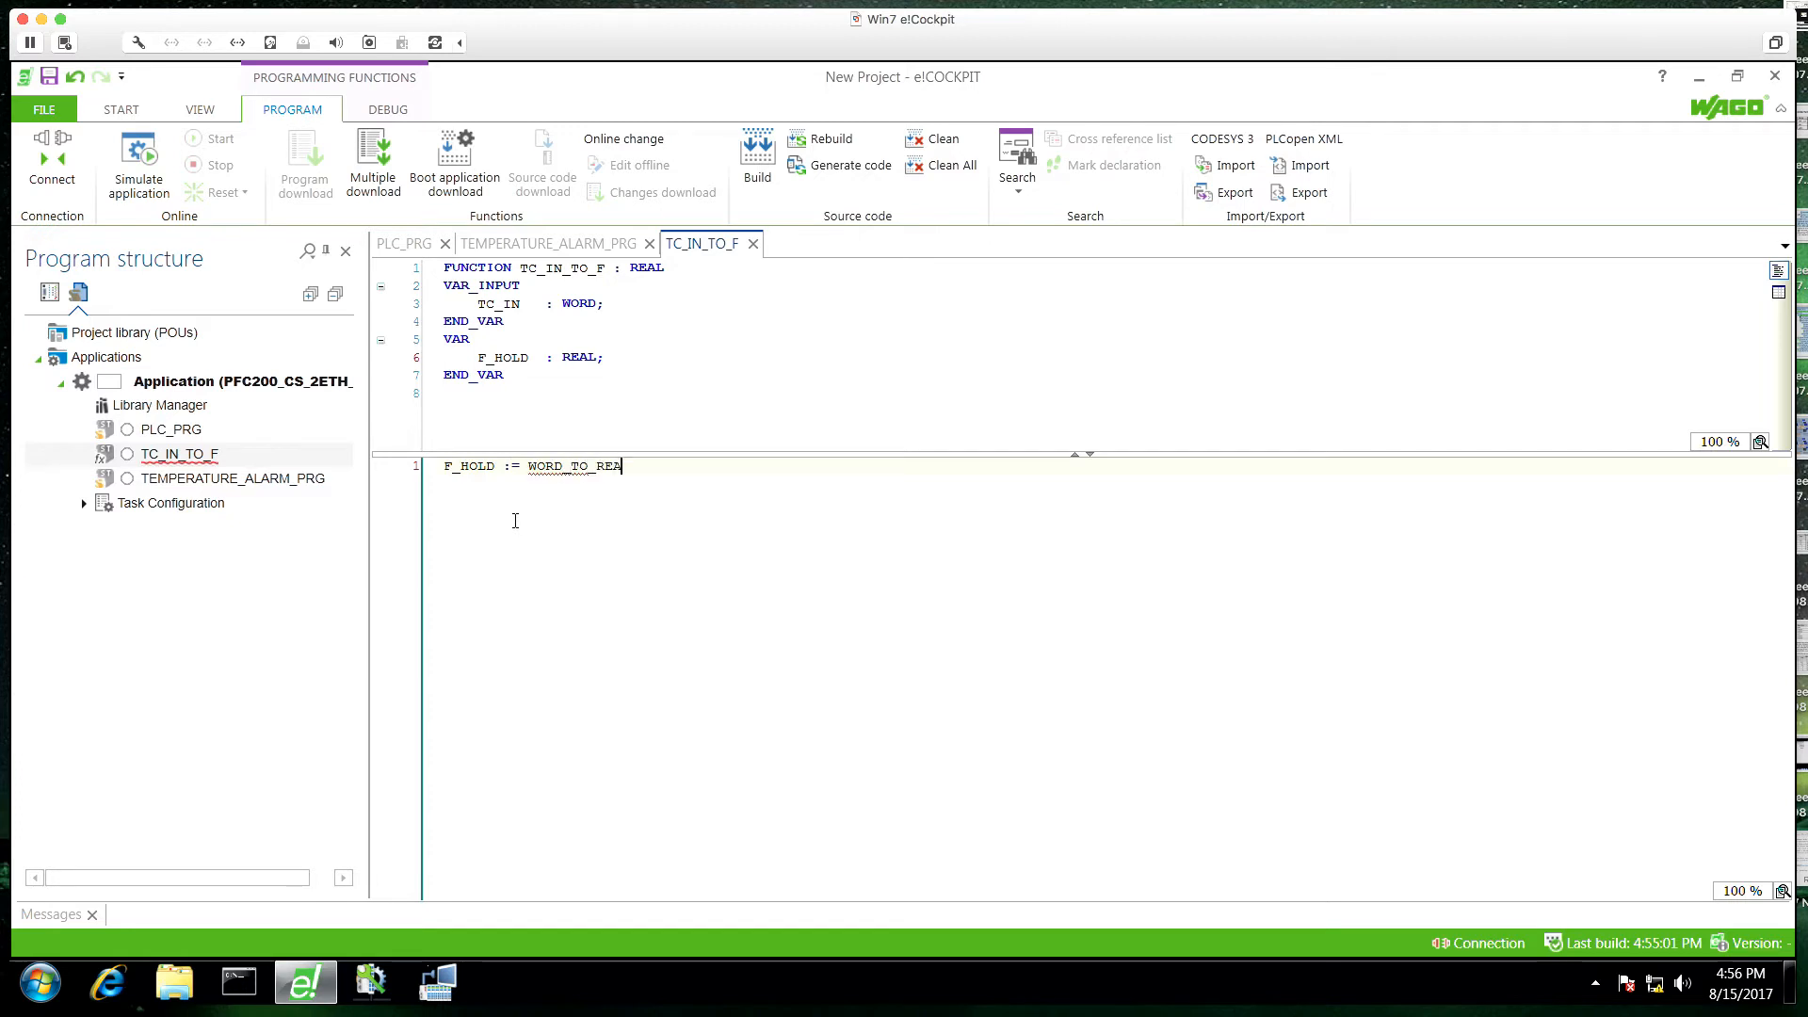
text(L(TC_IN / 10);)
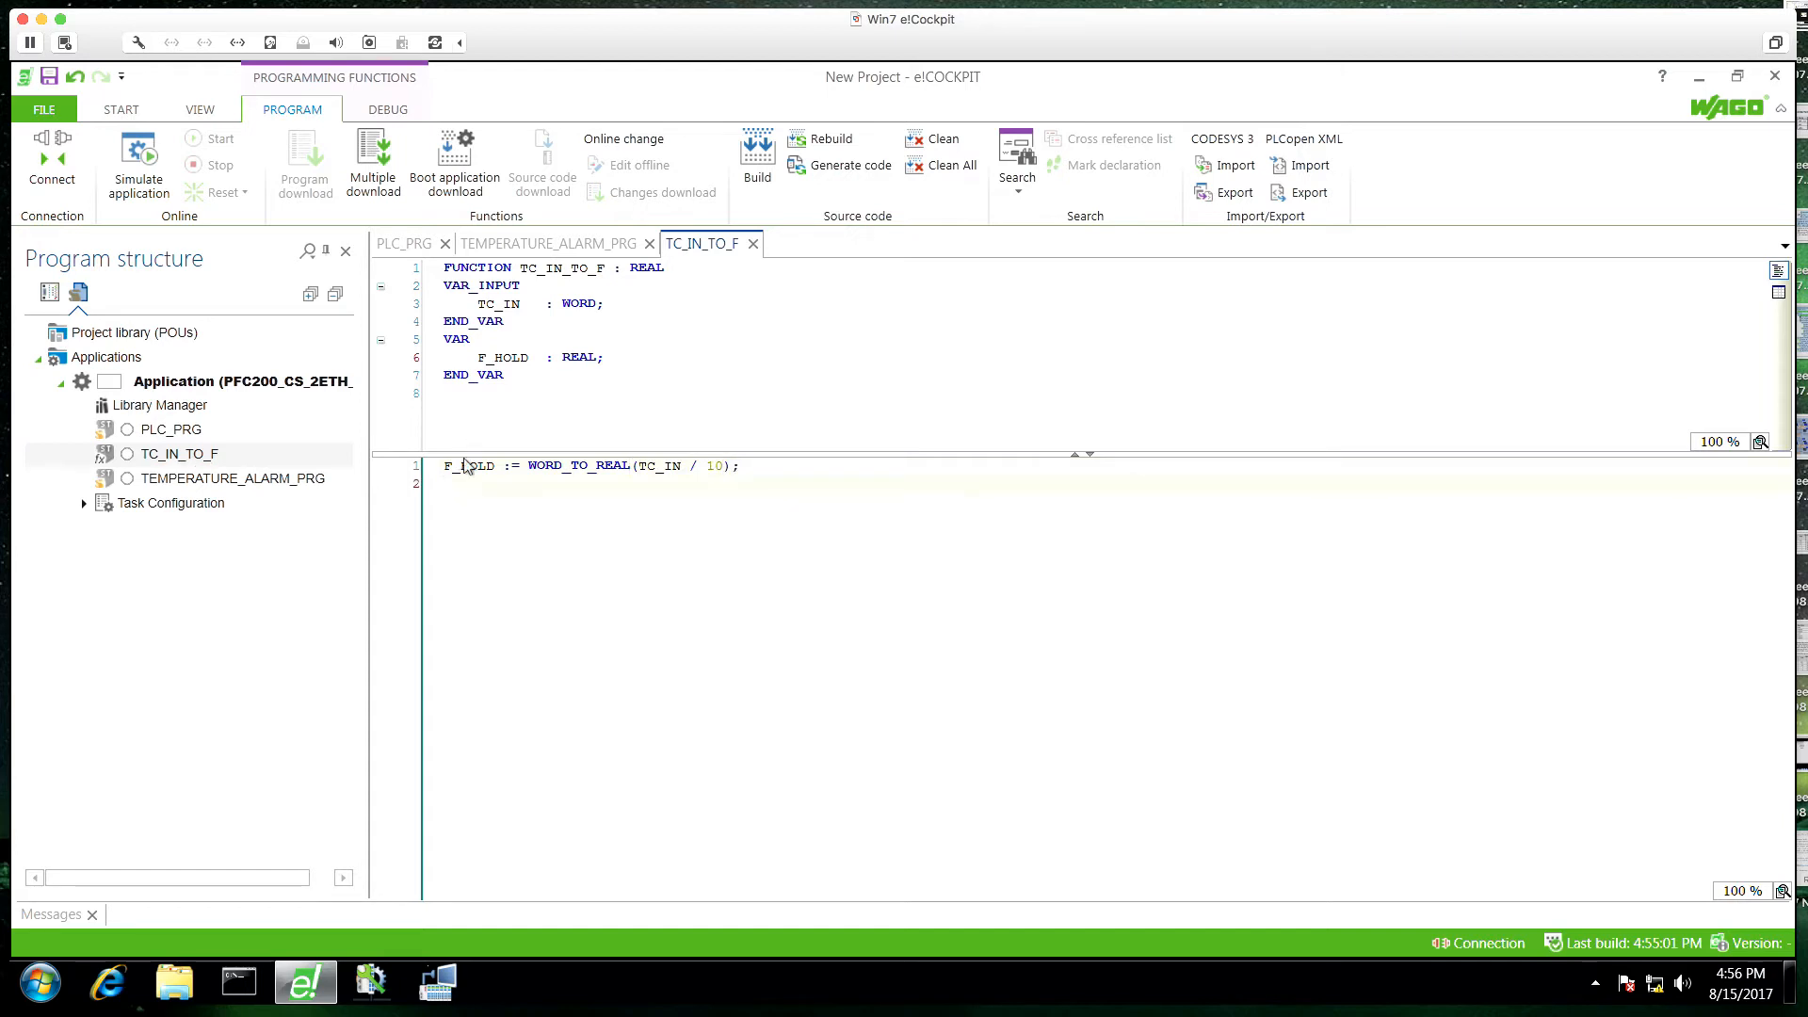
Step: Finish the Fahrenheit conversion with * 1.8 + 32, return F_HOLD, and rebuild
text(F_HOLD := F_HOLD)
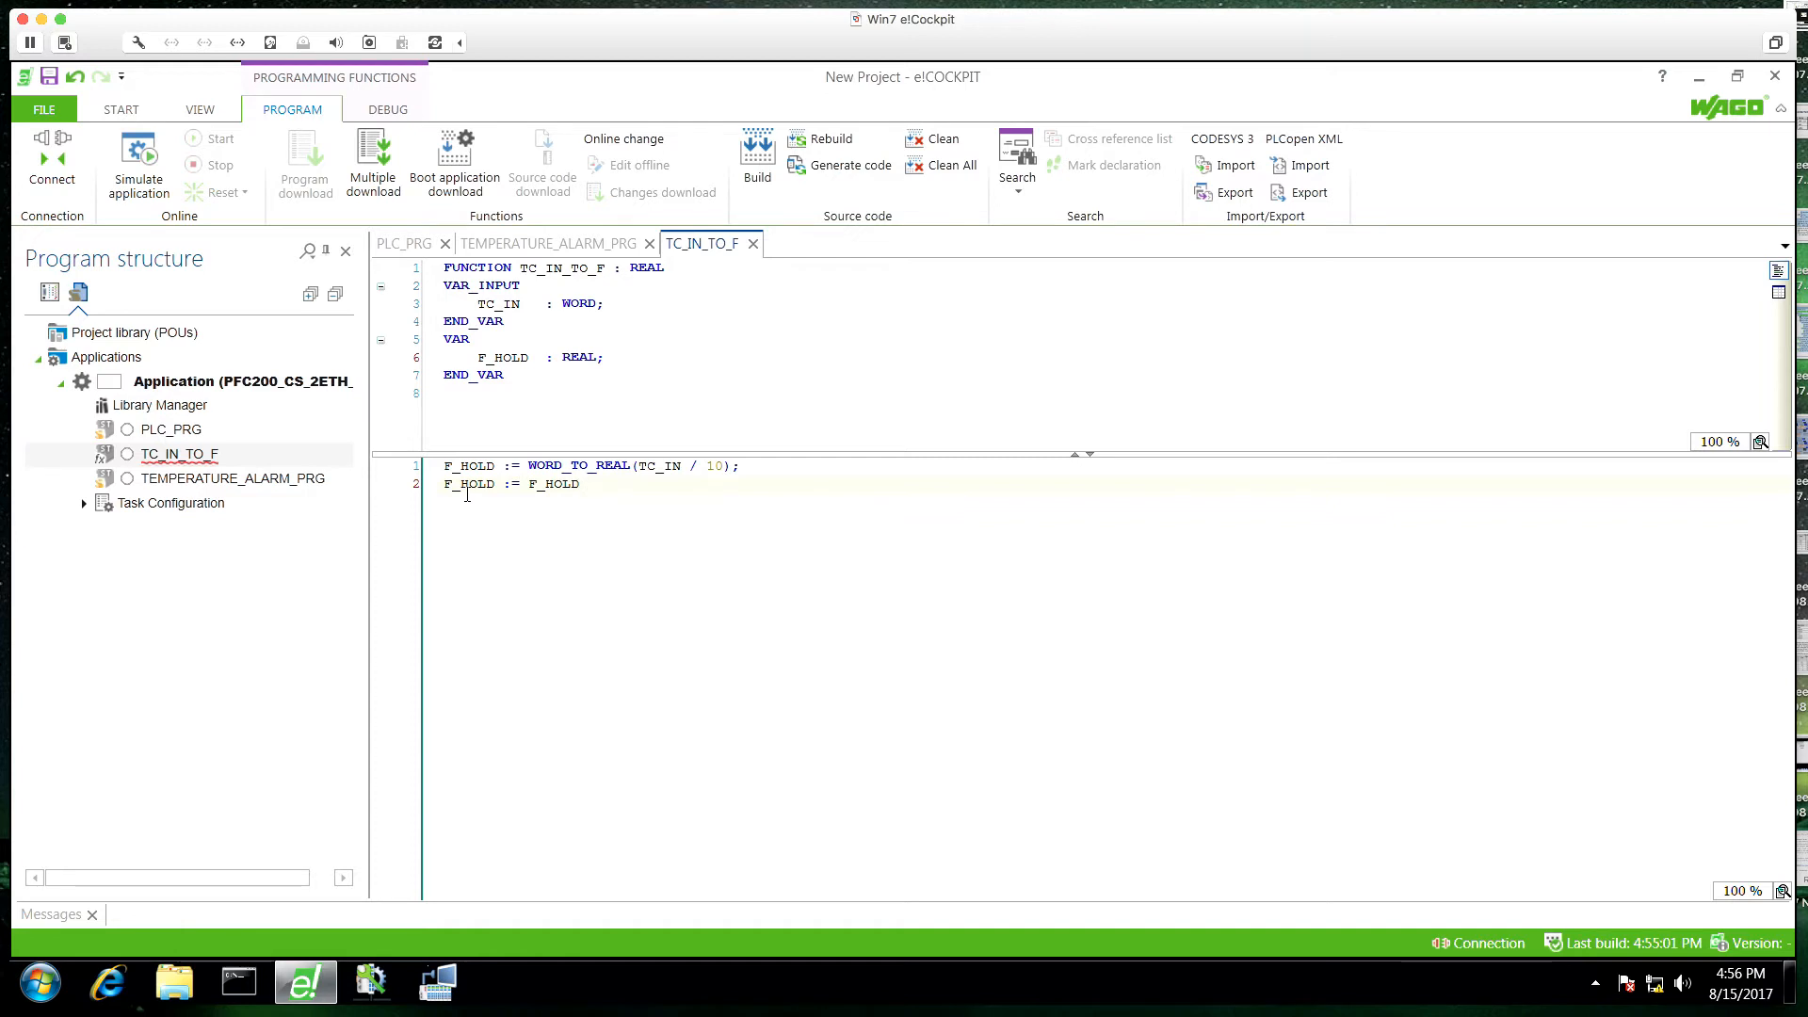
text(* 1.8))
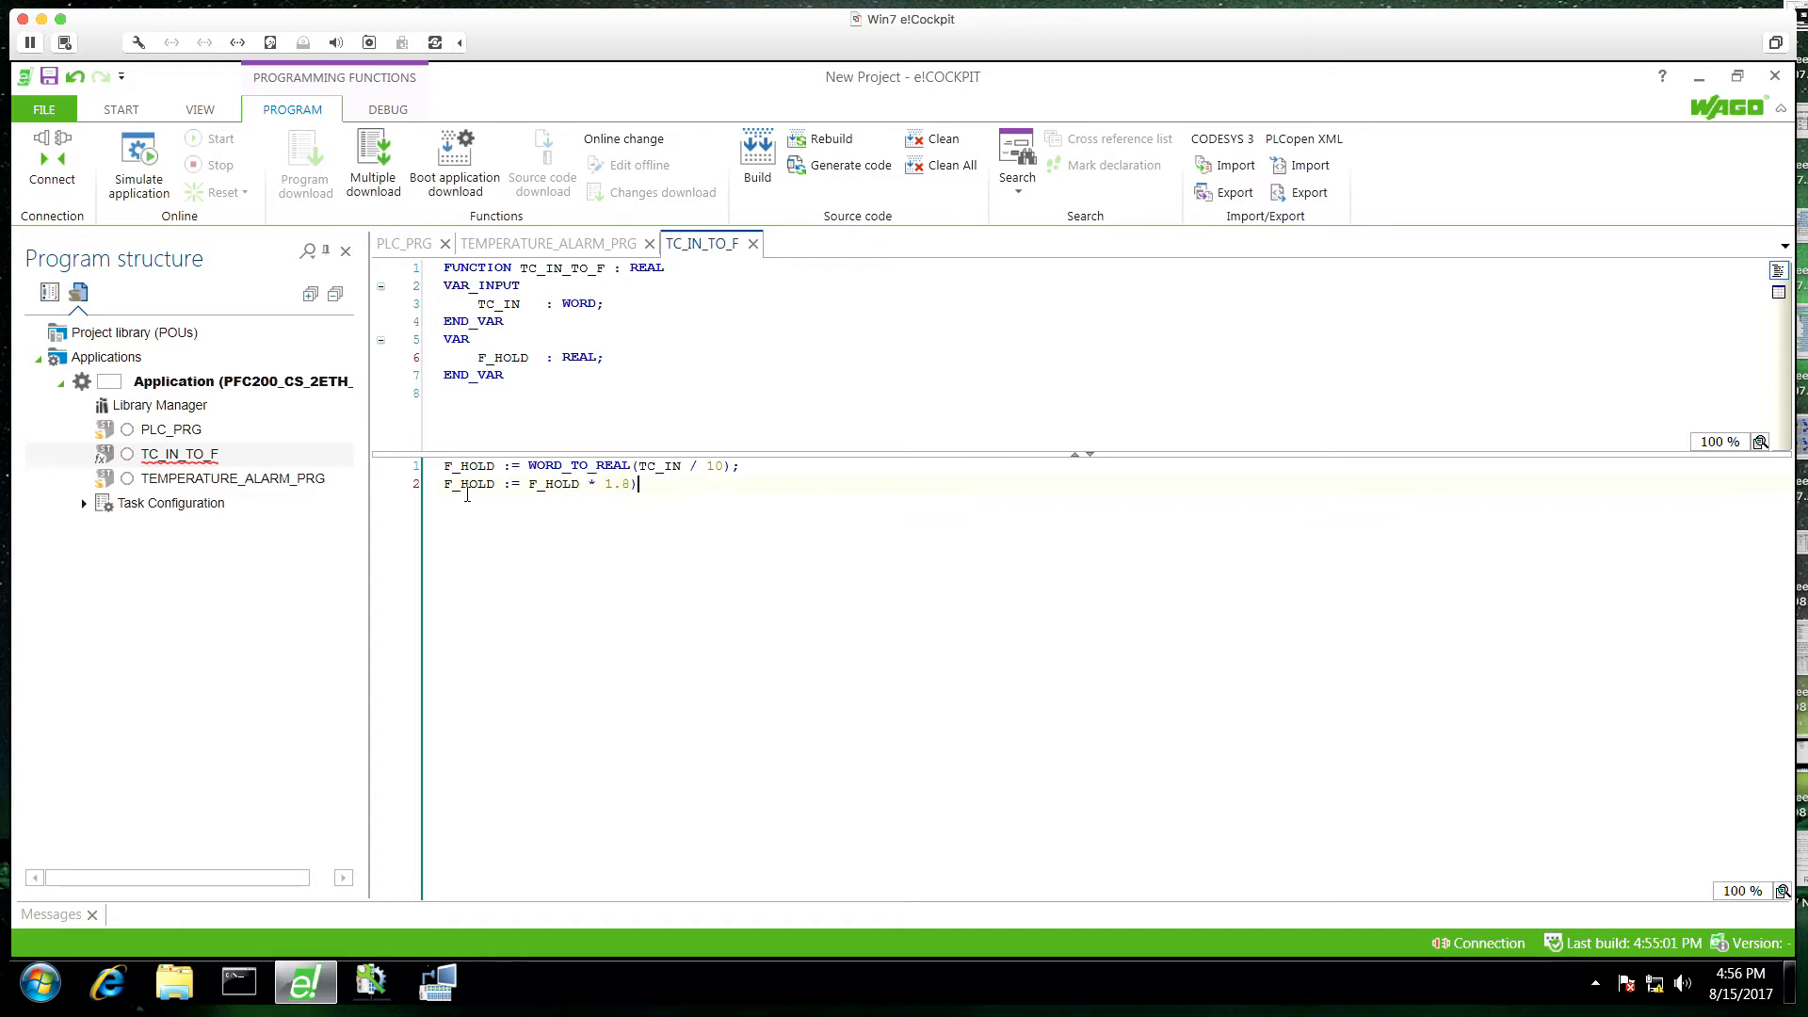
text(()
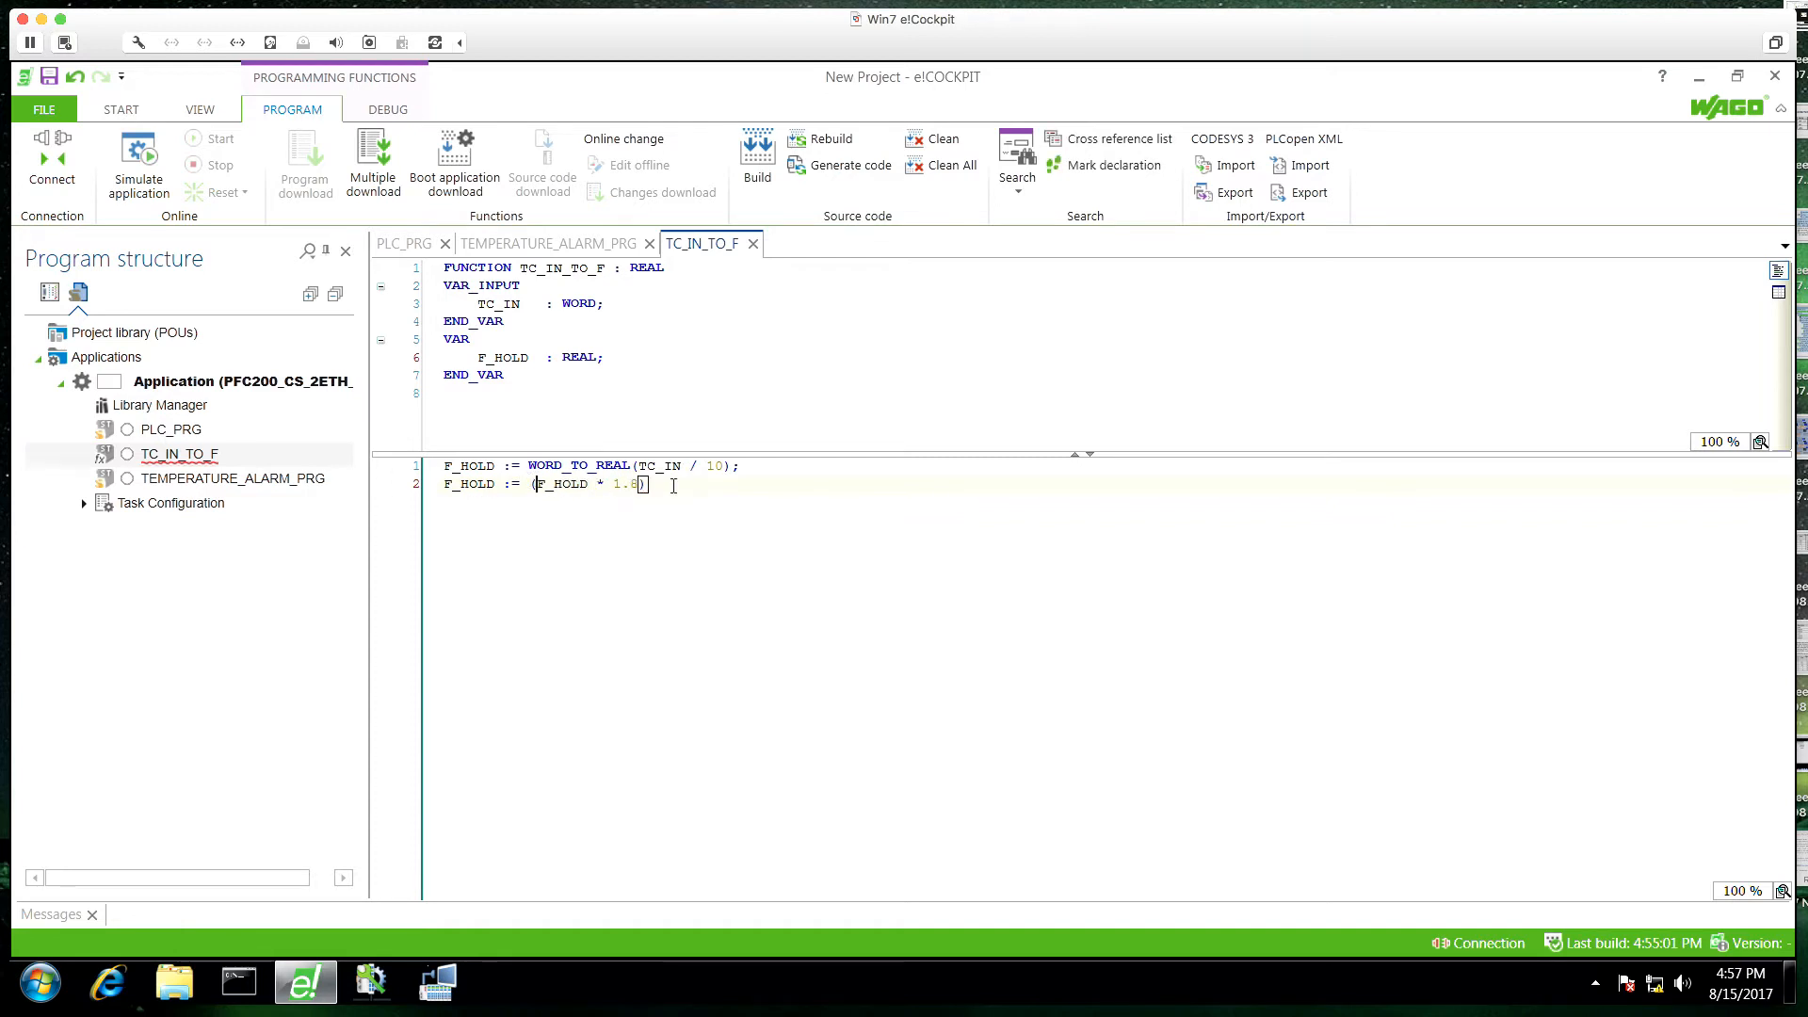
text(+ 32)
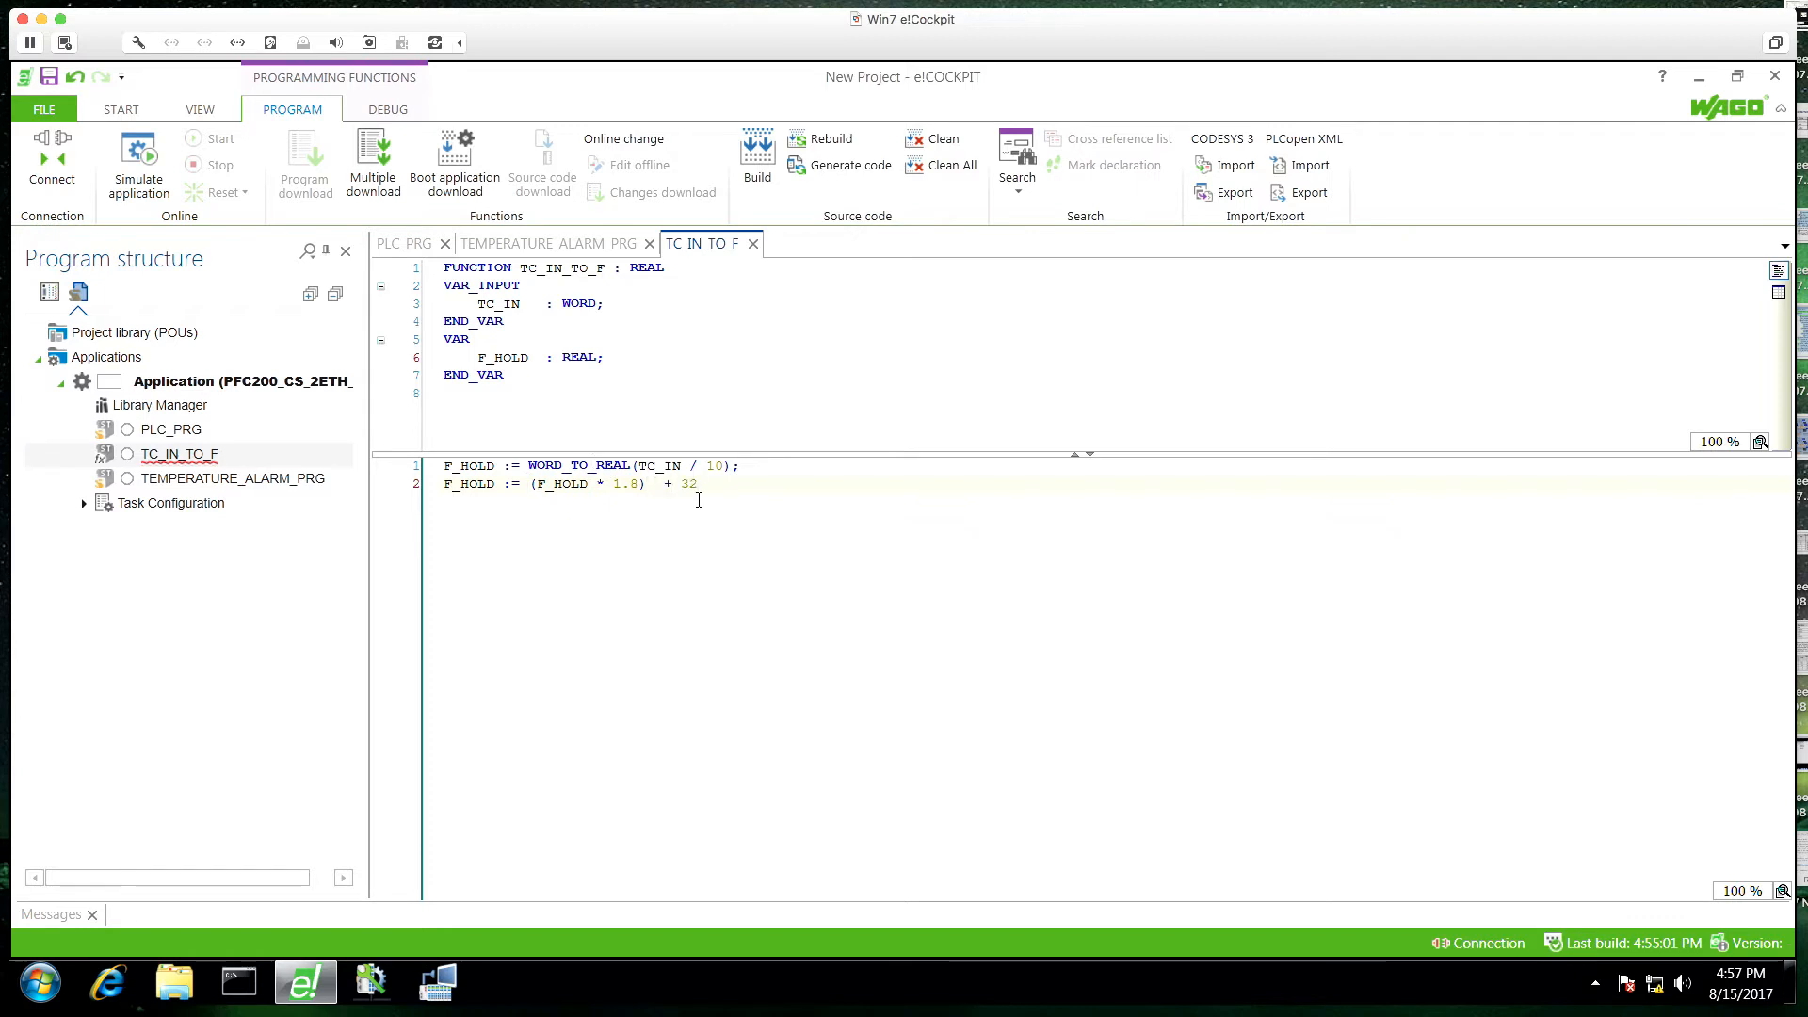
text(;)
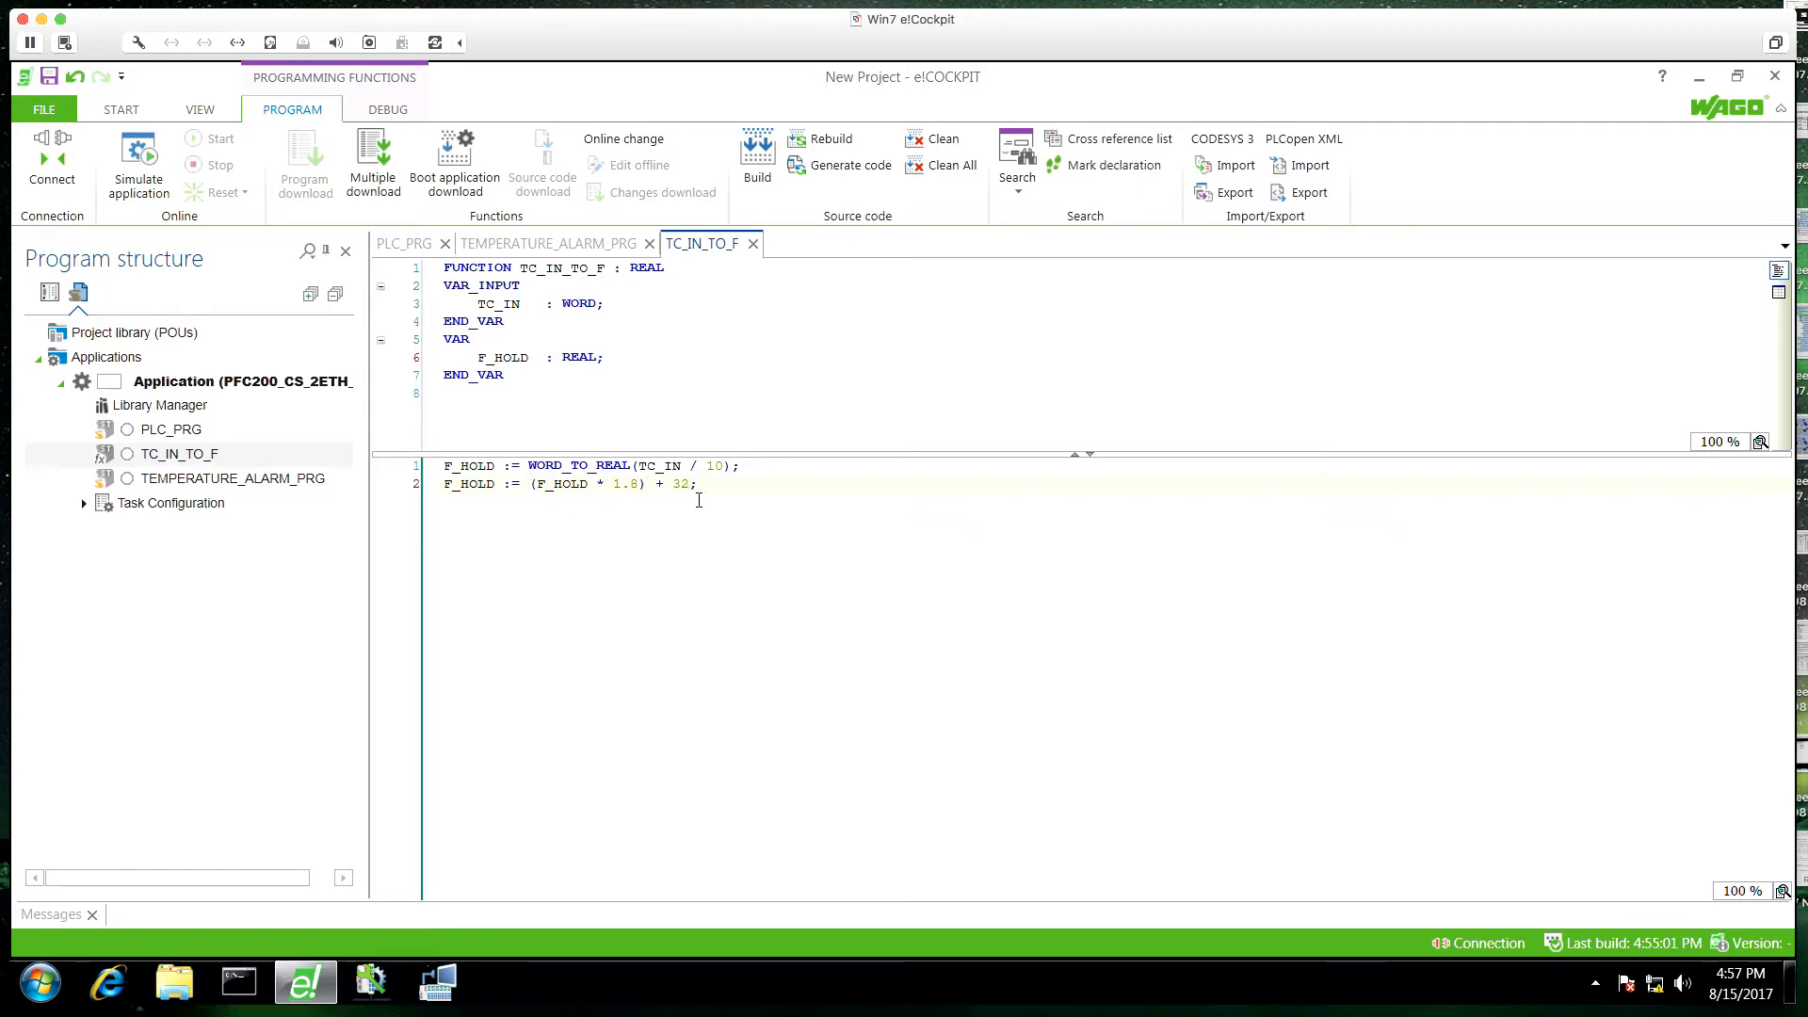
text(TC_IN_TO_F)
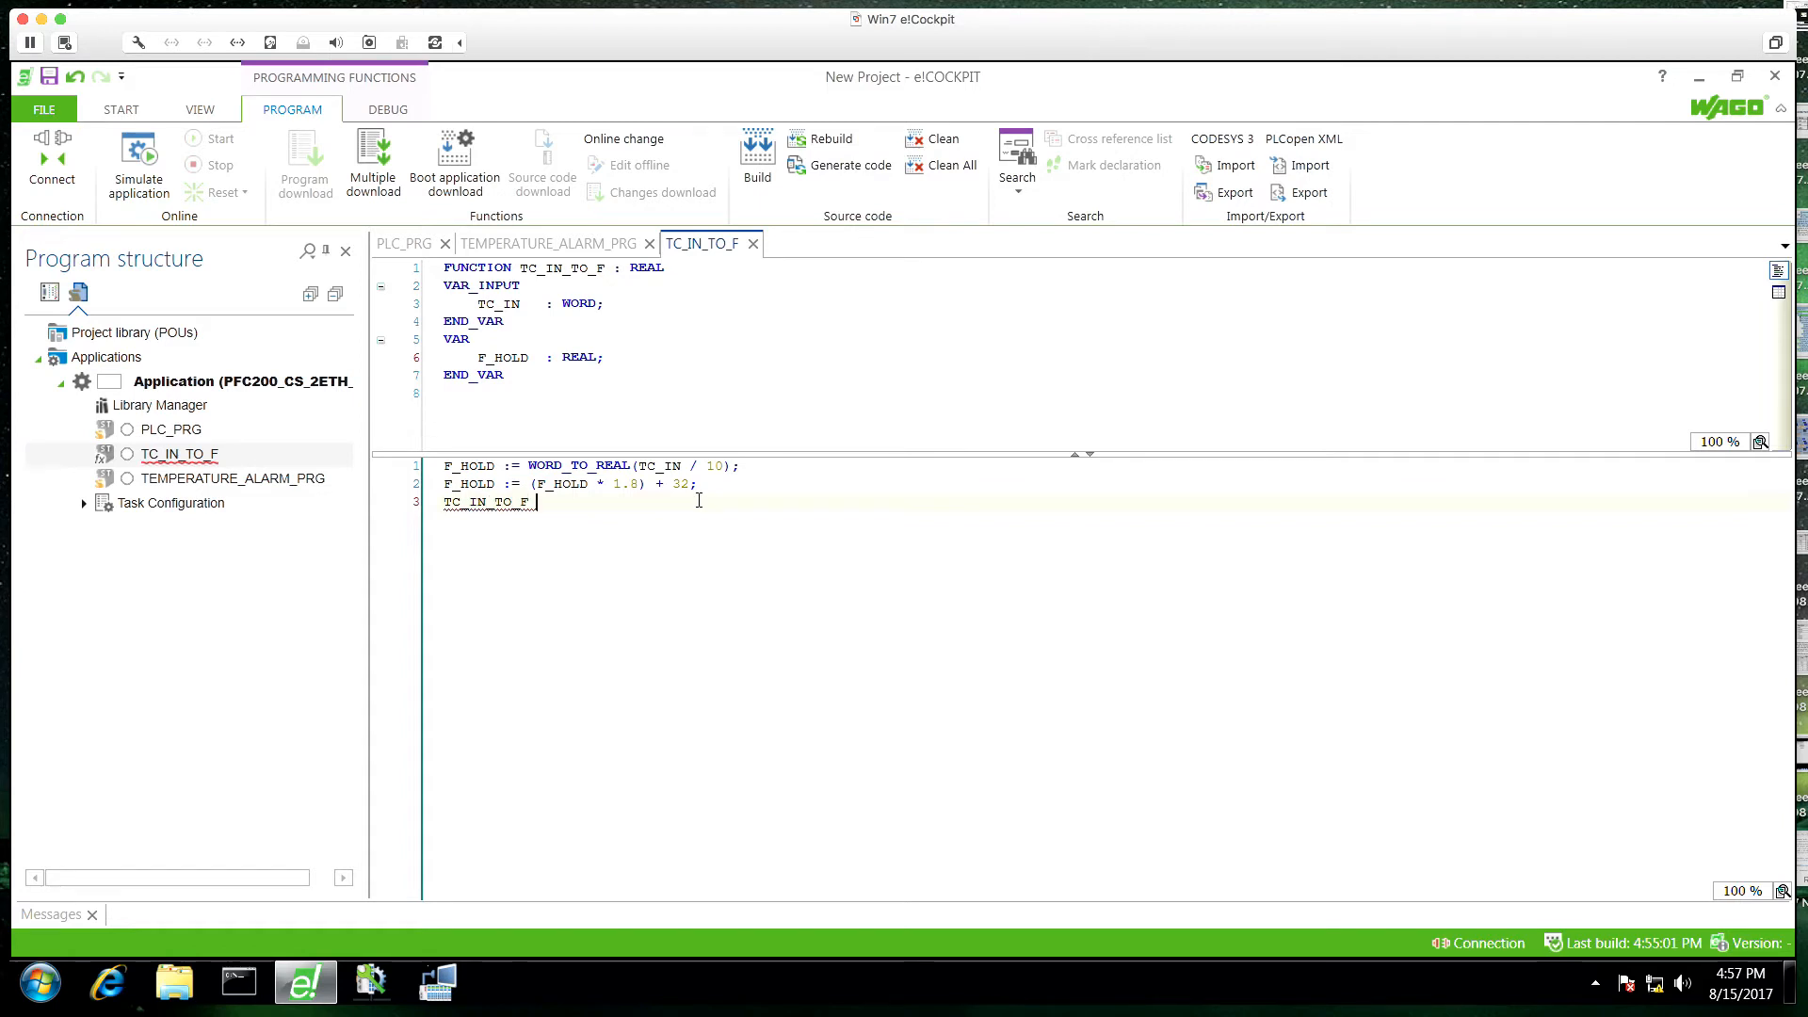
text(:= F_HOLD;)
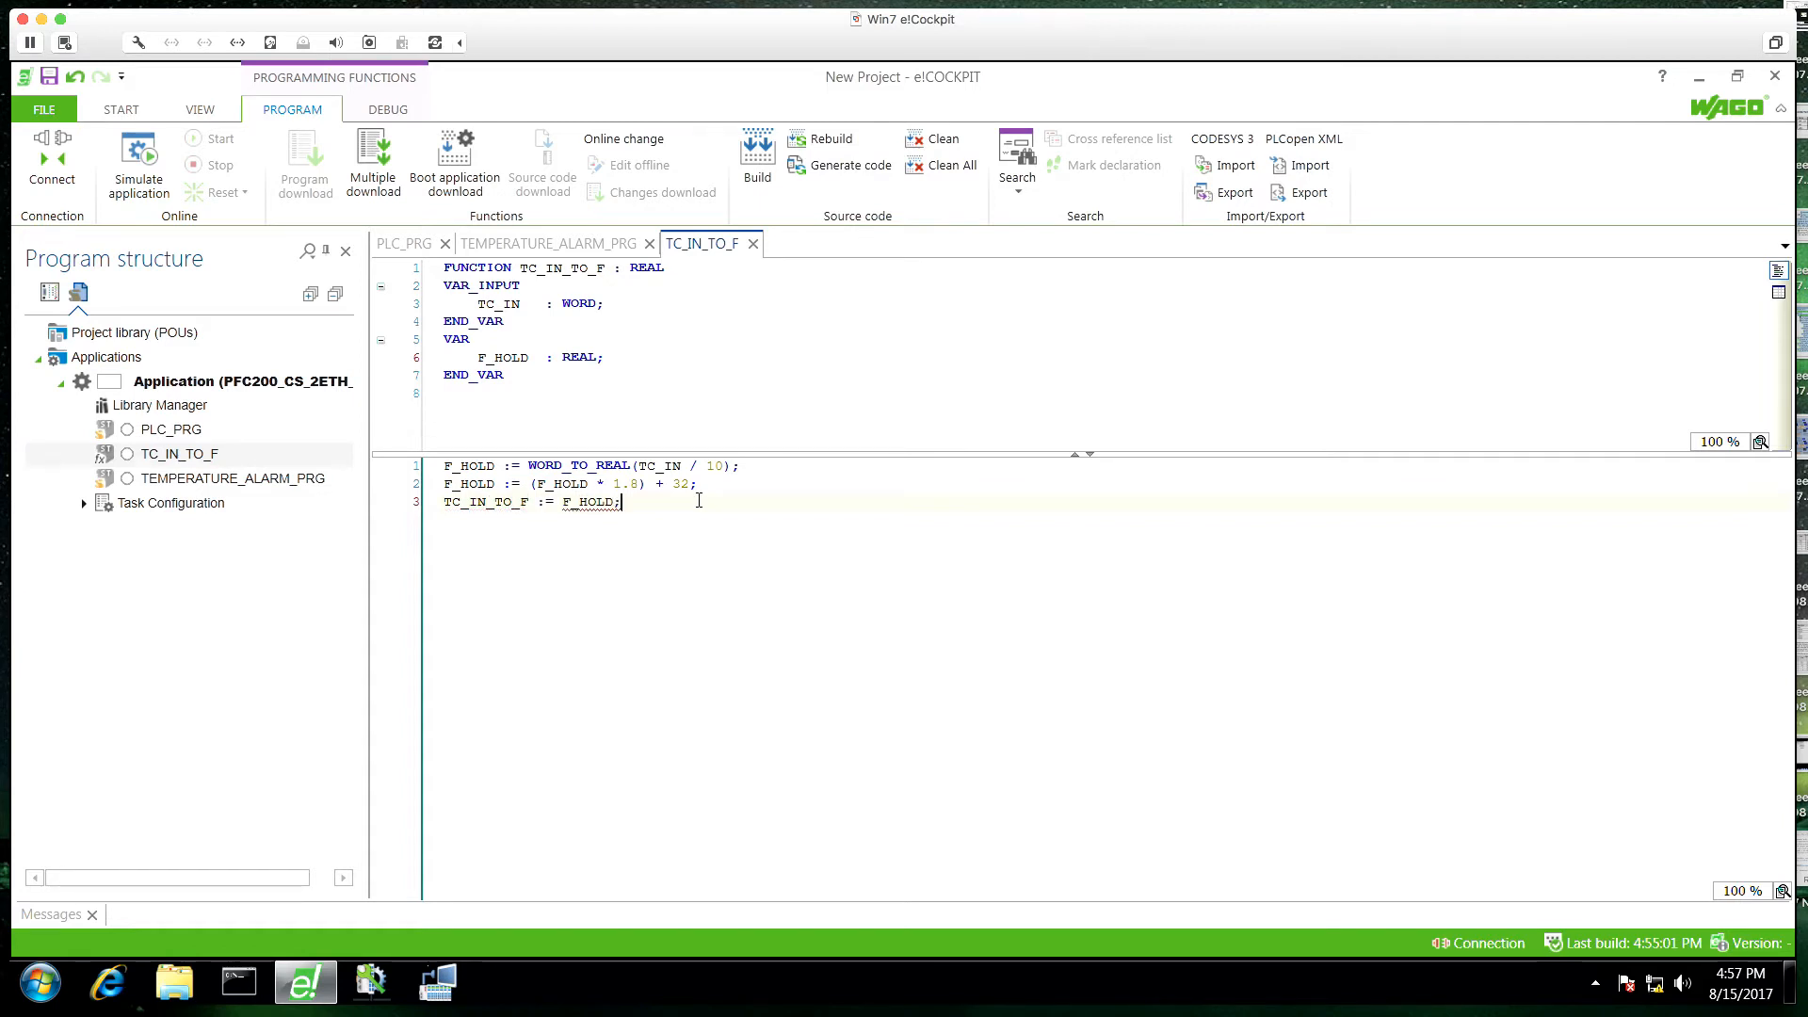
mouse_move(231, 477)
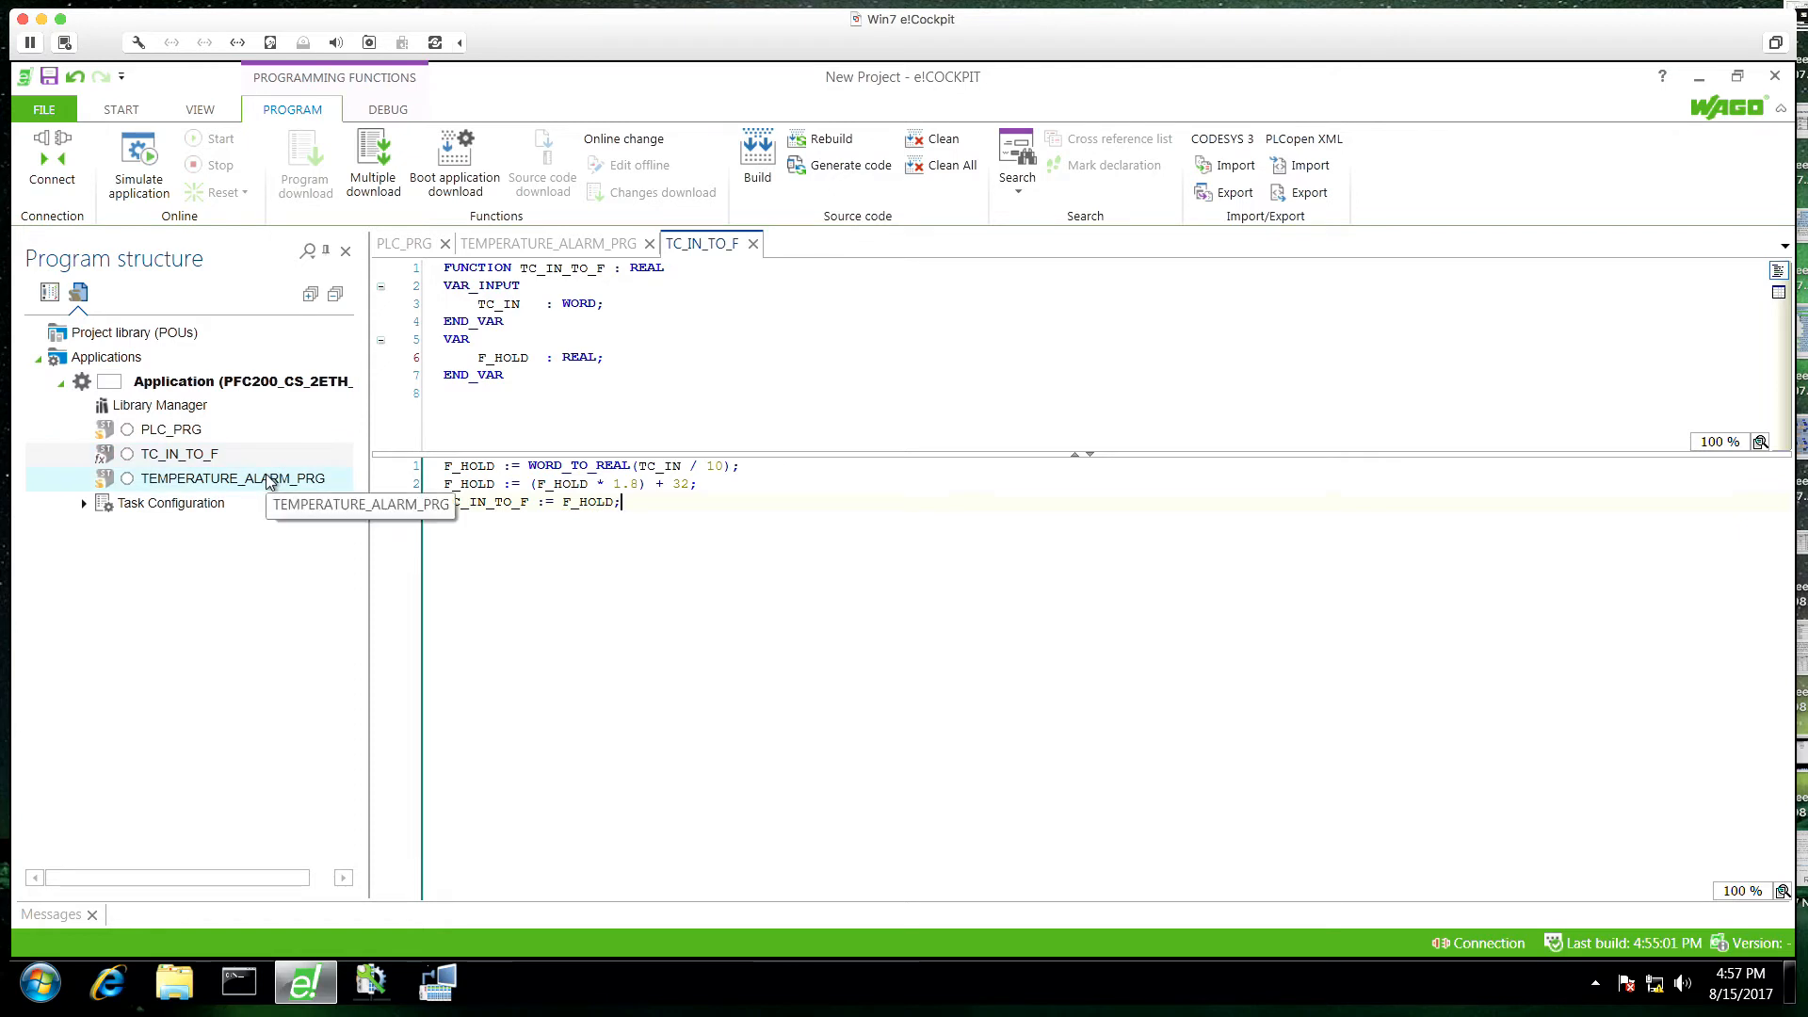
click(180, 453)
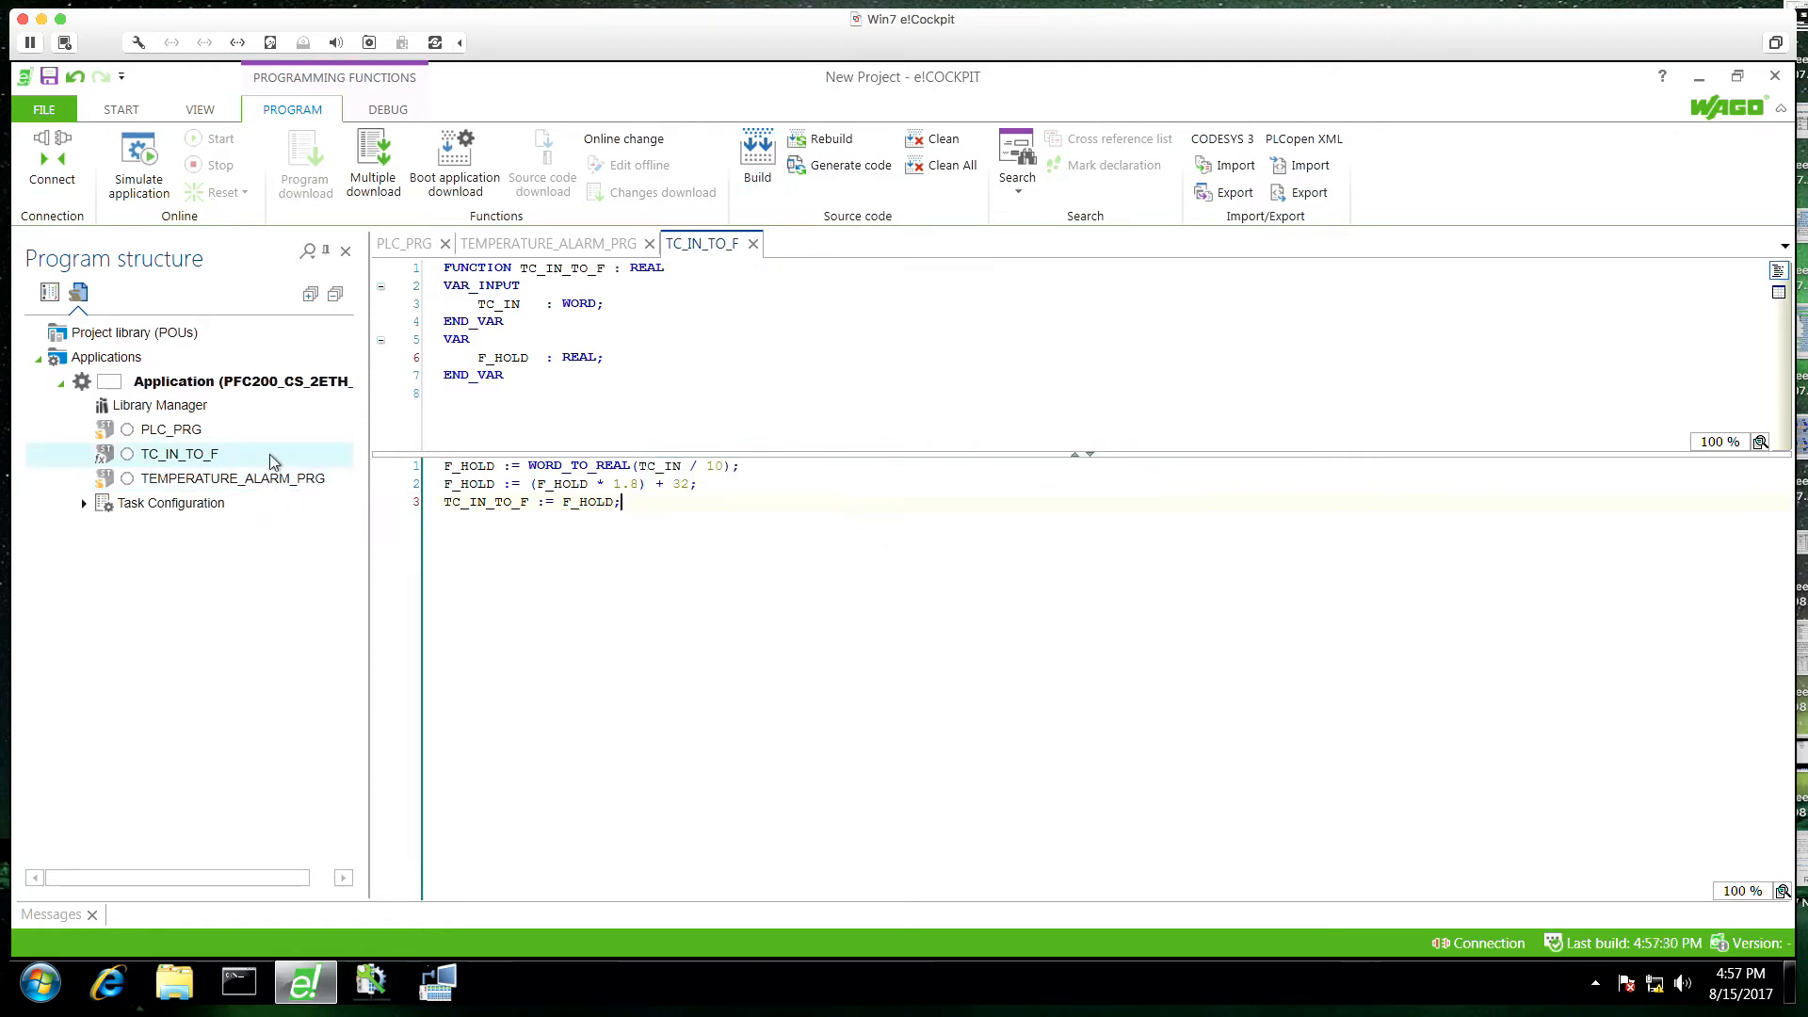
Step: Add the comment 'use the function to convert the raw TC input to temp F' to TEMPERATURE_ALARM_PRG
click(233, 477)
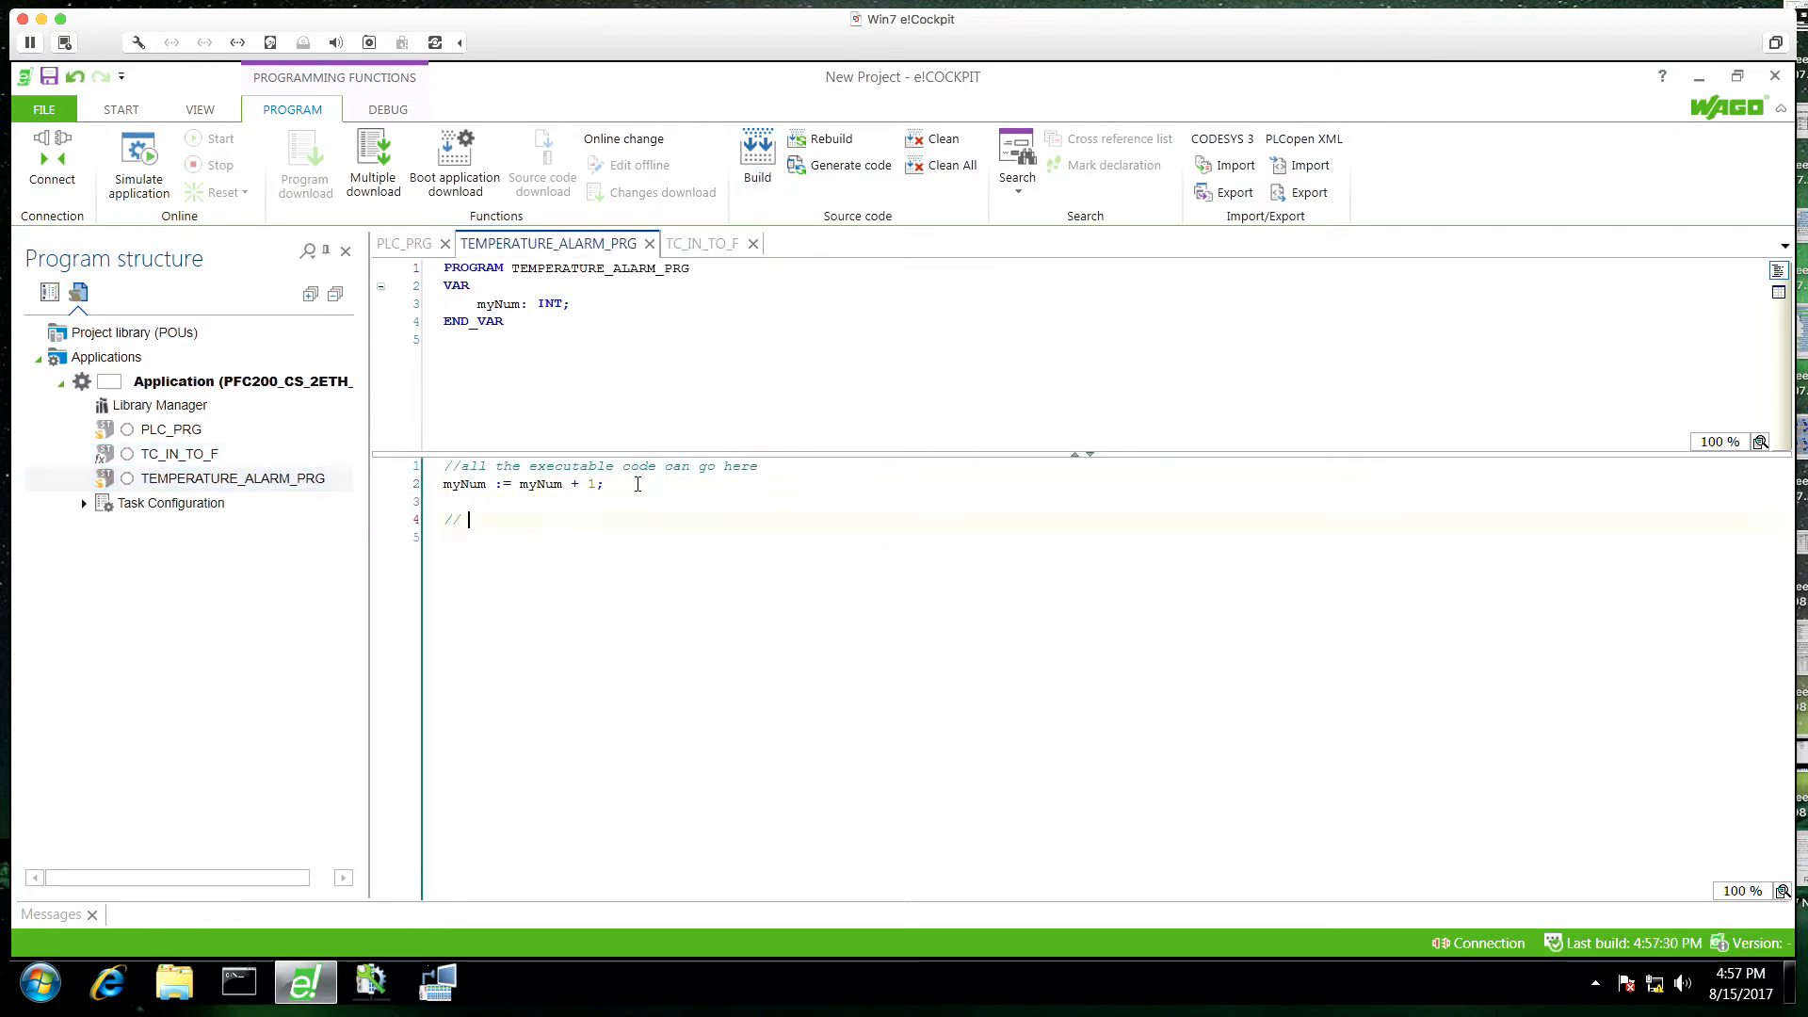
text(use the function to)
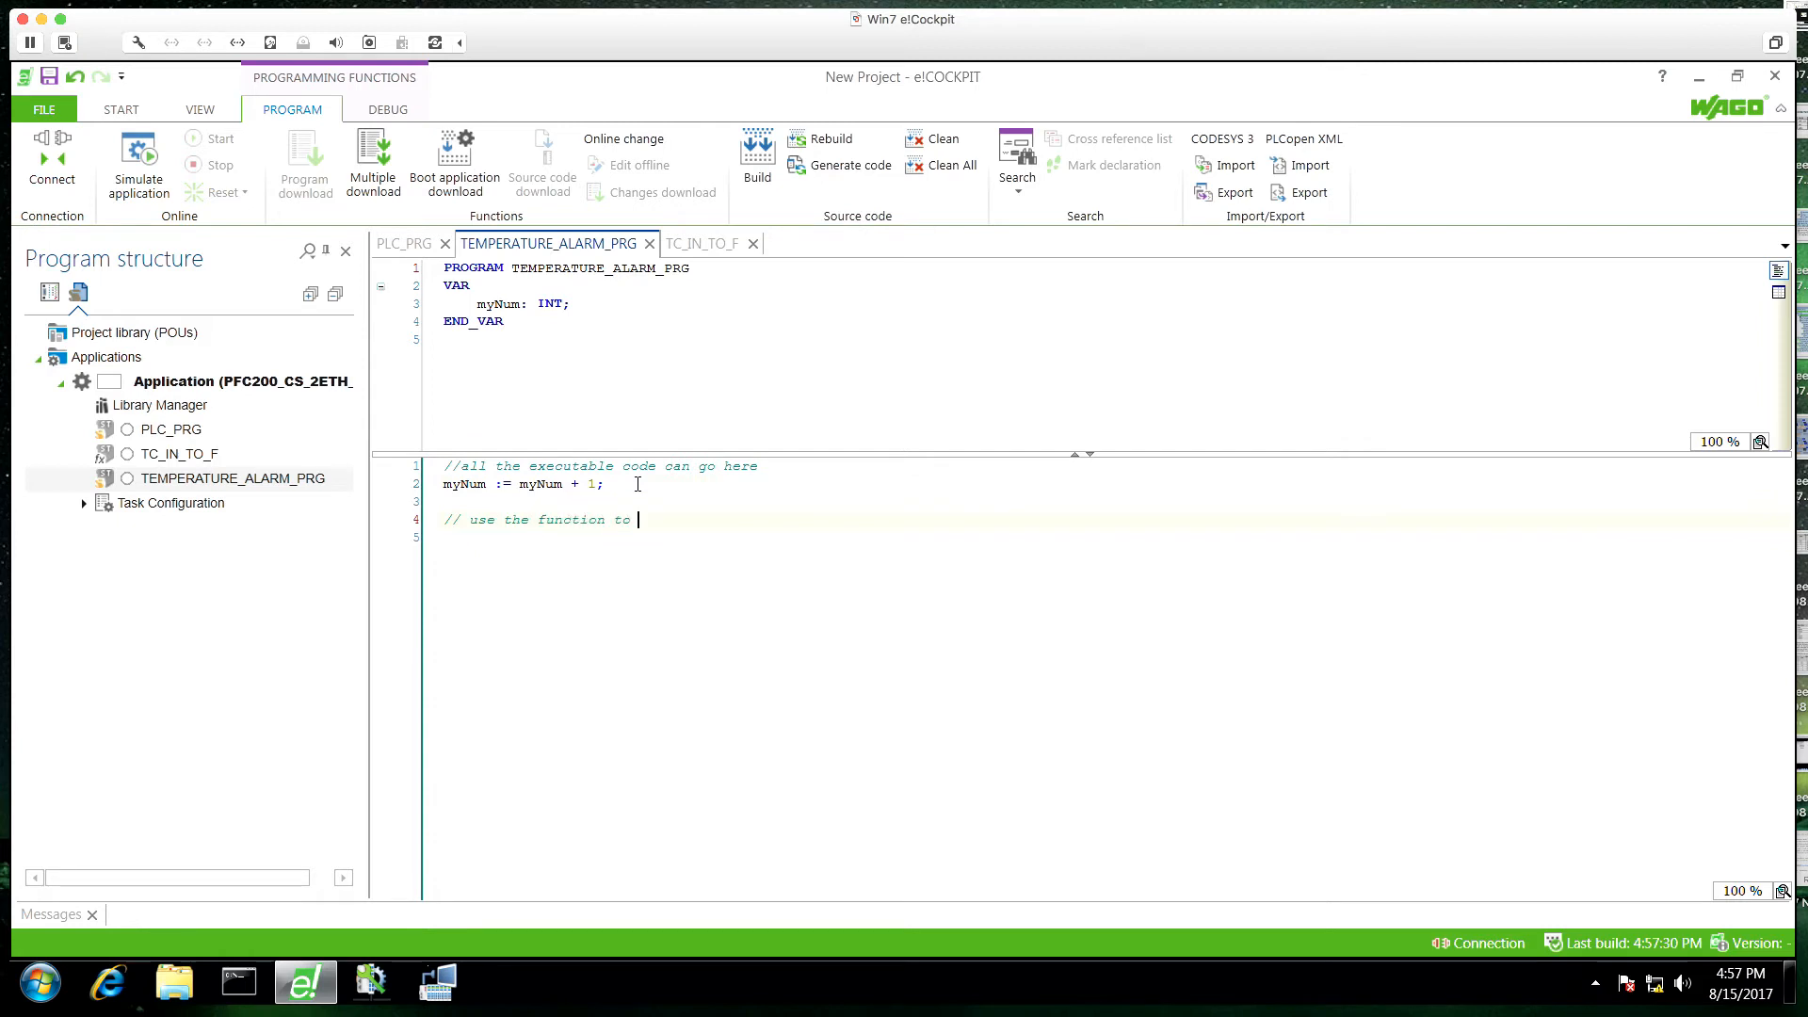
text(convert the raw)
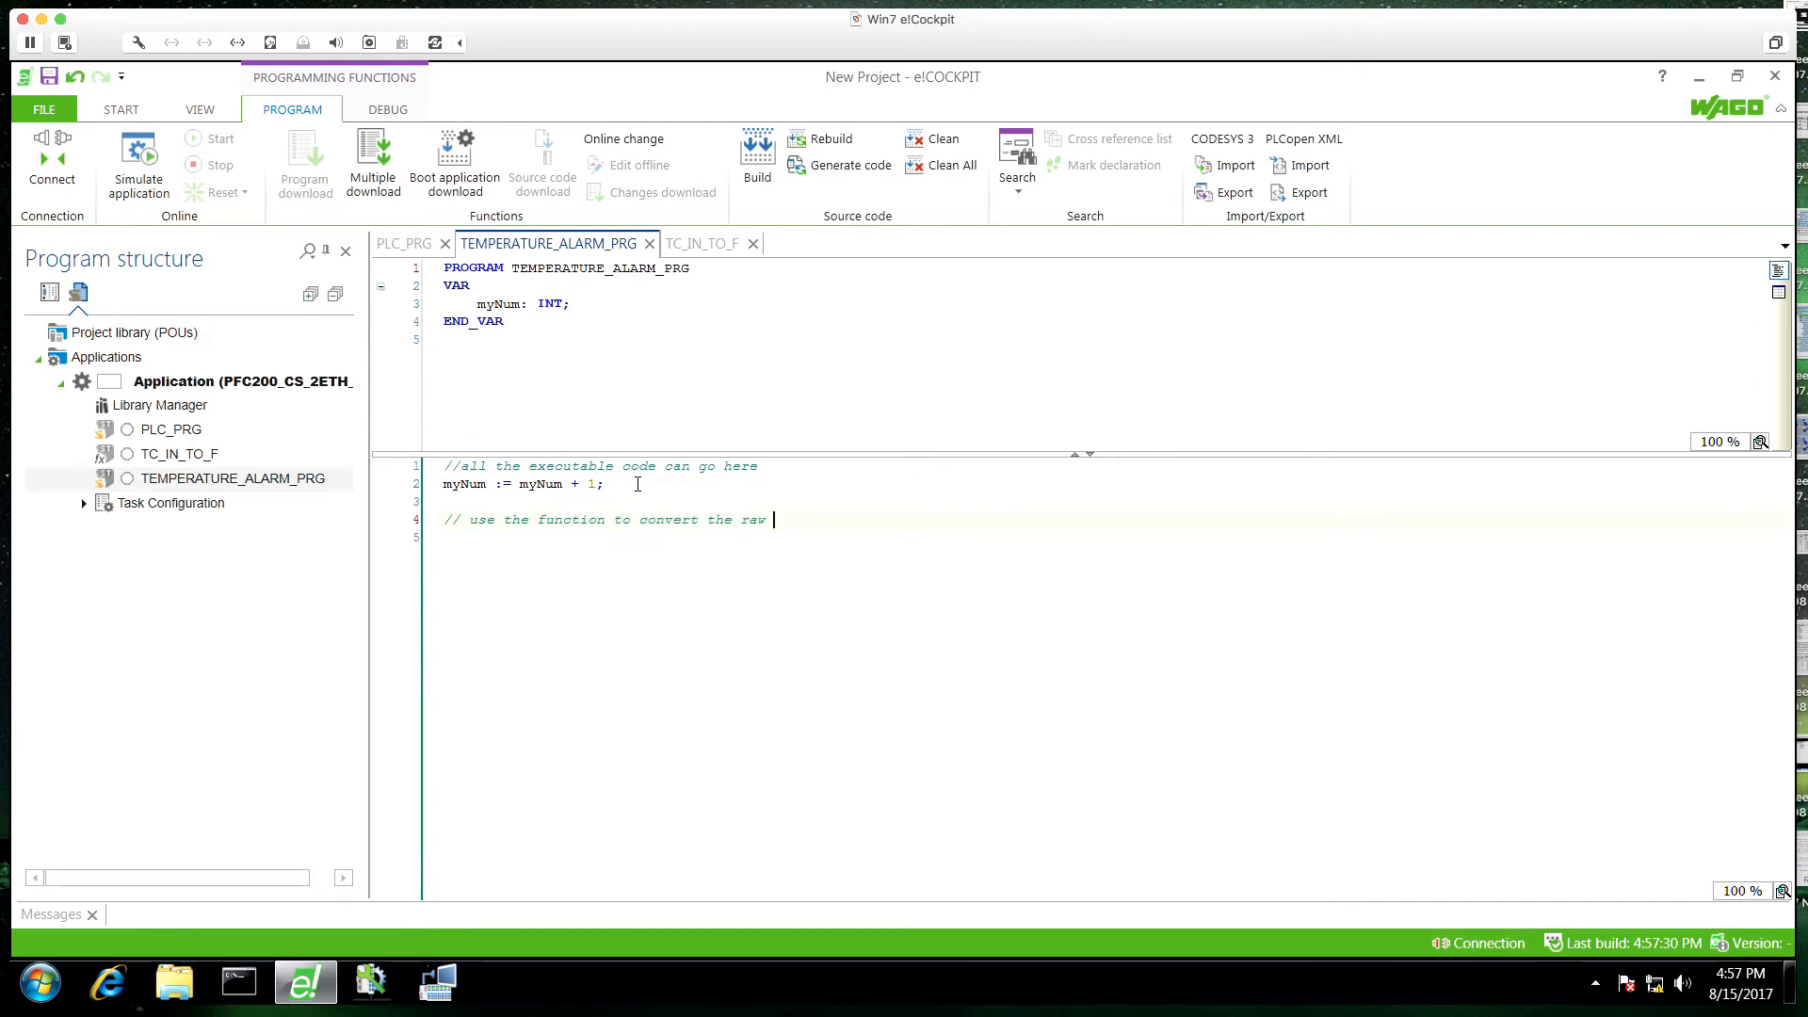
text(TC input to)
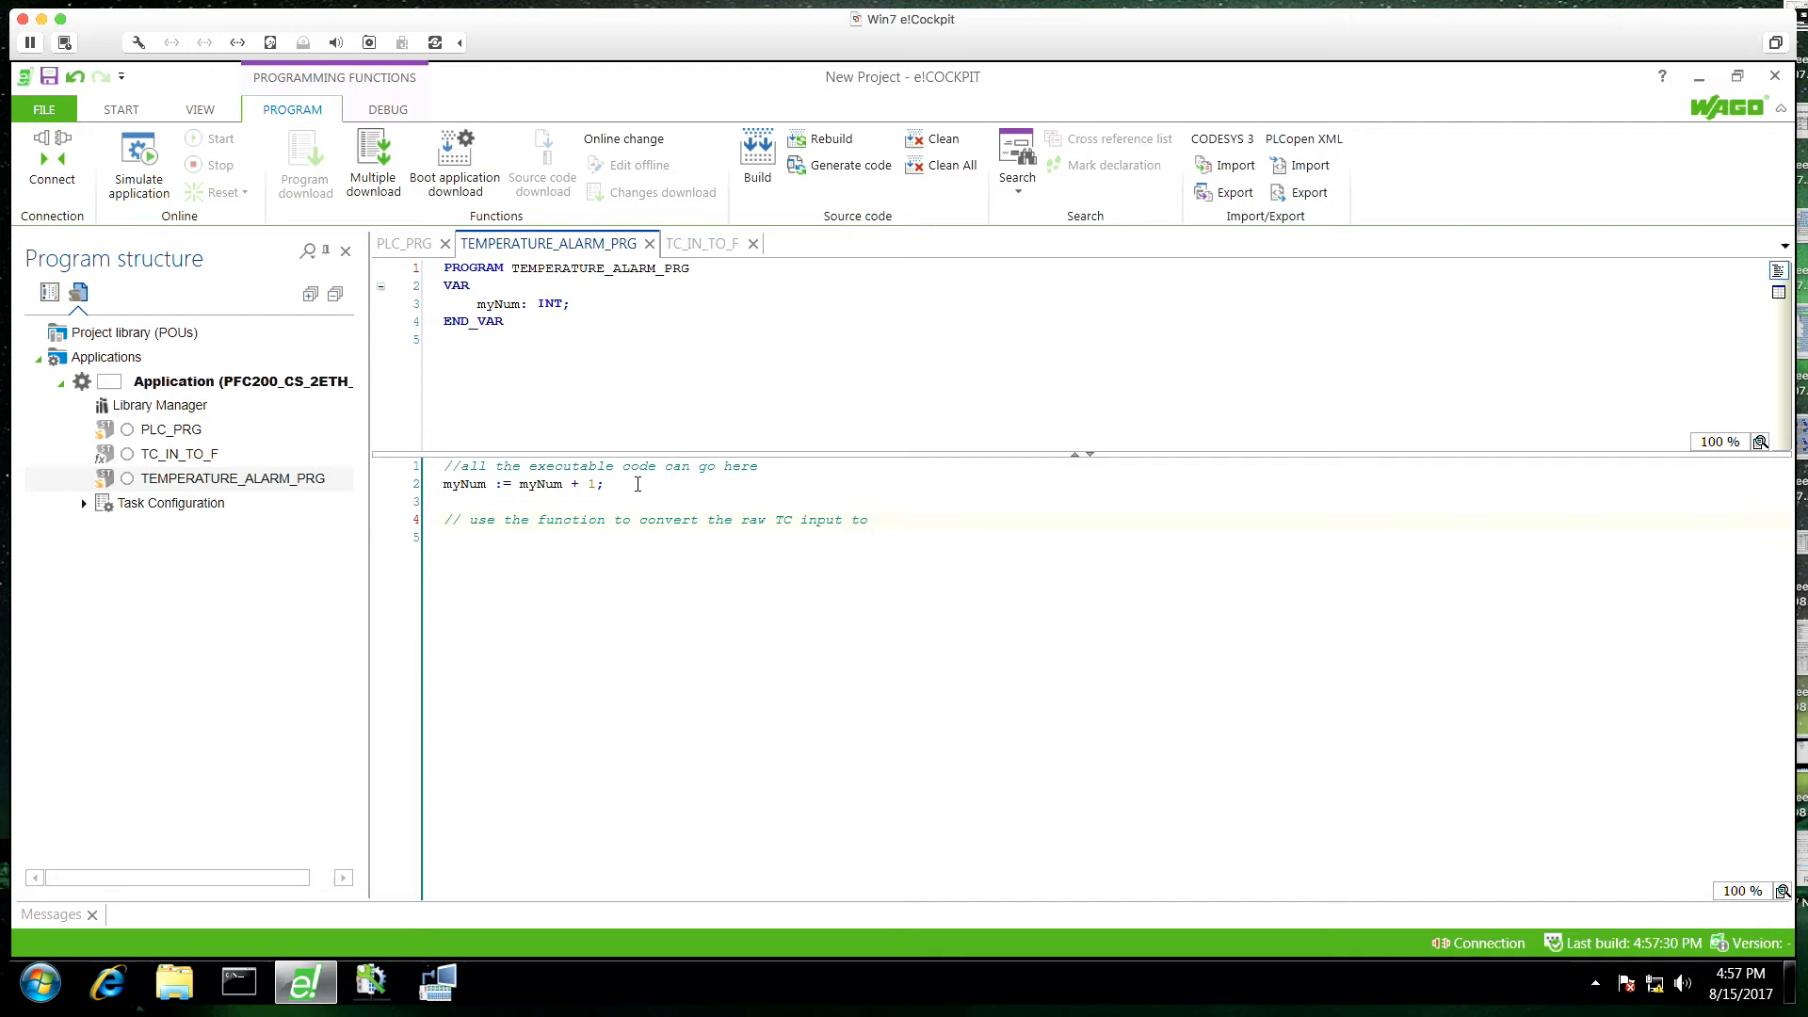
text(temp F)
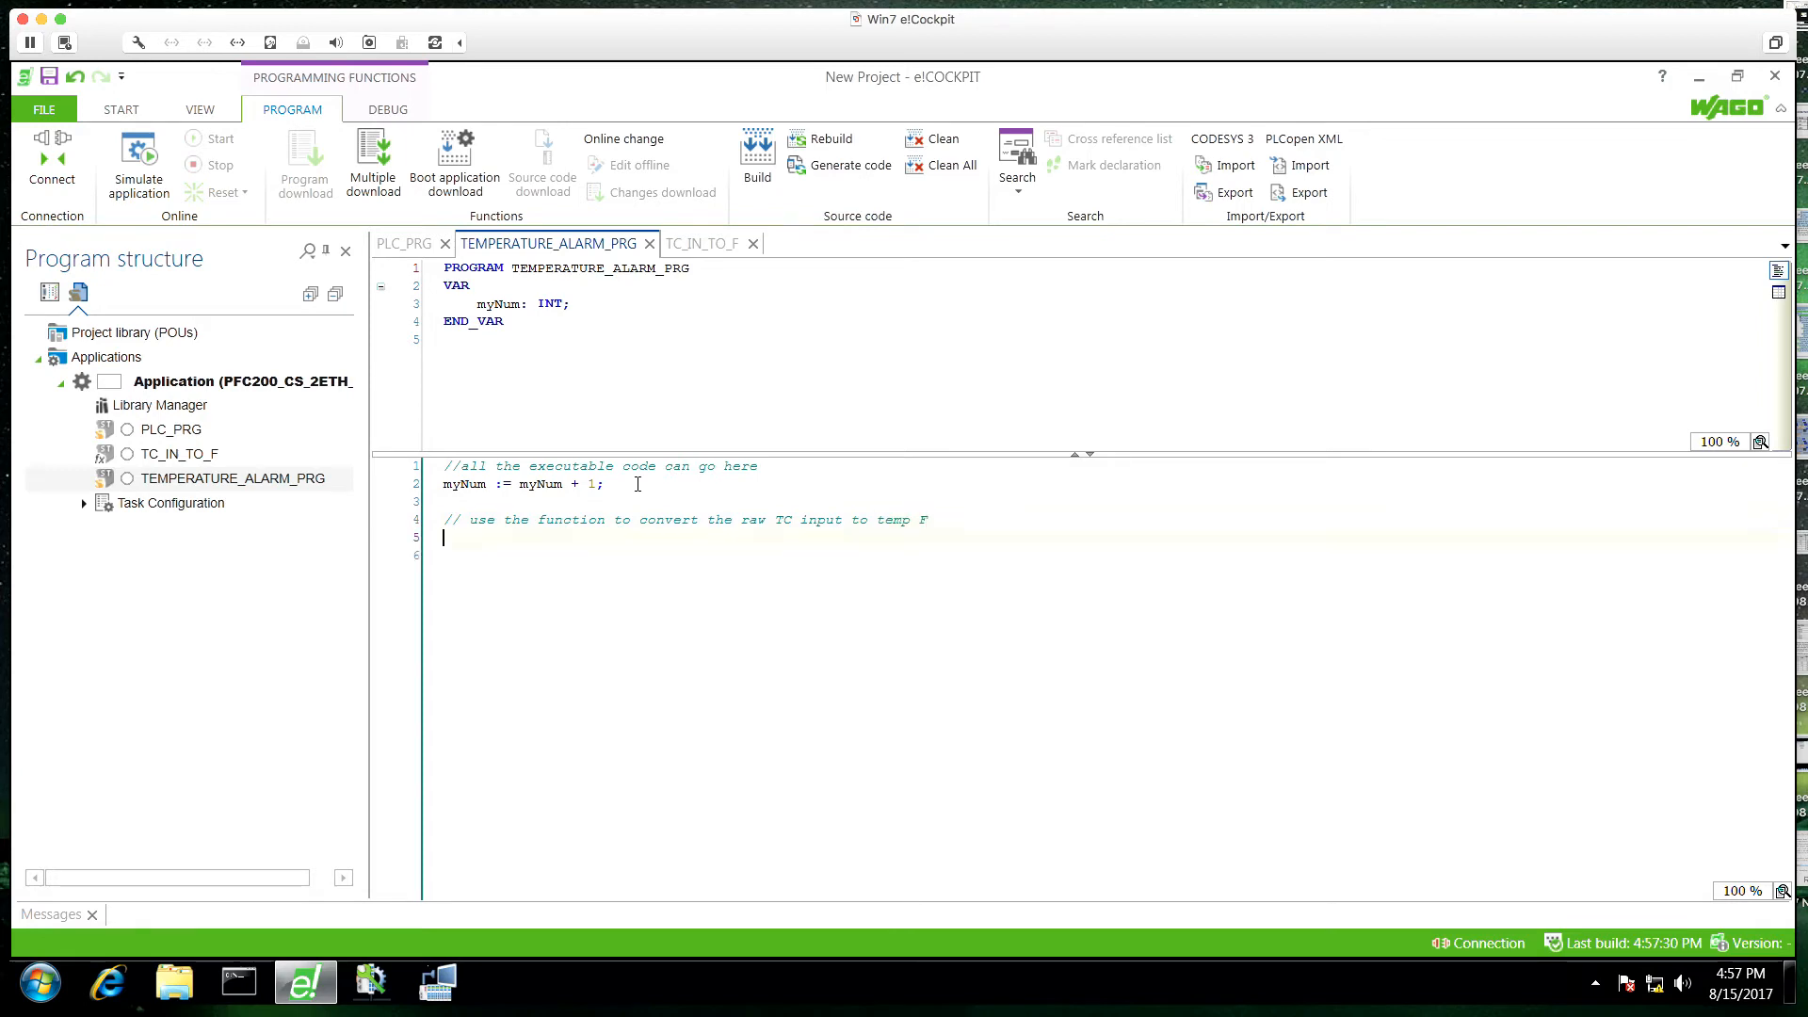
Step: Set myTemp := TC_IN_TO_F(TC_IN := myThermoCouple), declare myTemp: REAL, and attempt login
text(myN)
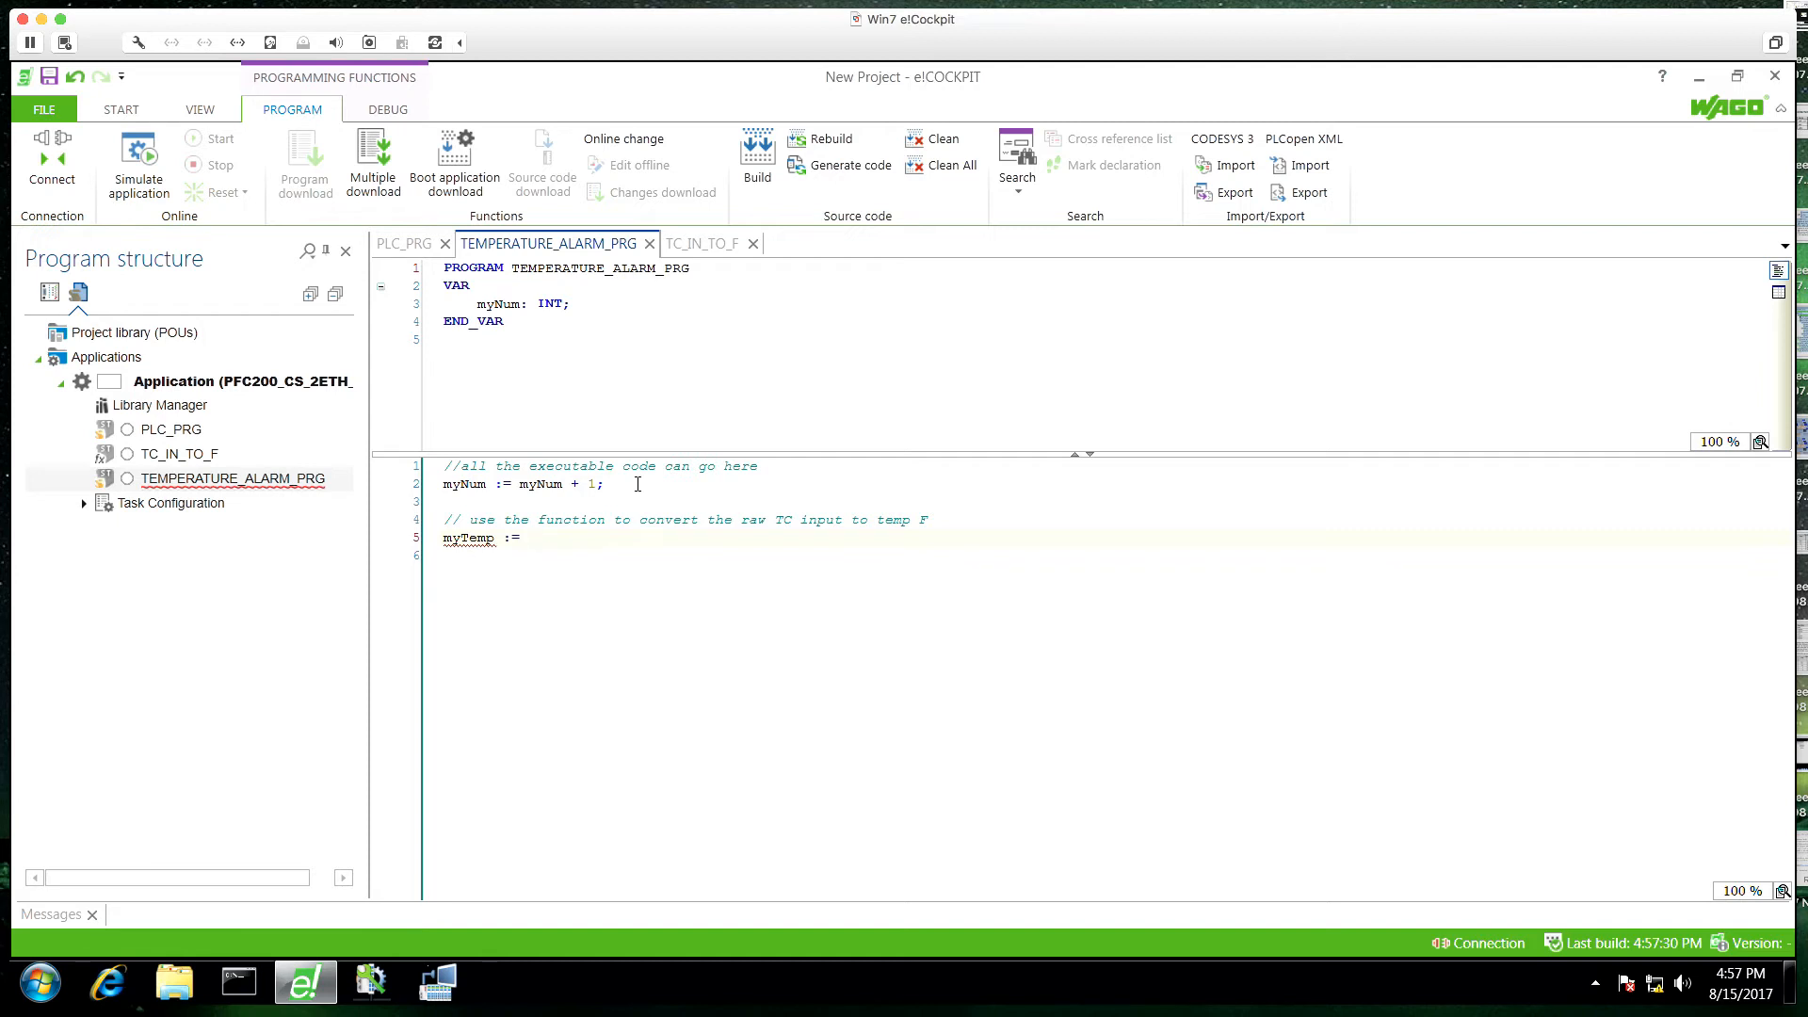
text(TC)
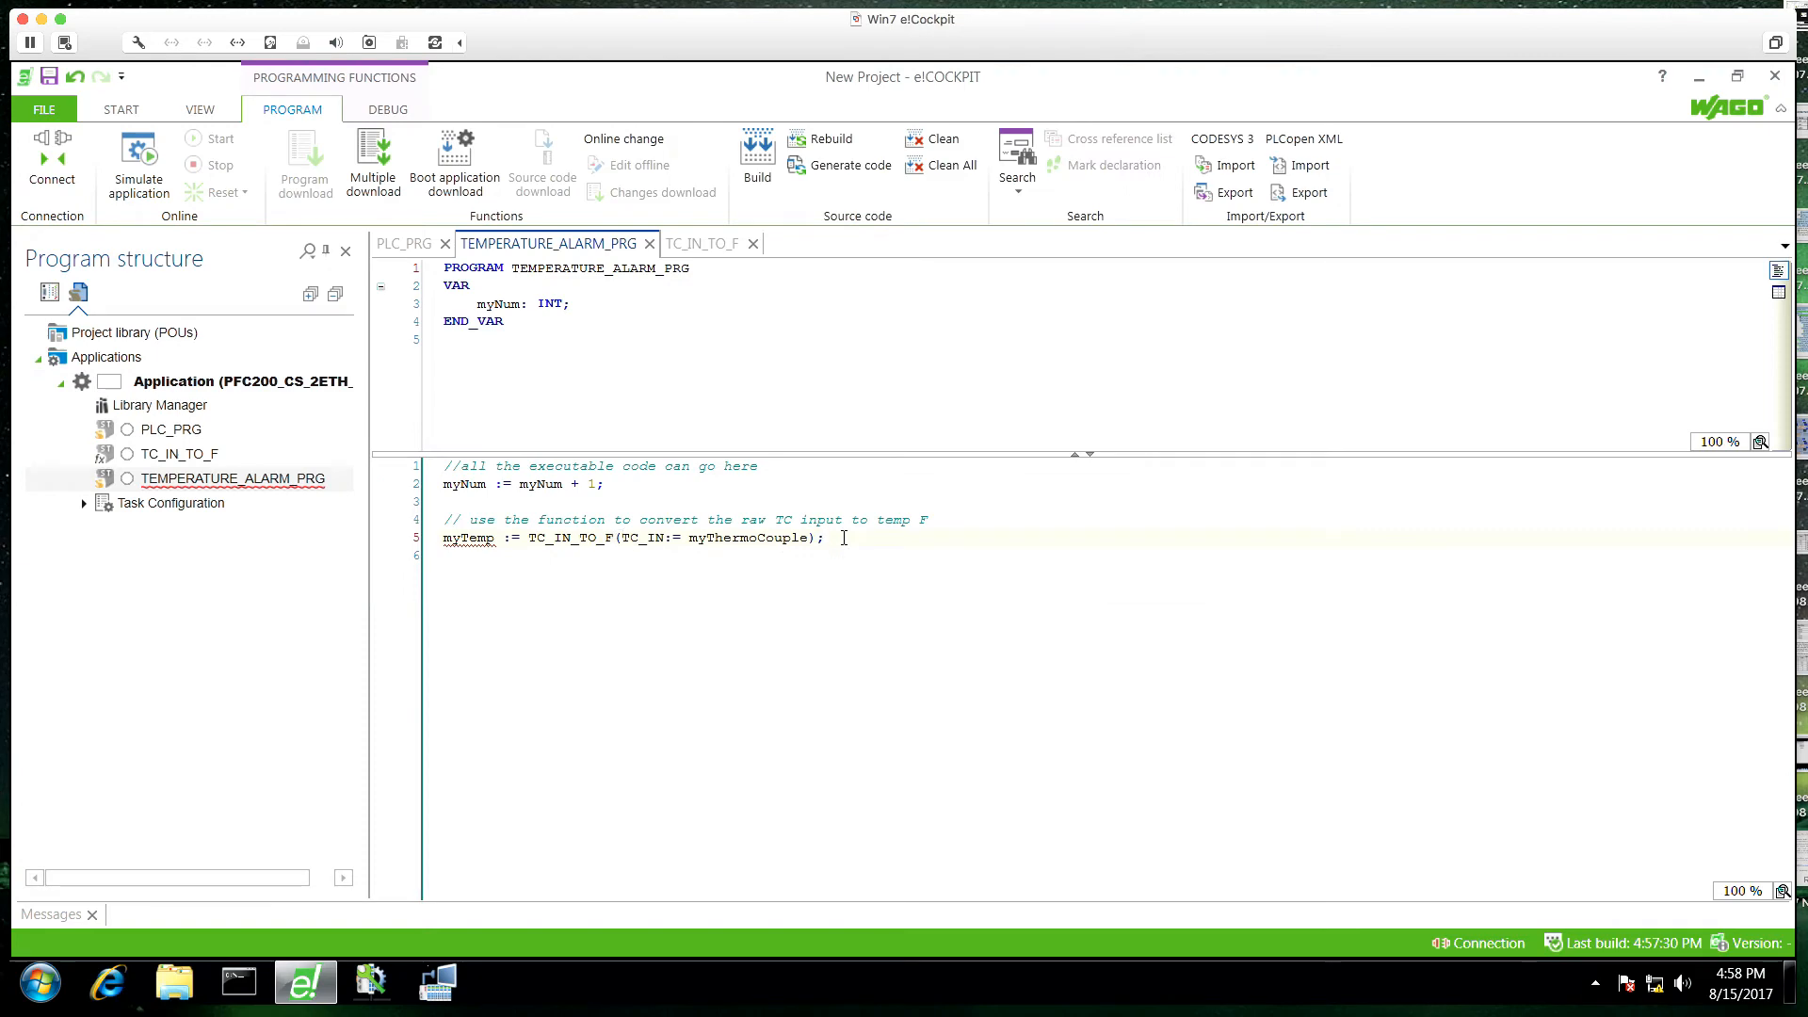
text(myTemp: REAL;)
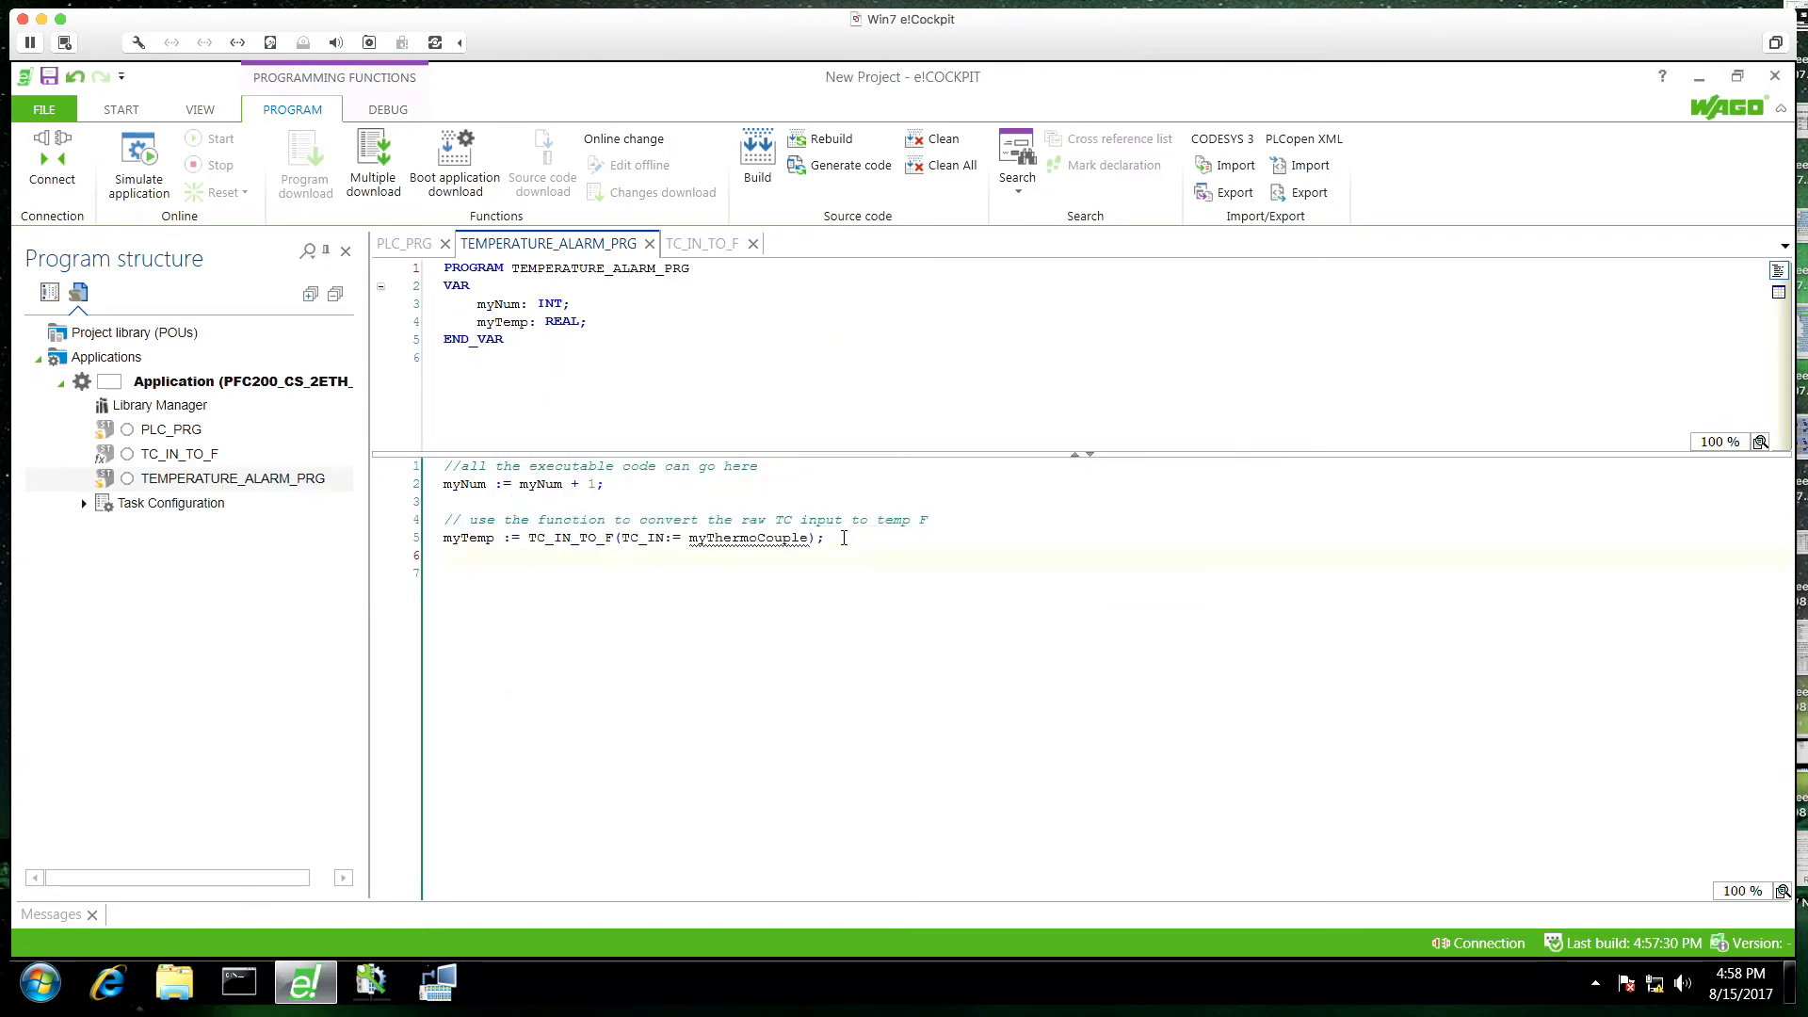
click(51, 161)
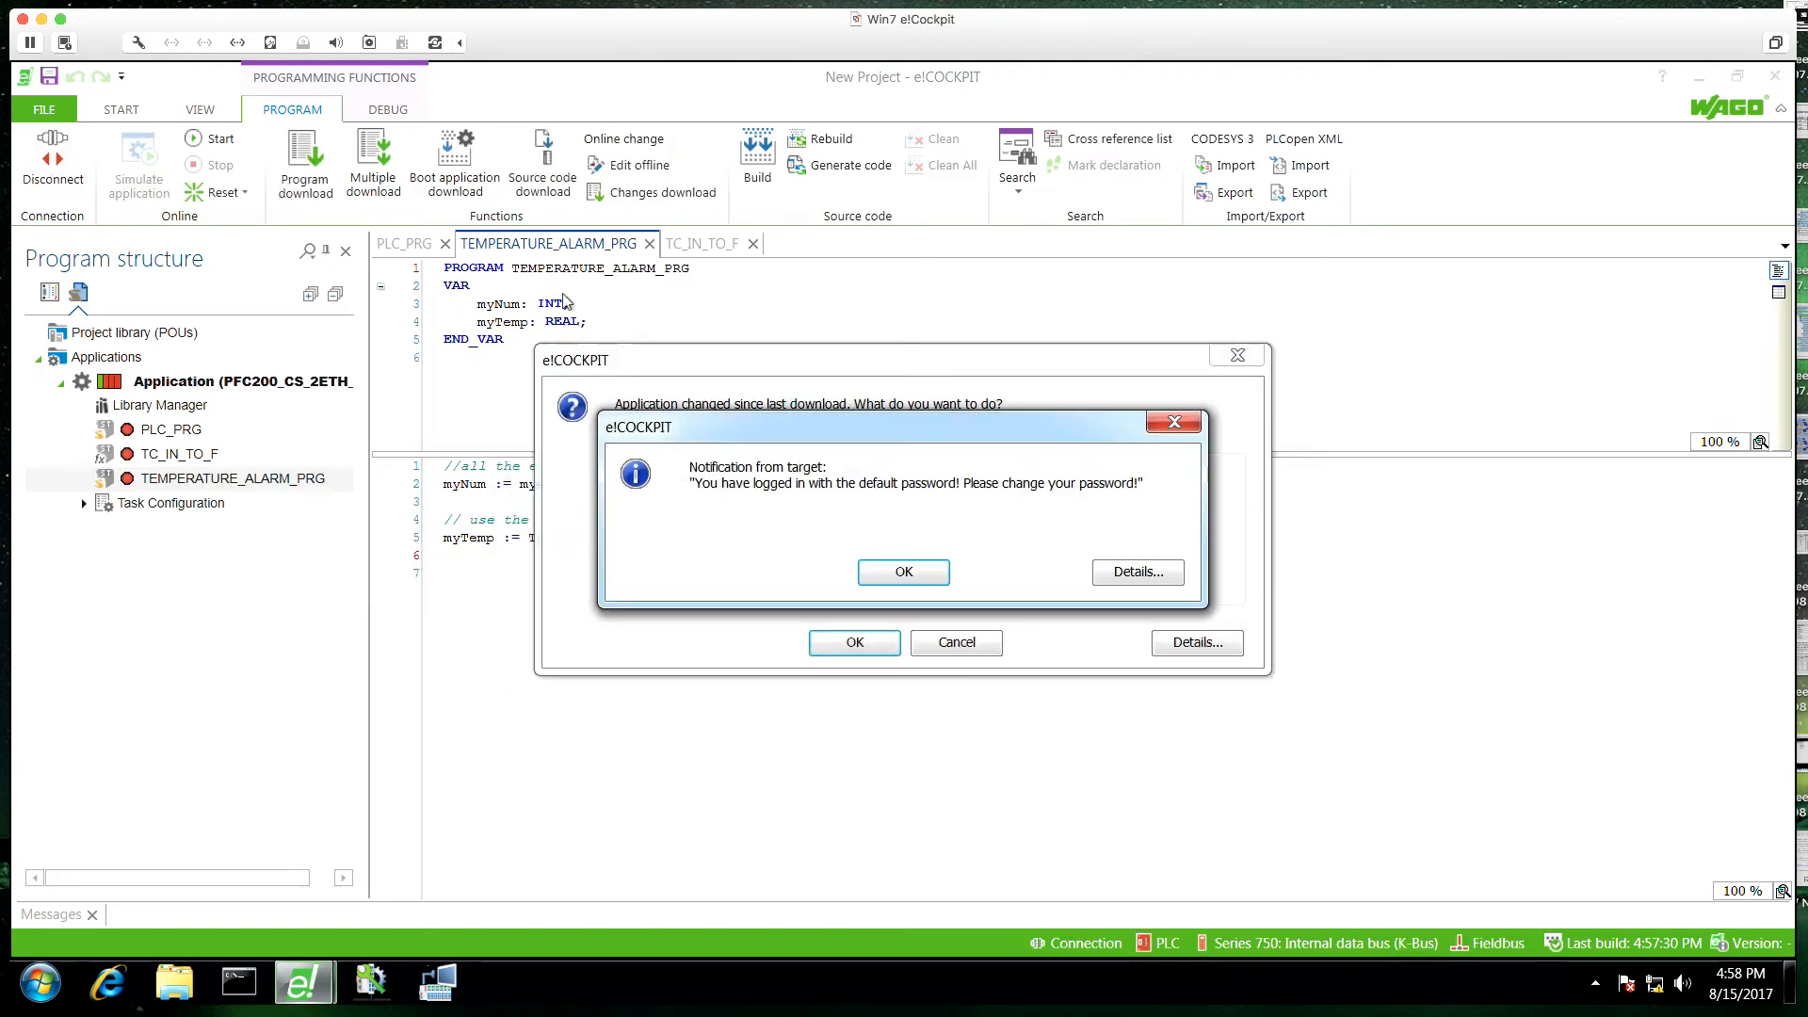
click(904, 571)
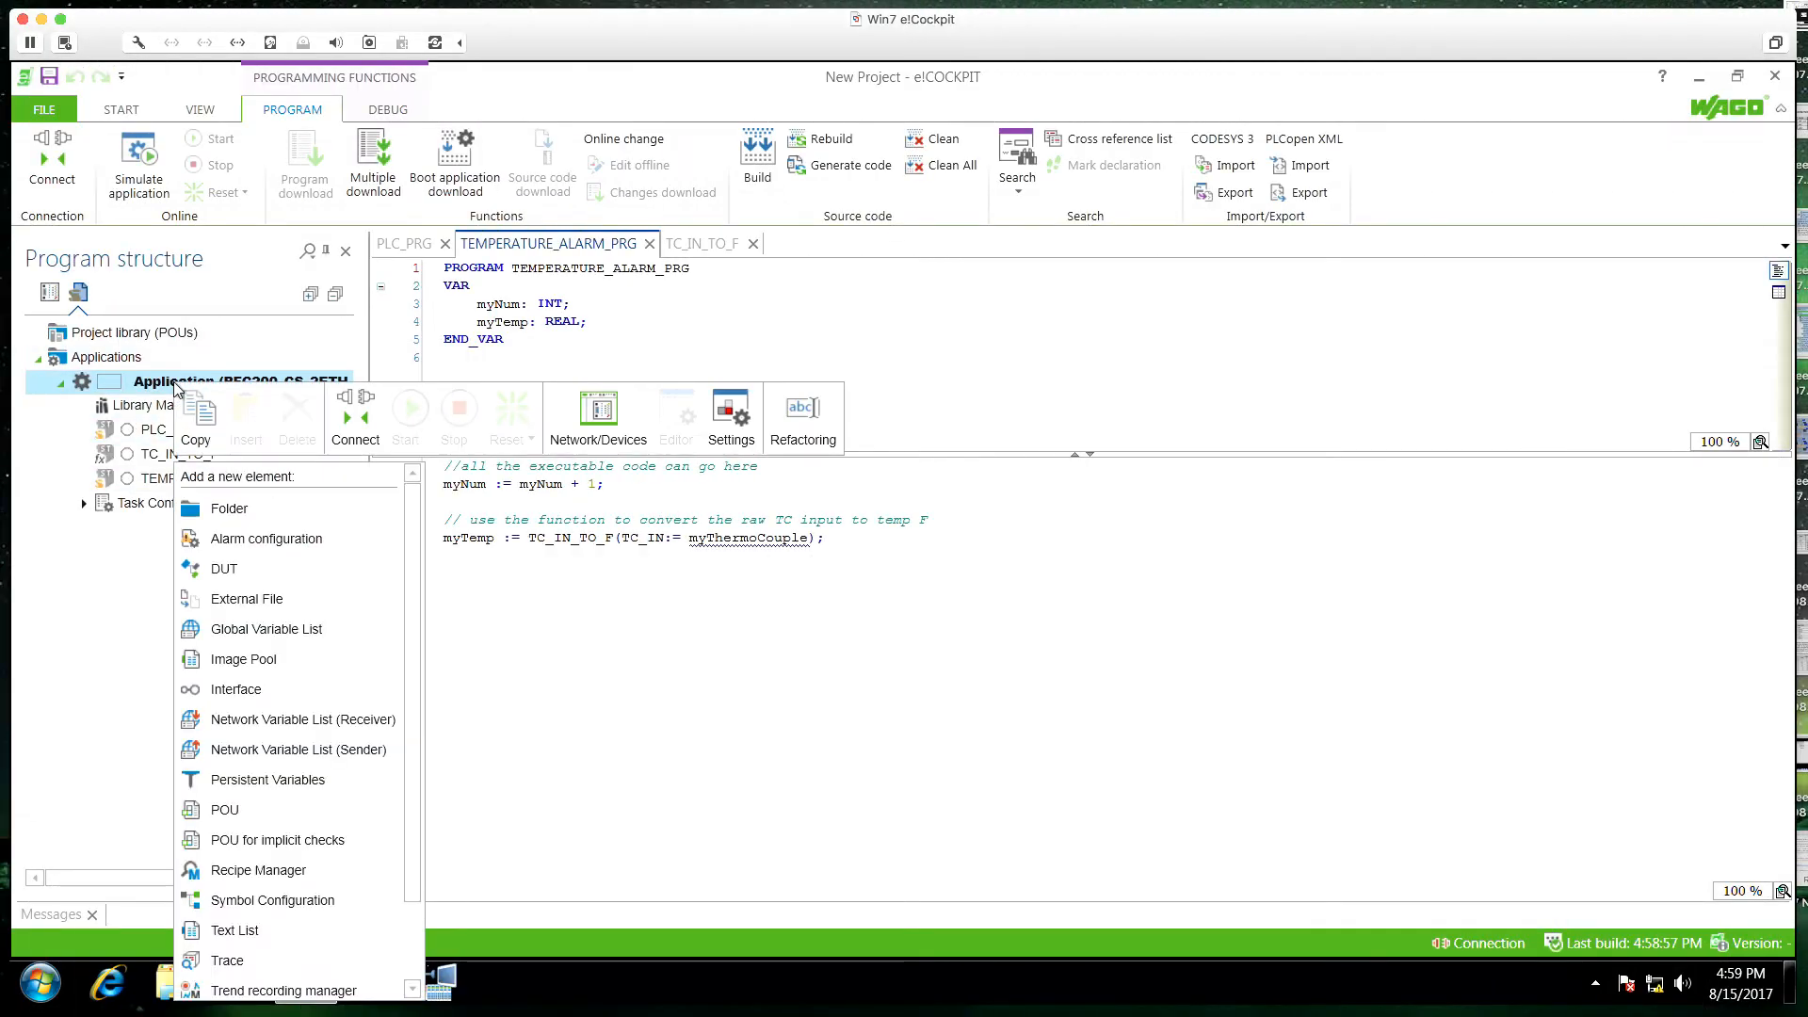
Step: Add a Structured Text function block POU named TEMP_ALARM
click(224, 808)
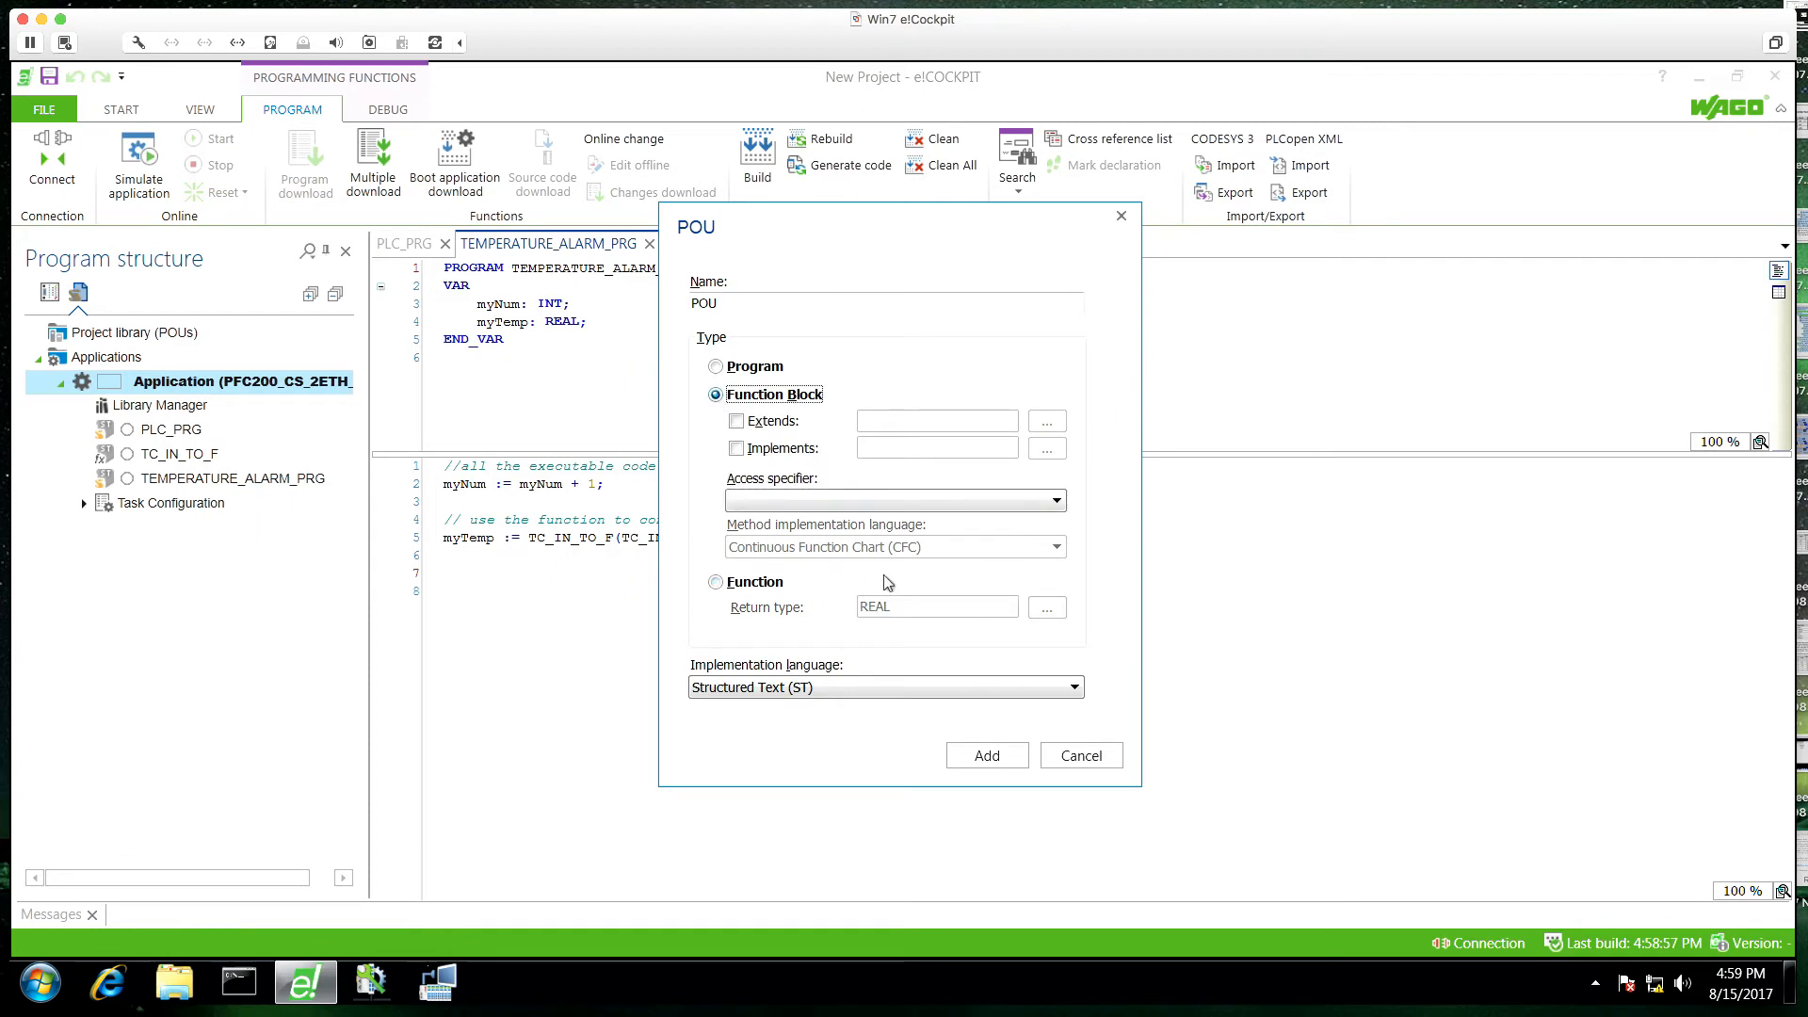
text(TEMP)
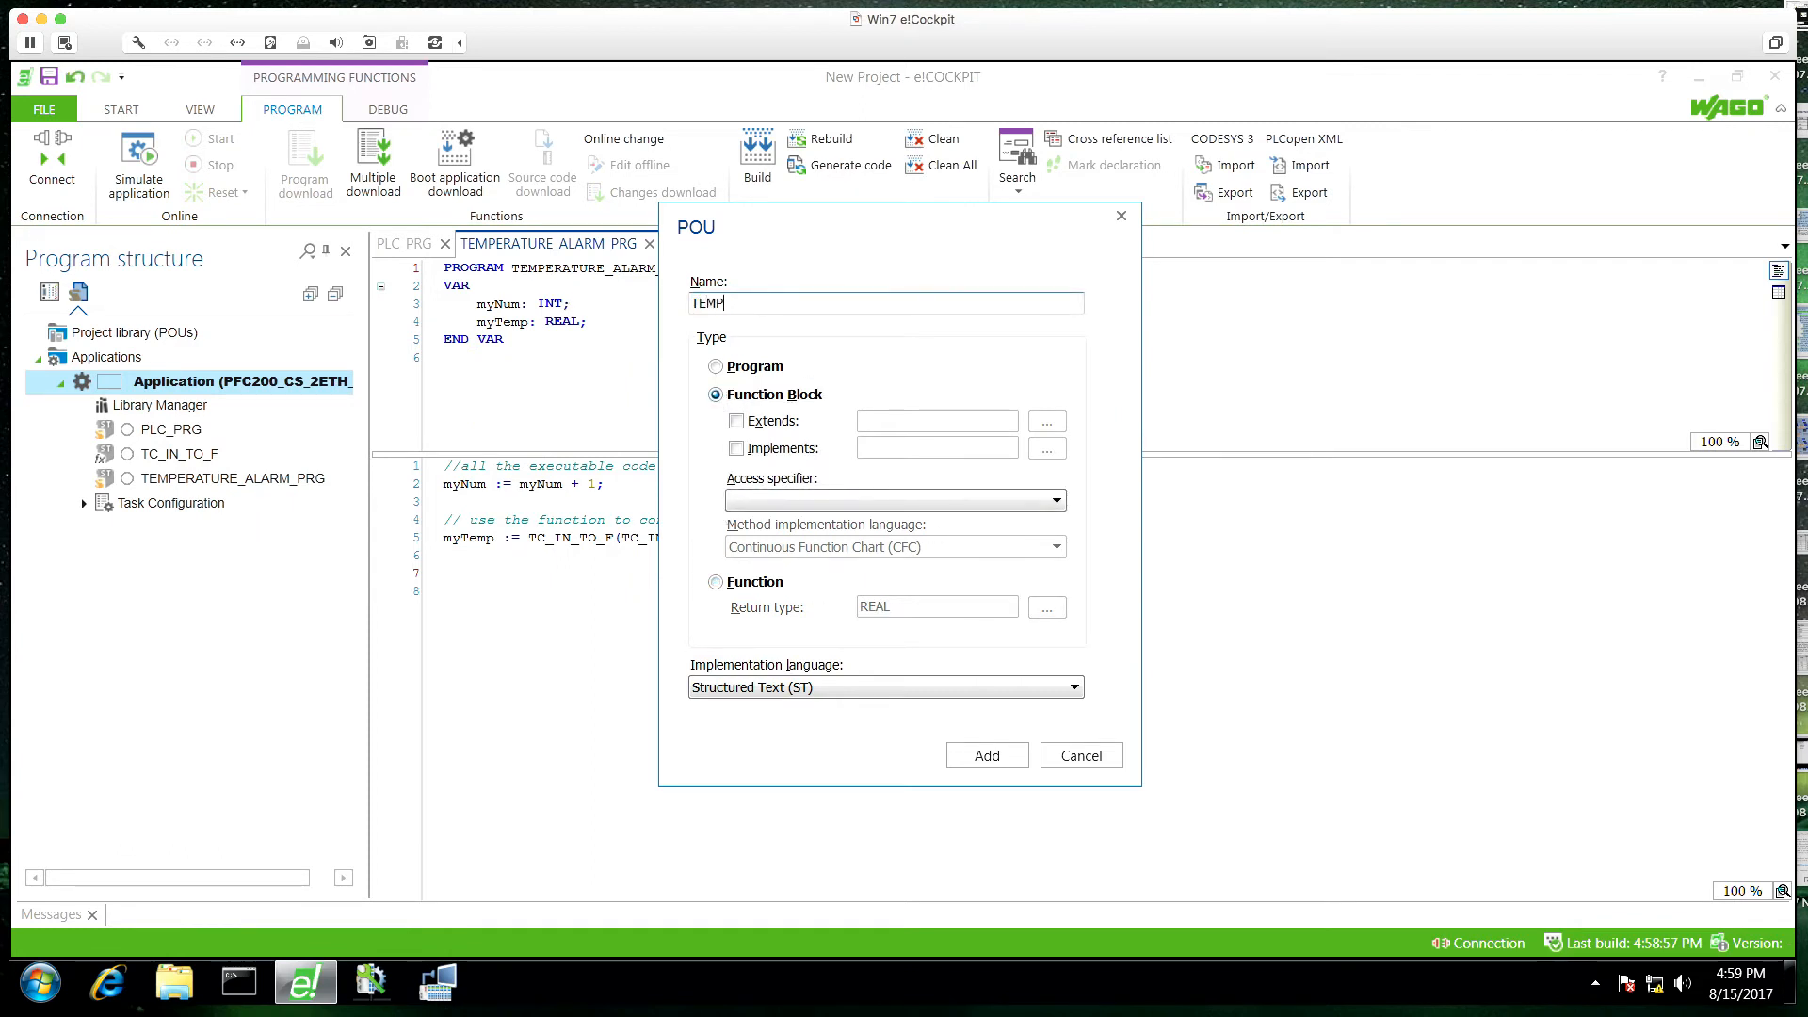
text(_ALARM)
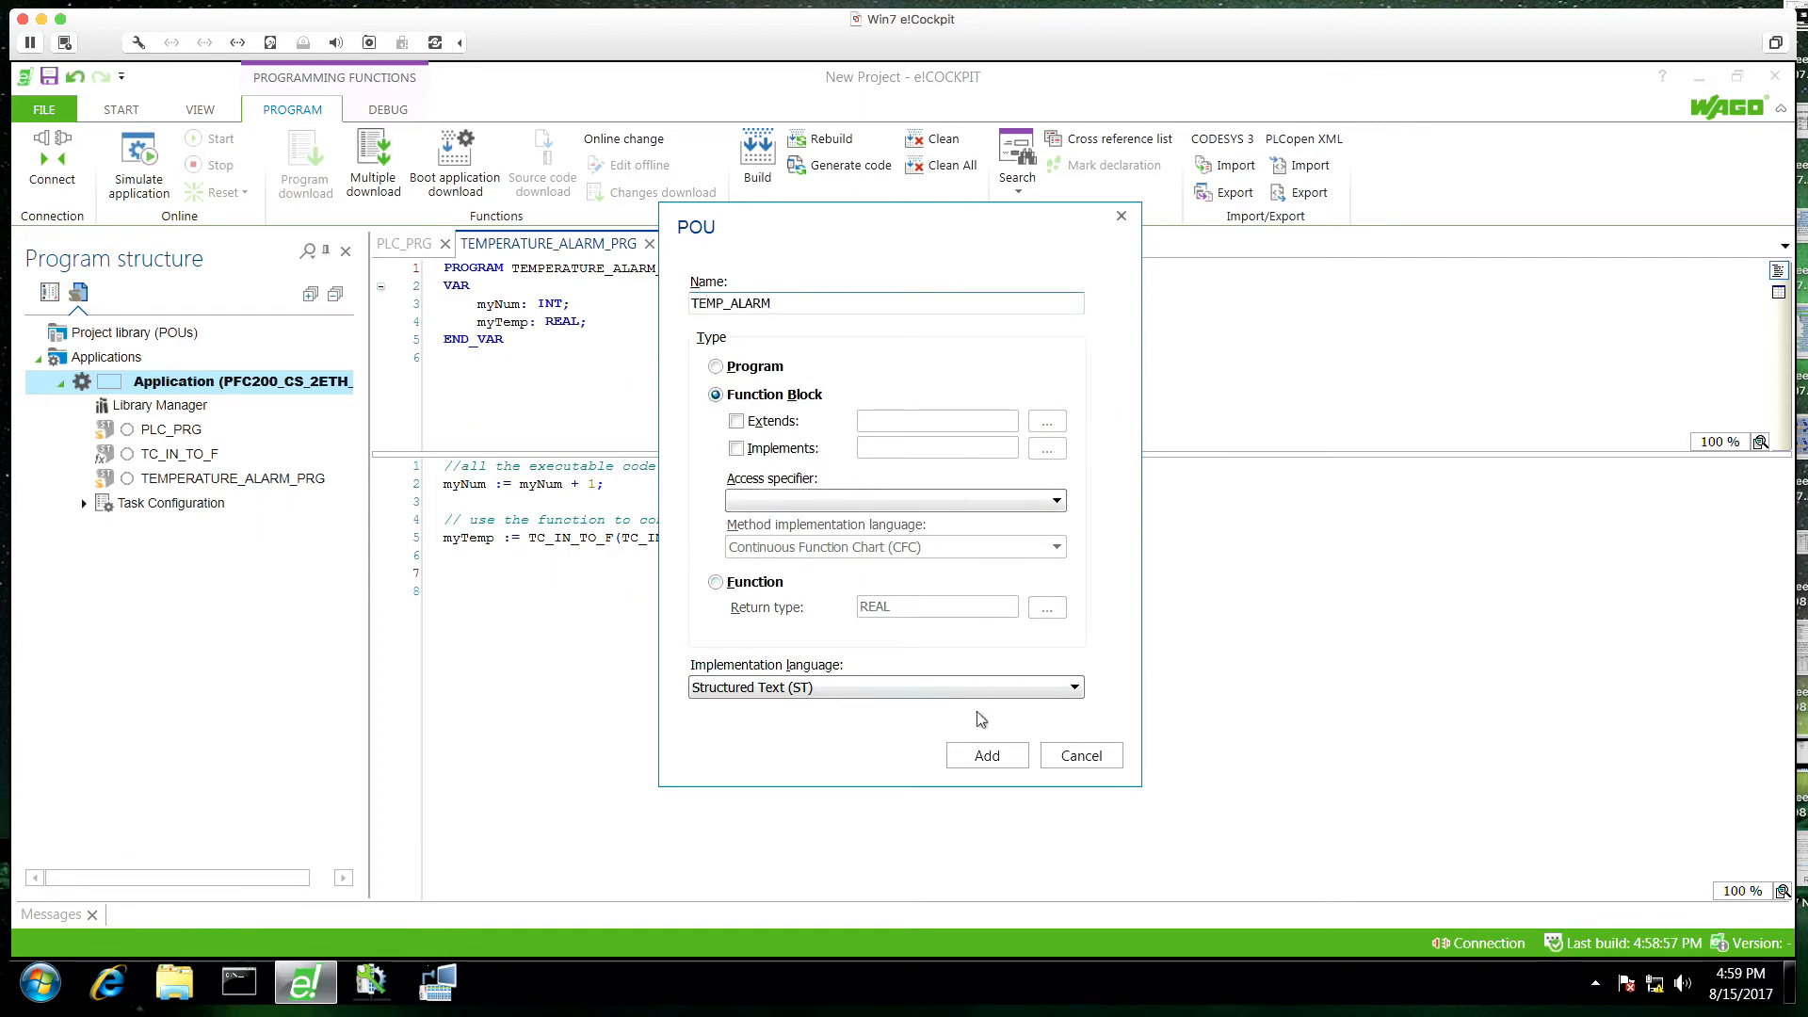
mouse_move(986, 755)
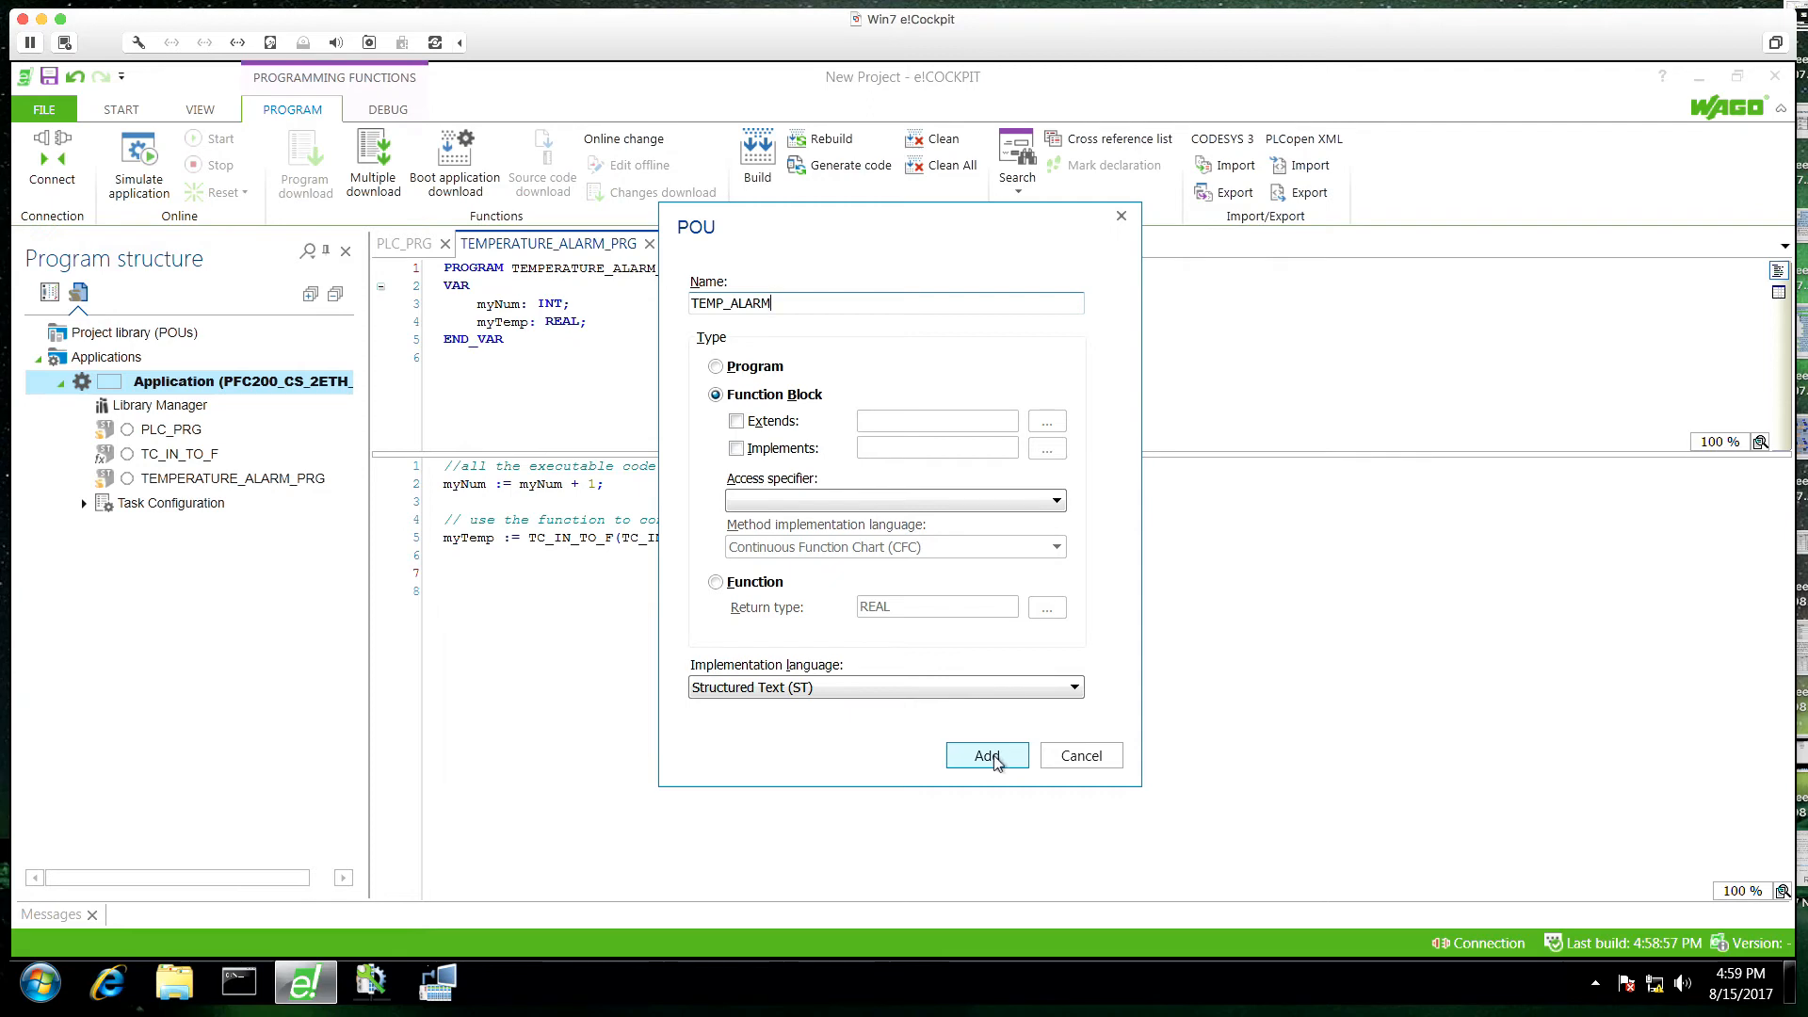
click(986, 755)
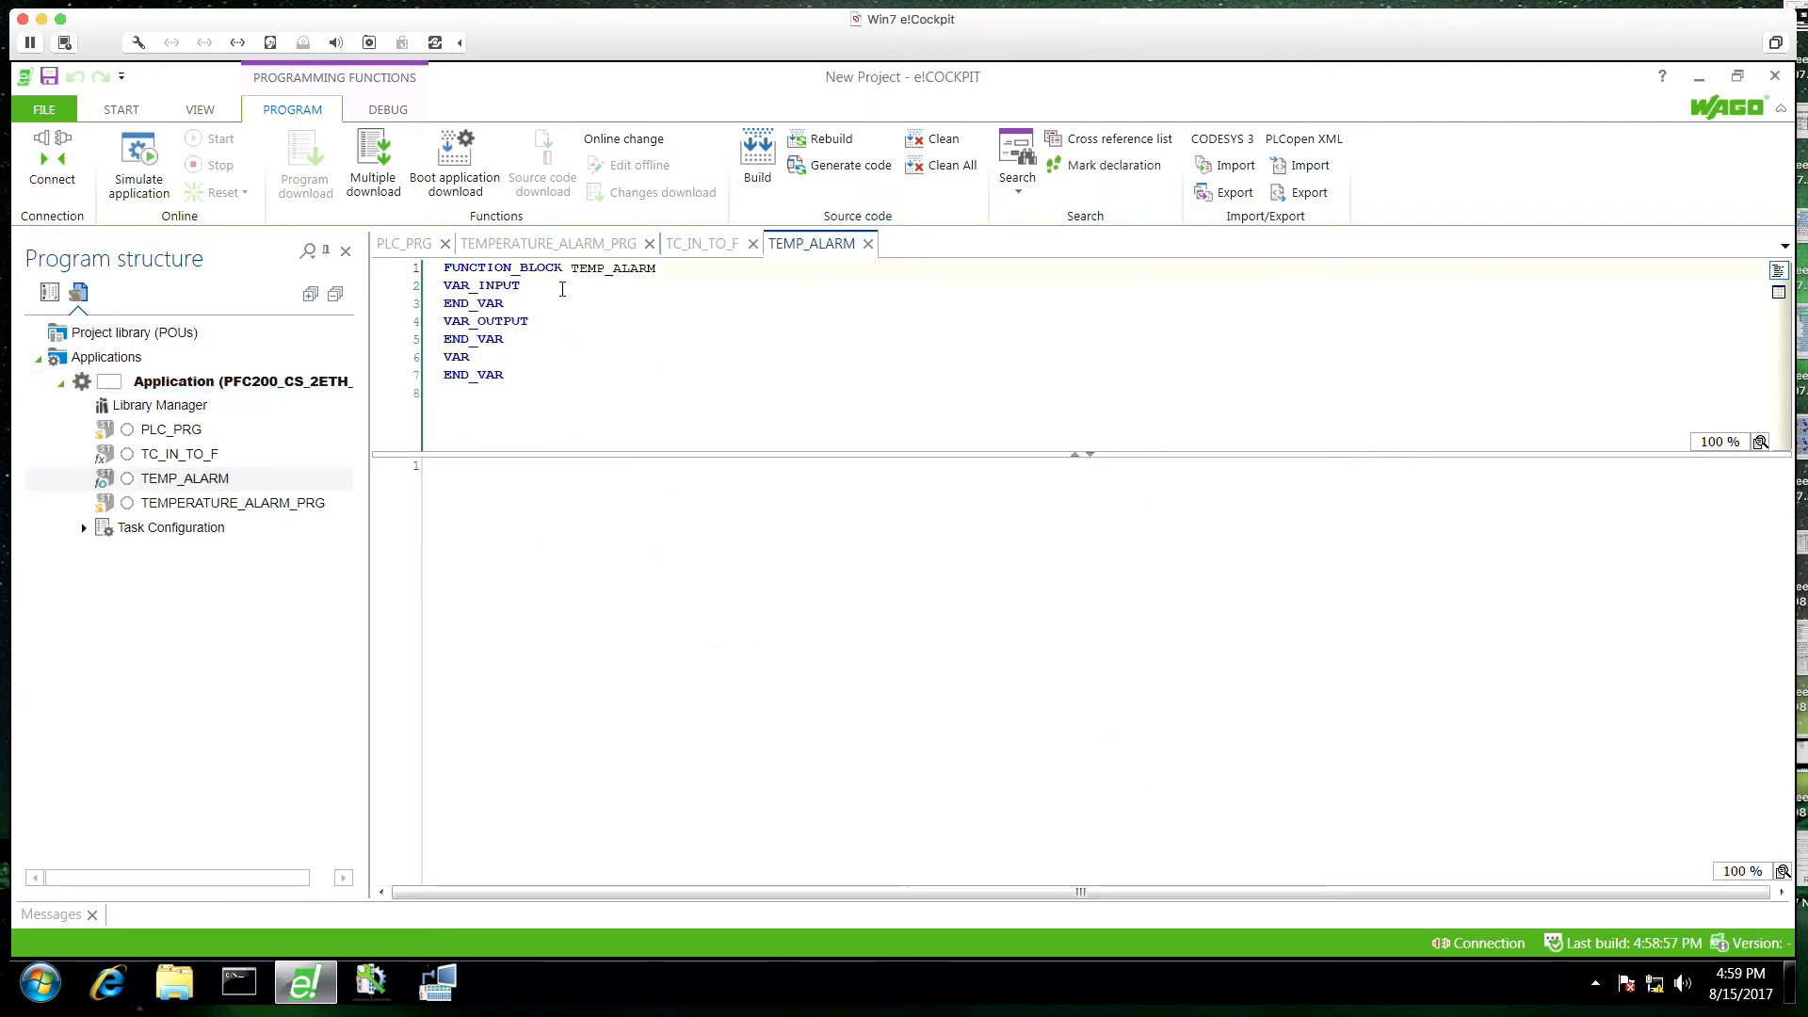
Step: Declare TEMP_ALARM variables CUR_TEMP and MAX_TEMP as REAL, ALARM and RESET as BOOL
text(myCurr)
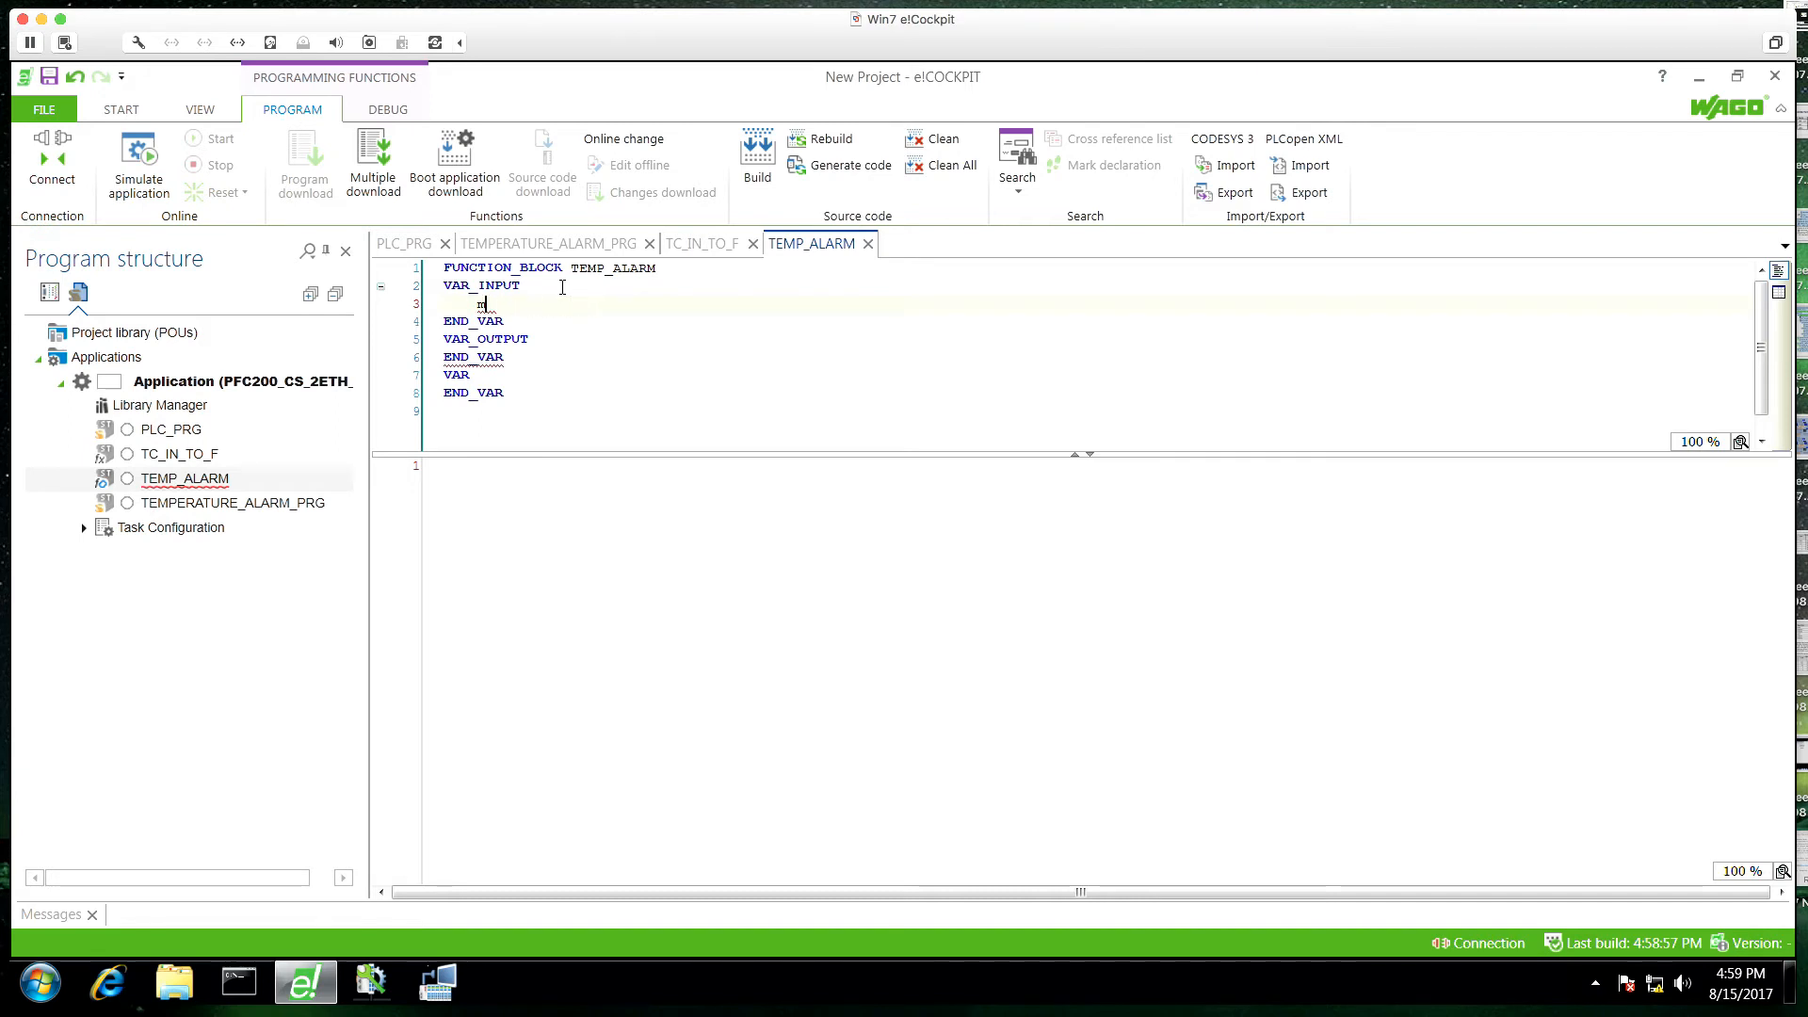
text(CUR_TEMP)
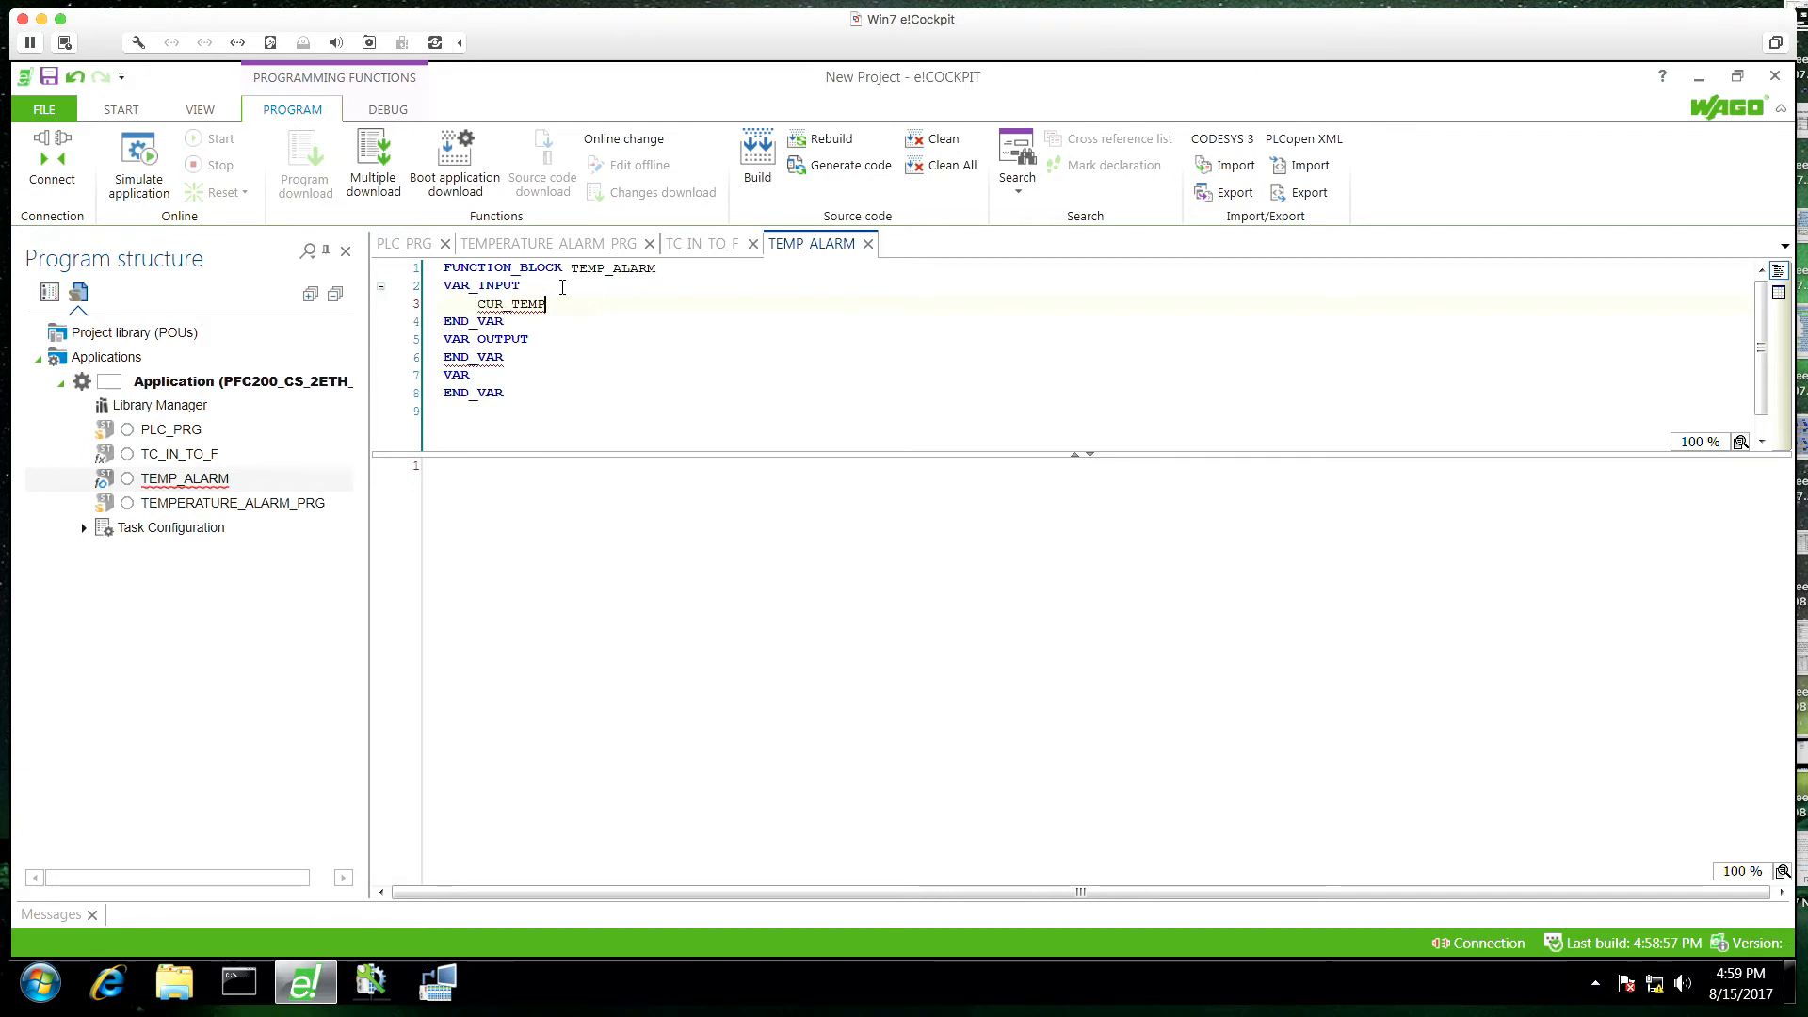
text(: REAL;)
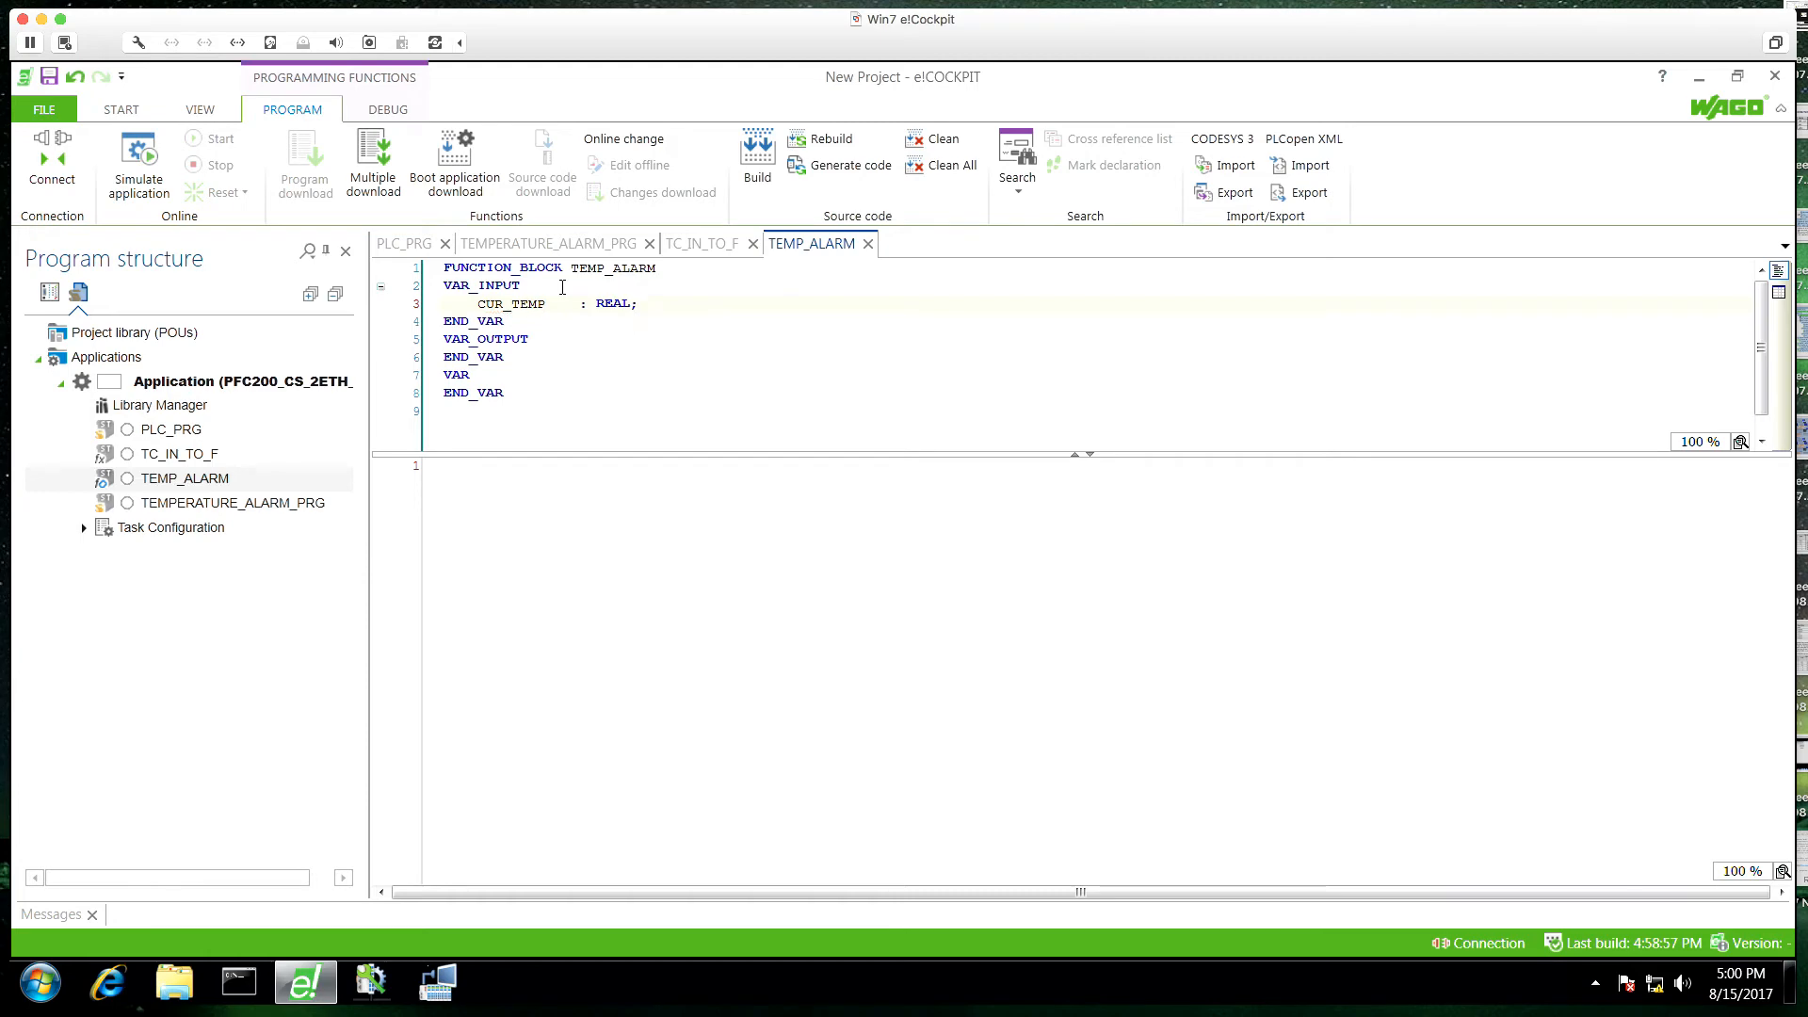
text(a)
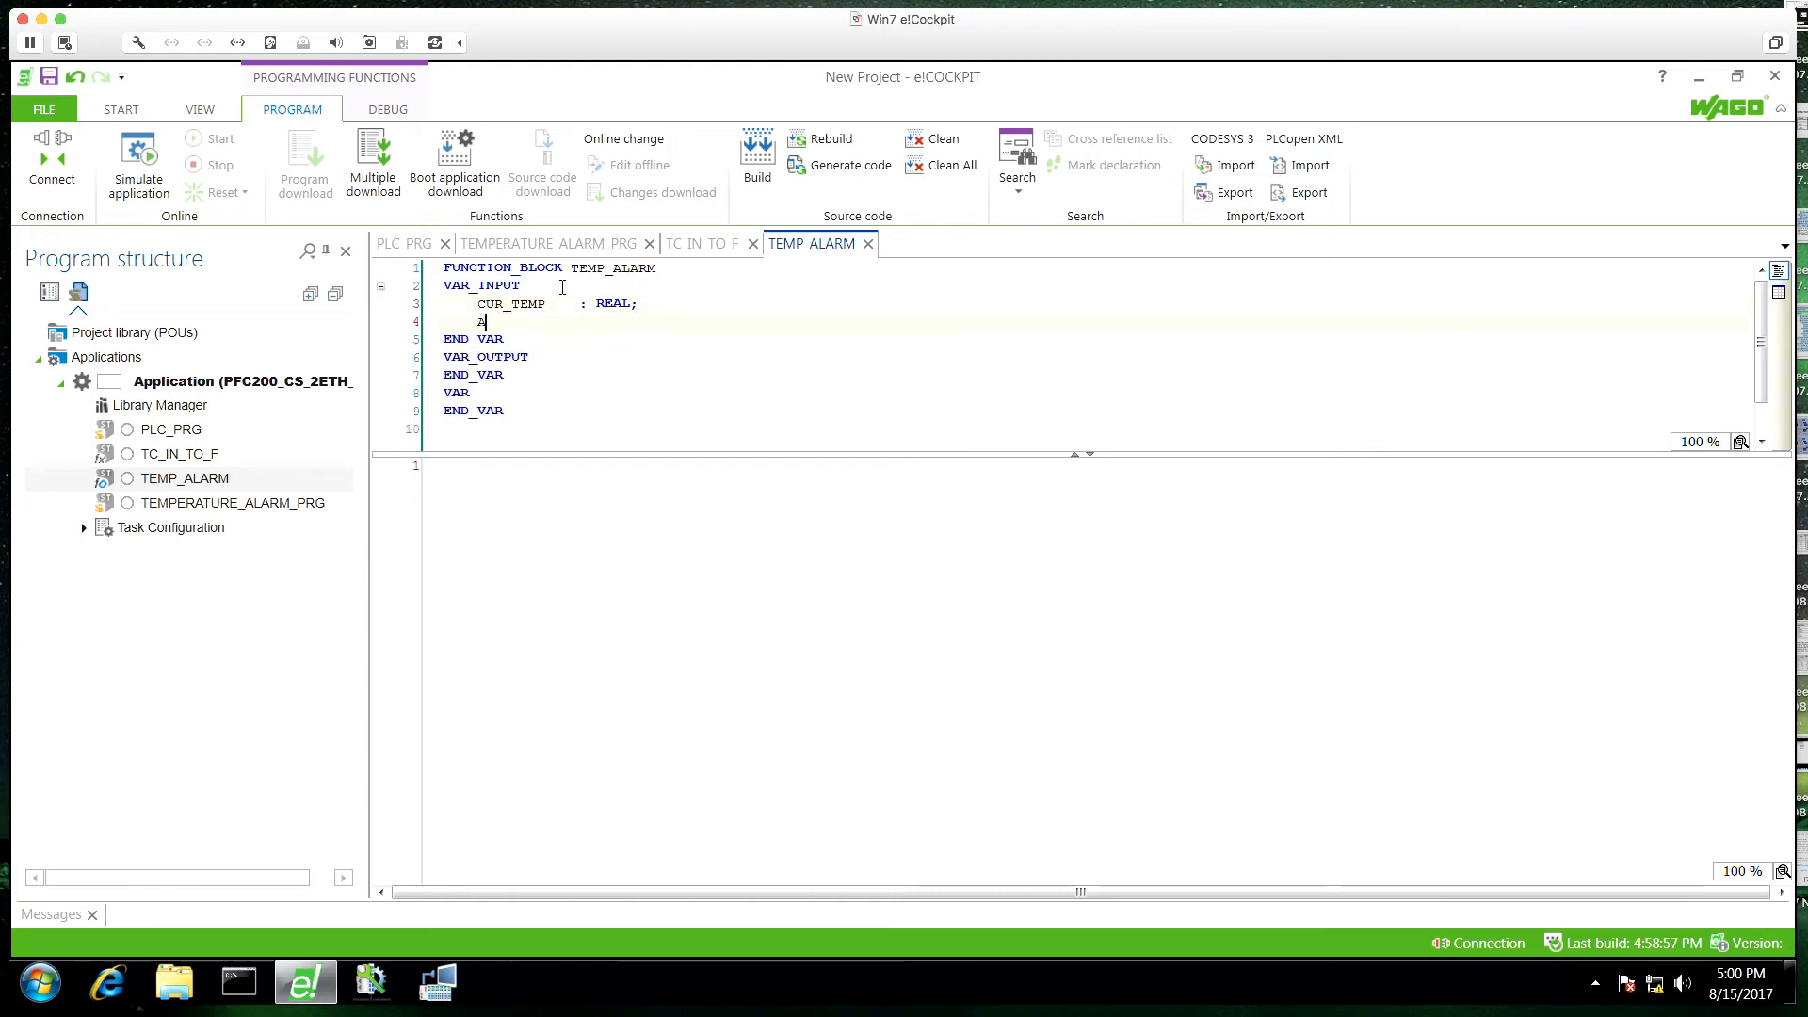
text(LARM_TEMP  : REAL;)
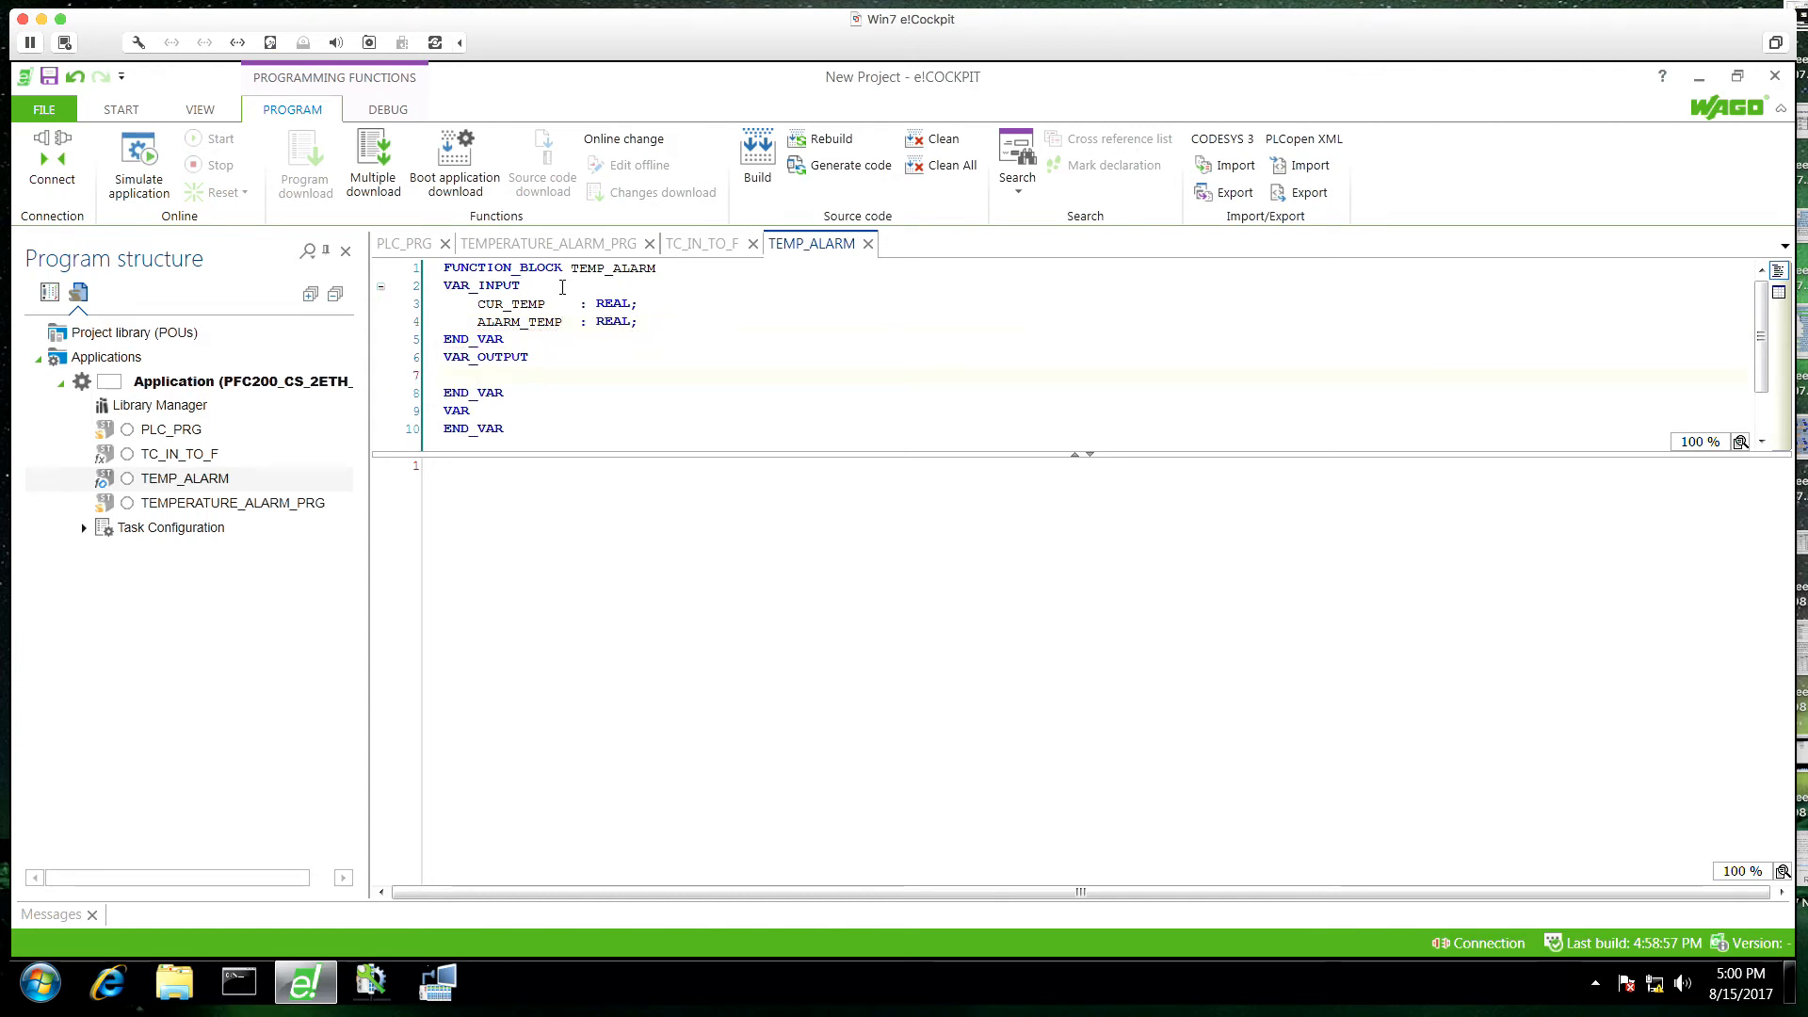
text(ALARM        : BOOL;)
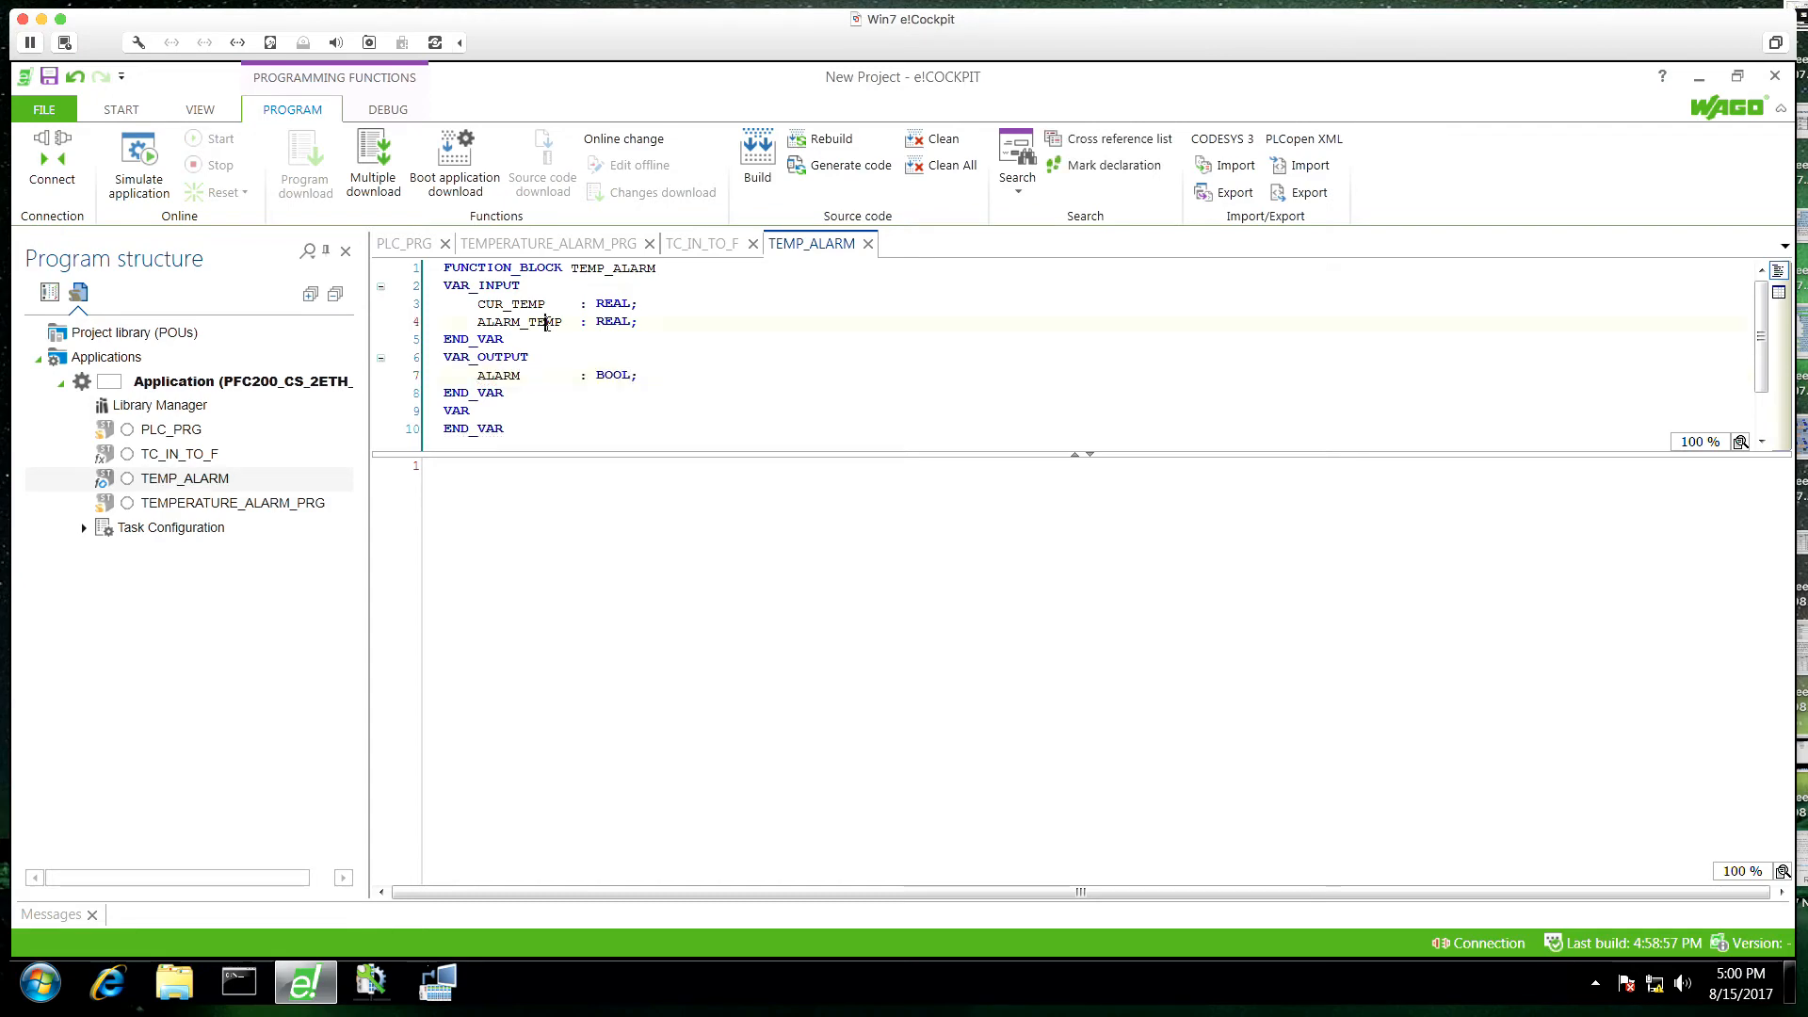
text(MAX_TEMP)
click(1096, 410)
text(_IN_OUT)
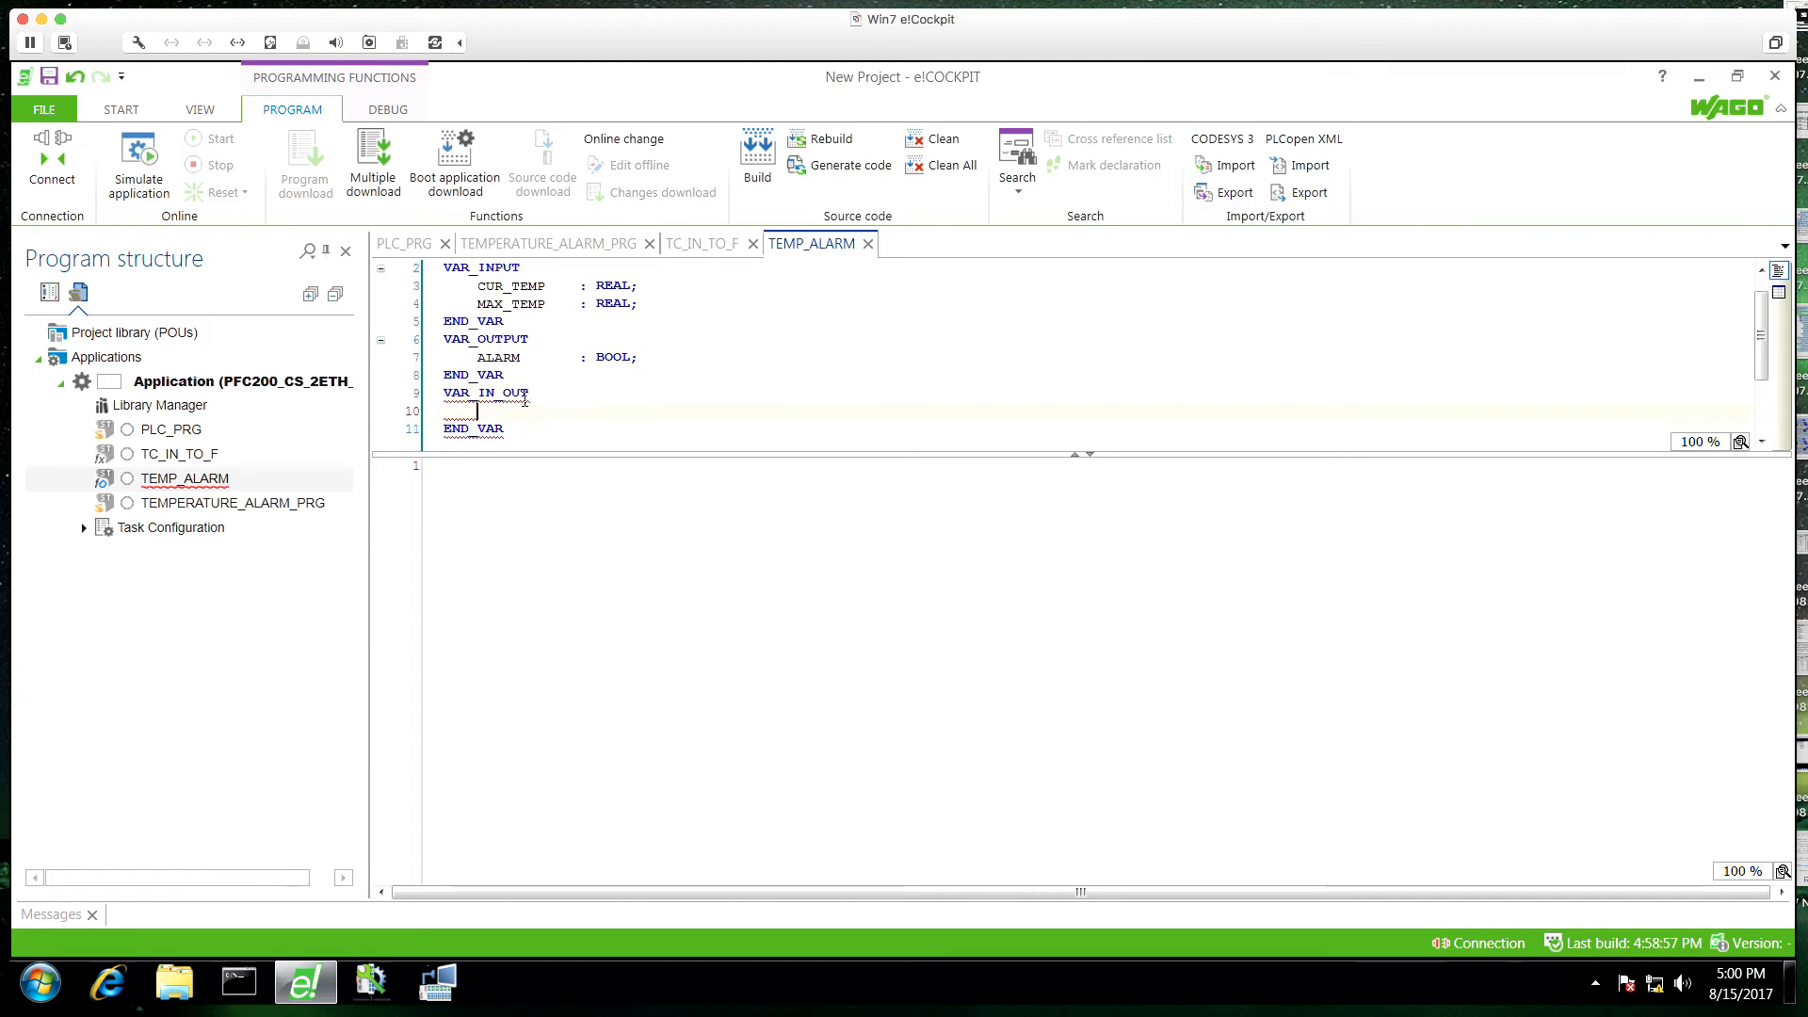
text(RESET)
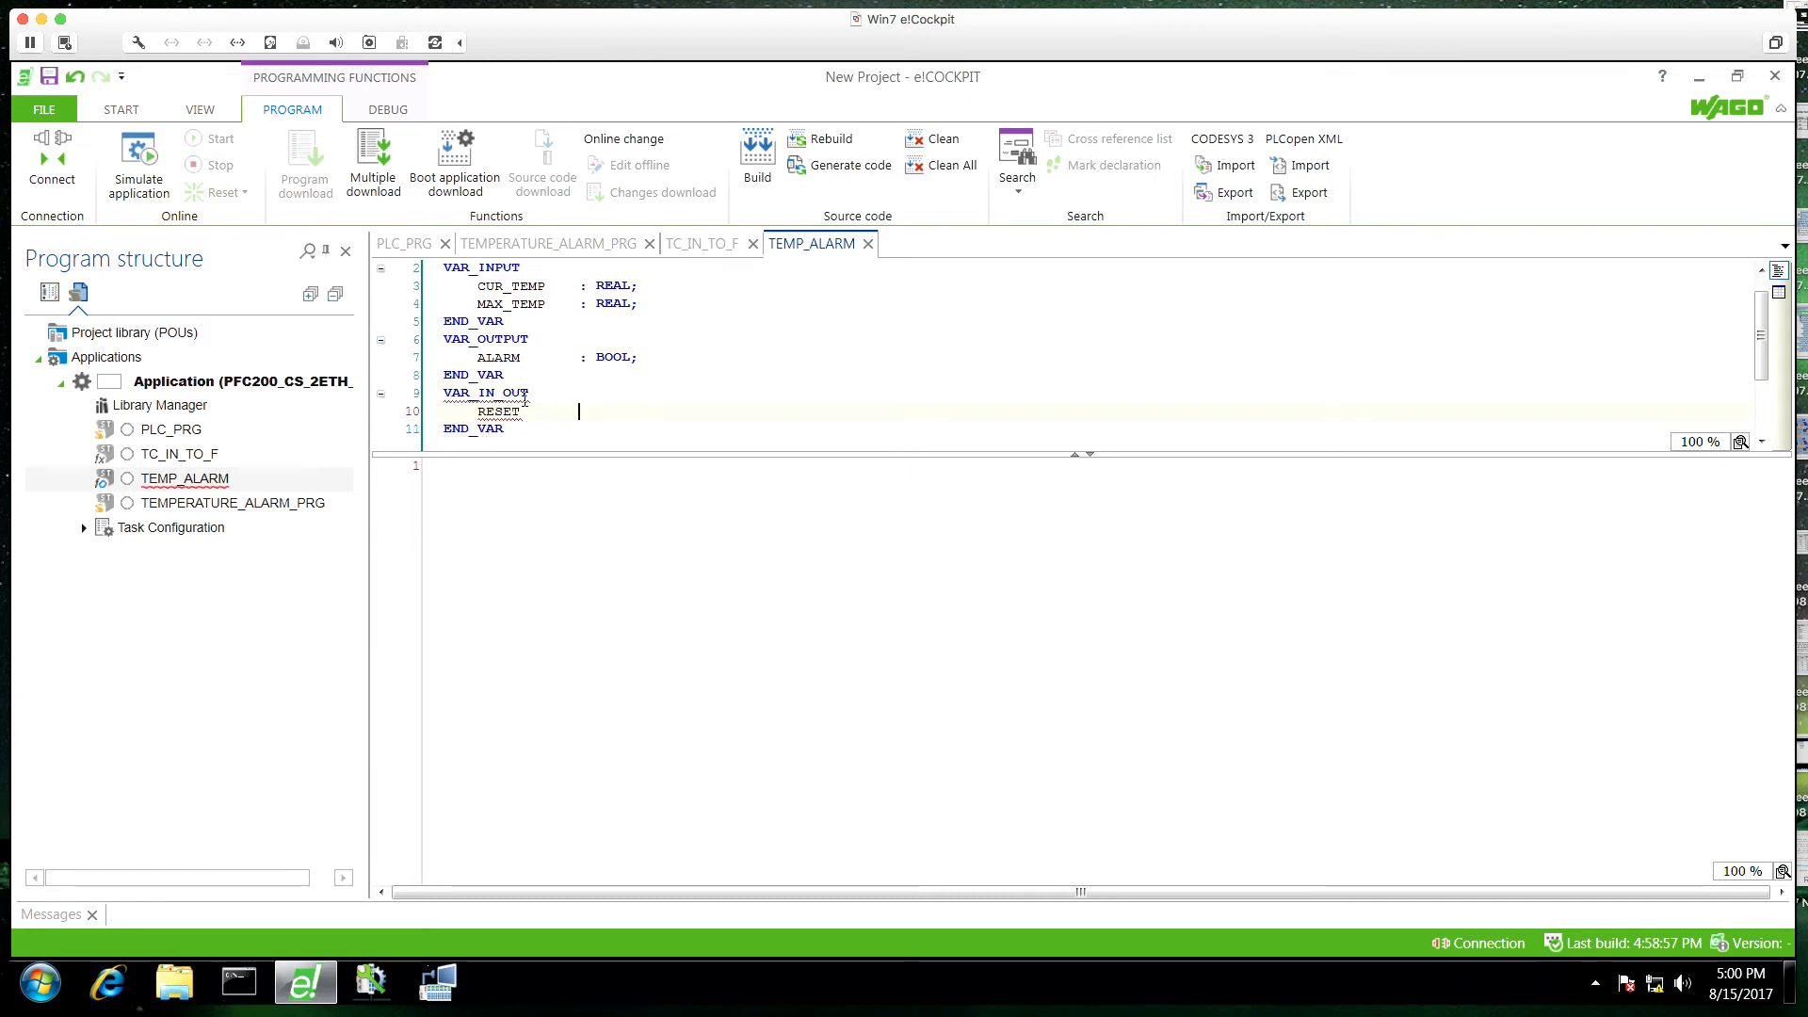
text(: BOOL;)
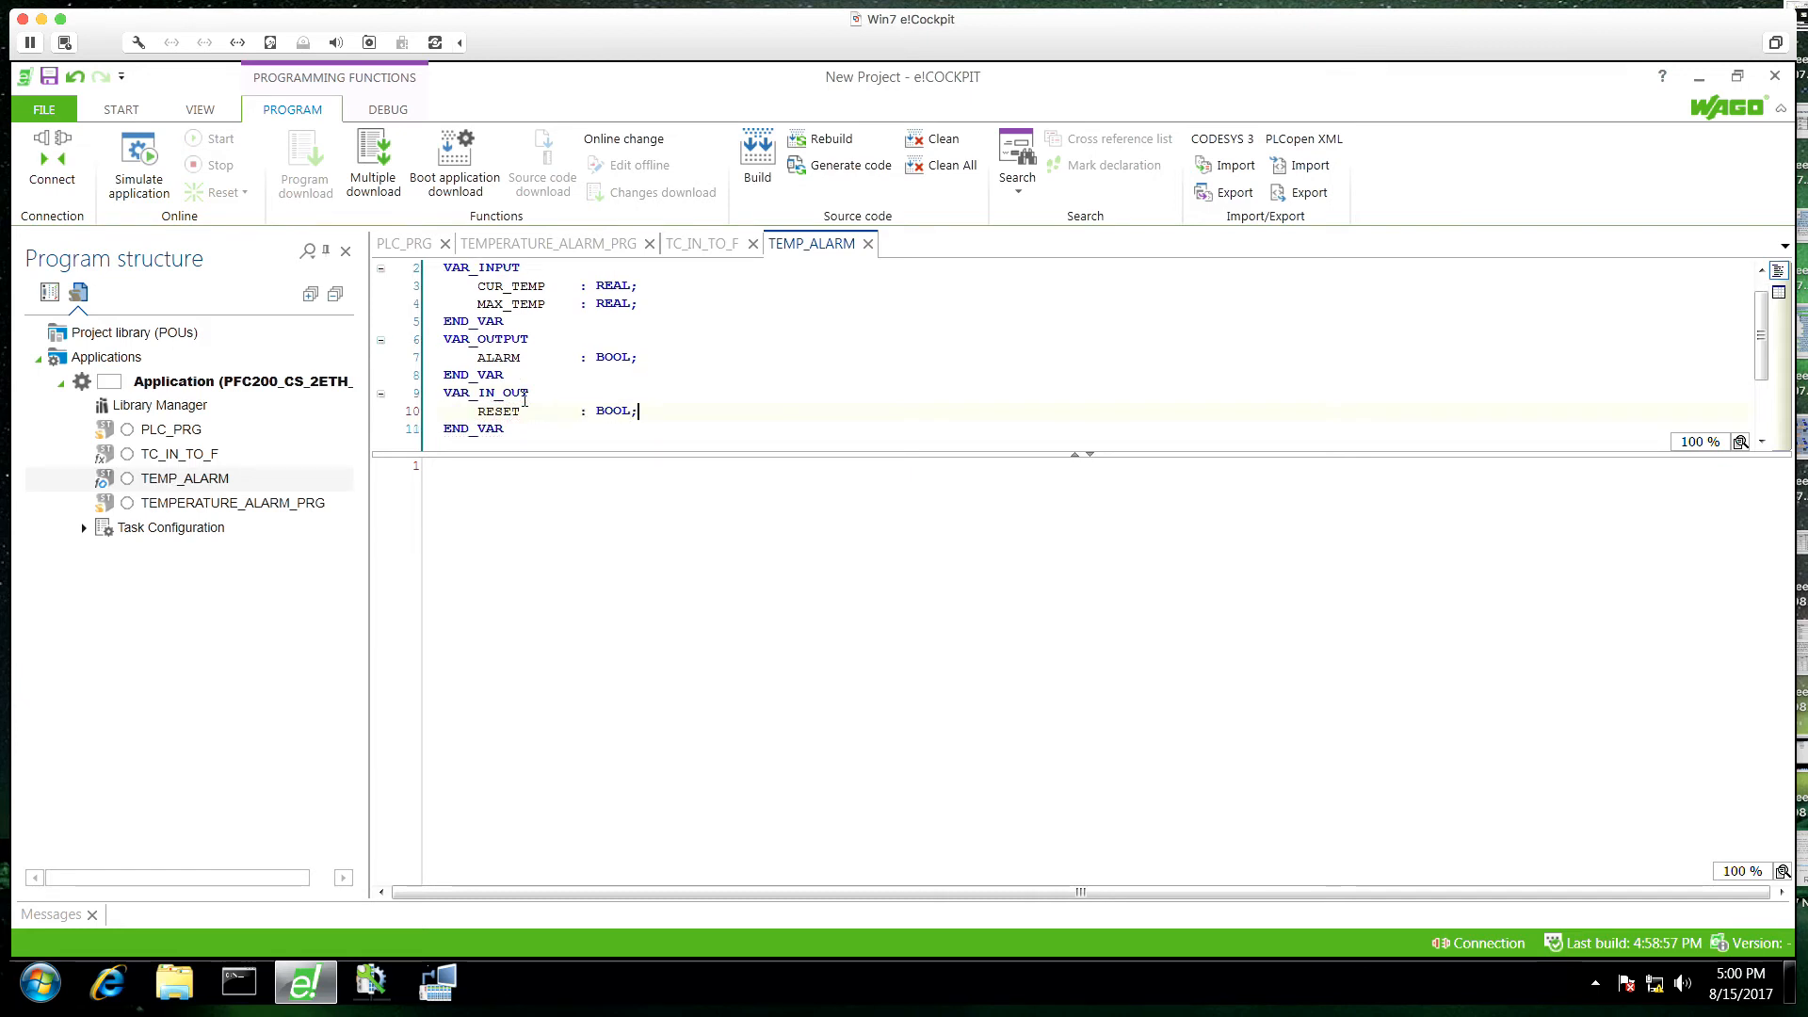
Step: Declare rtALARM_TRIG : R_TRIG and move it into a local VAR block
click(496, 465)
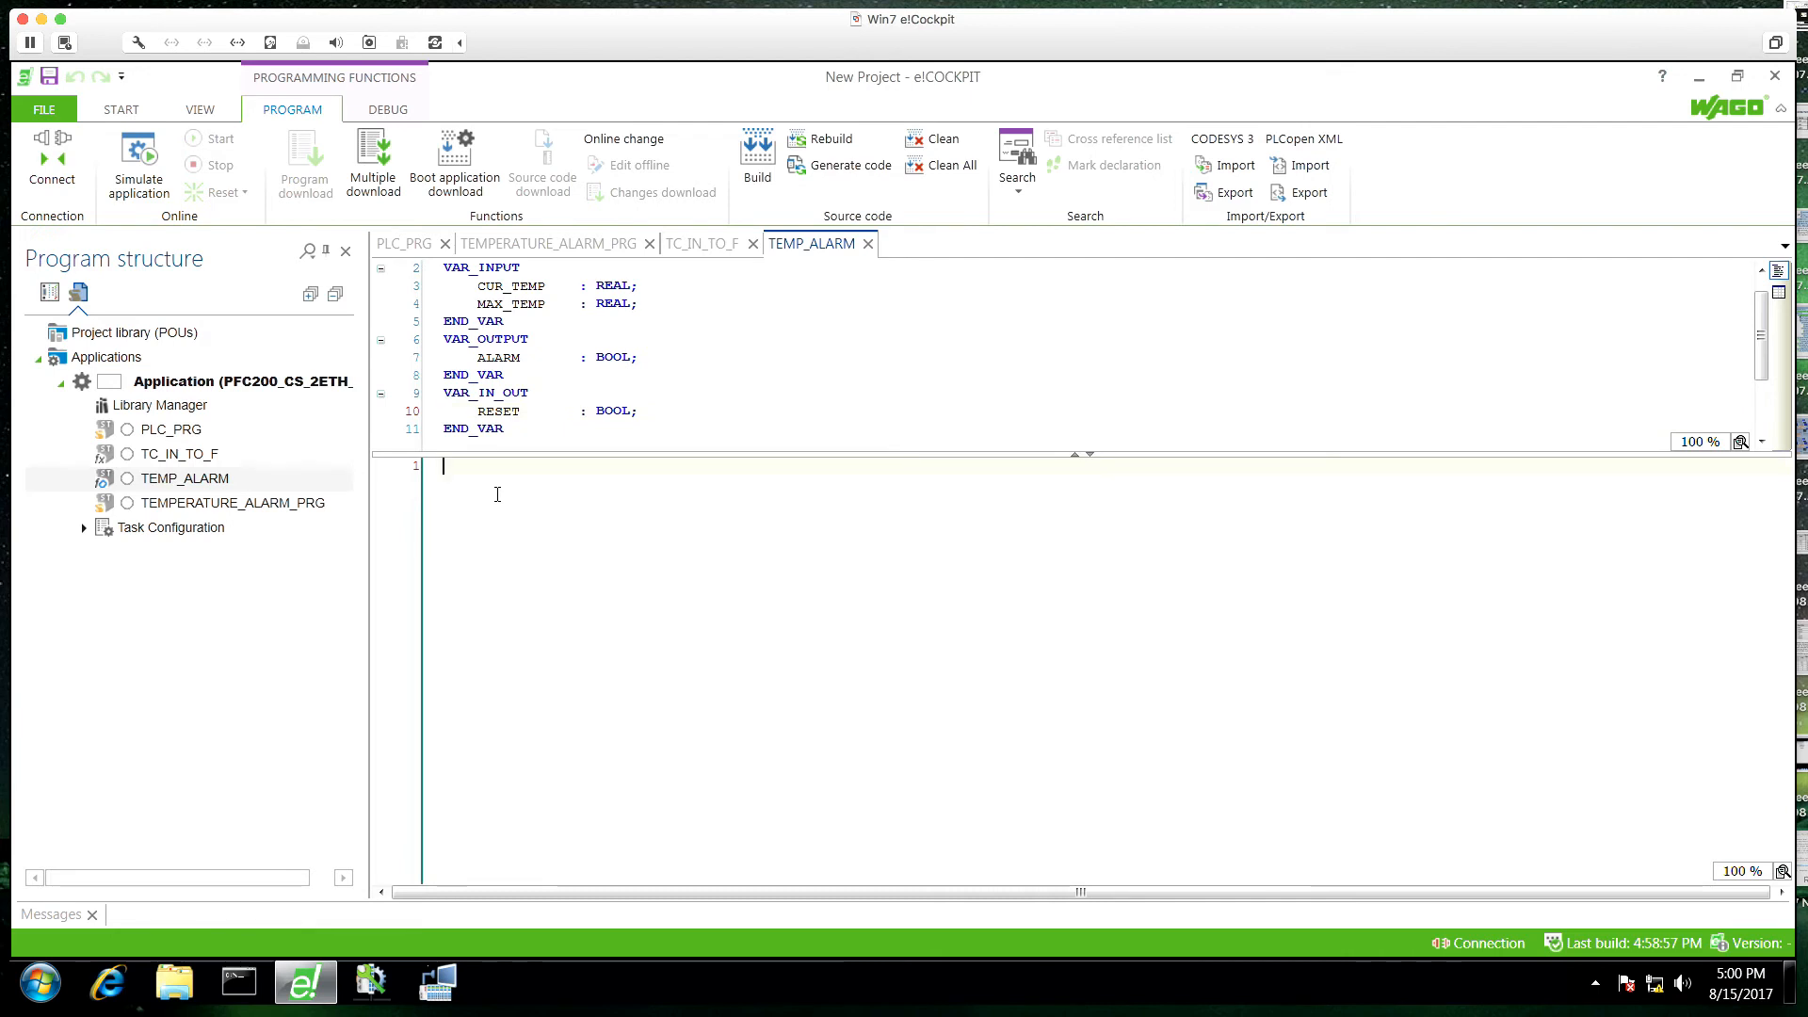
text(I)
text(VAR)
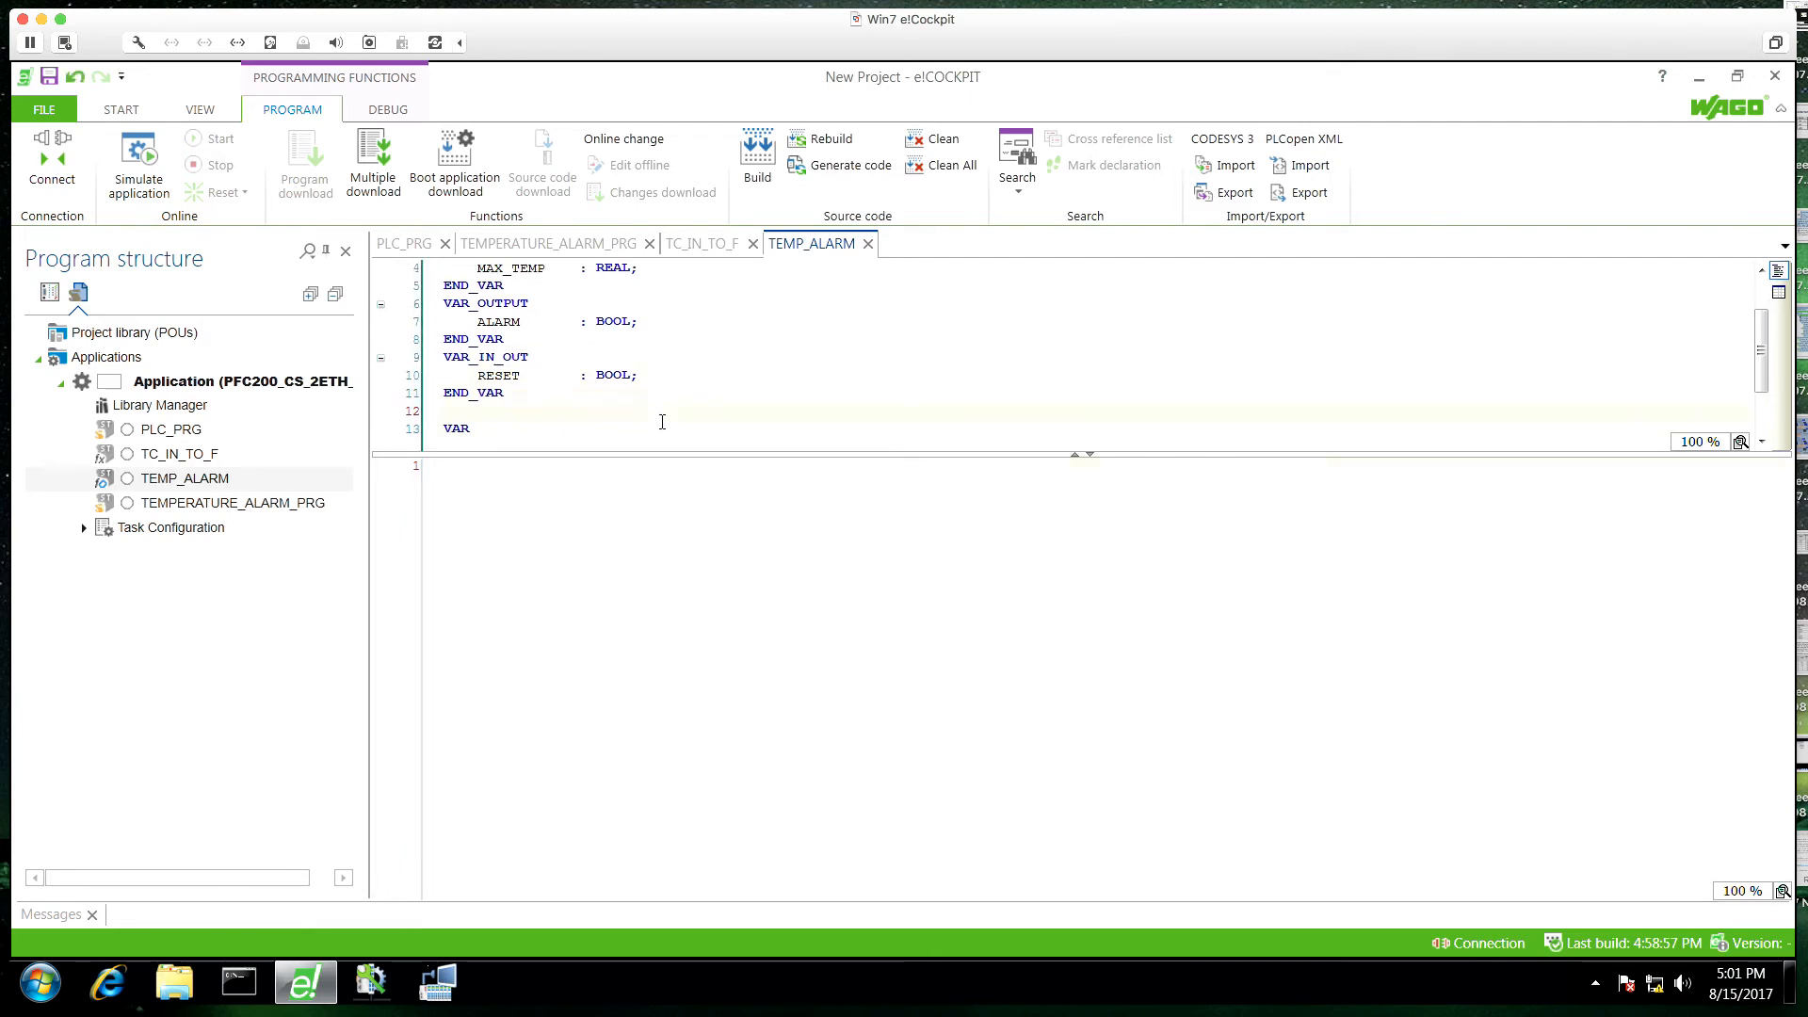
text(rtALARM_TRIG)
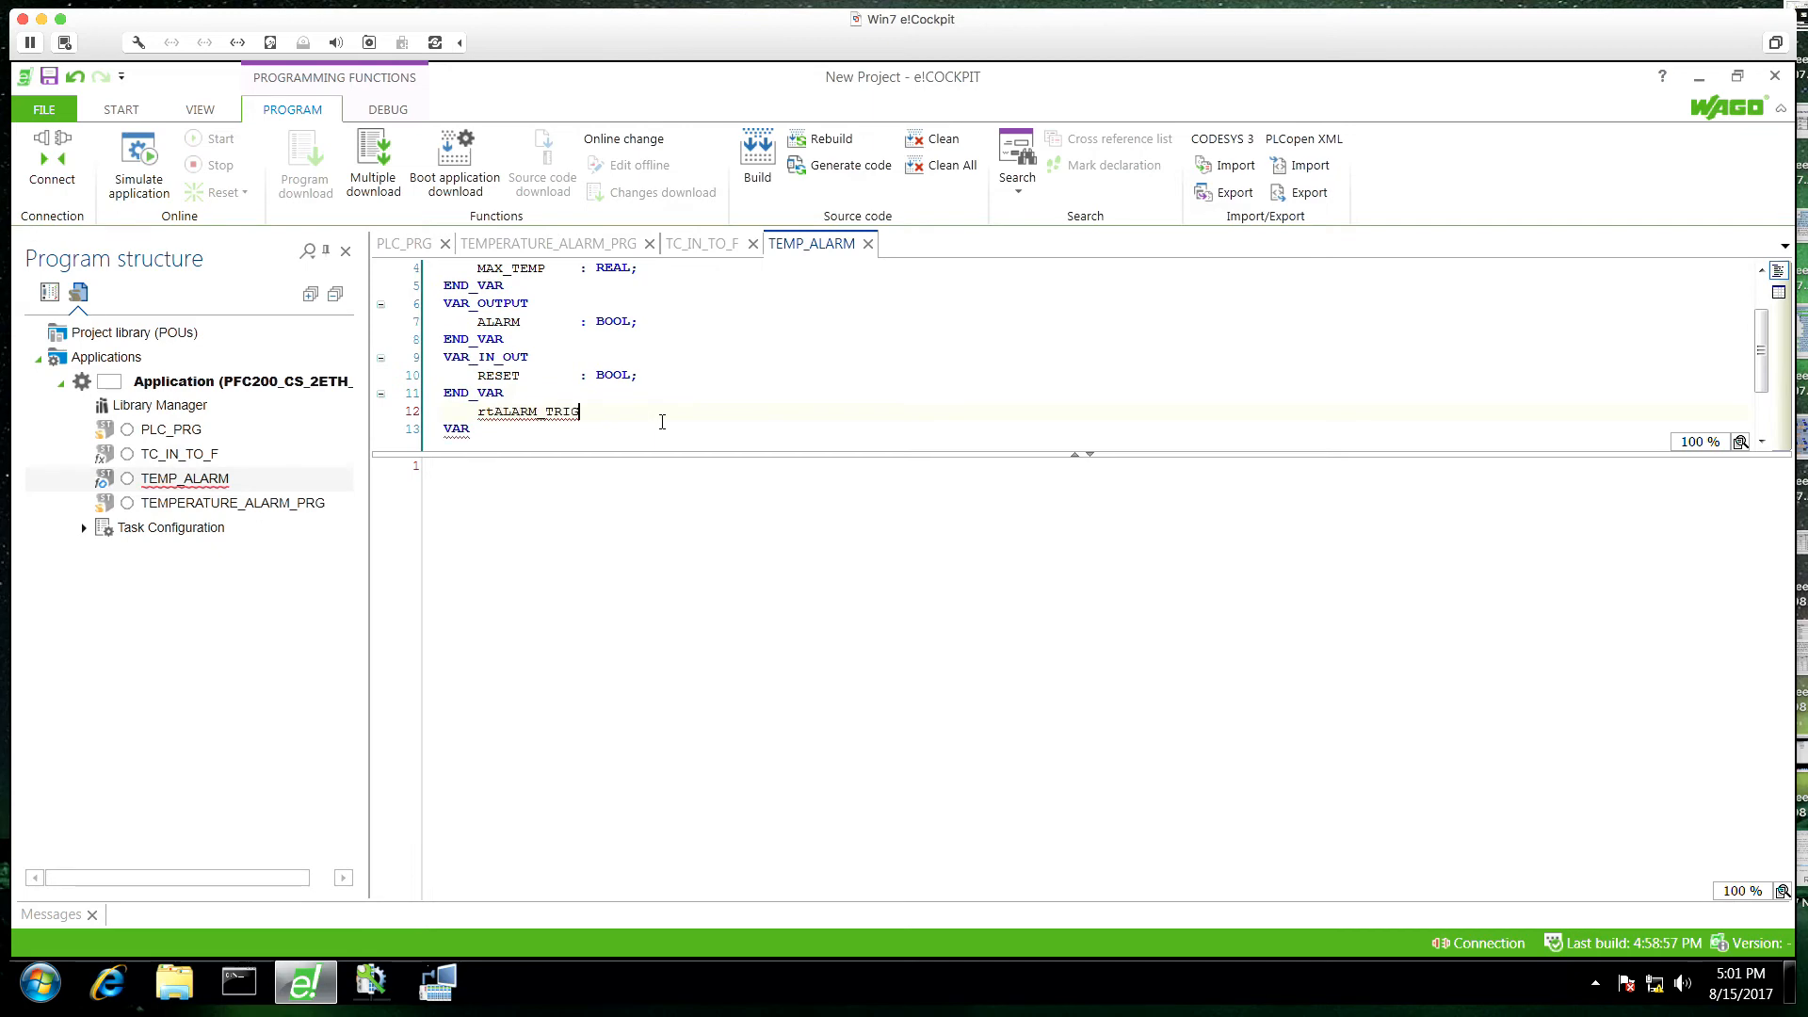
text(: R_TRIG;)
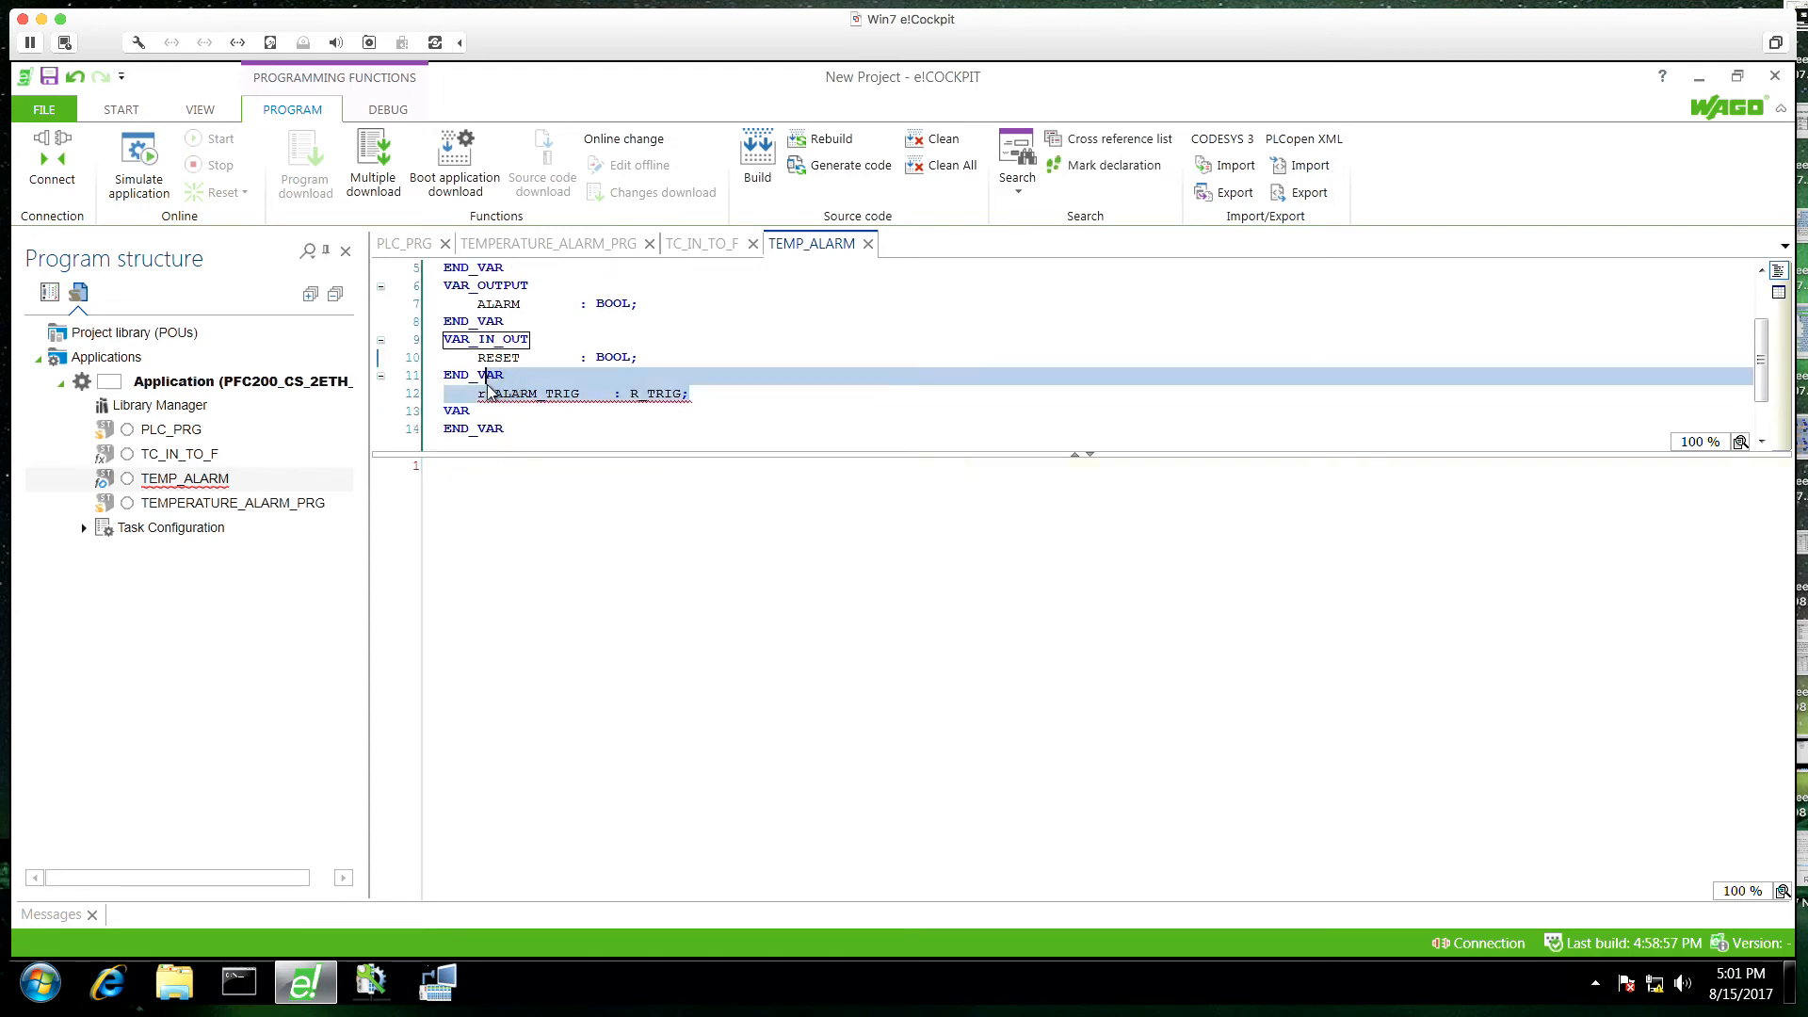
key(Delete)
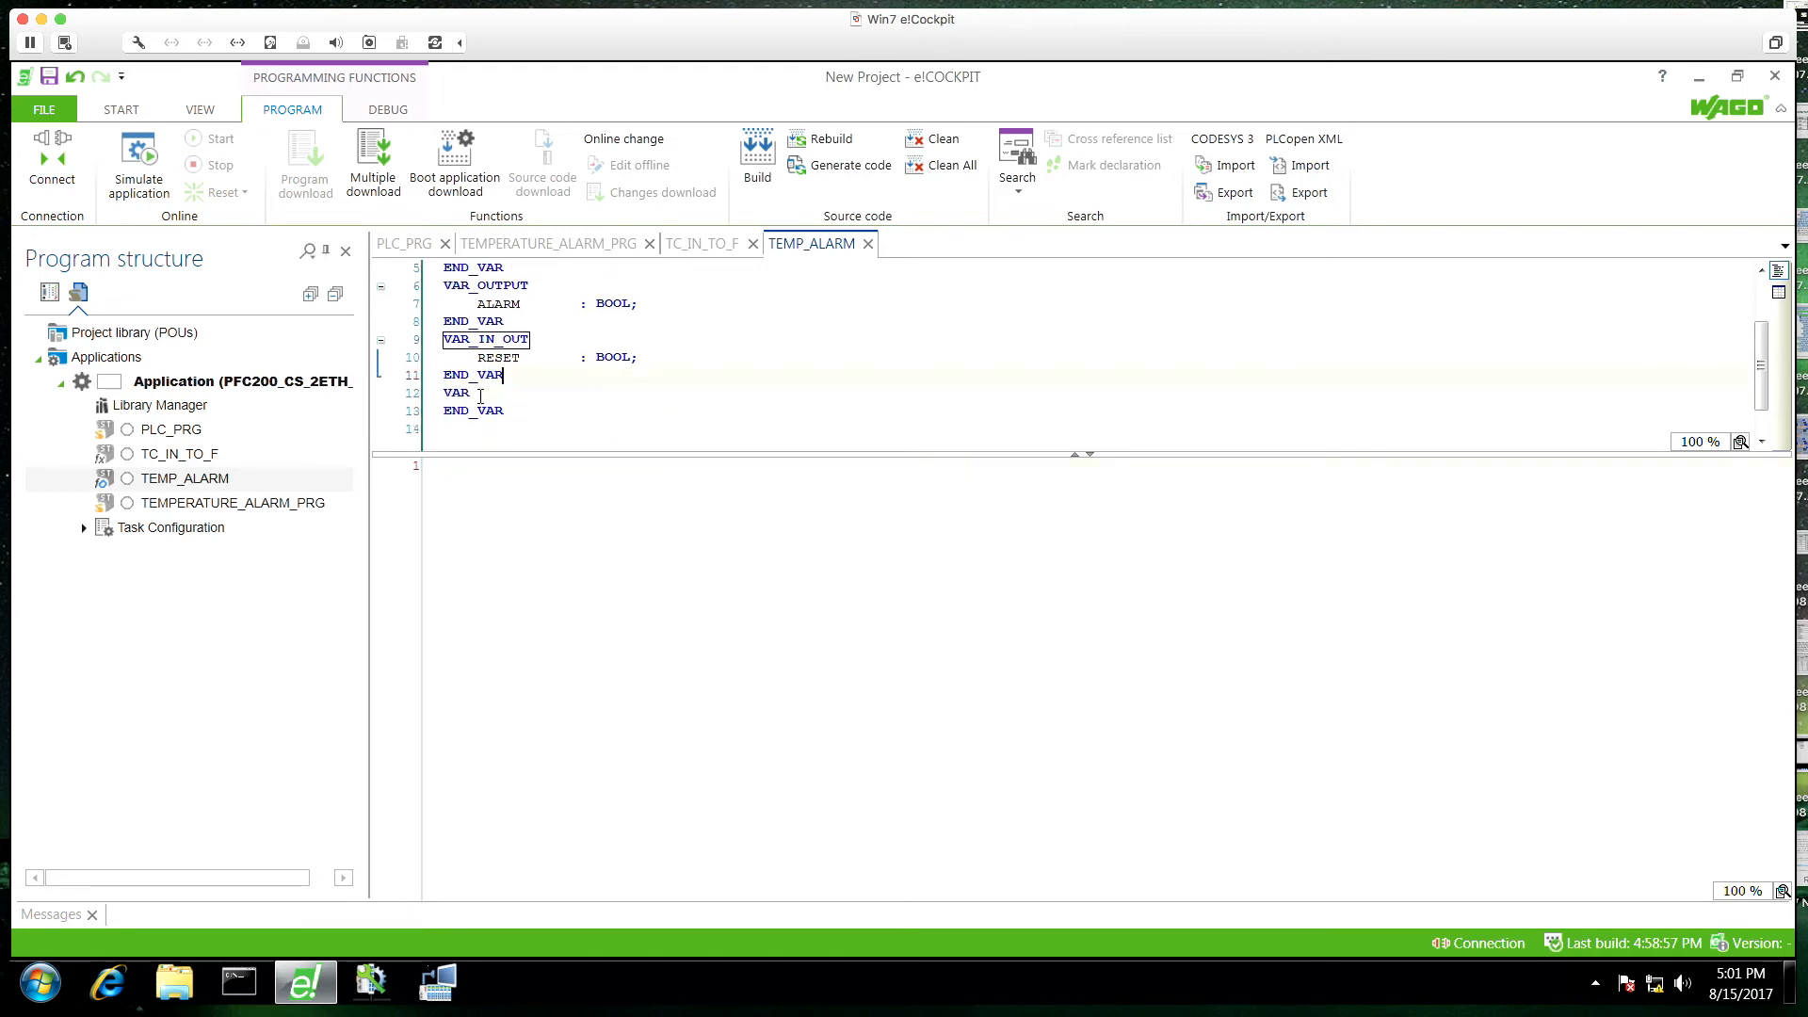
text(rtALARM_TRIG	: R_TRIG;)
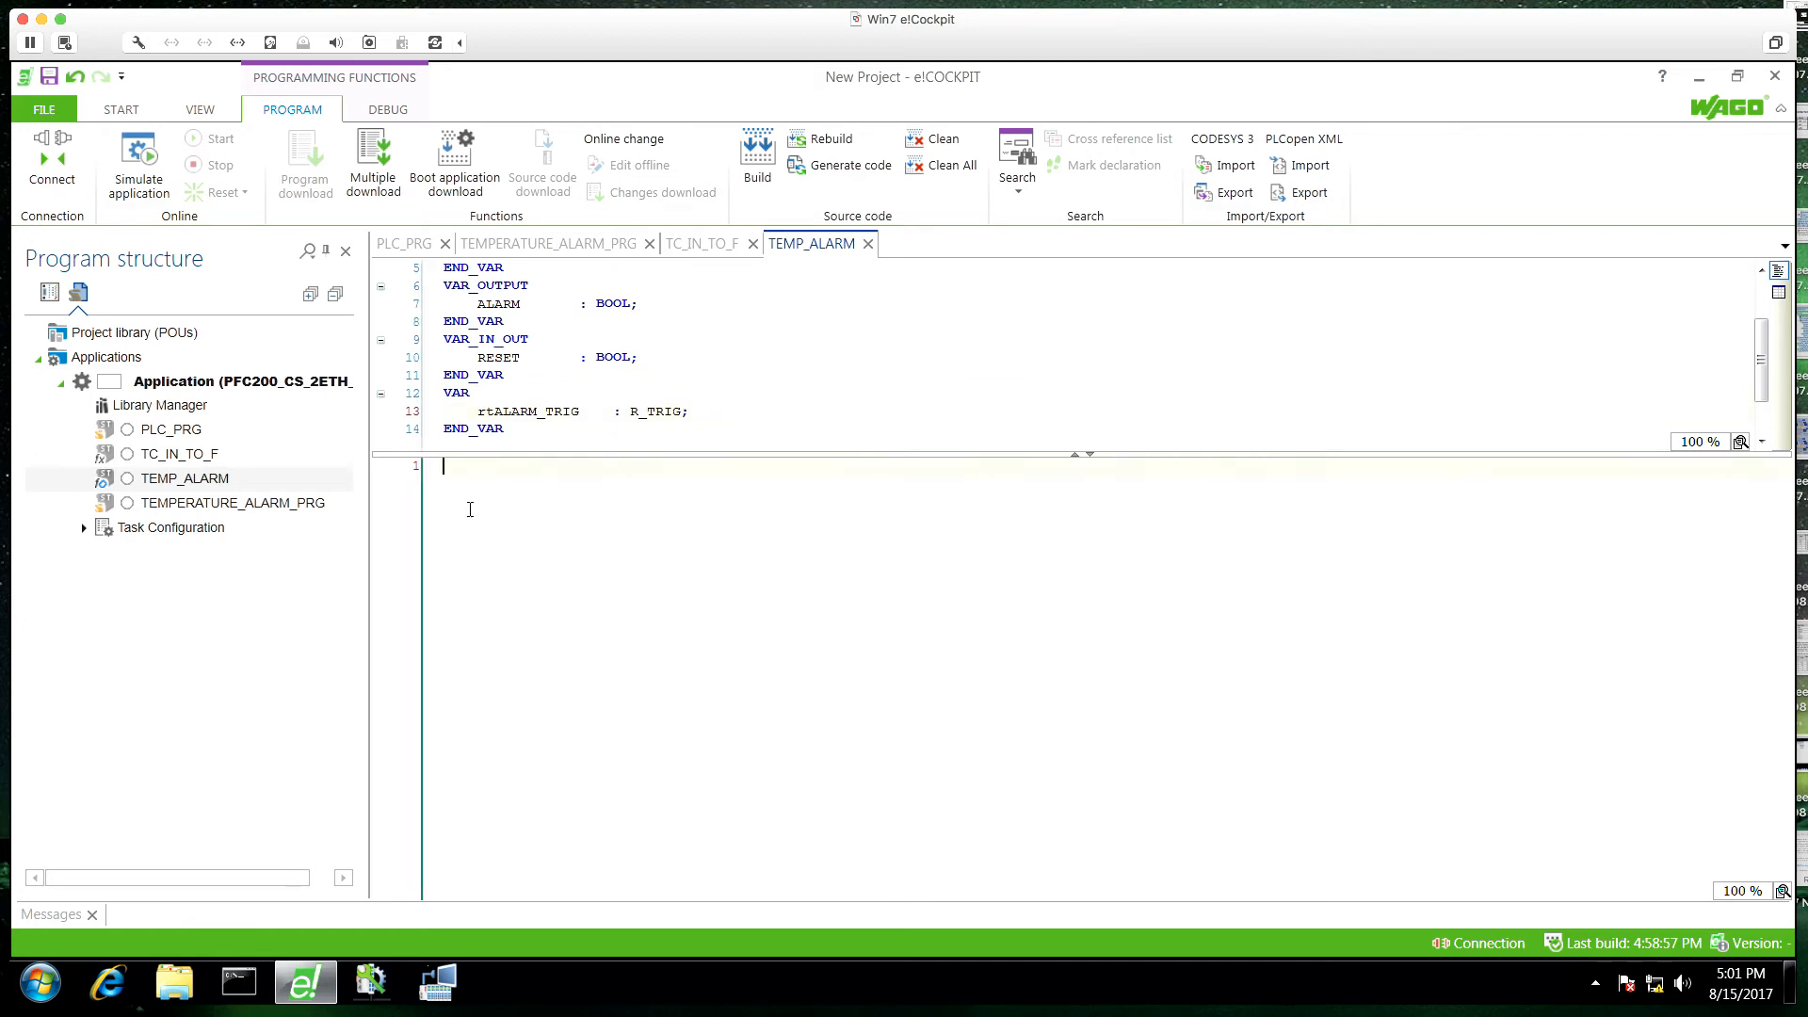
Step: Call rtALARM_TRIG with CLK := CUR_TEMP >= MAX_TEMP
text(rtALARM_TRIG)
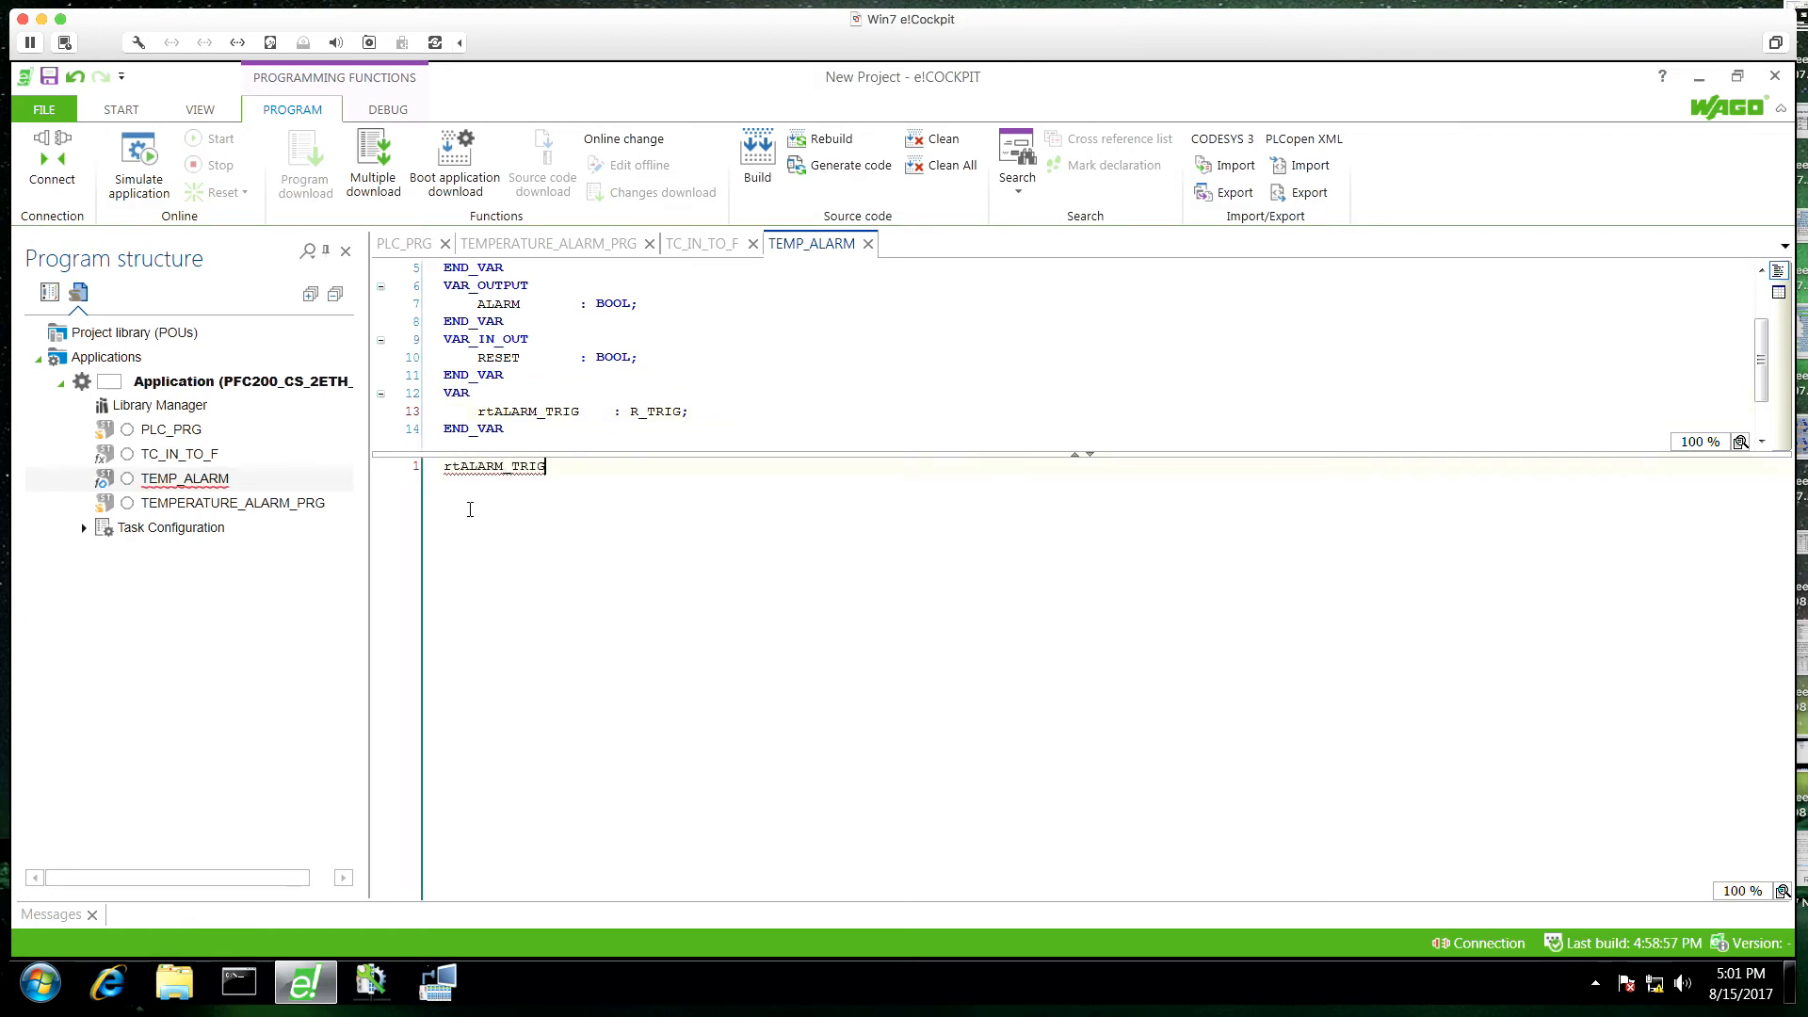
text((CLK:= ());)
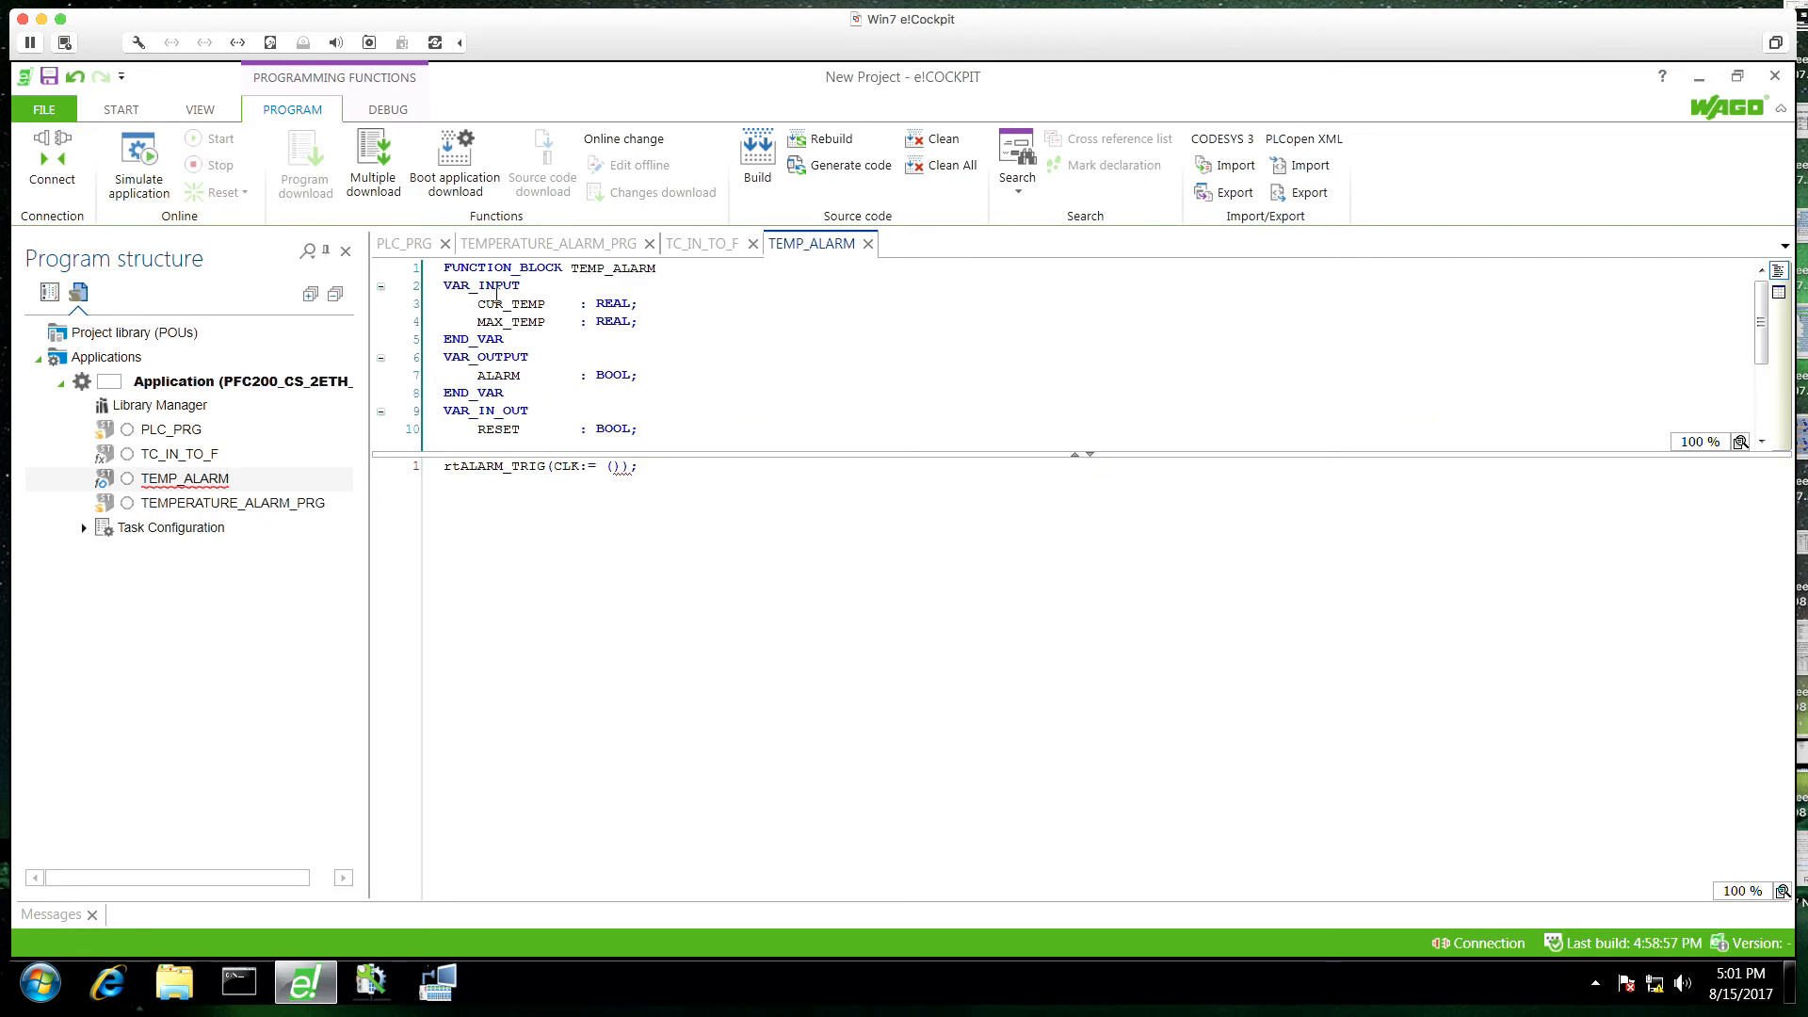
text(CUR_TEMP)
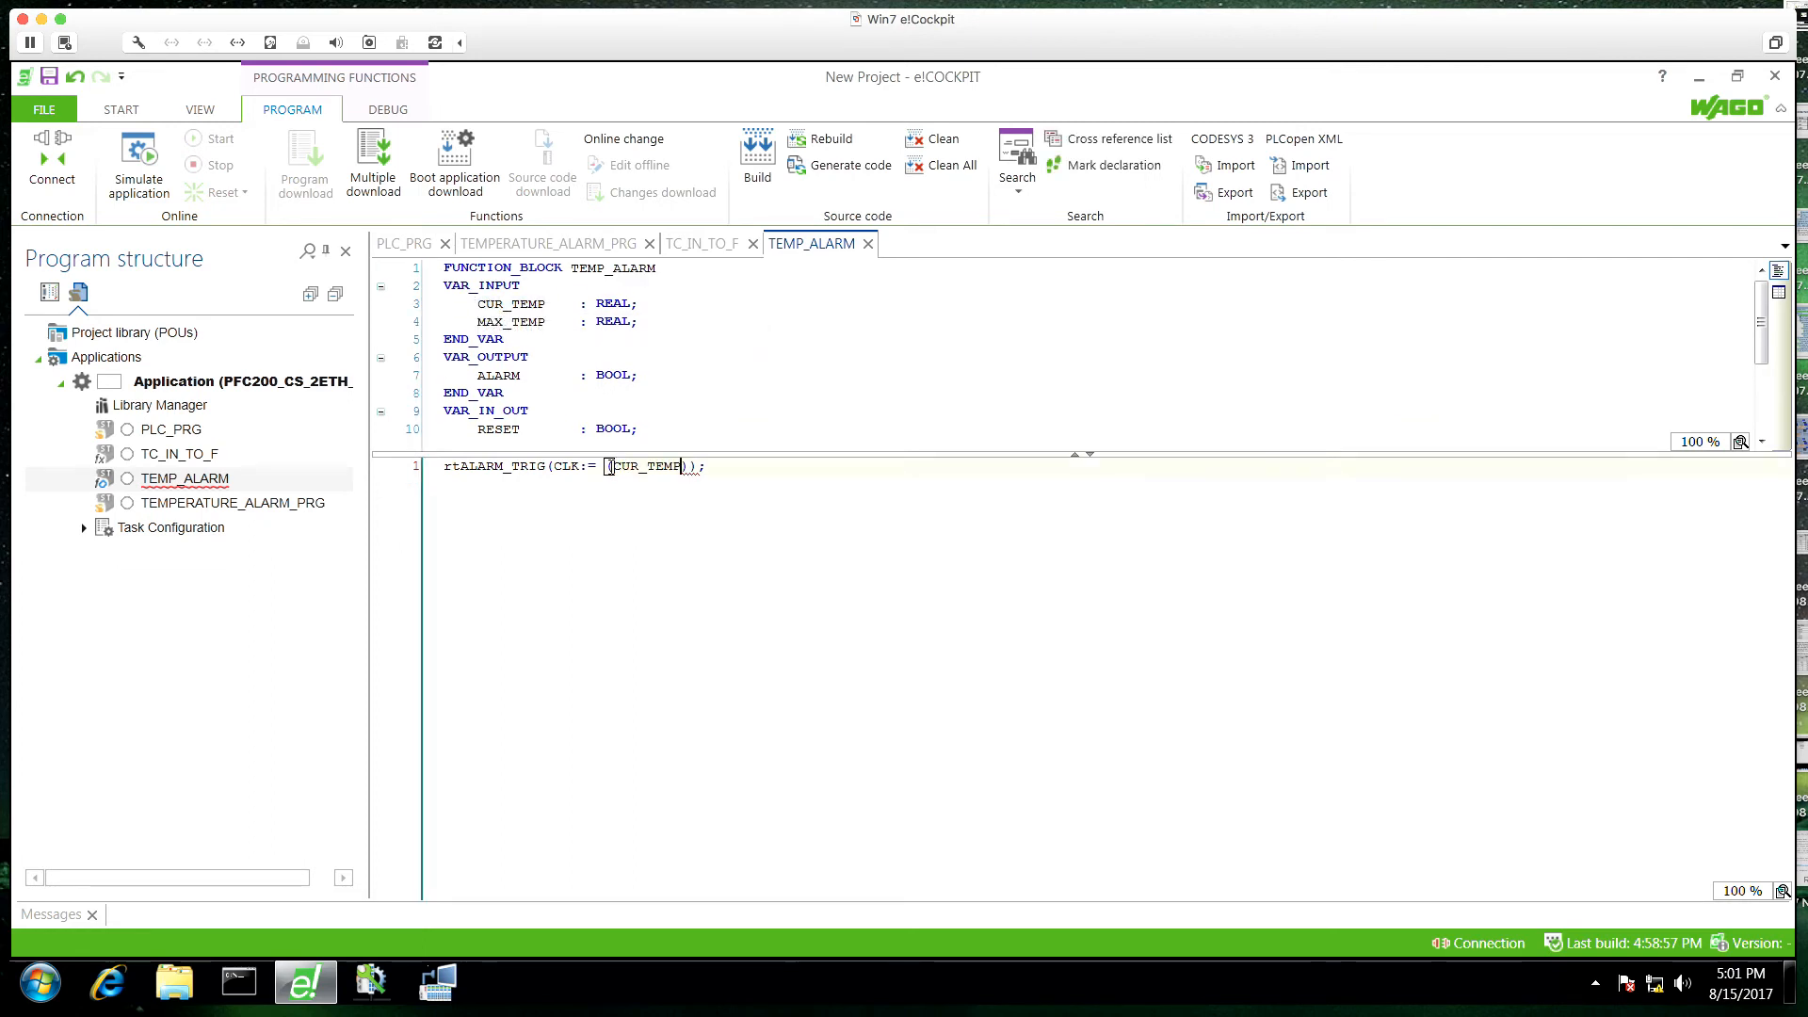
text(>=)
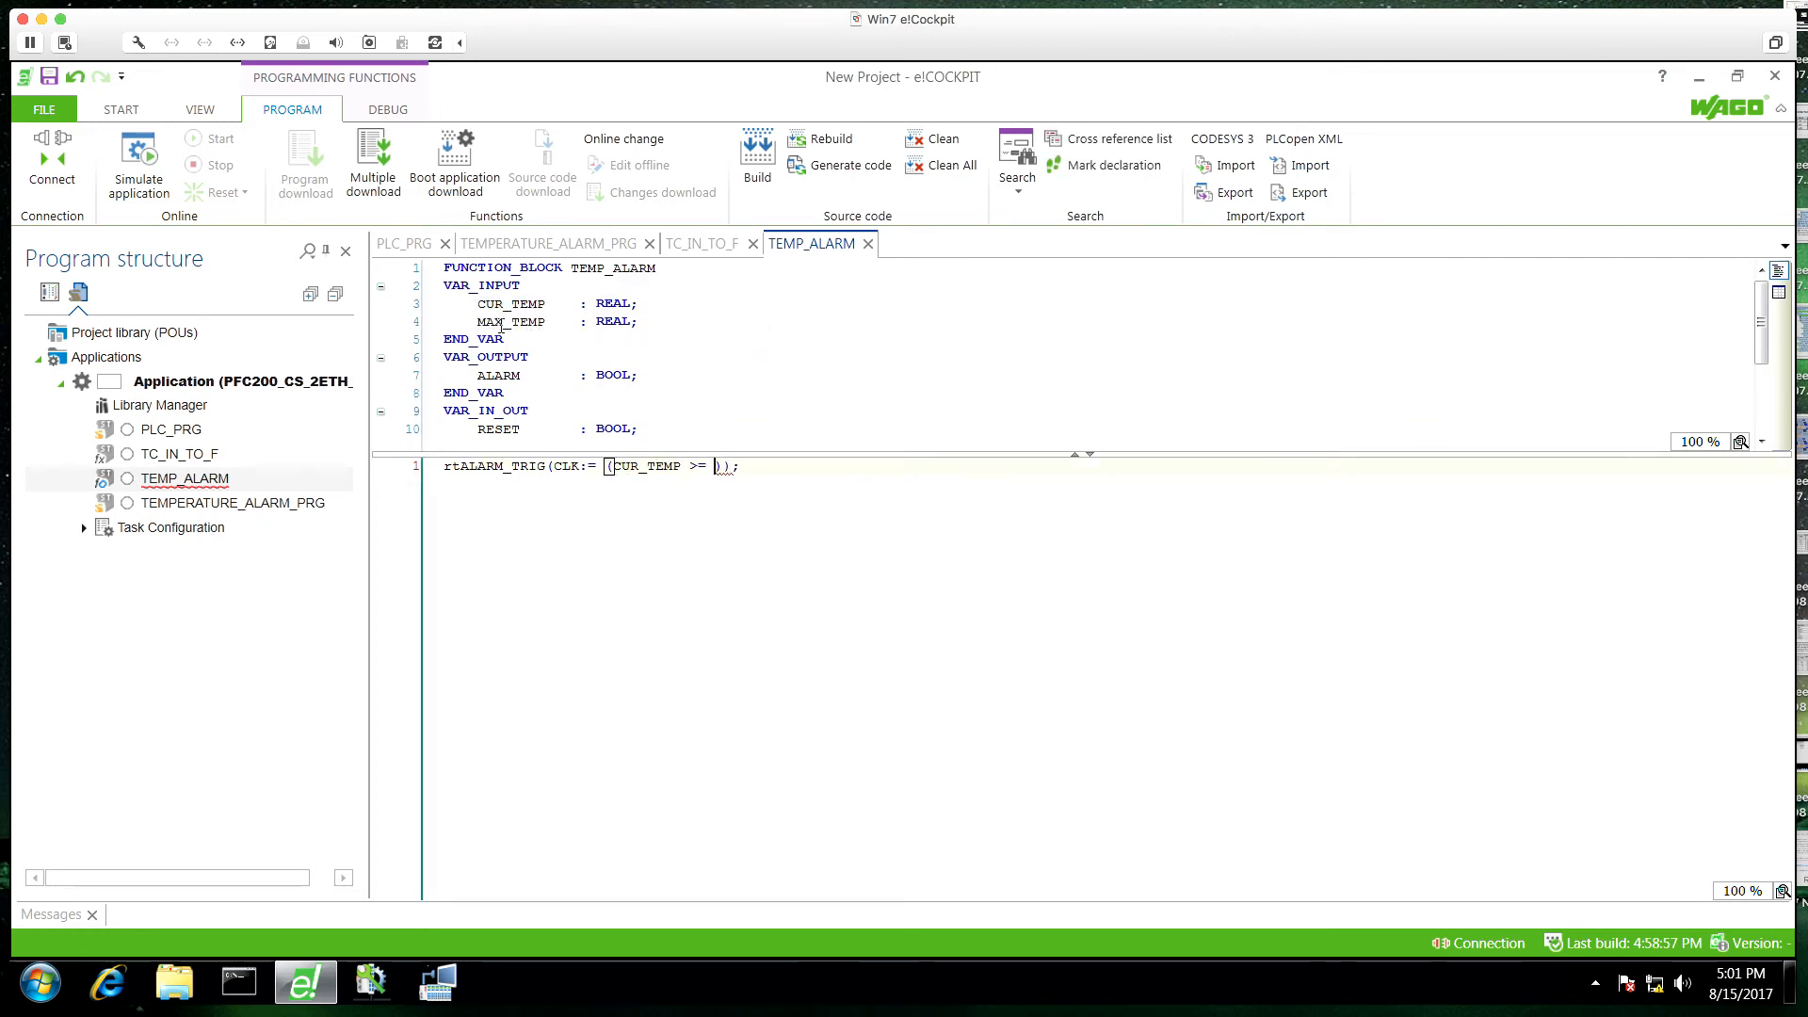
text(MAX_TEMP))
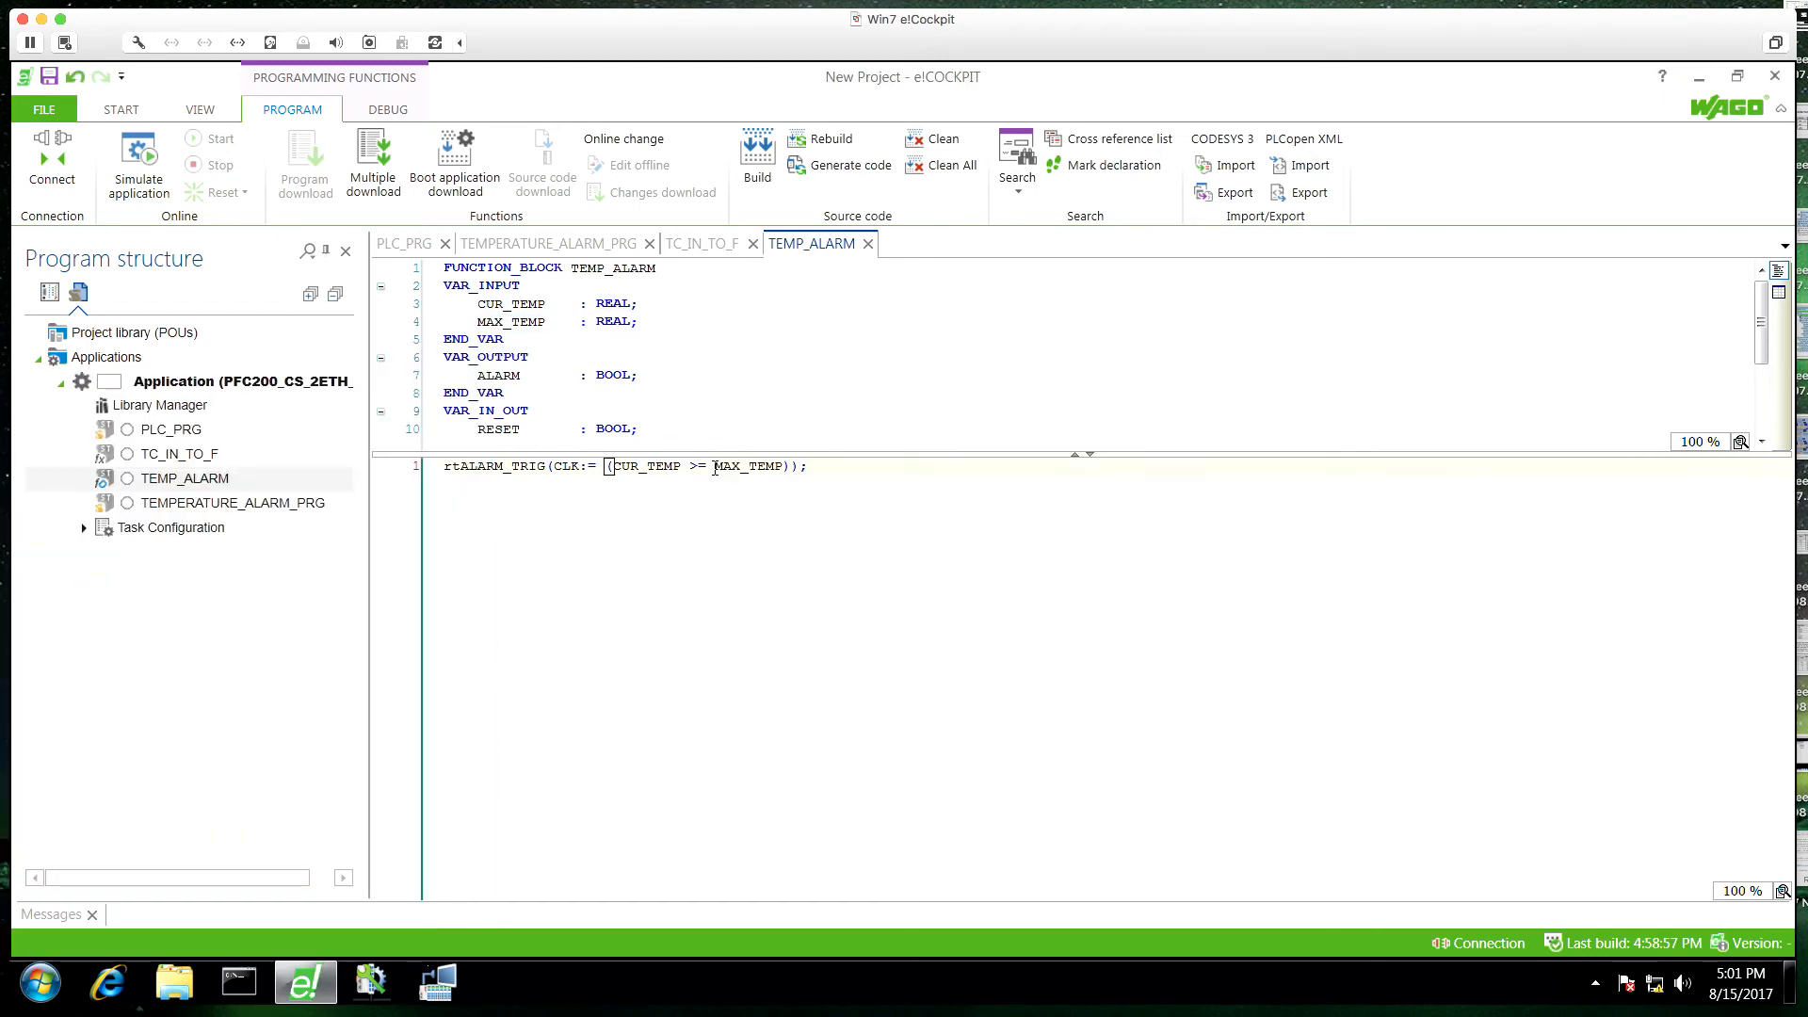
Step: Set ALARM TRUE when rtALARM_TRIG.Q fires, and ALARM := FALSE under IF RESET
text(IF)
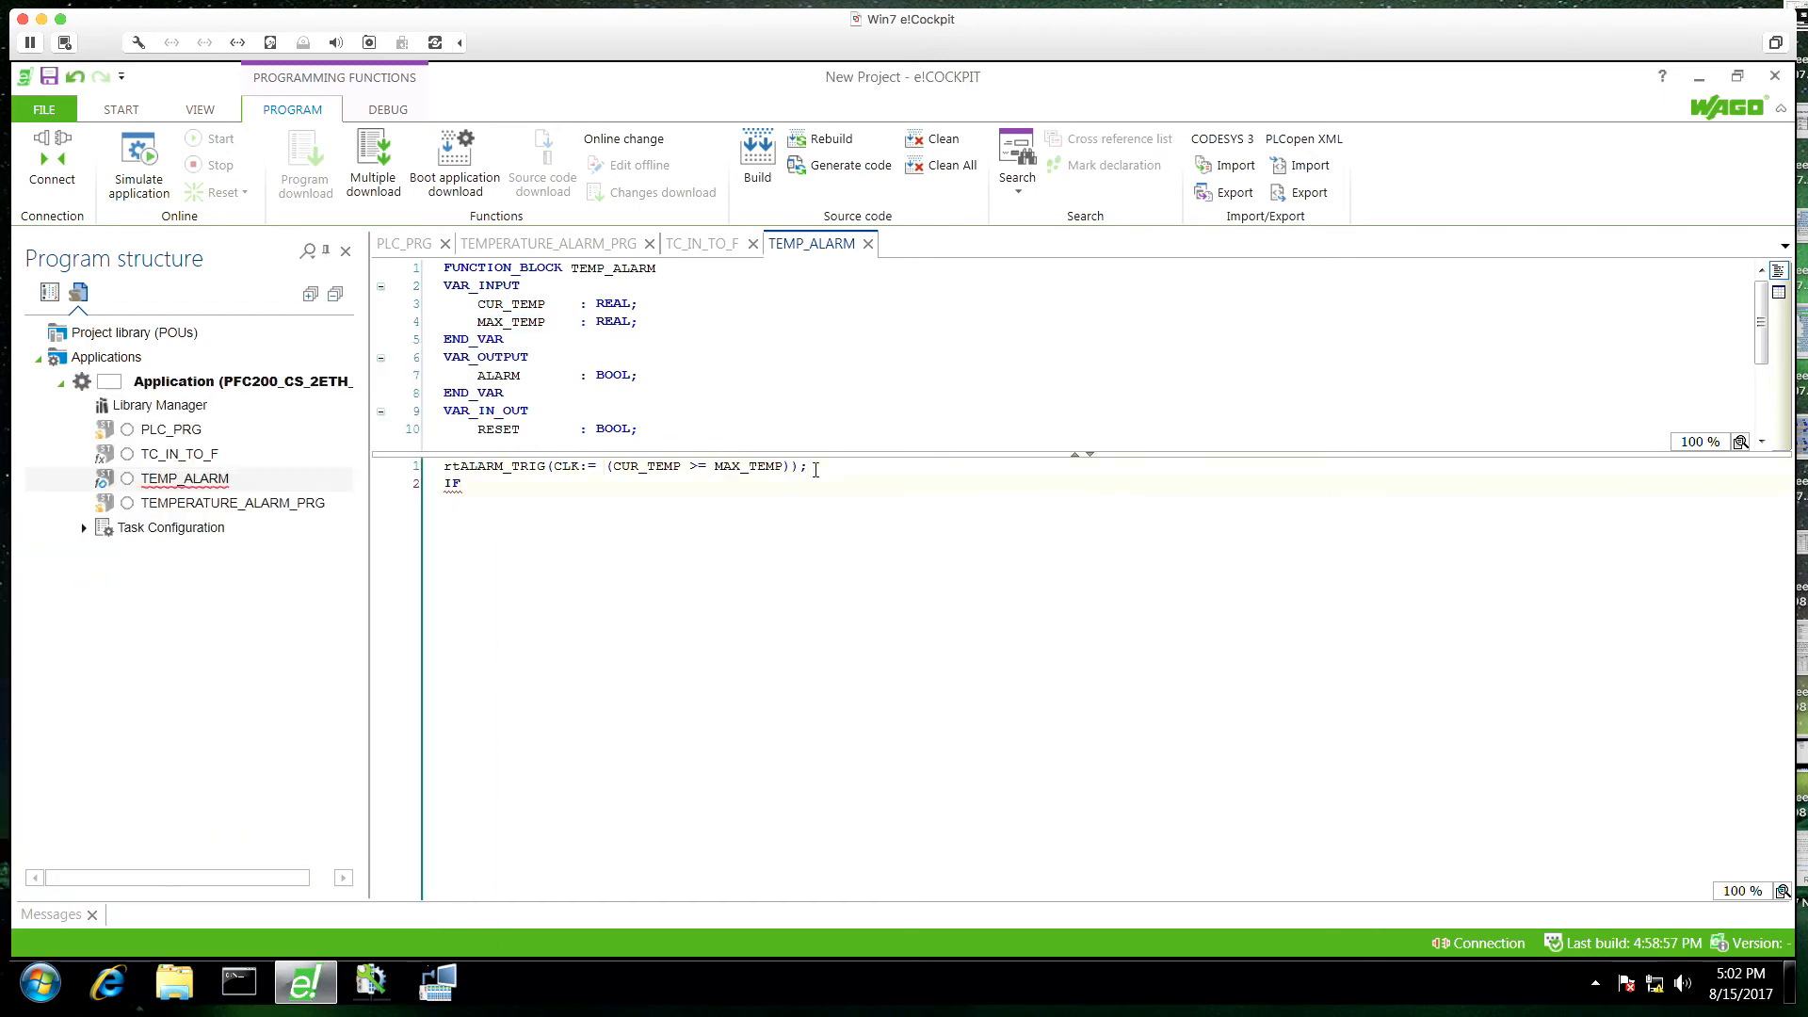
text(rtAlarm)
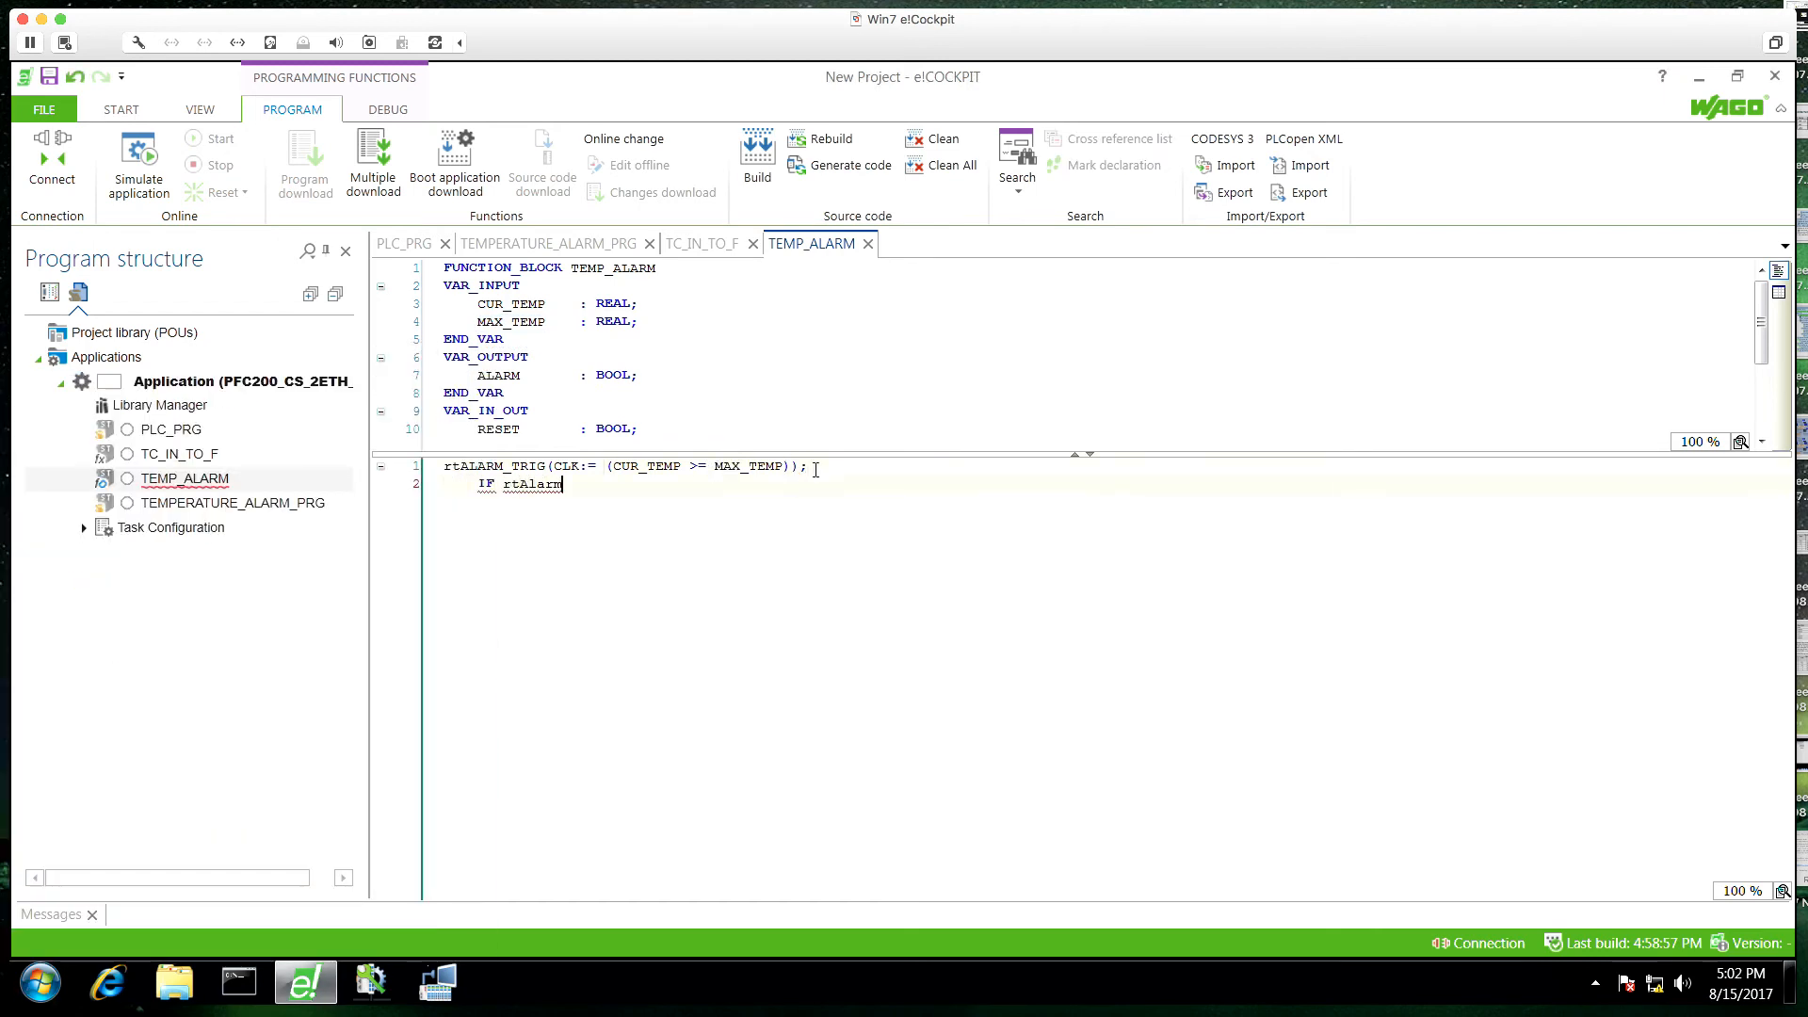
text(_TRI)
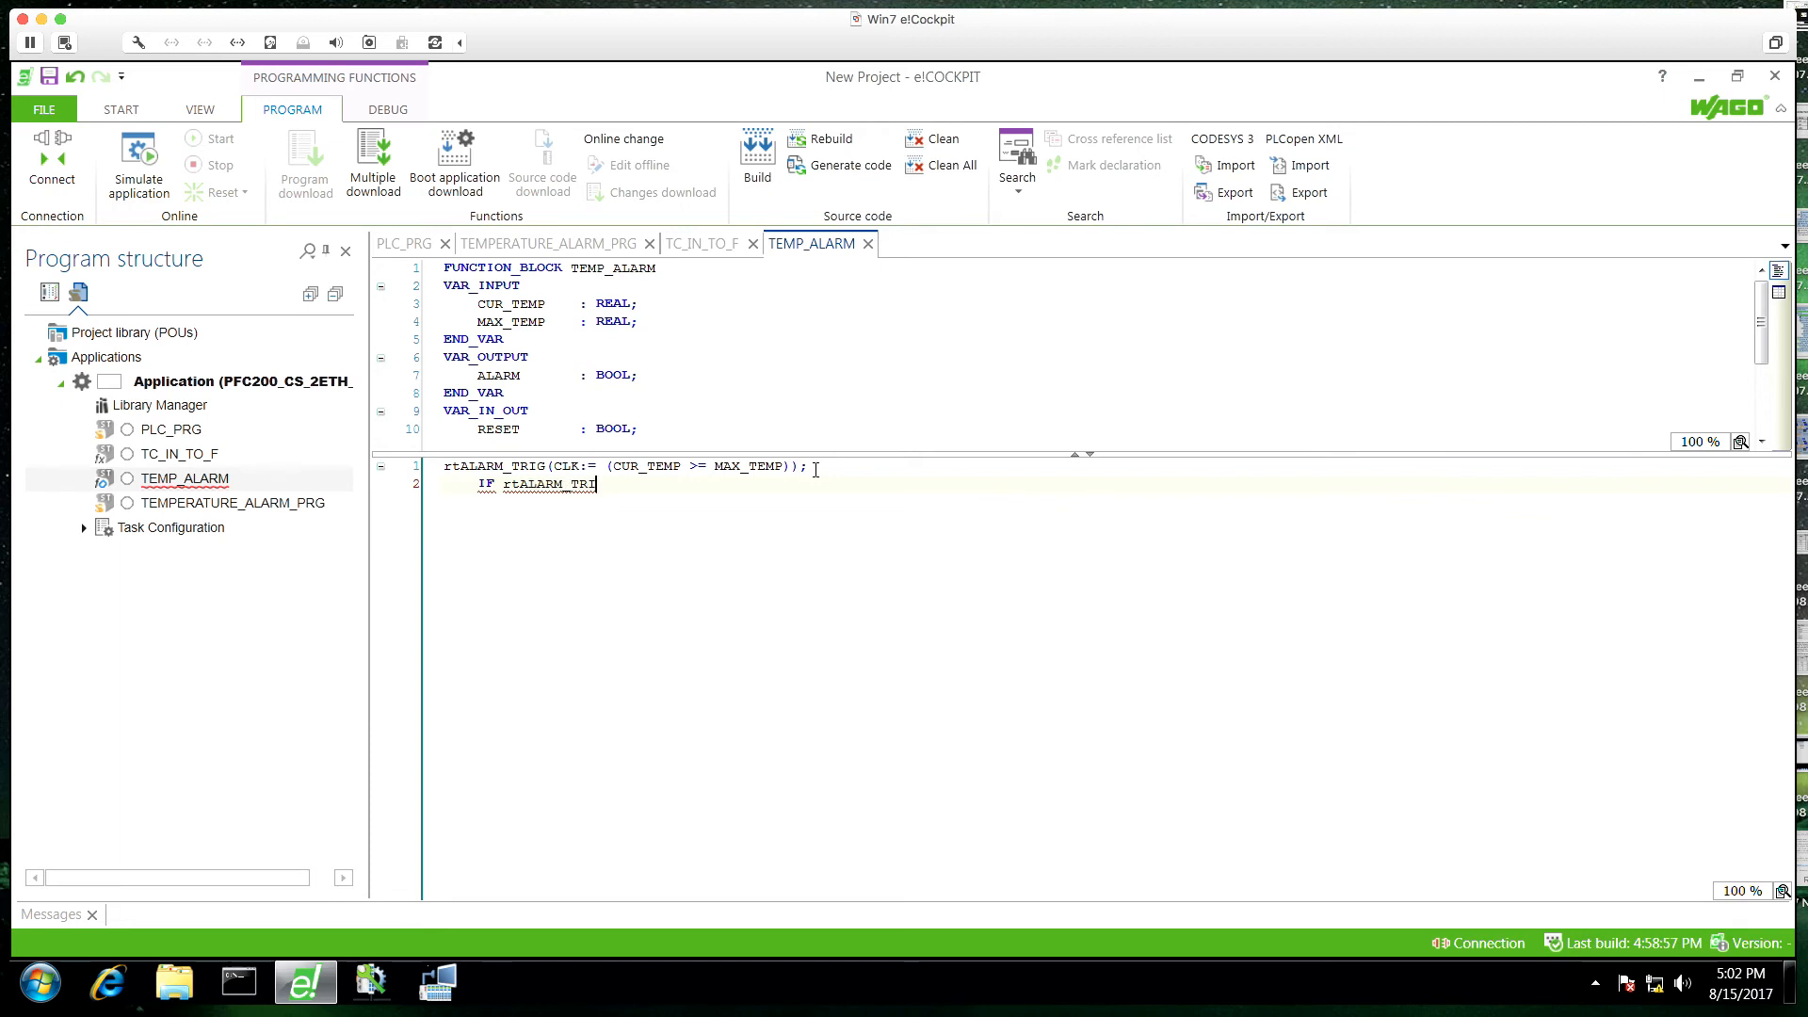
text(G.Q THEN)
text(ALARM := F)
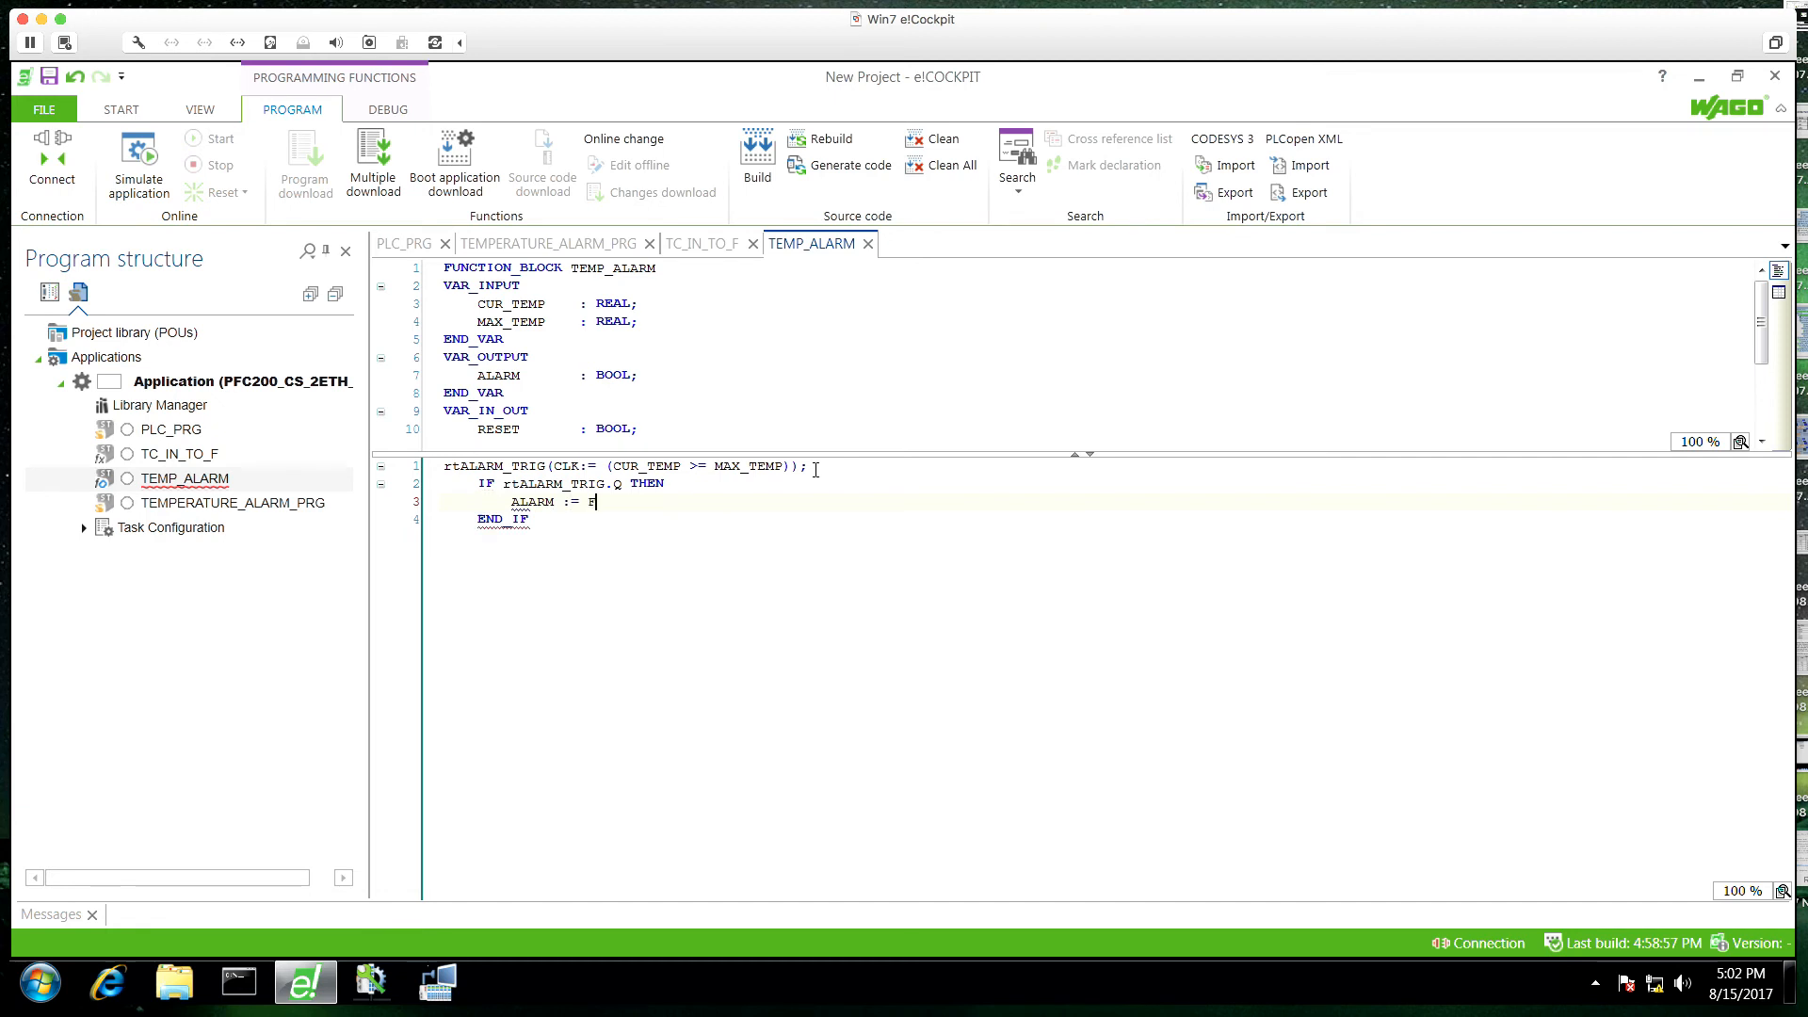
text(RUE;)
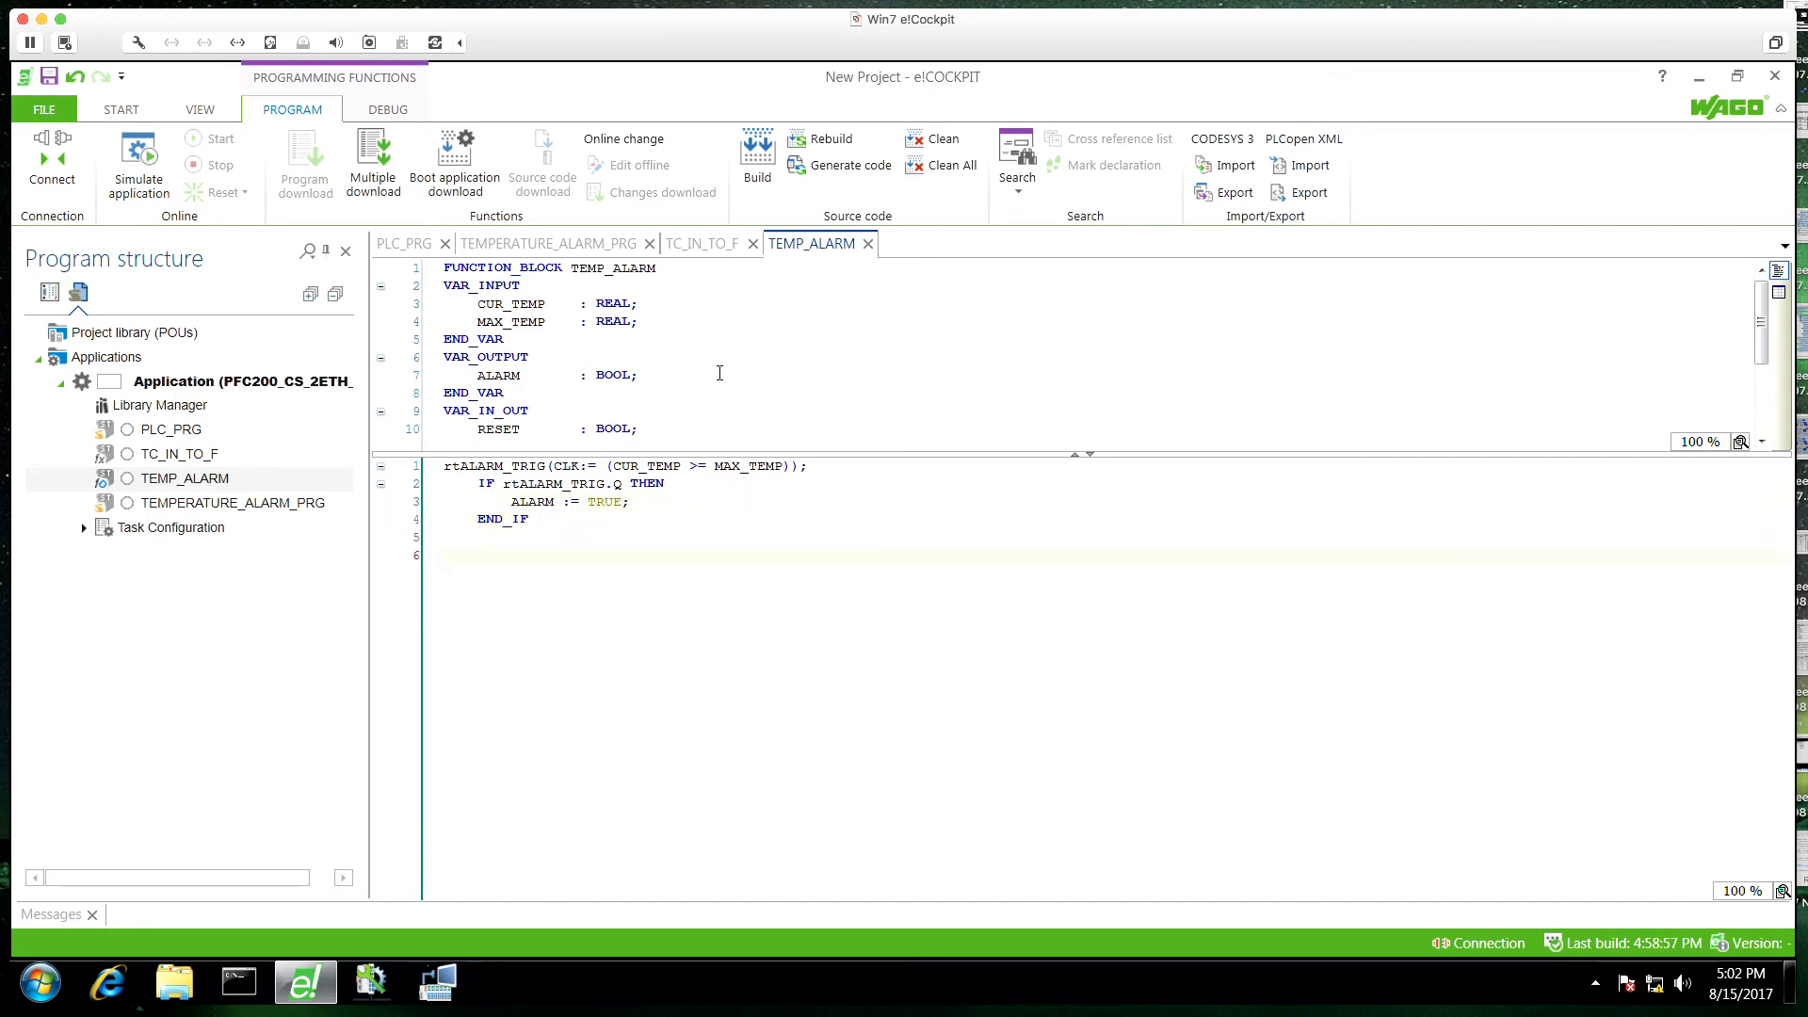
text(r)
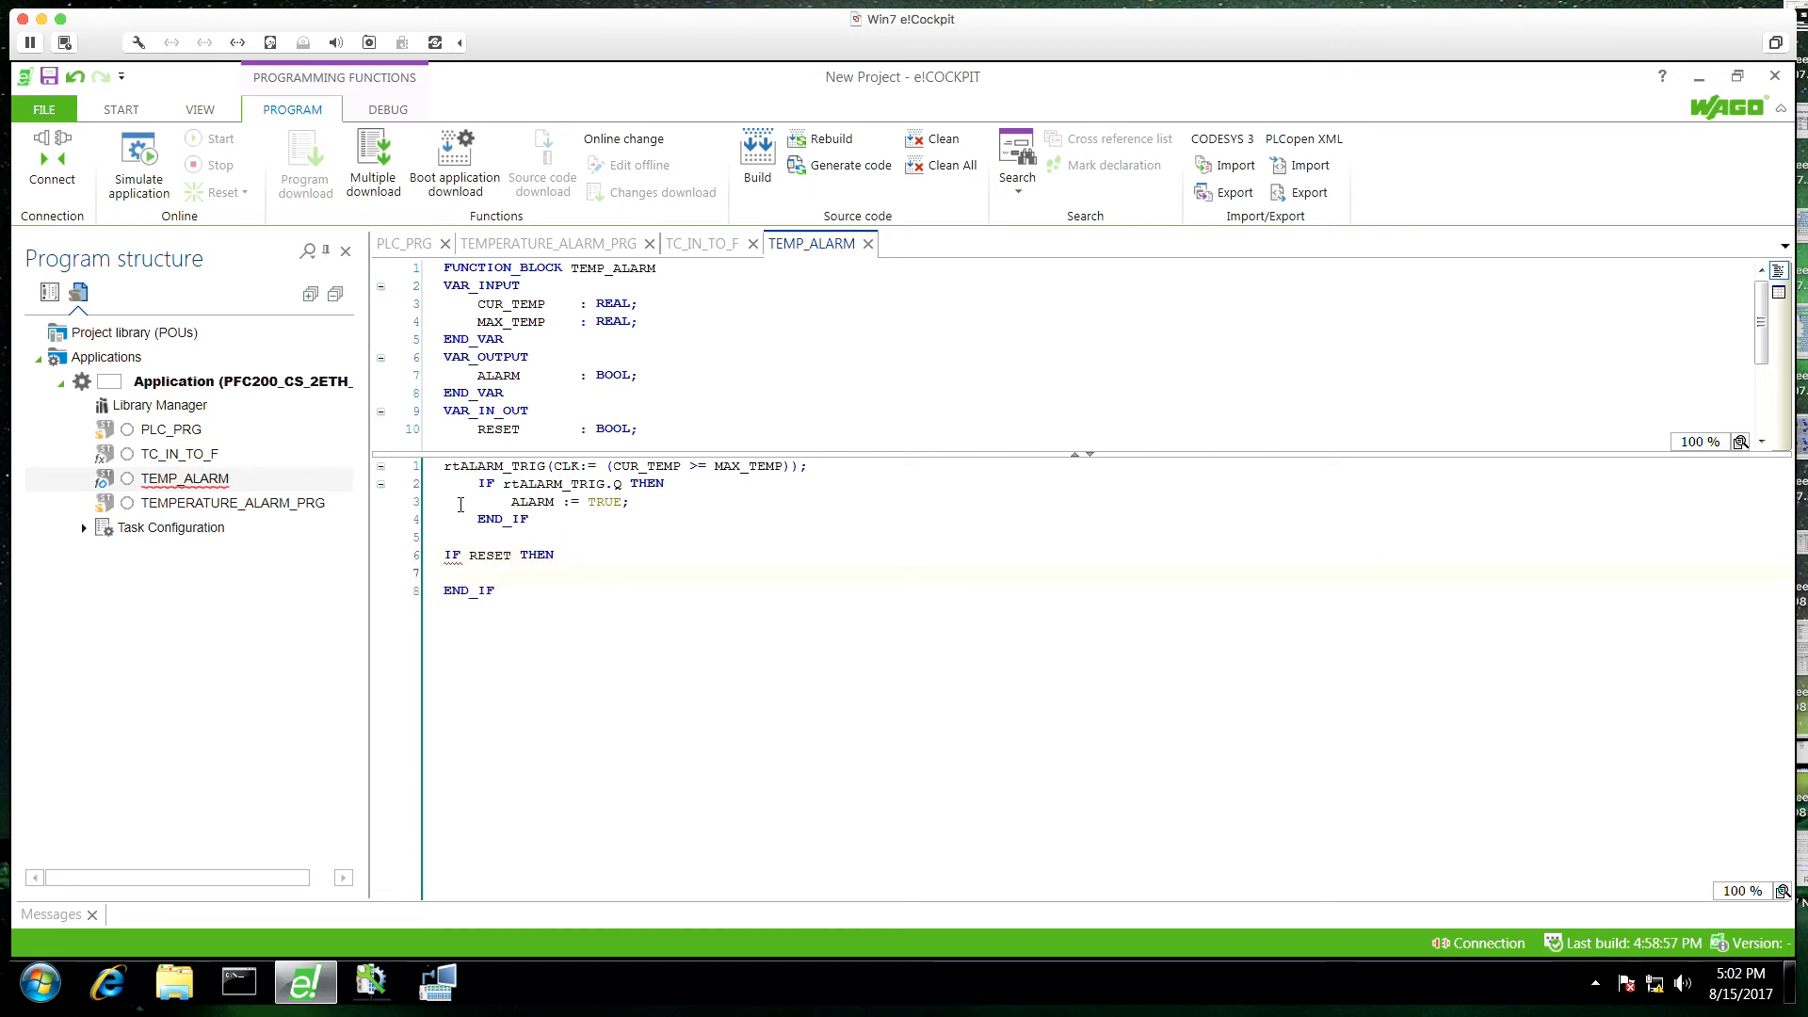
text(ALARM := FALSE)
text(// cal )
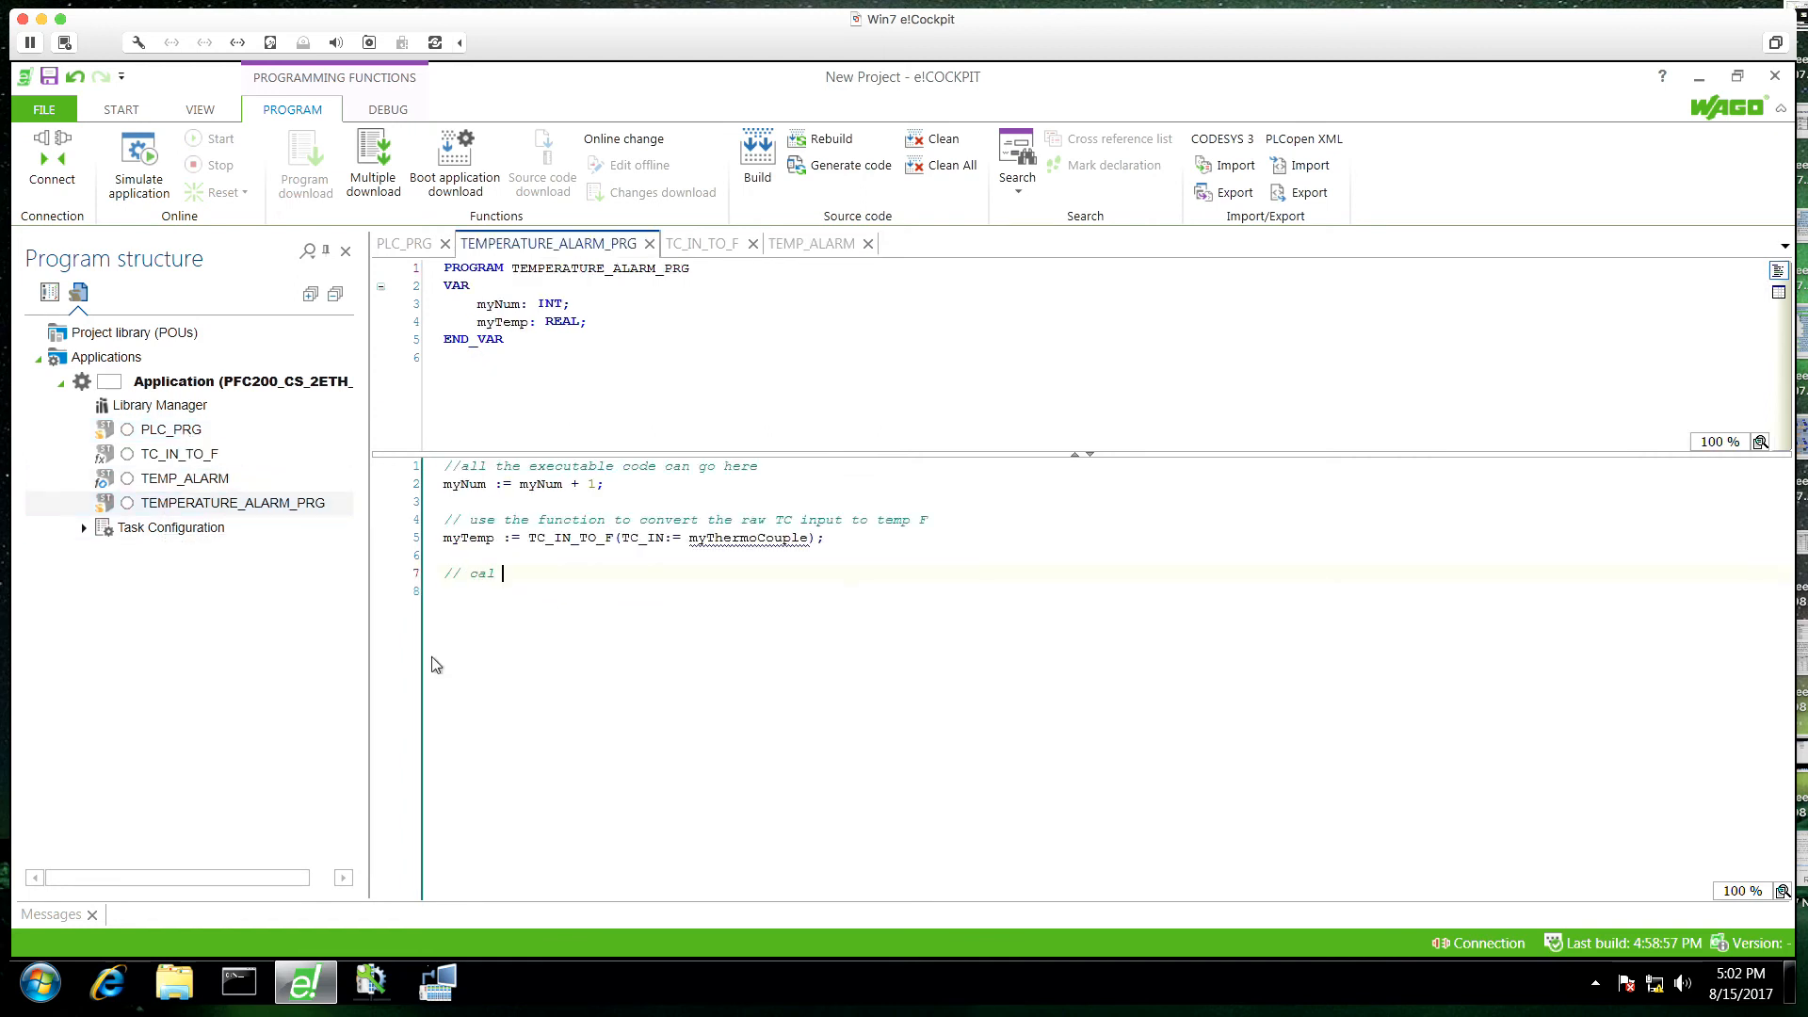
Step: Add a 'call the alarm FB' comment and declare fbTemperatureAlarm : TEMP_ALARM
text(l the alarm FB)
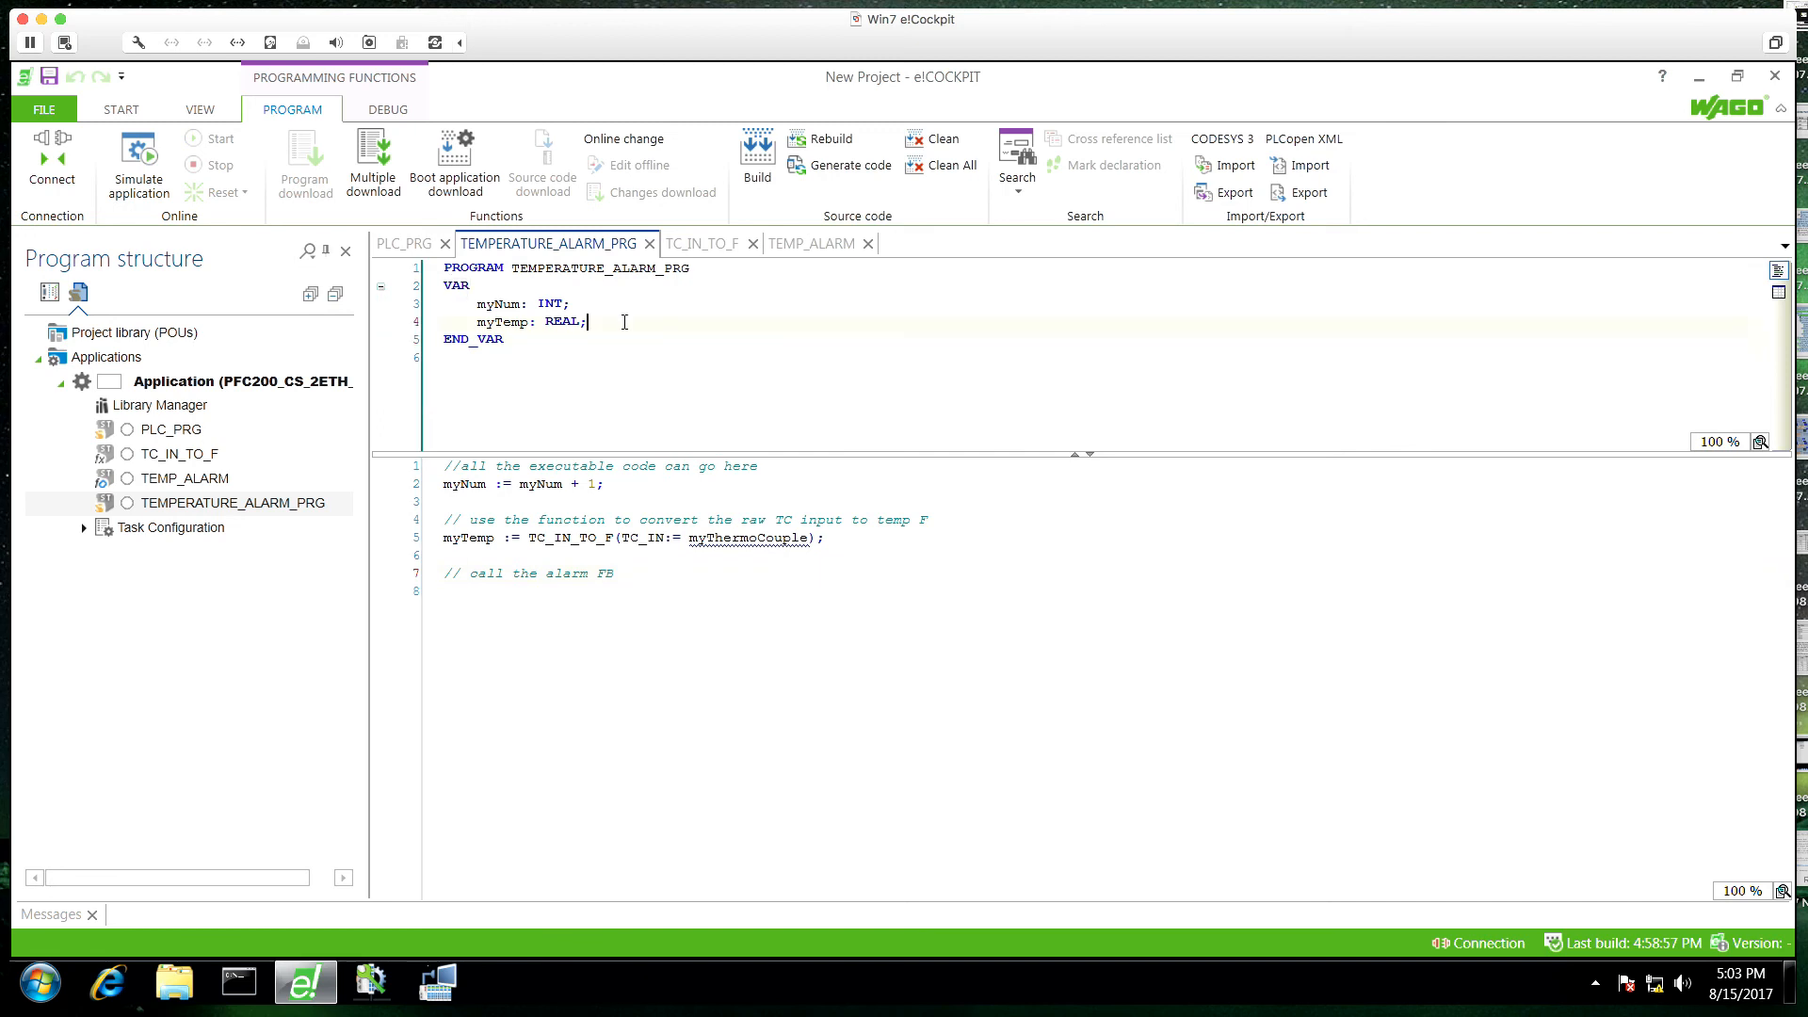
text(fb)
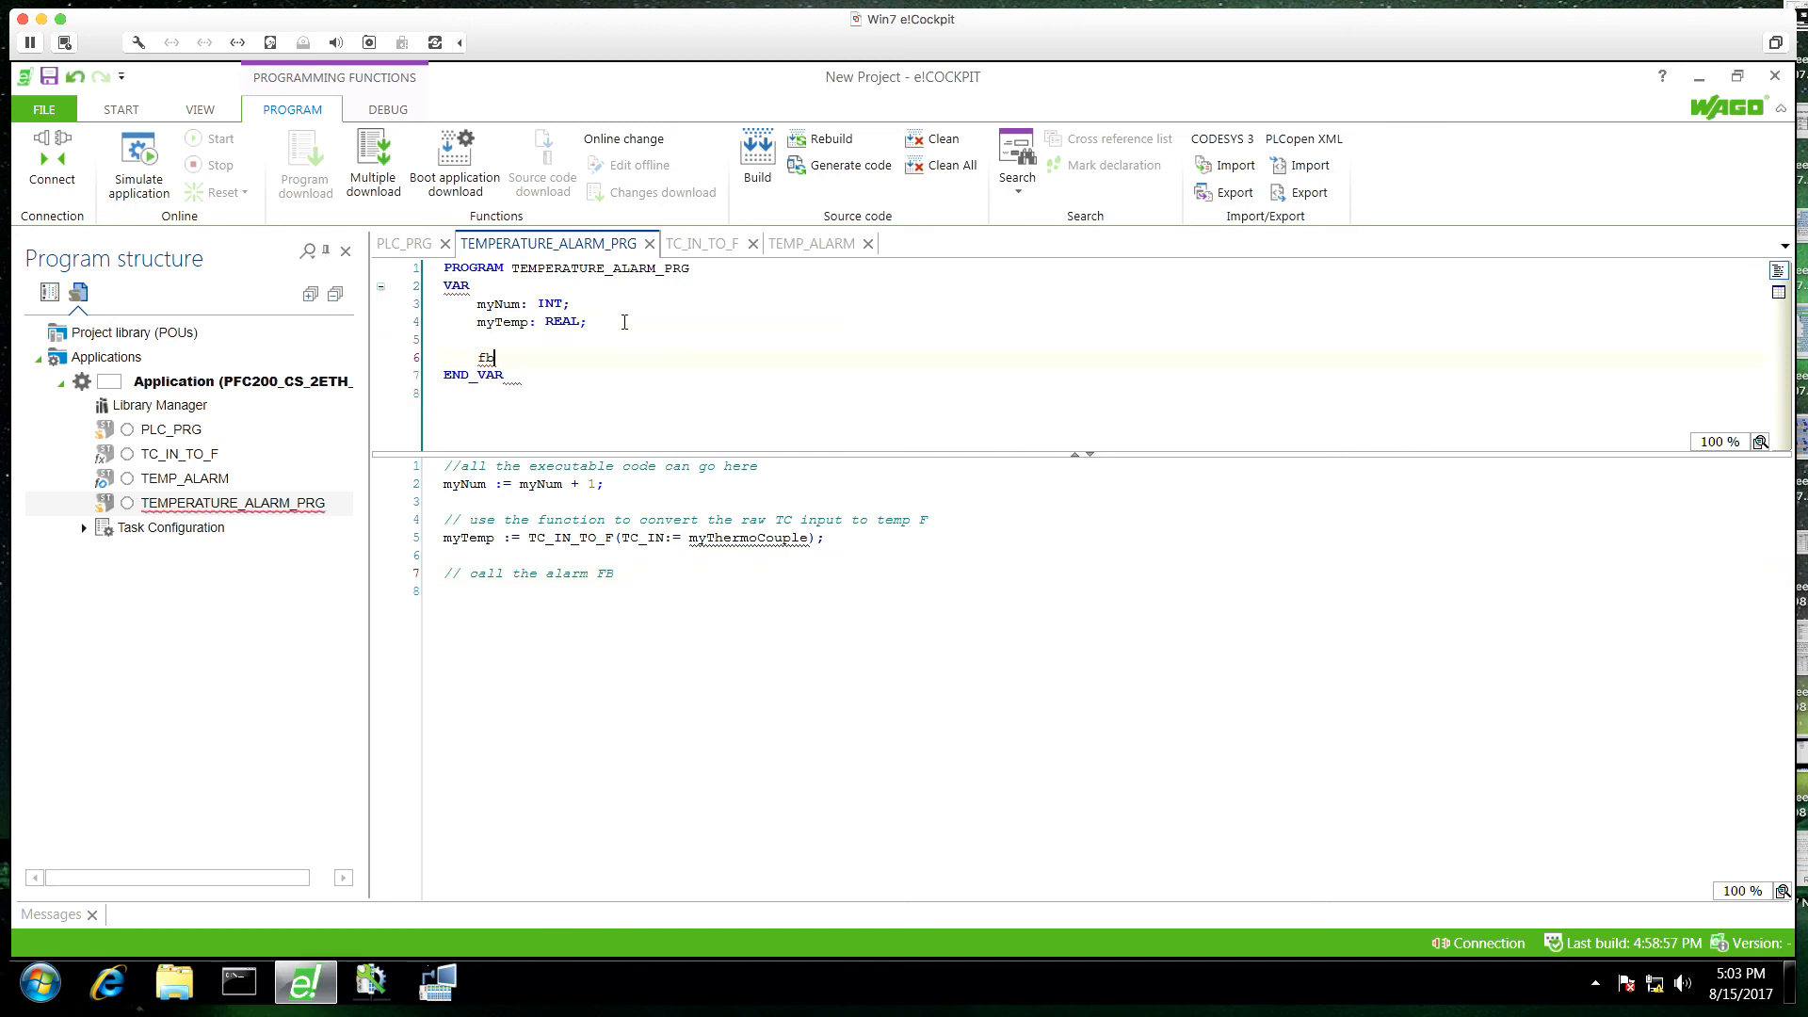
text(Temperature a)
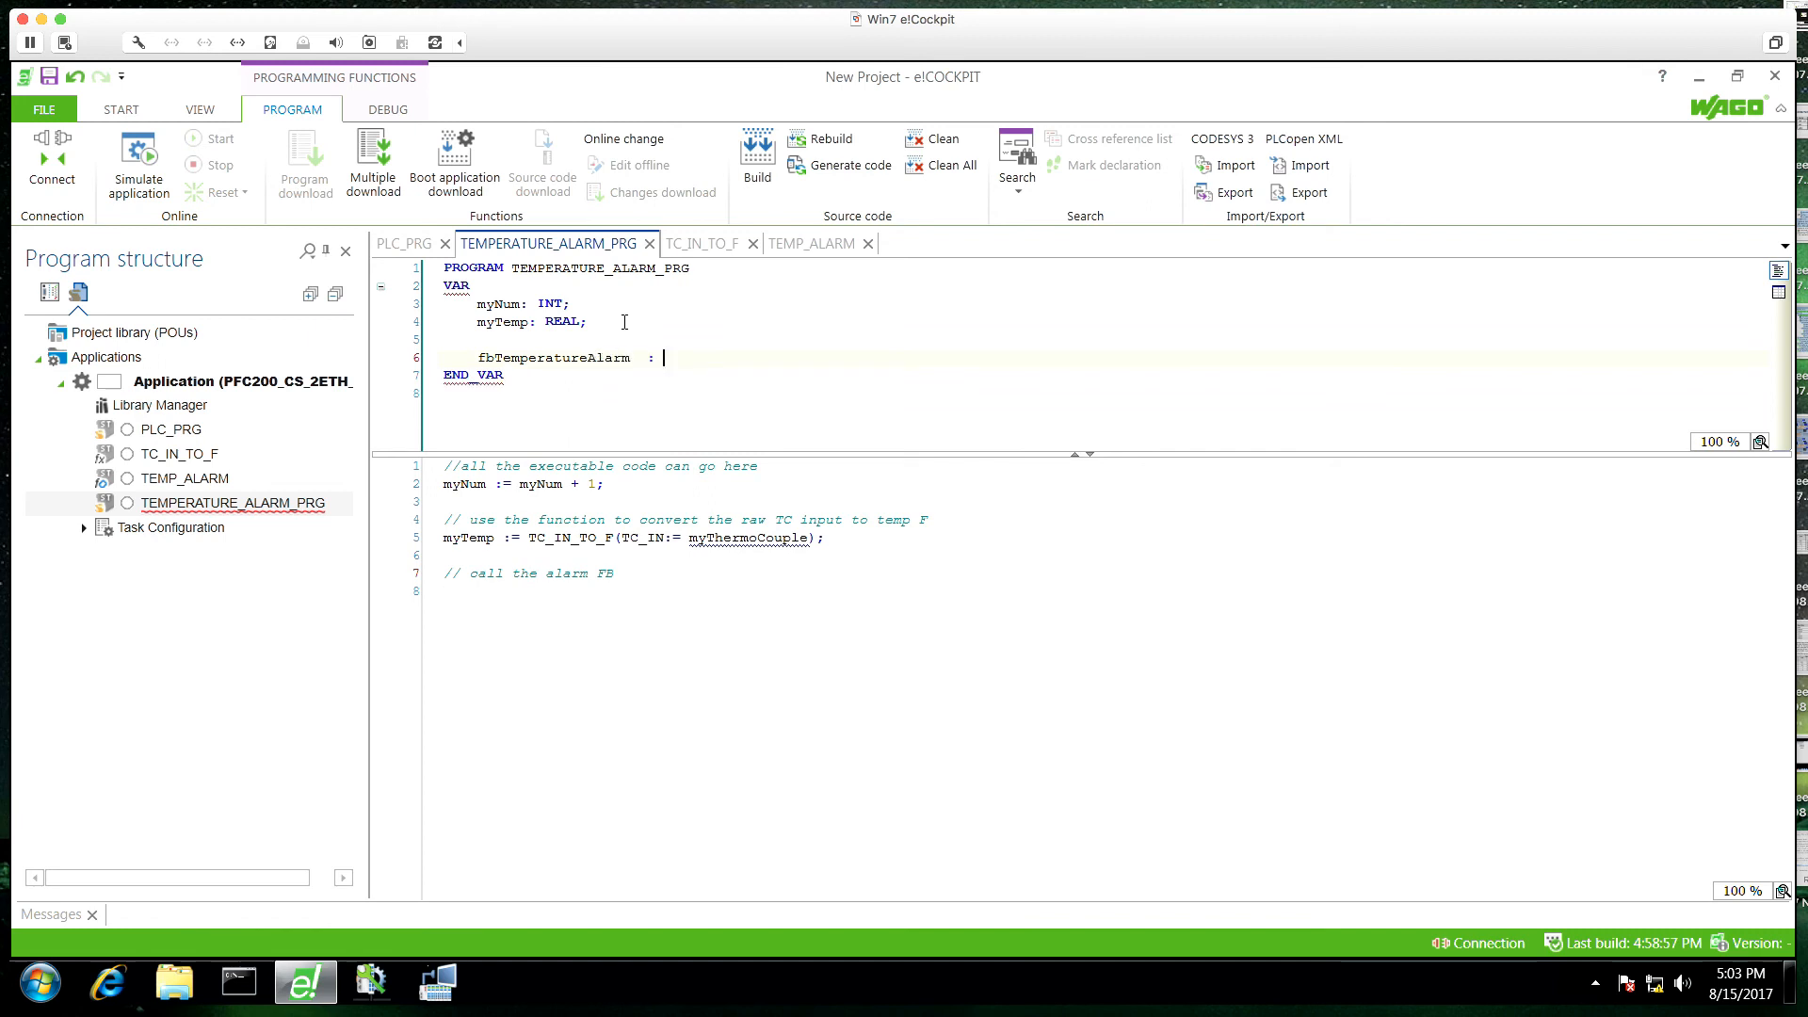
text(TEMP_A)
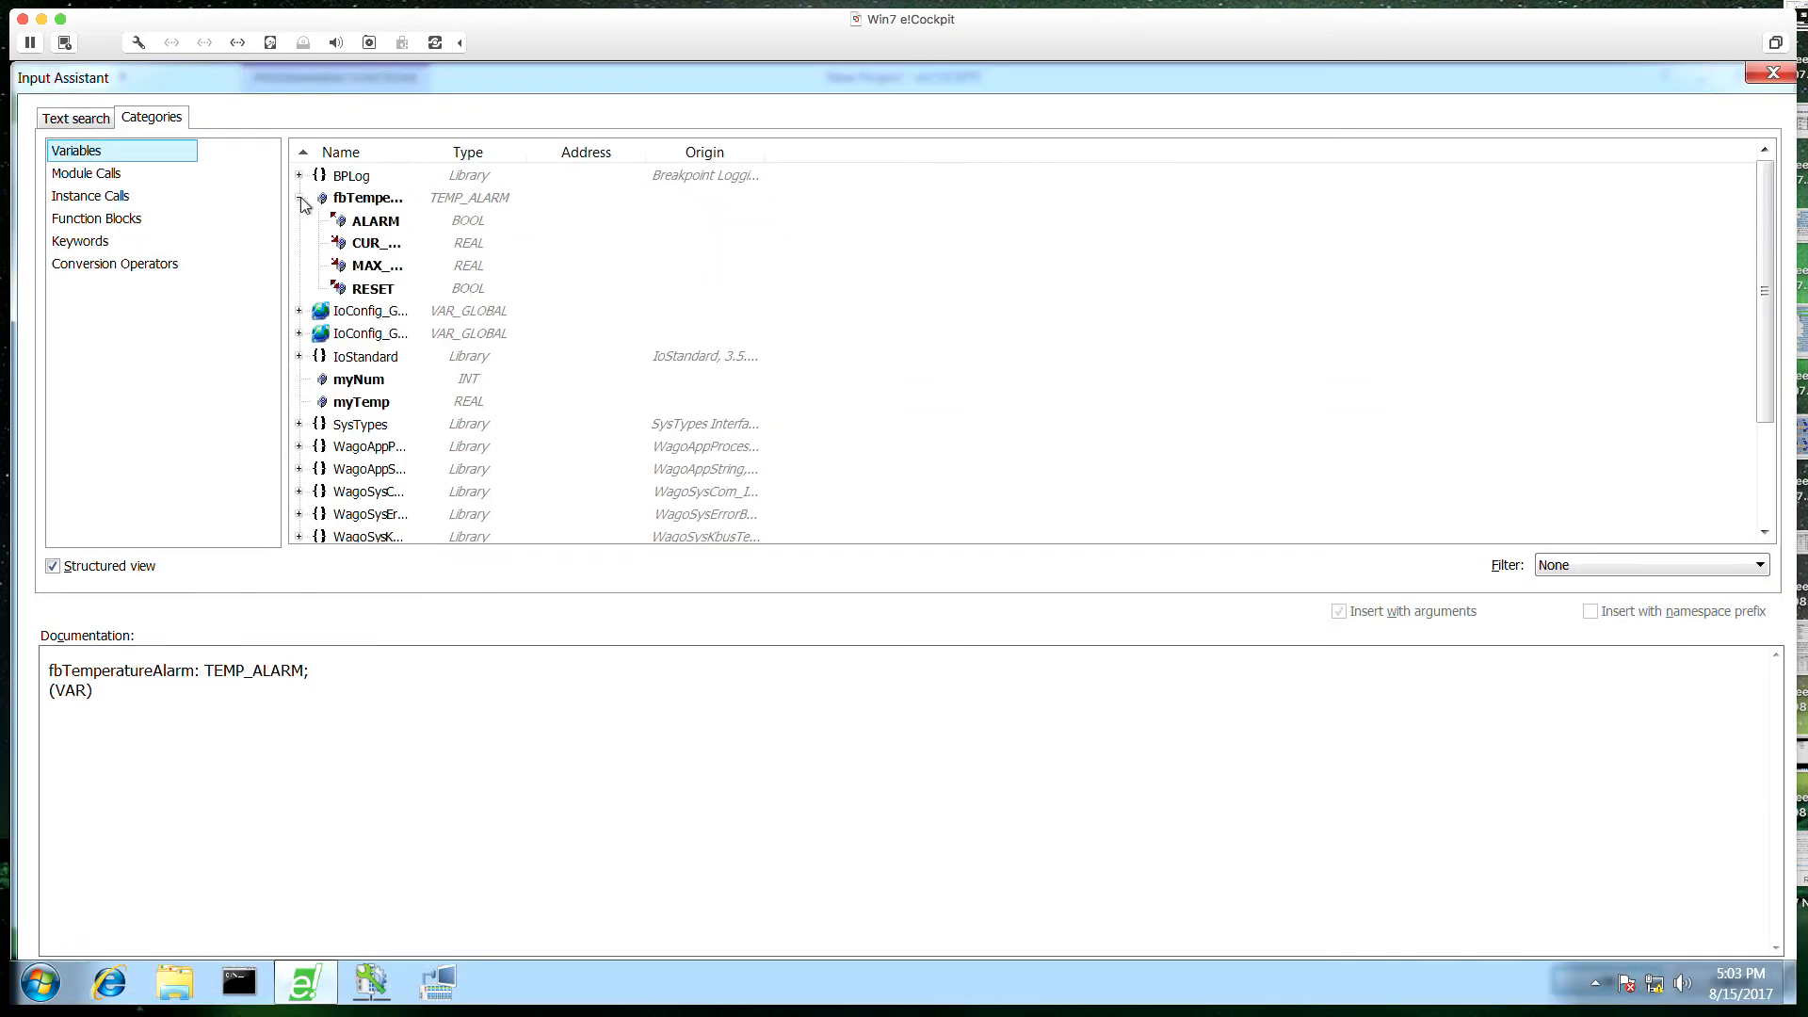
Step: Insert the fbTemperatureAlarm instance call with its empty arguments on line 8
click(368, 197)
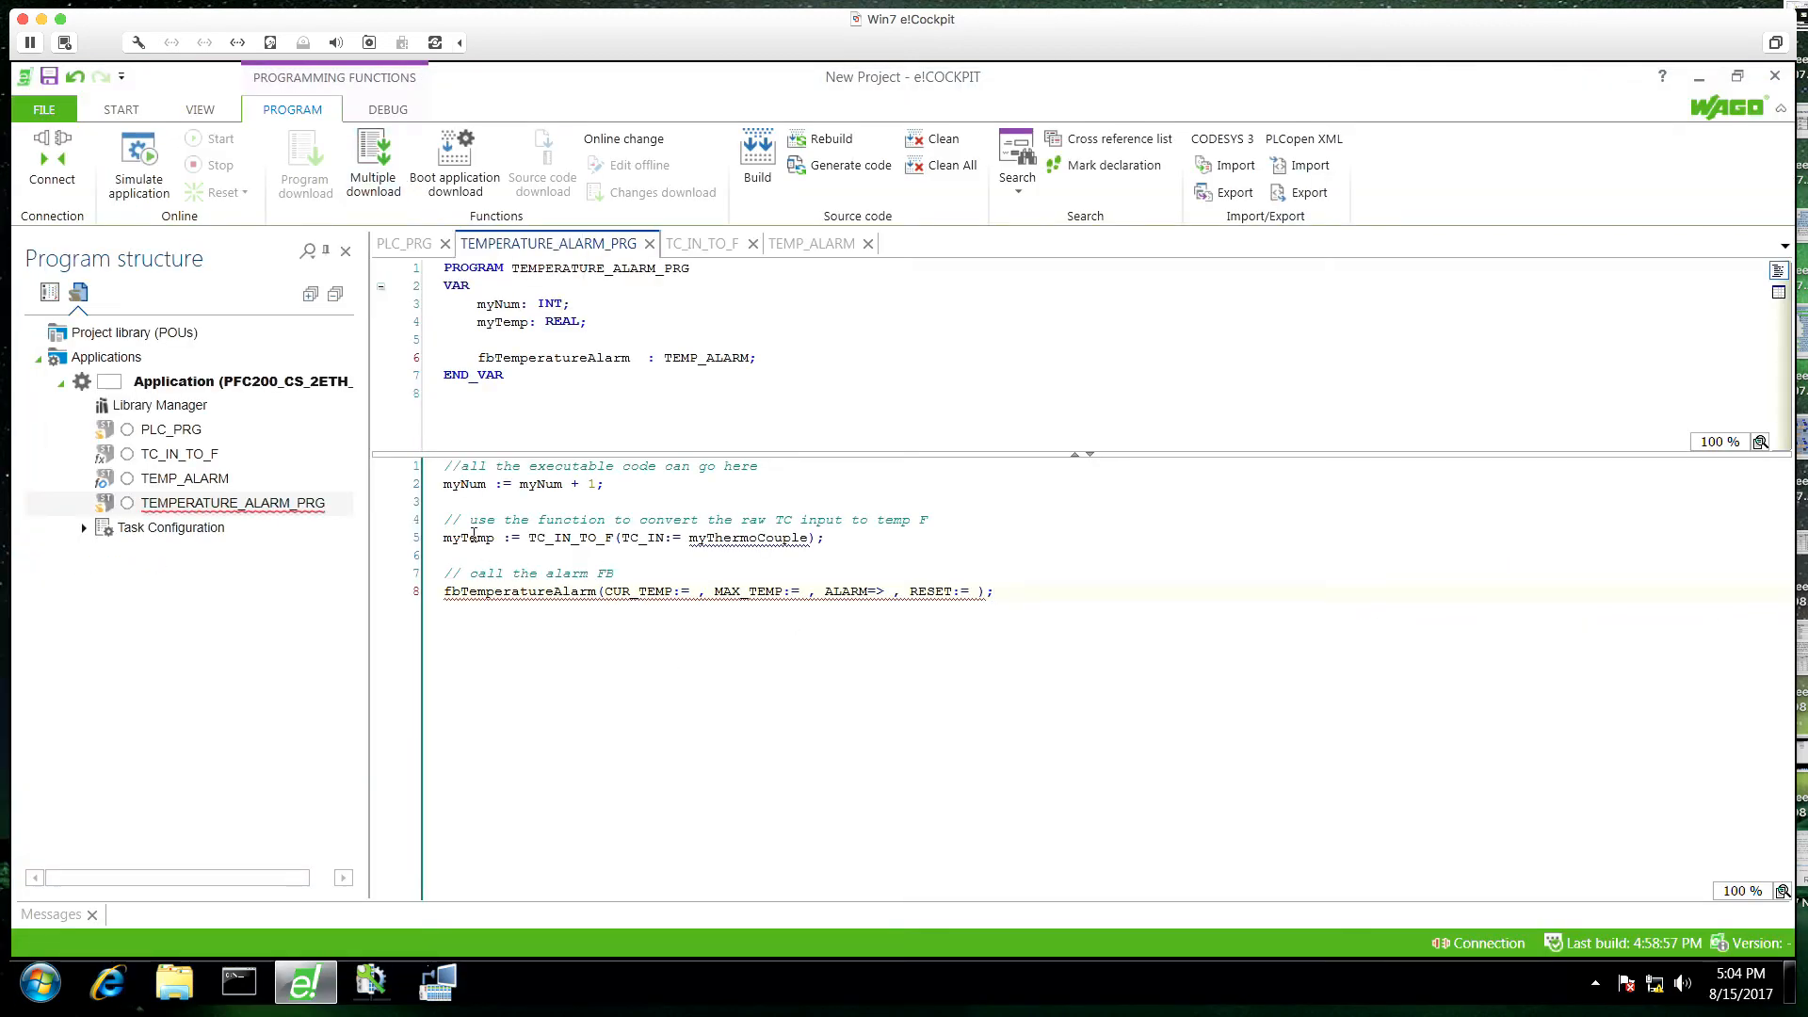
Step: Pass myTemp, 77, xHiTempAlarm and xResetHiTempAlarm, declaring both alarms as BOOL
click(698, 591)
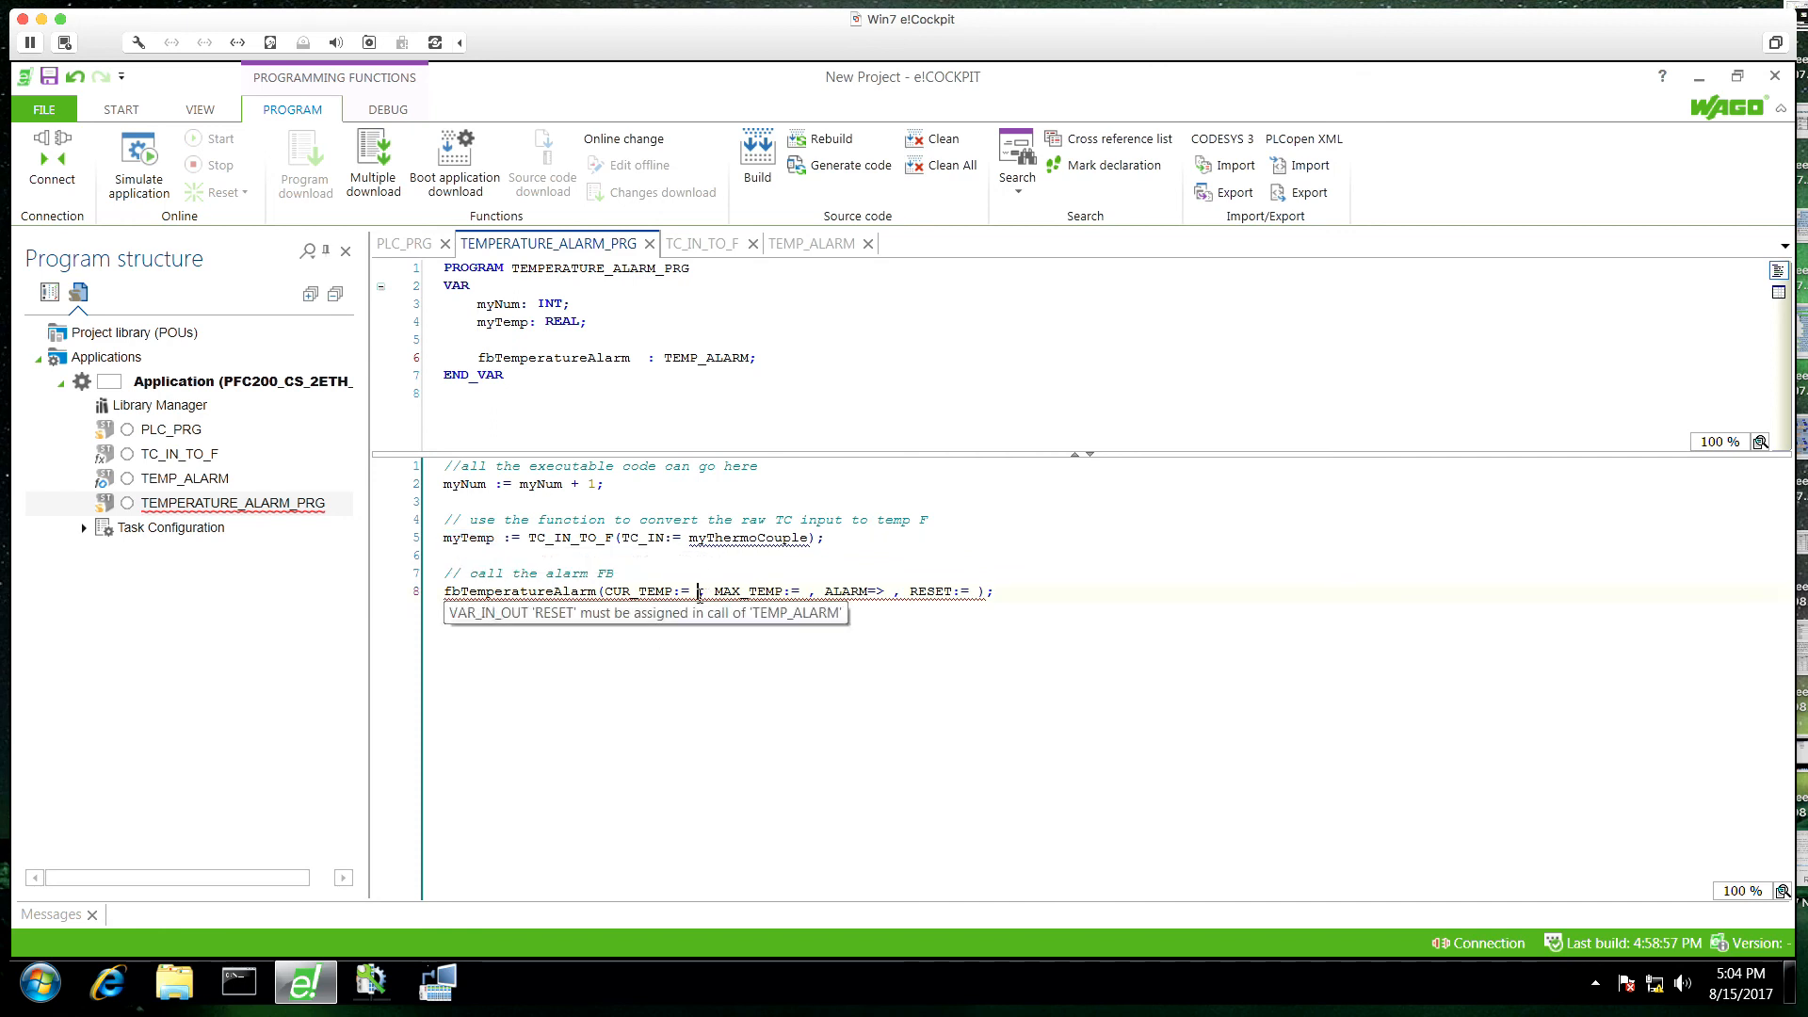
text(myTemp)
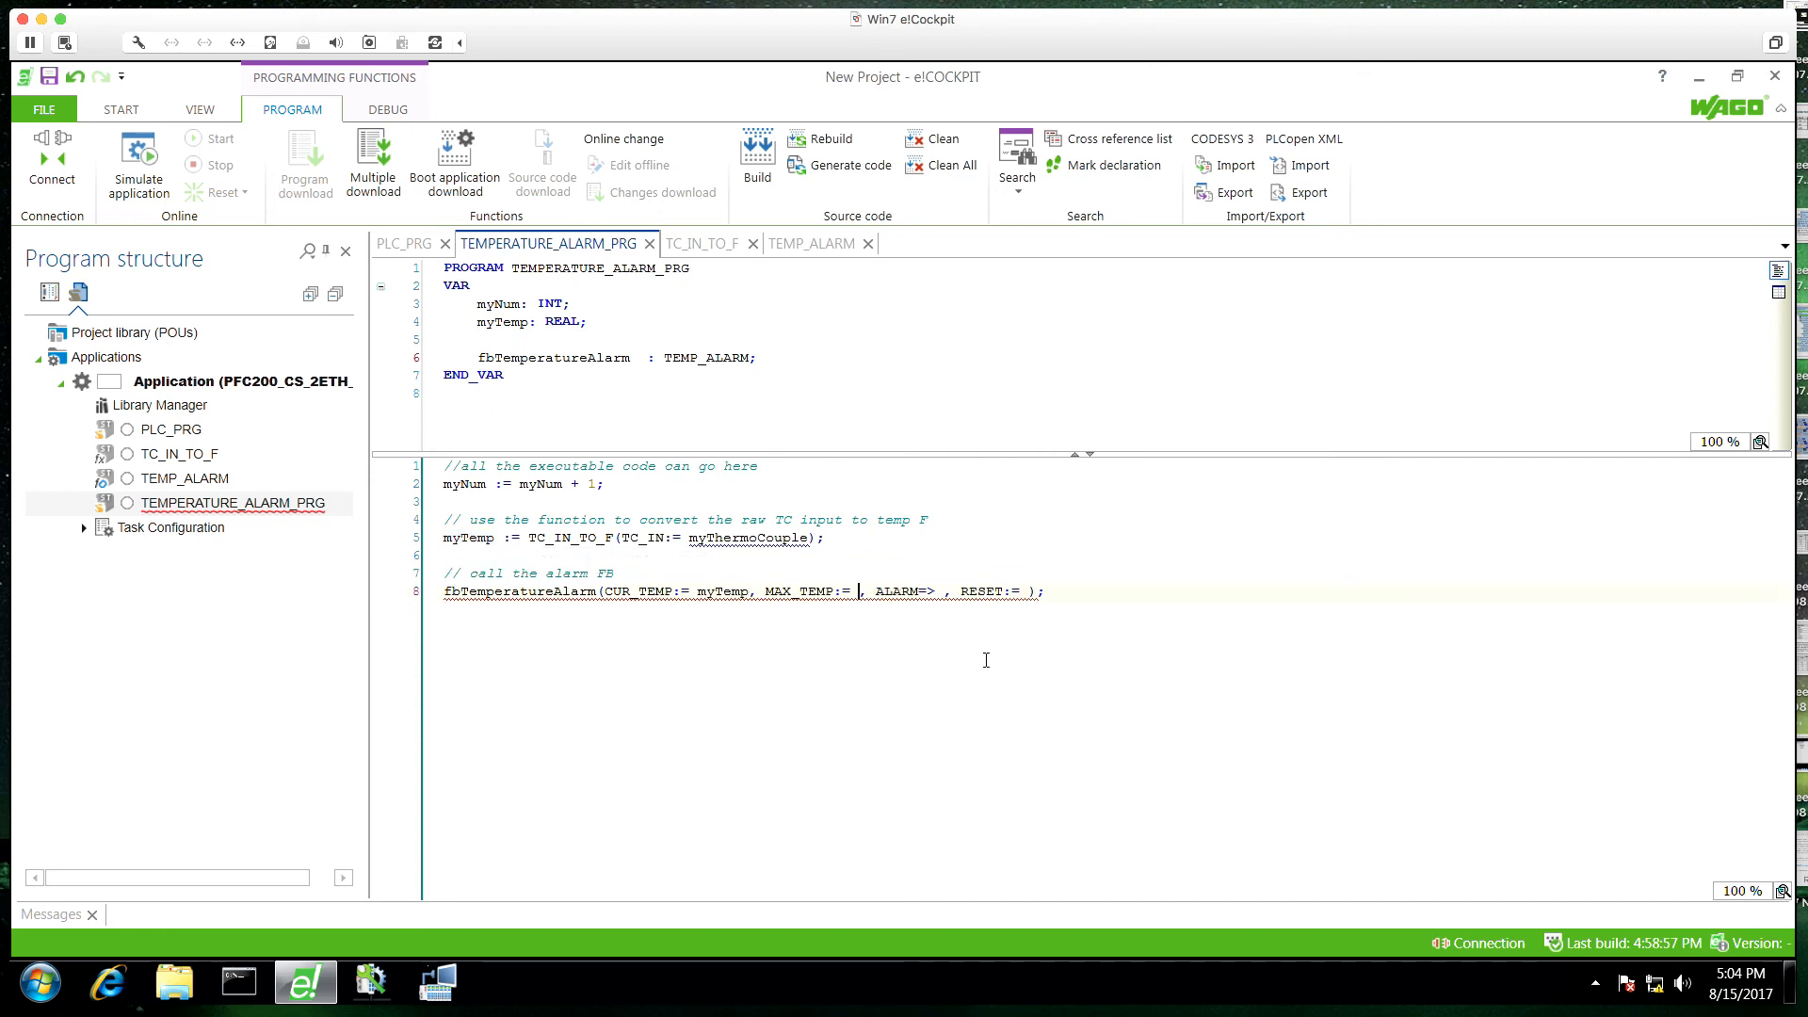
text(77)
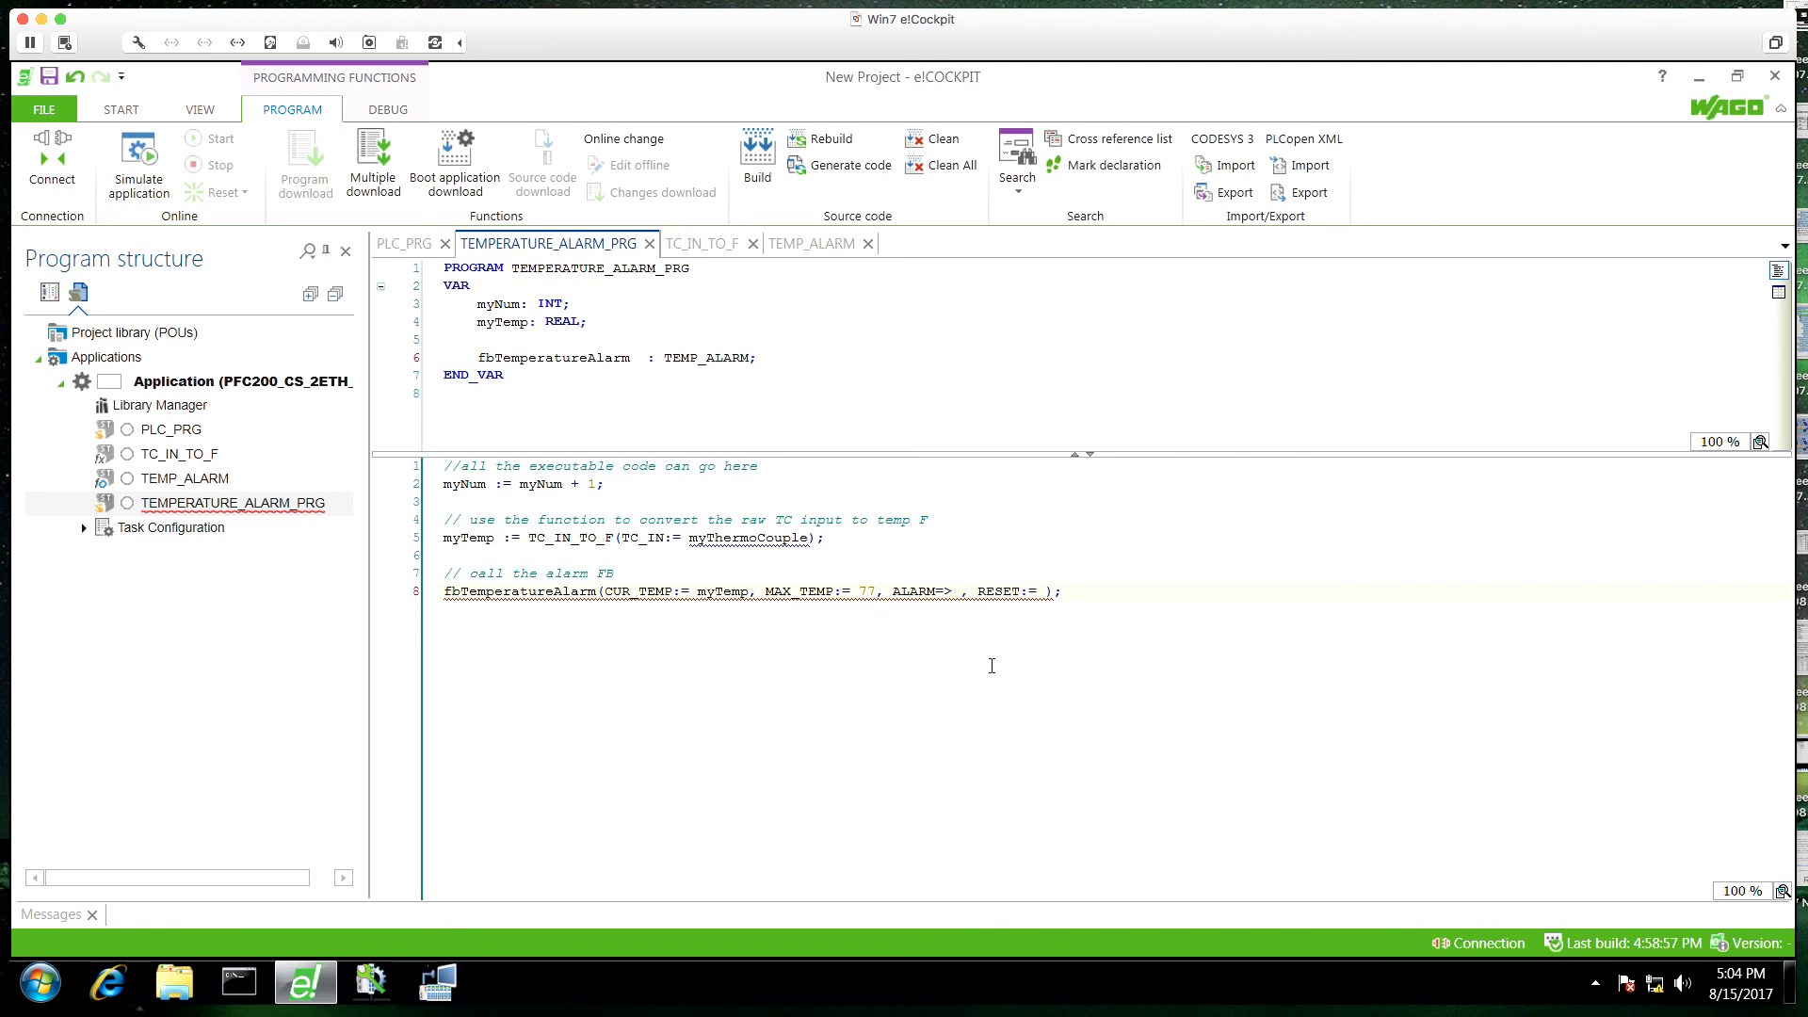
text(xHiTempAlarm)
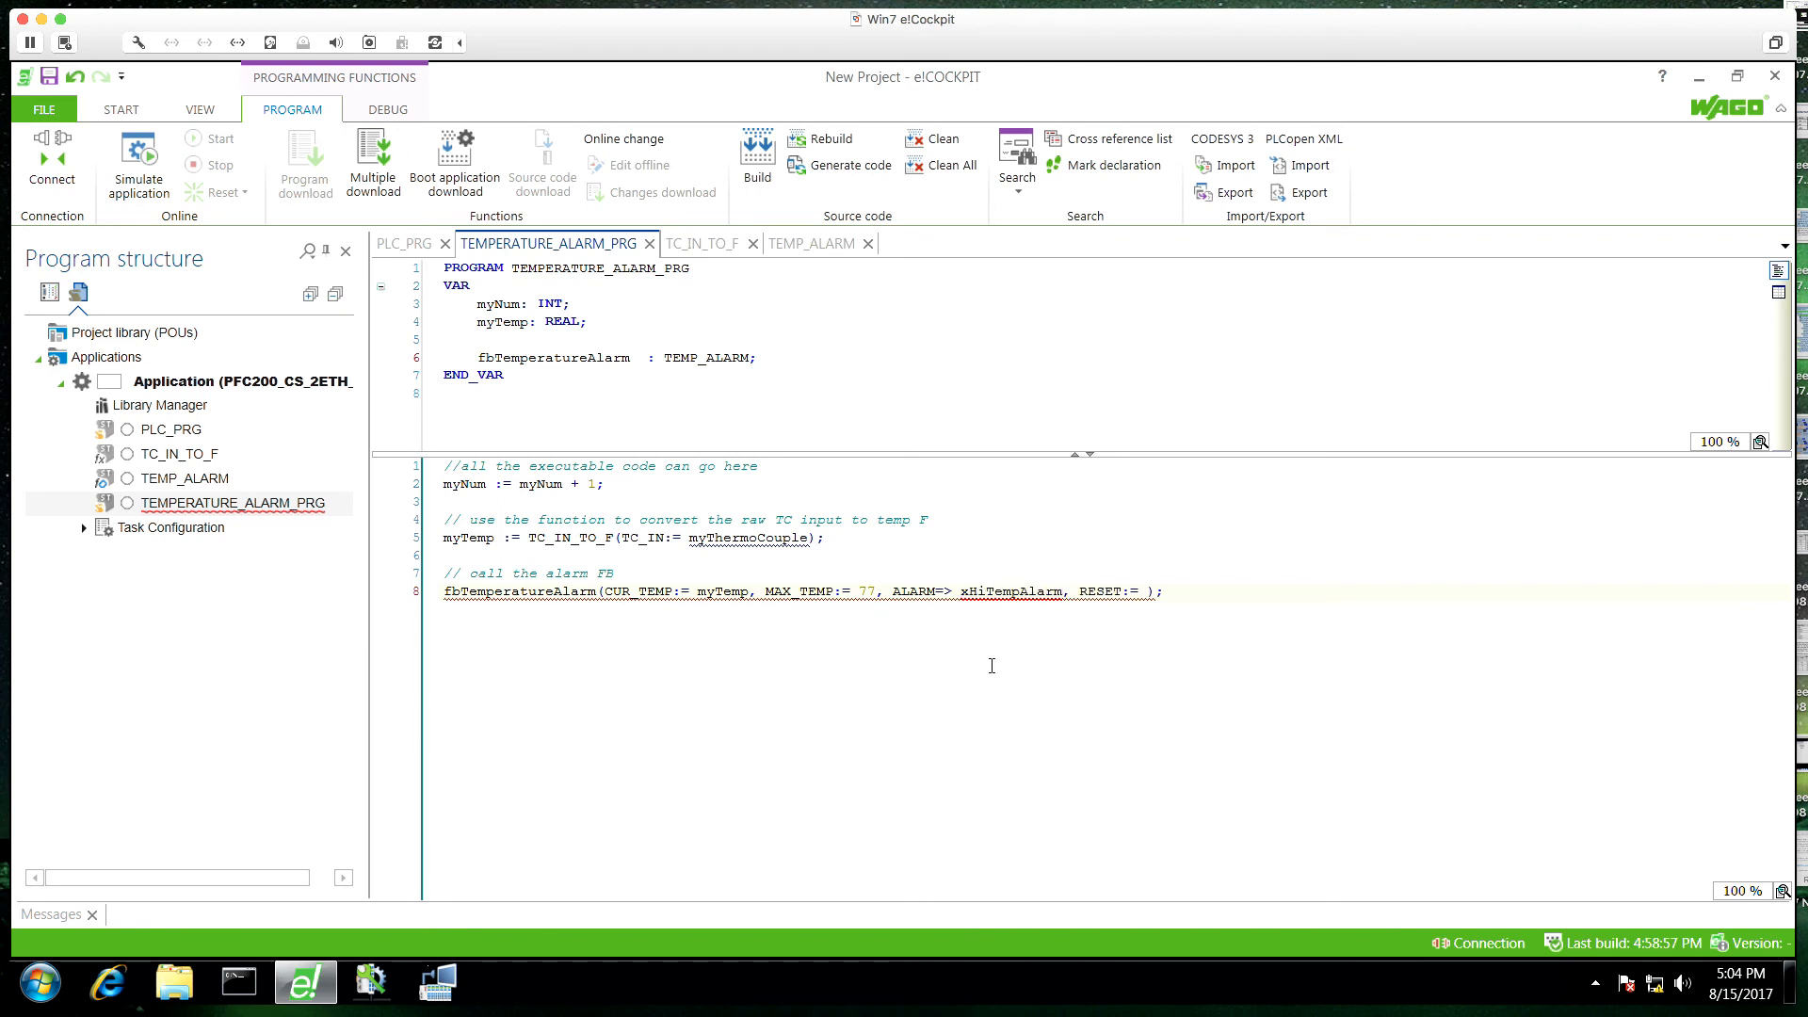
text(xResetHiTempAlarm)
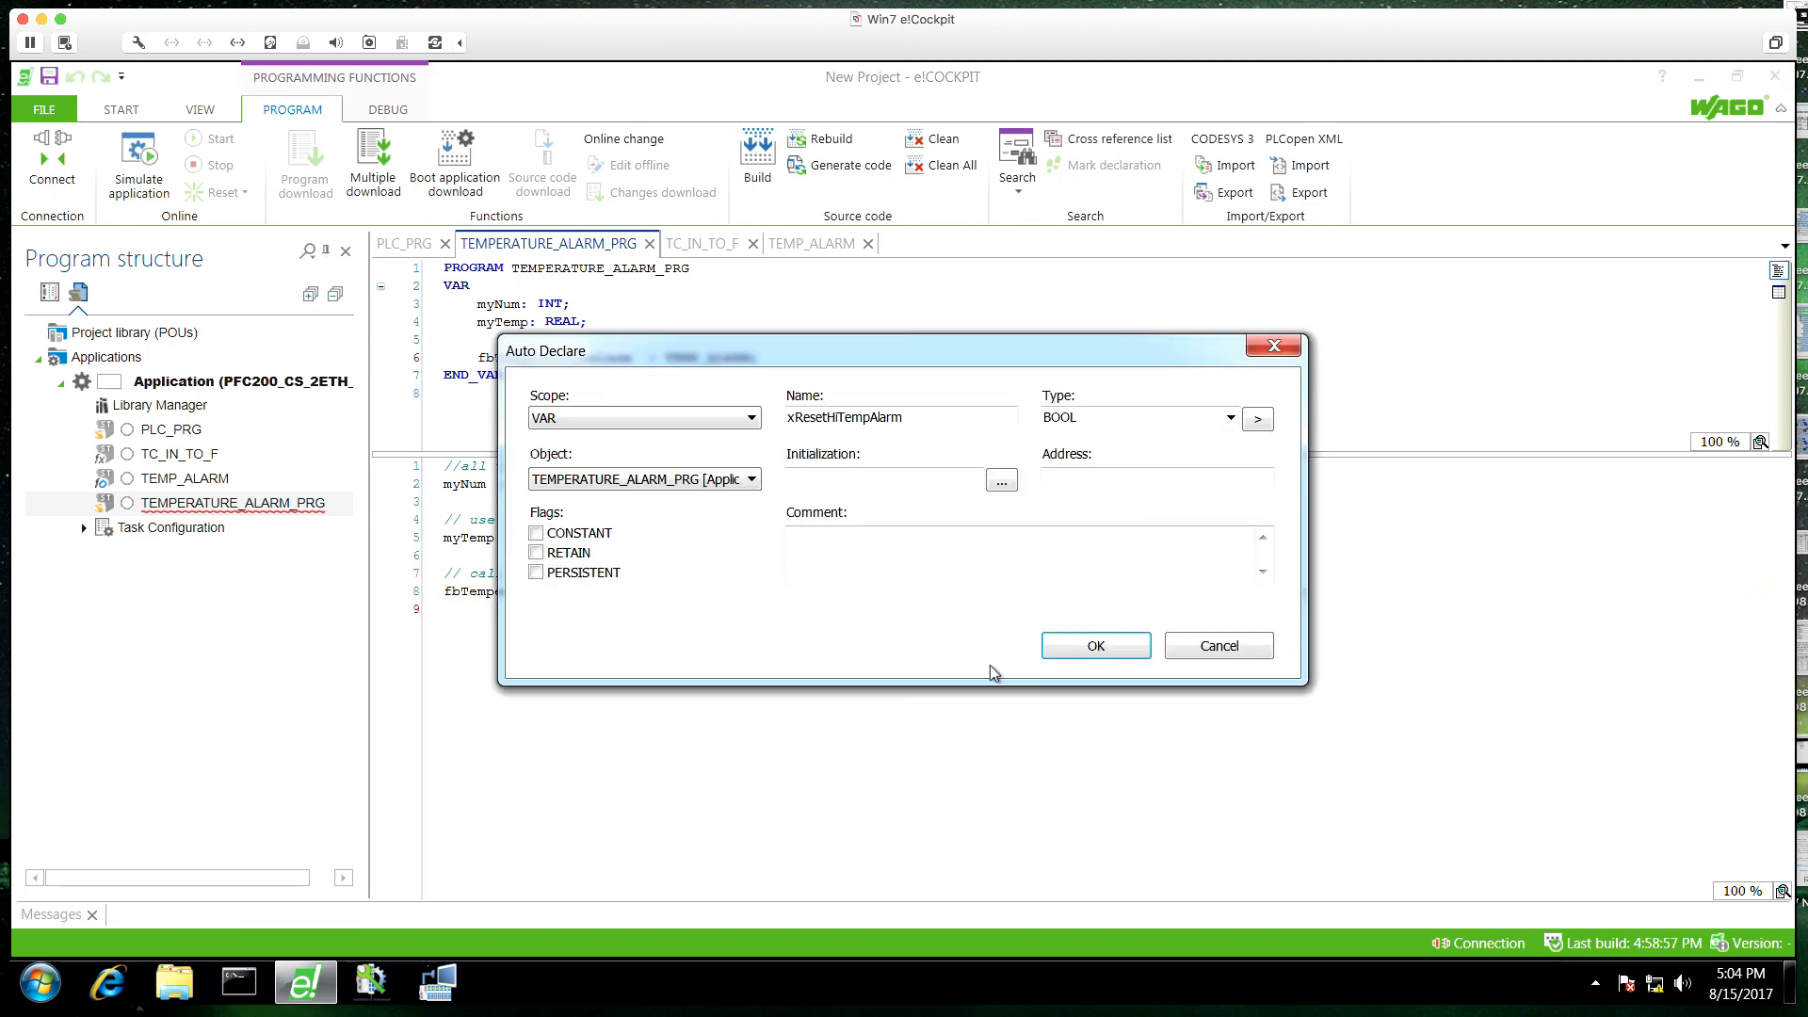
click(1093, 645)
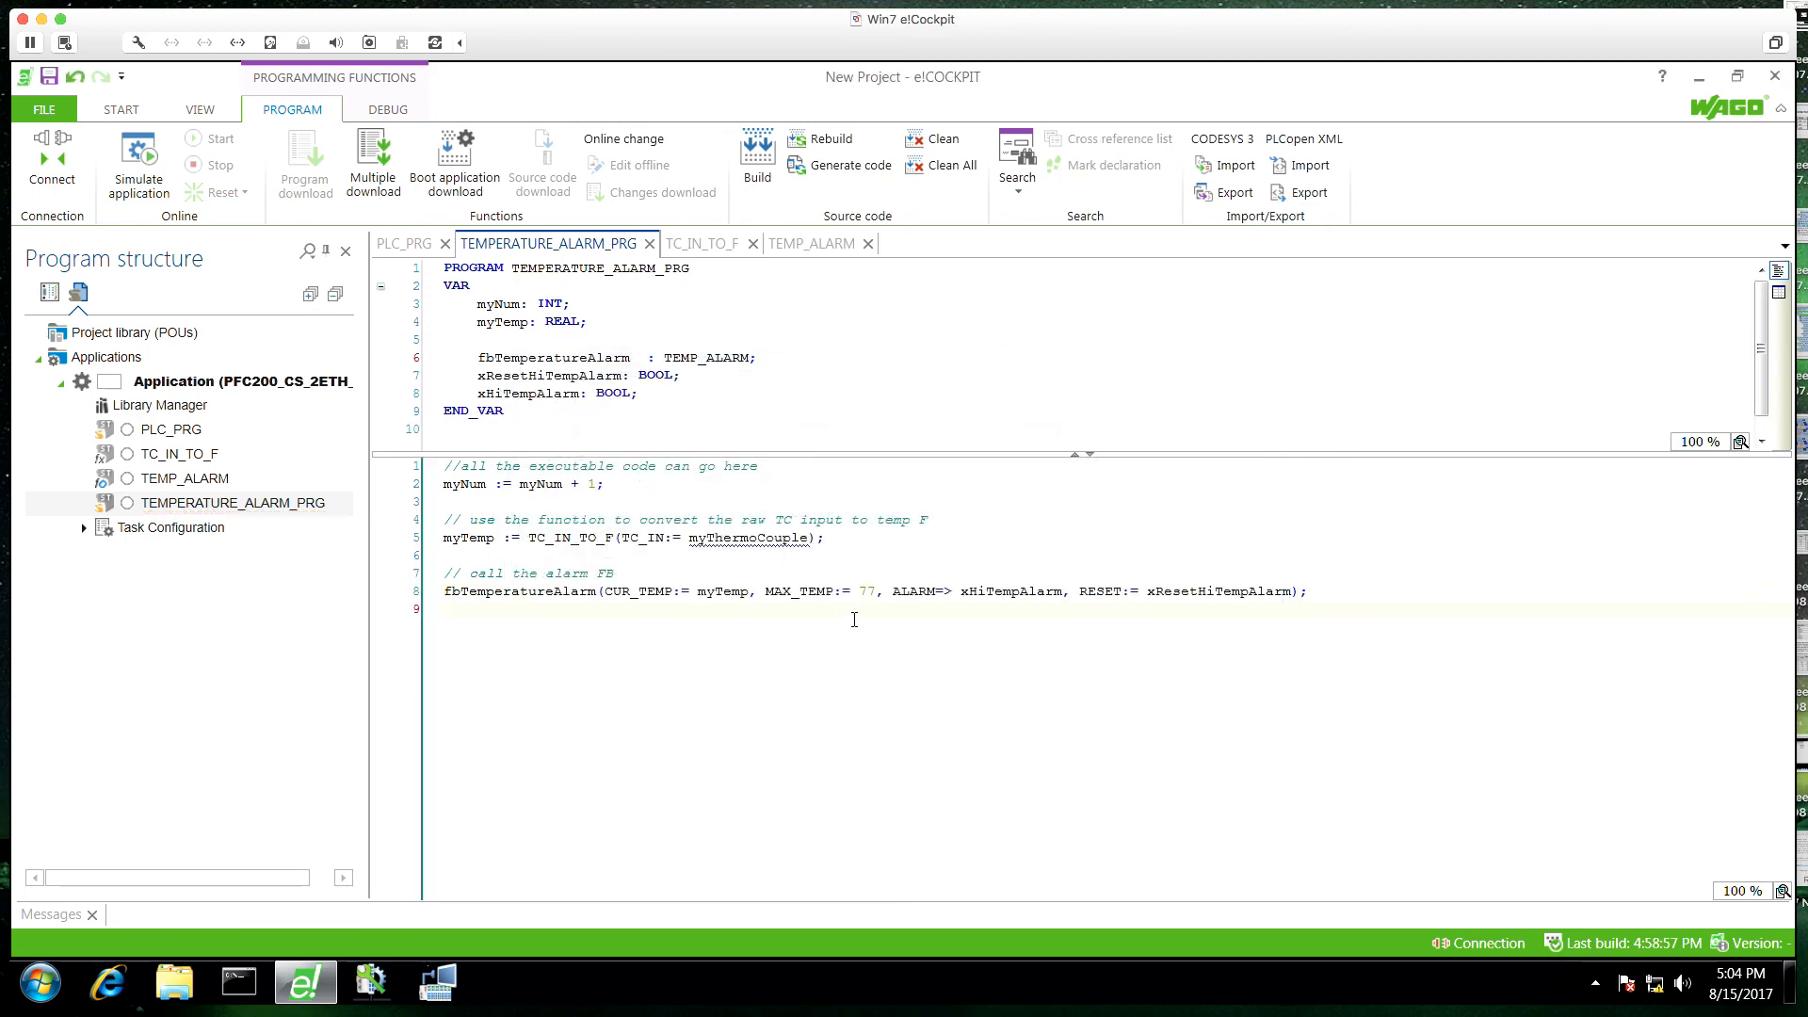
Step: Log in to the controller, dismiss the default-password notice, and start the application
click(52, 161)
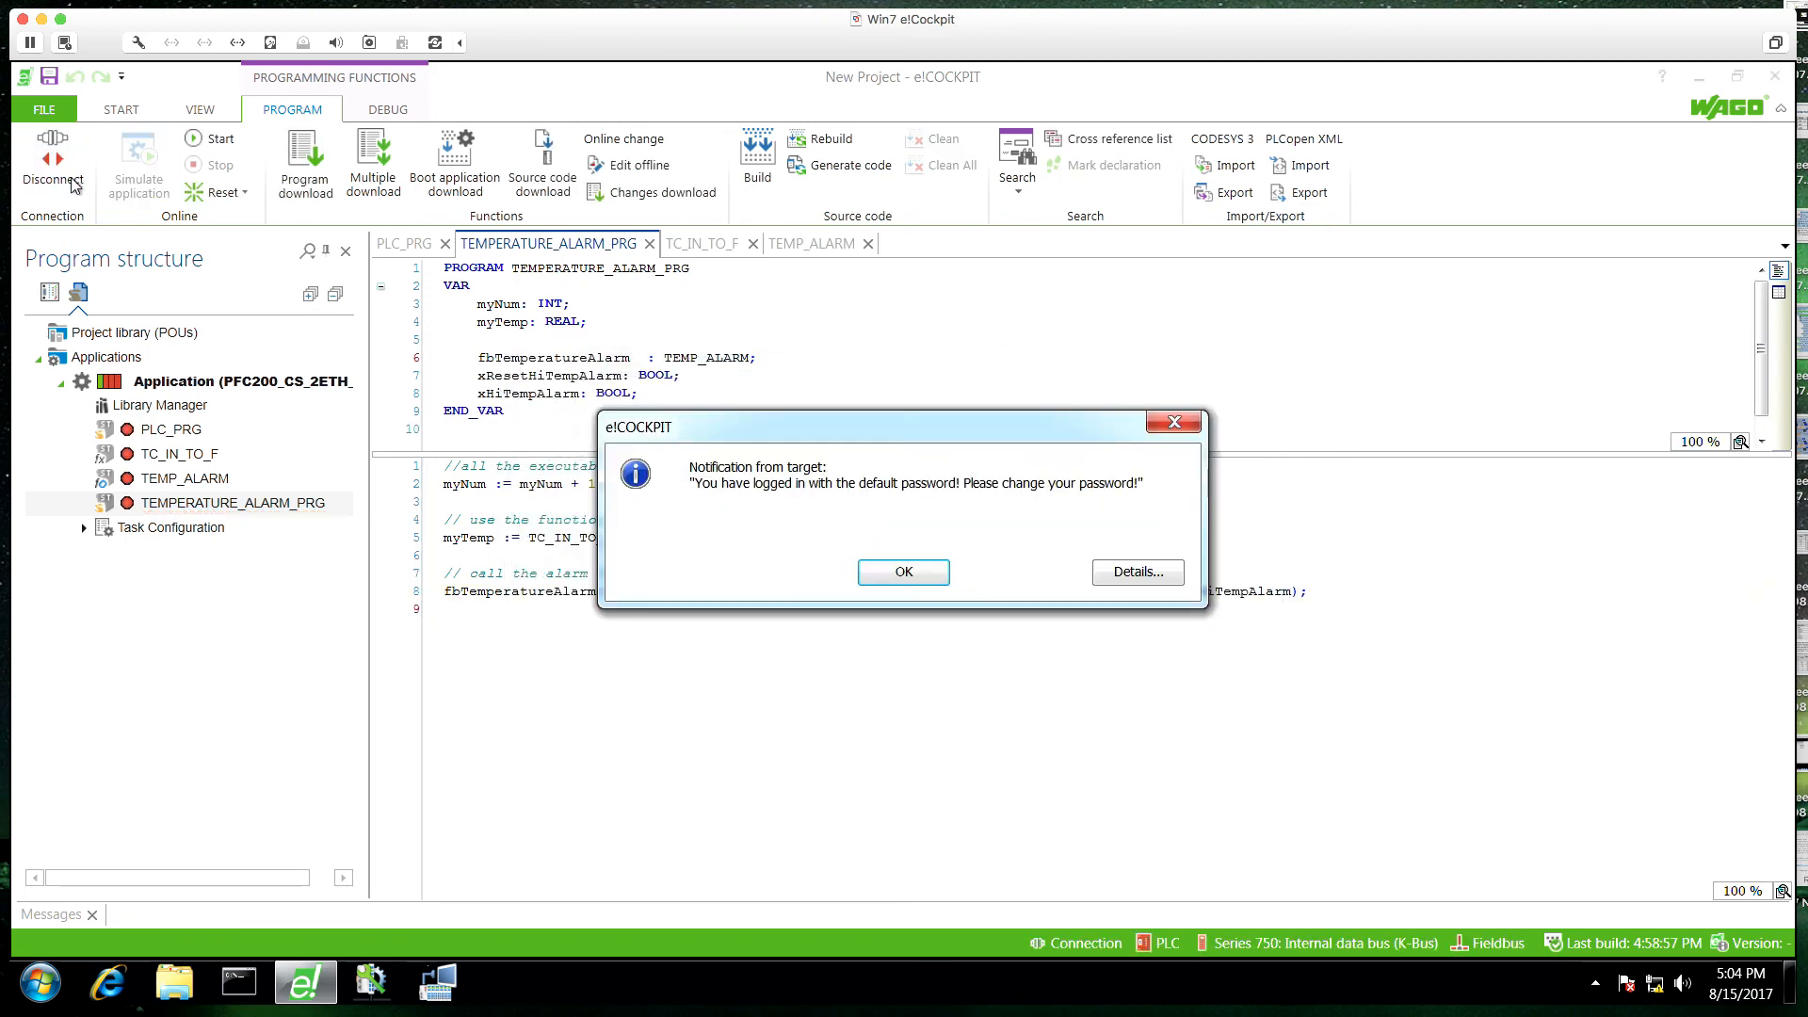
click(904, 571)
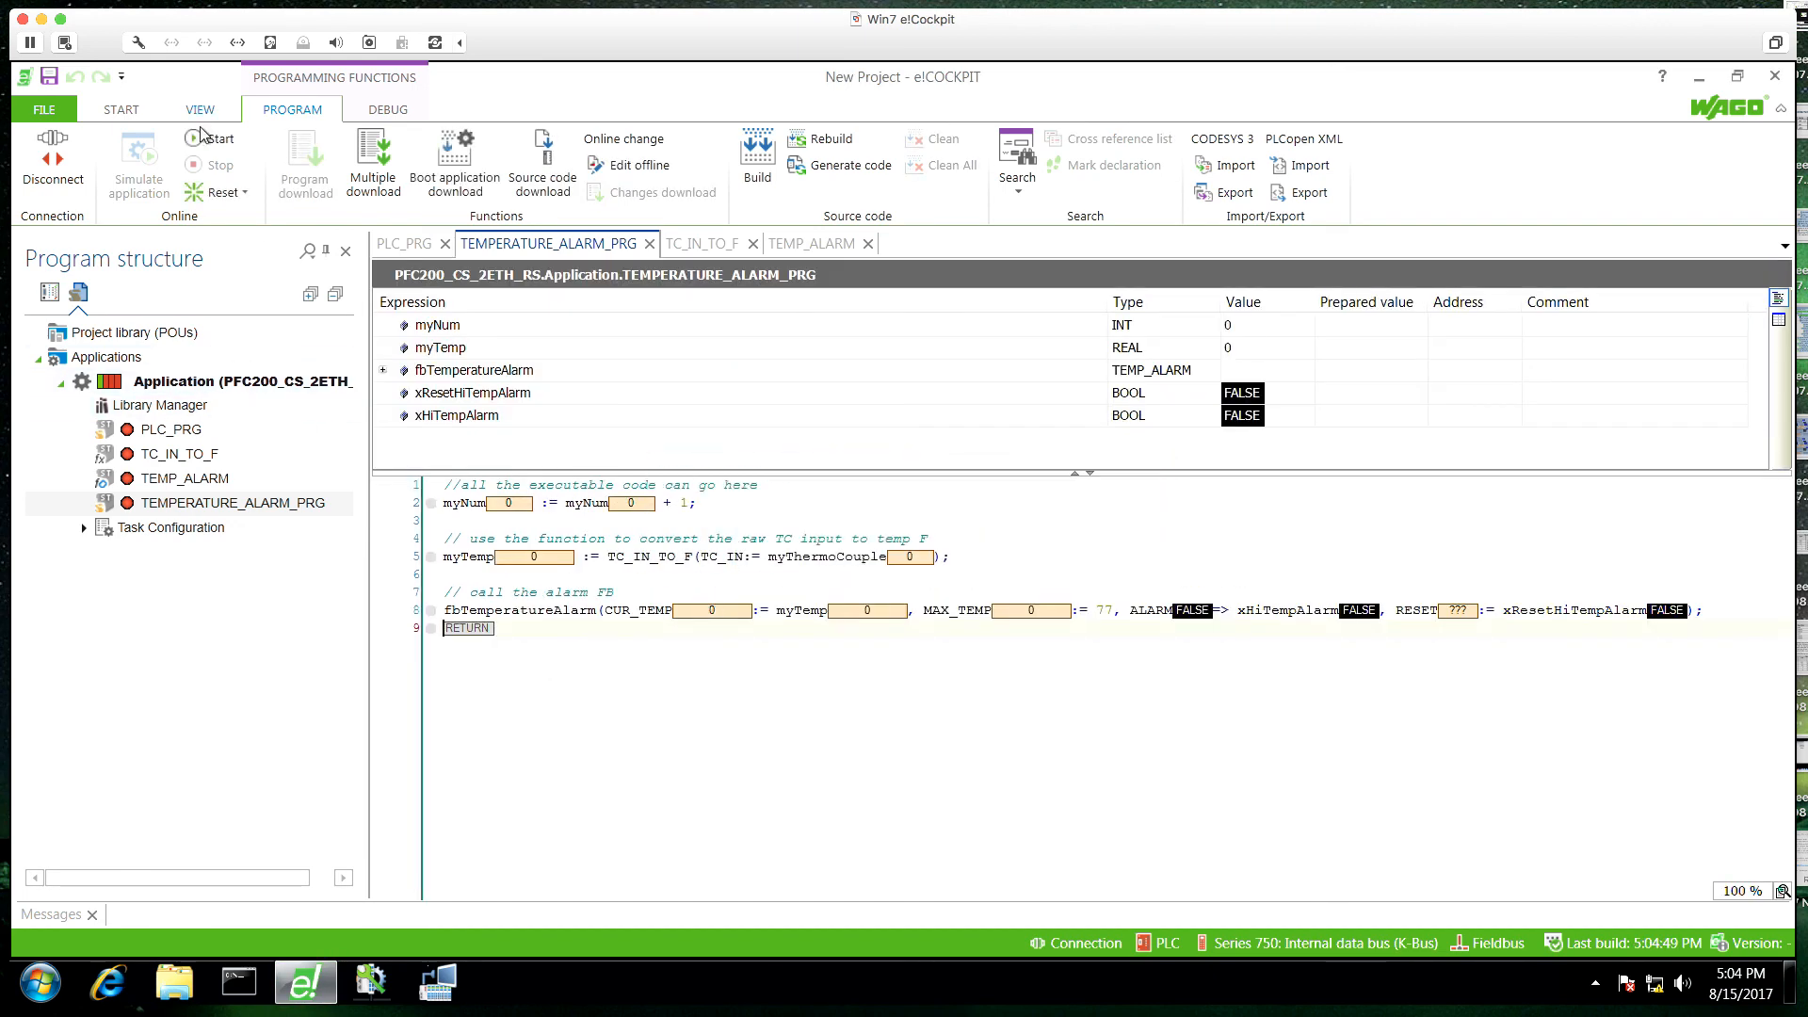
click(216, 138)
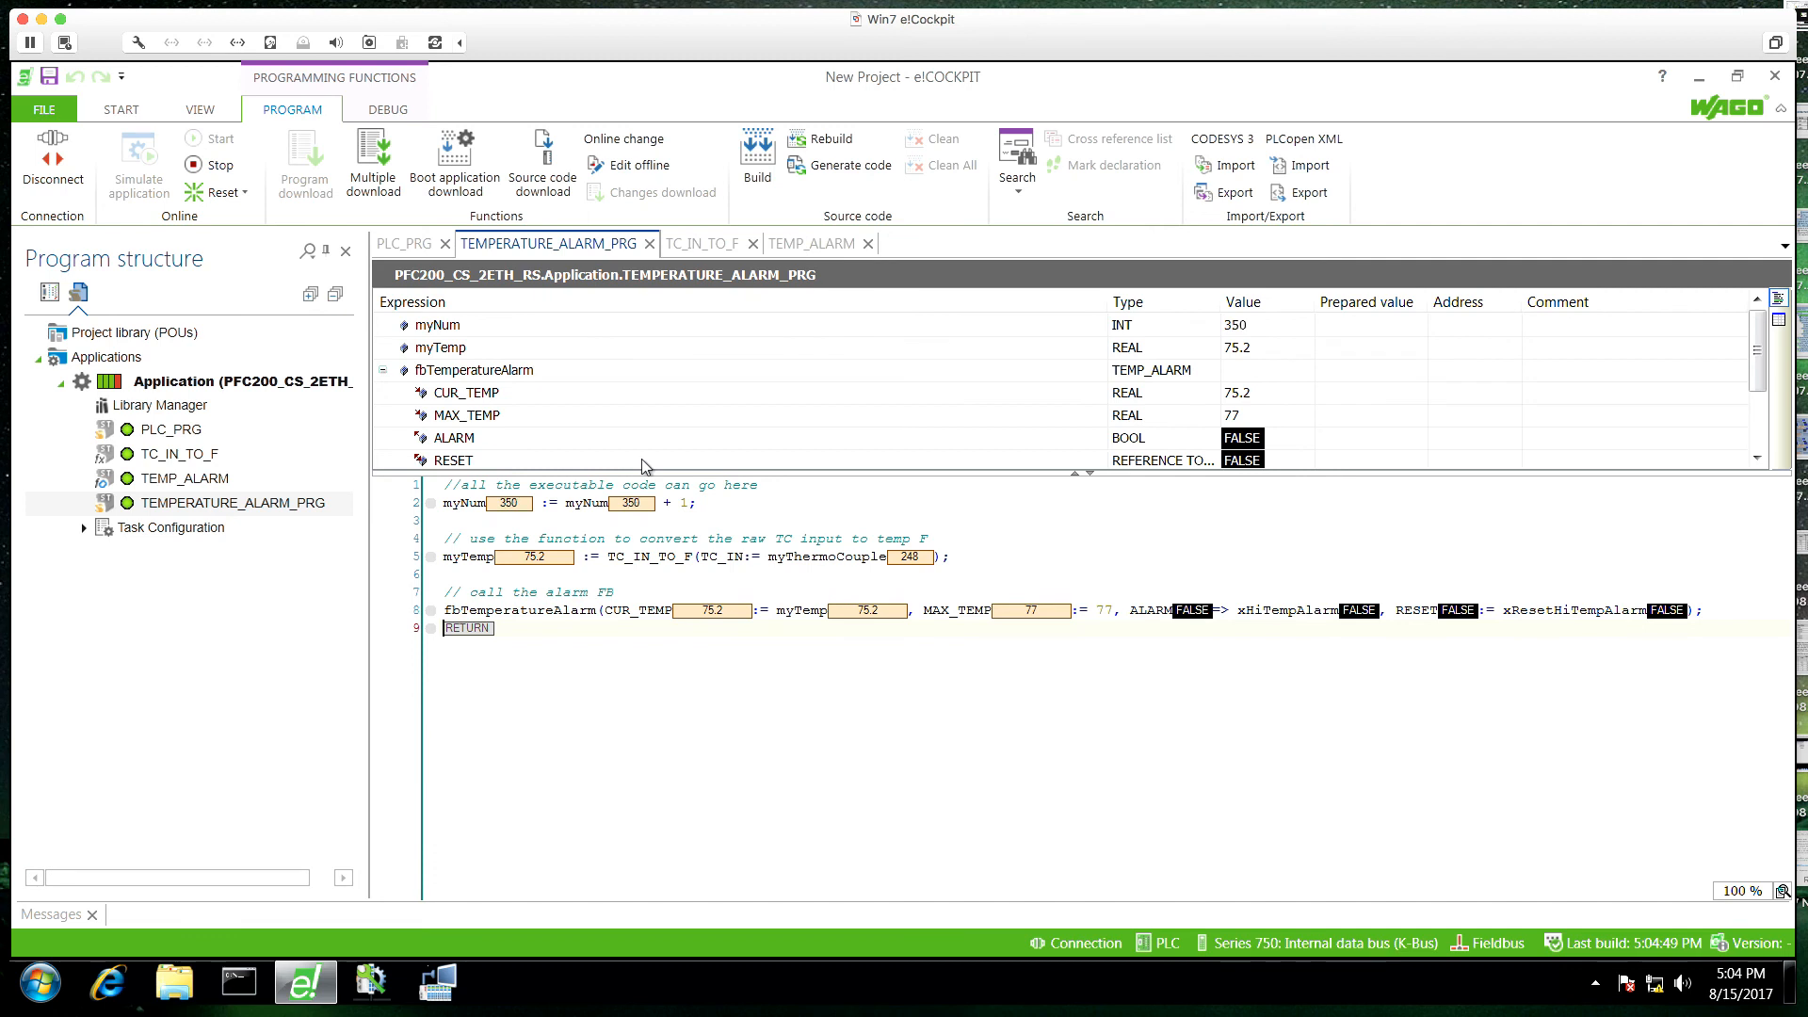